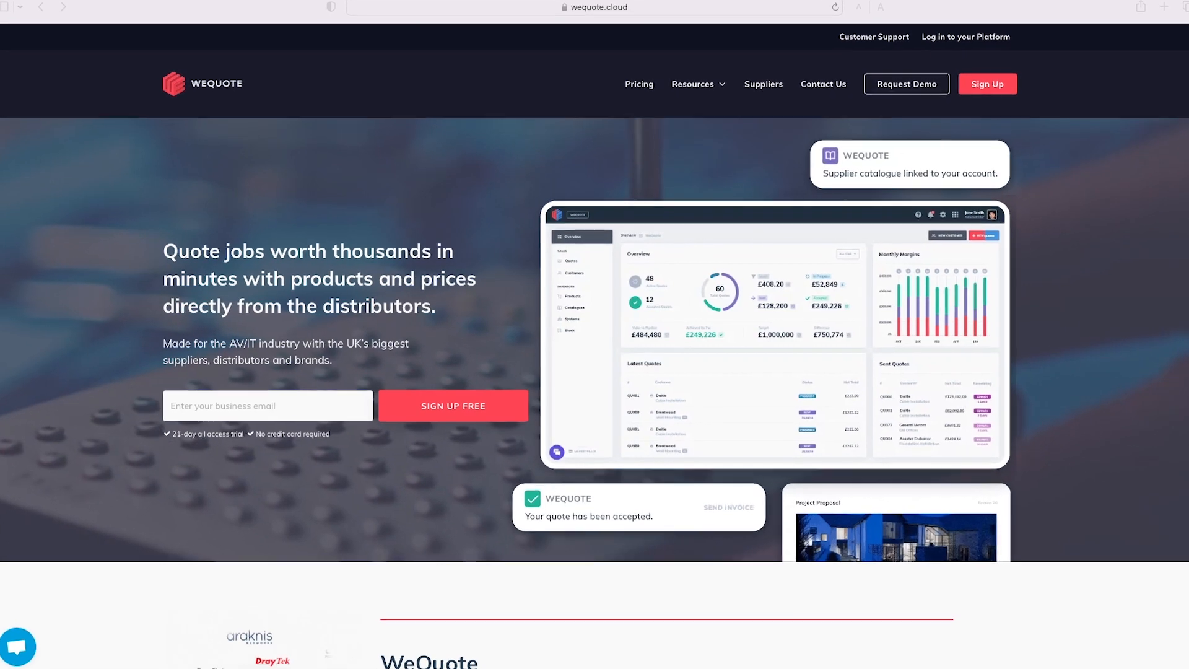
Scroll through the proposal preview and compare the Palladiom and Alisse keypad option prices.
scroll("down", 3)
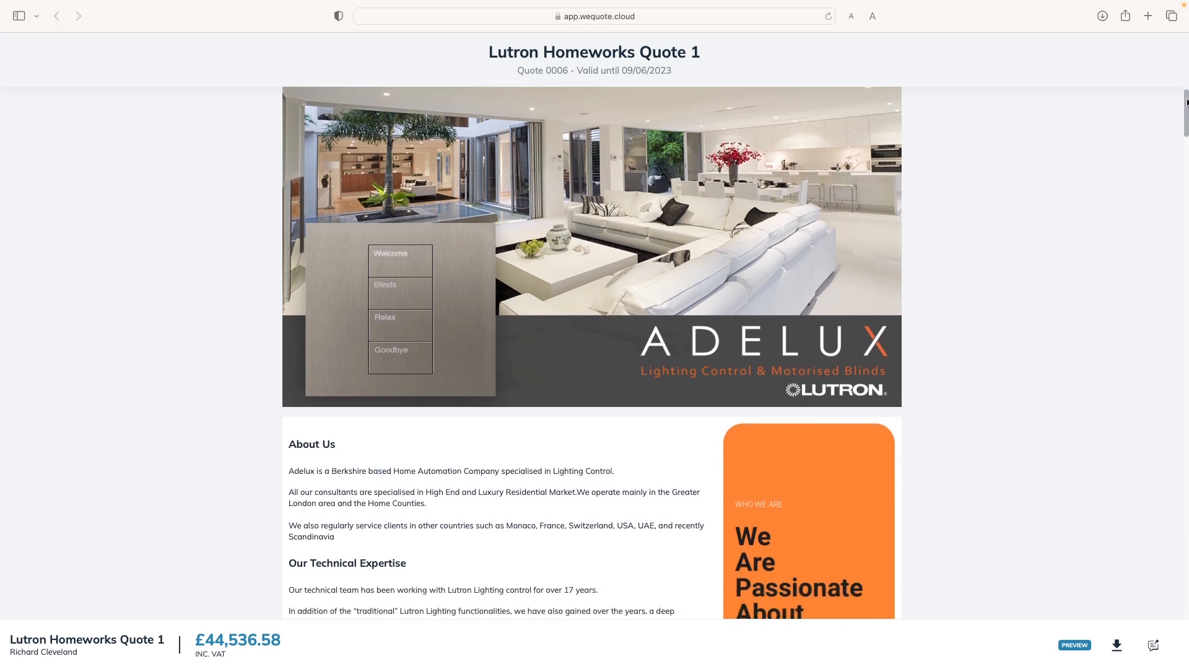
scroll("down", 3)
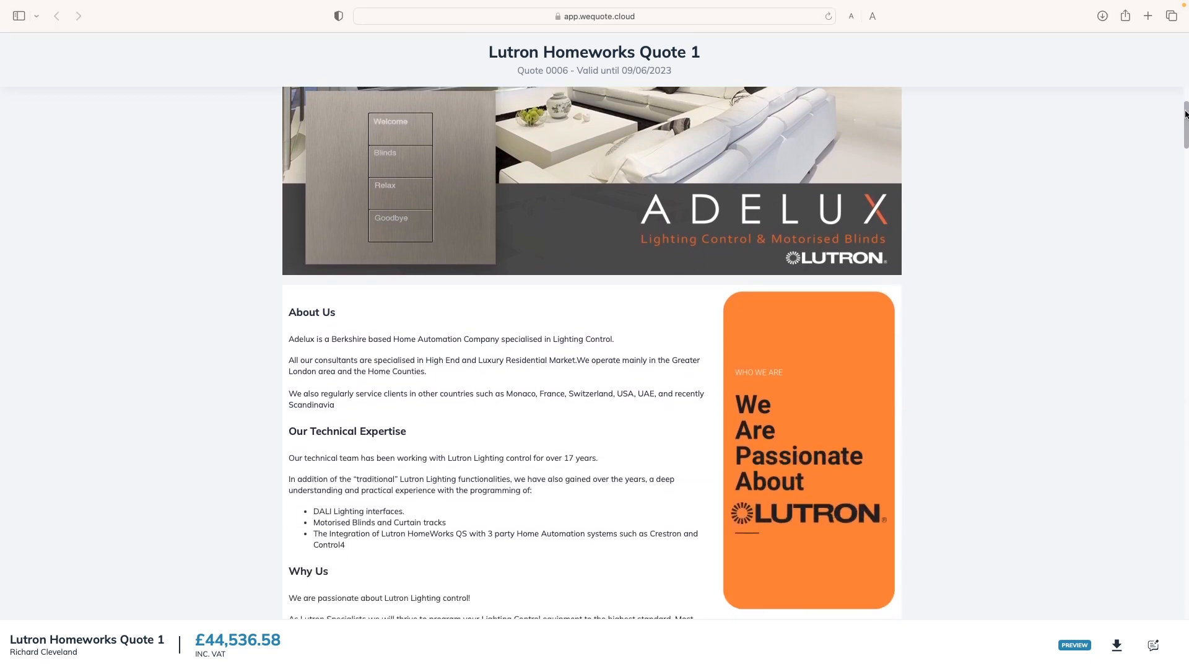
scroll("down", 3)
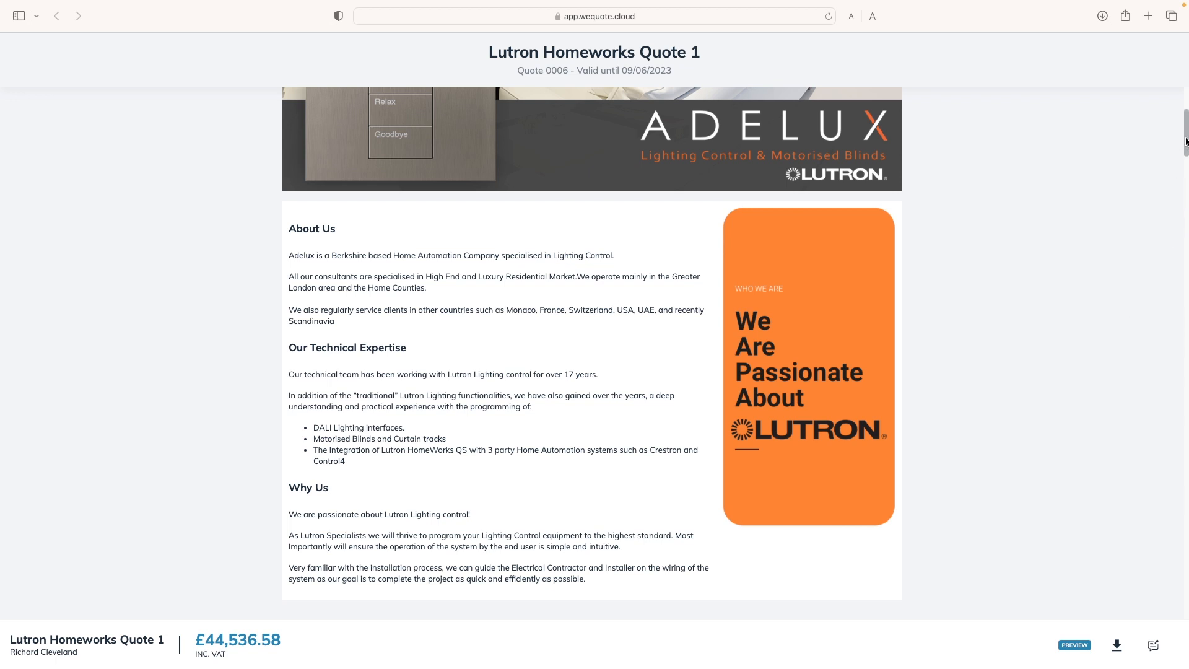
scroll("down", 3)
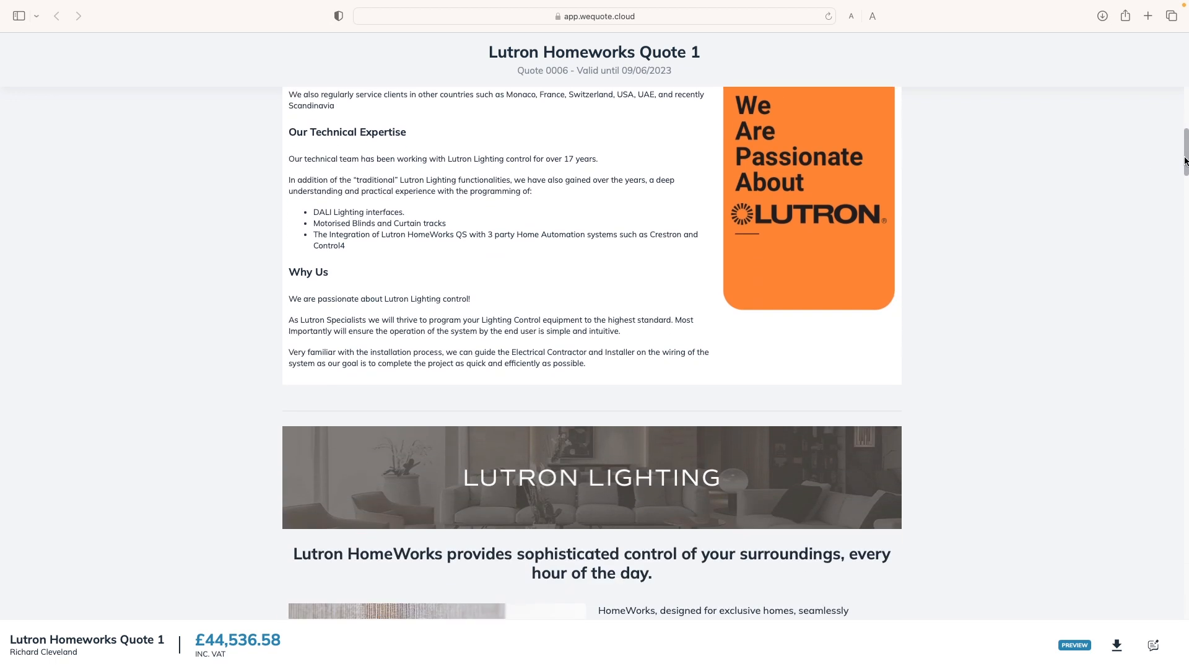
scroll("down", 3)
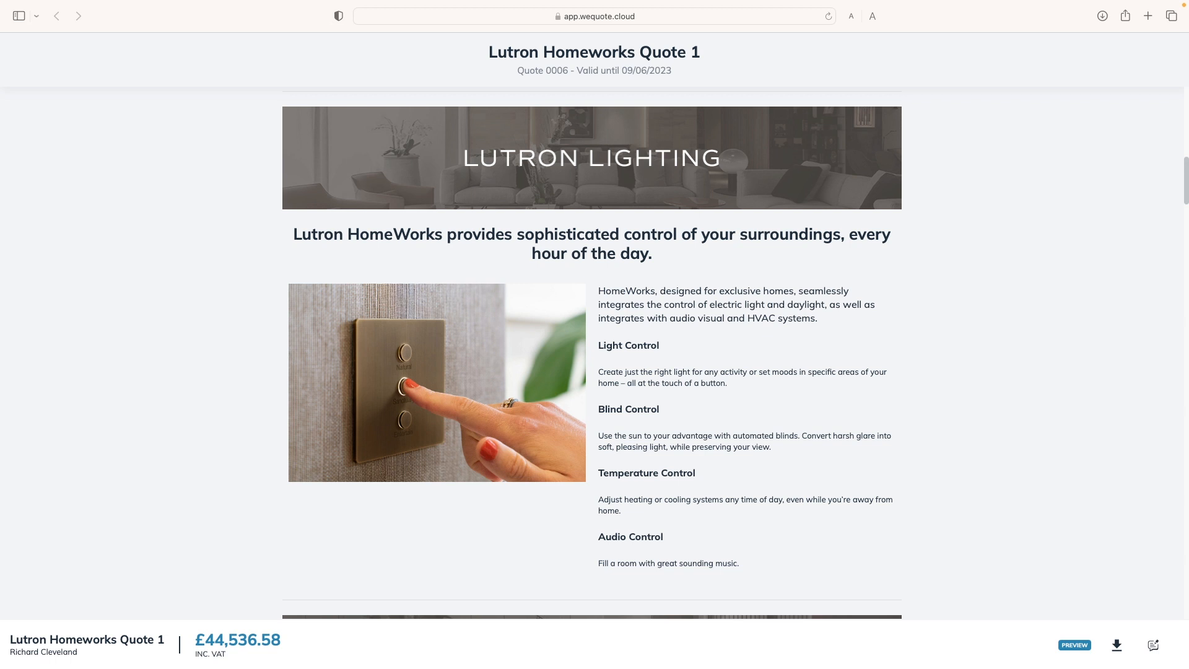
scroll("down", 3)
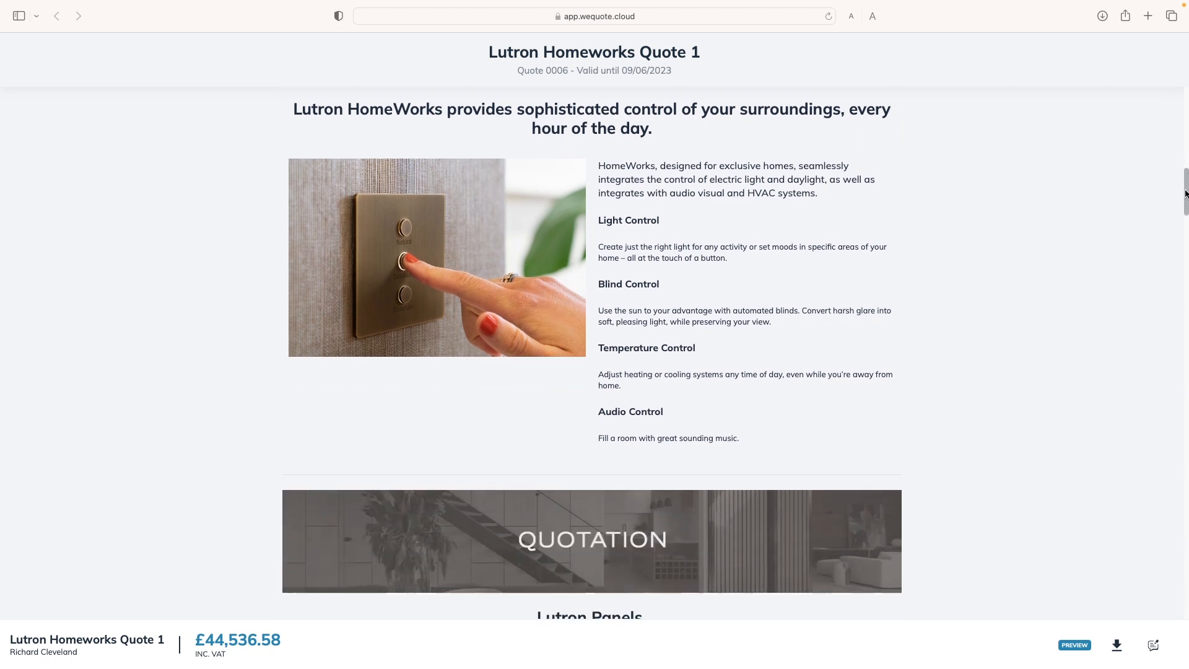
scroll("down", 3)
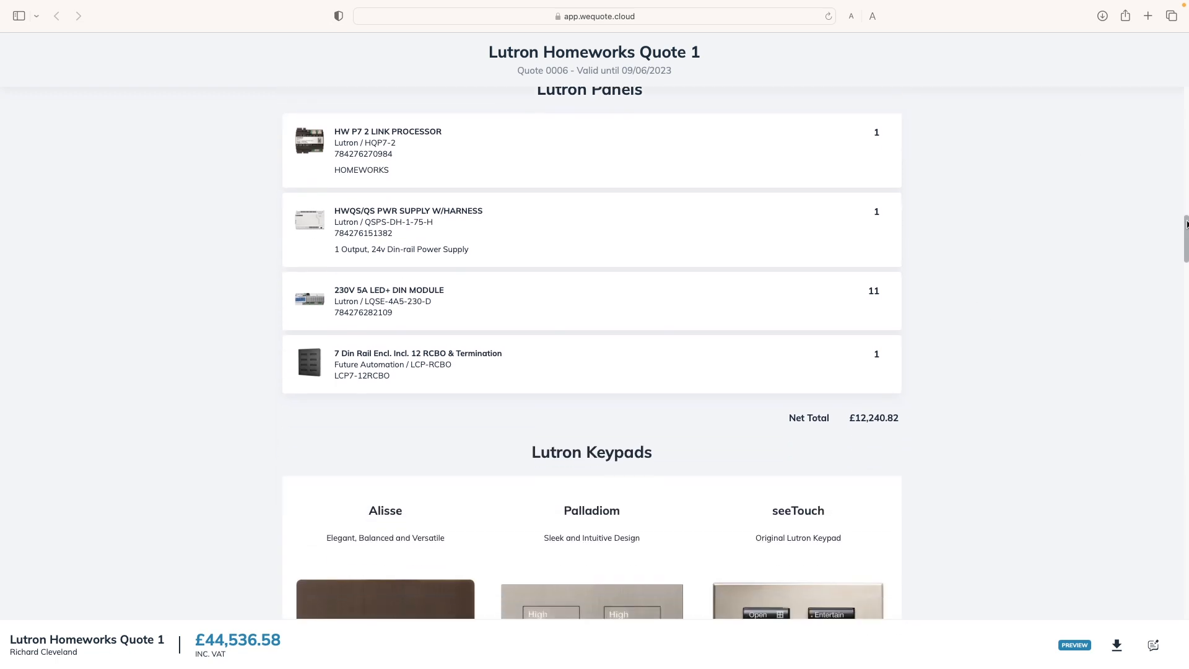
scroll("down", 3)
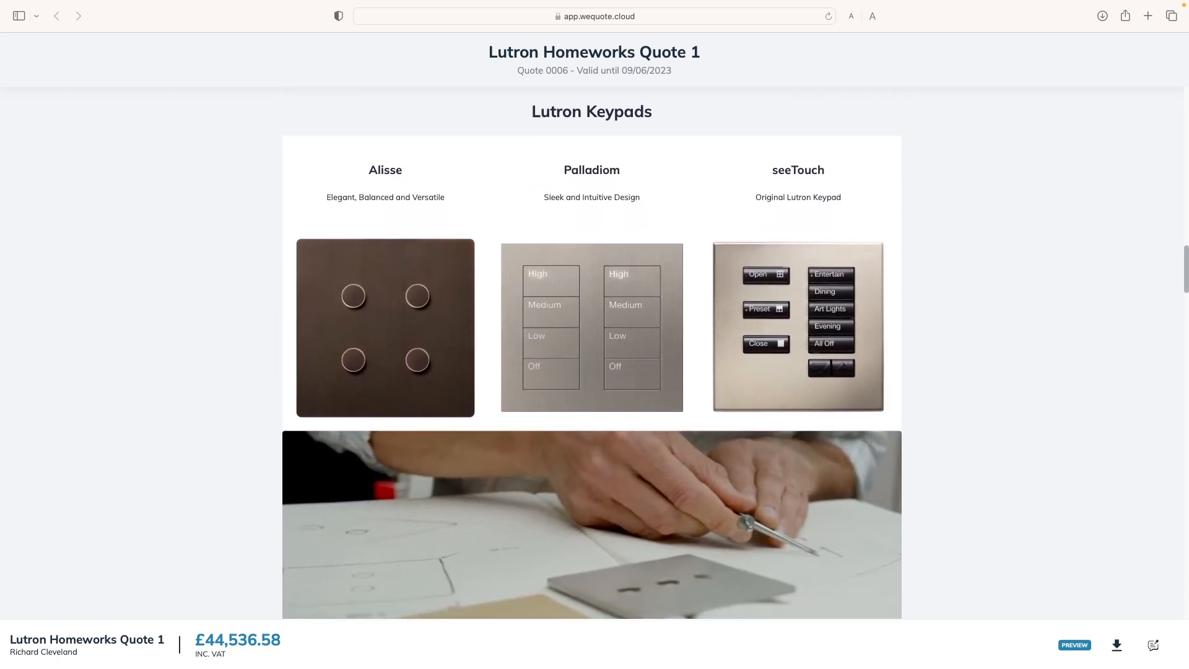
scroll("down", 3)
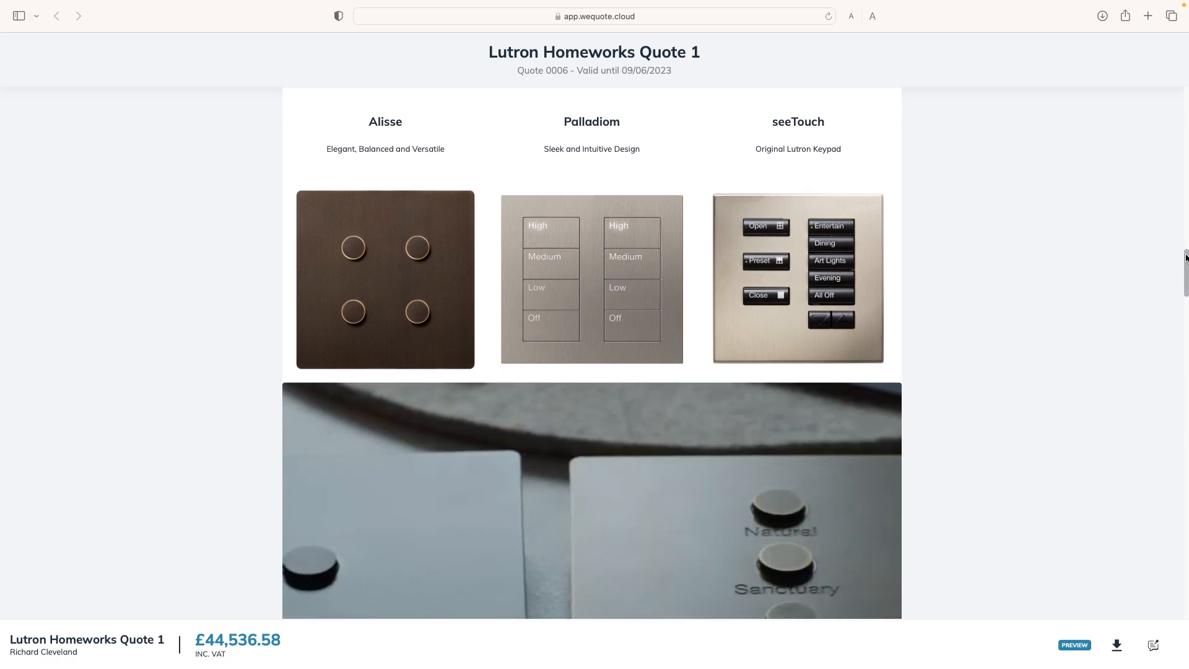
scroll("down", 3)
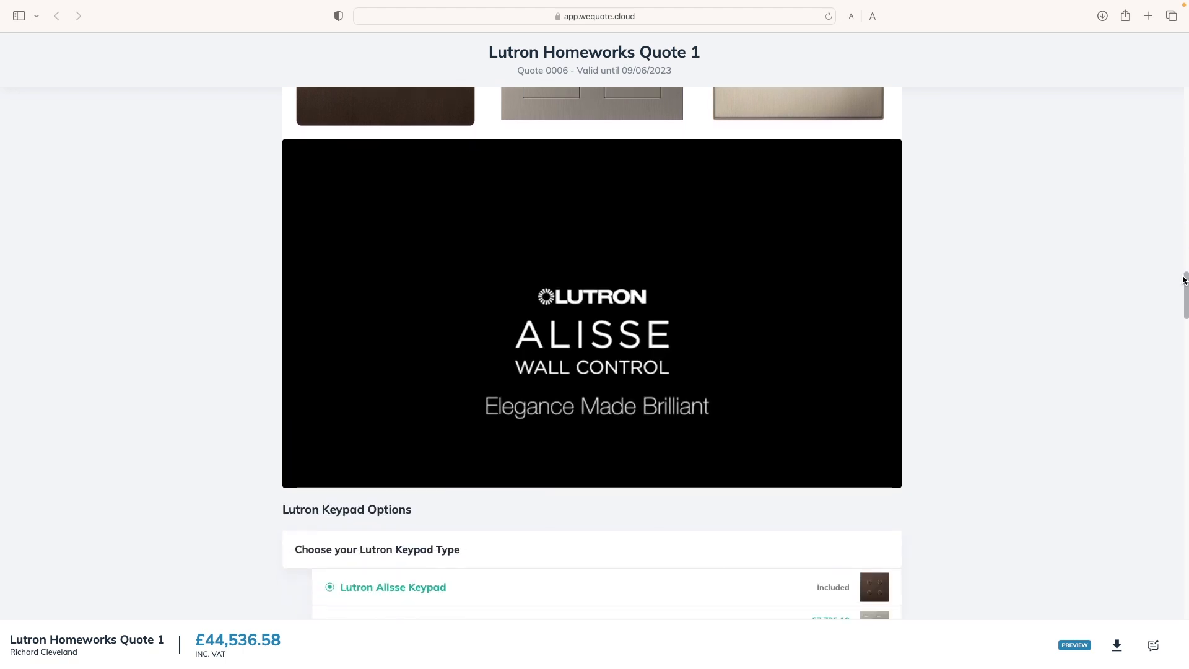
scroll("down", 3)
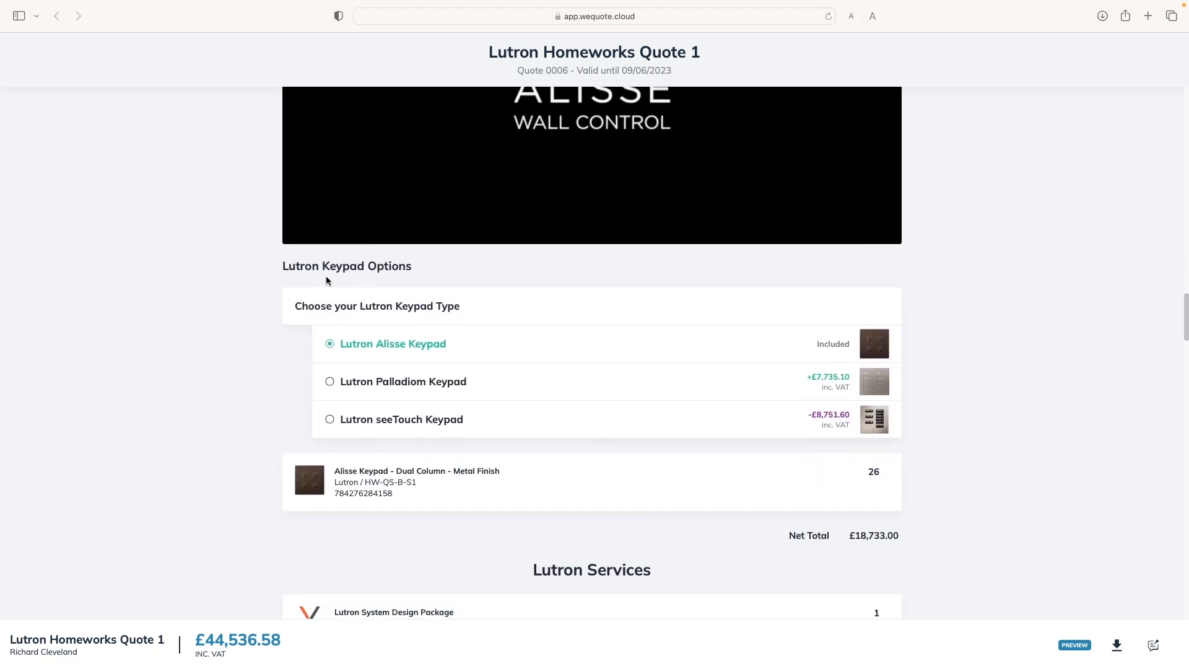
left_click(330, 382)
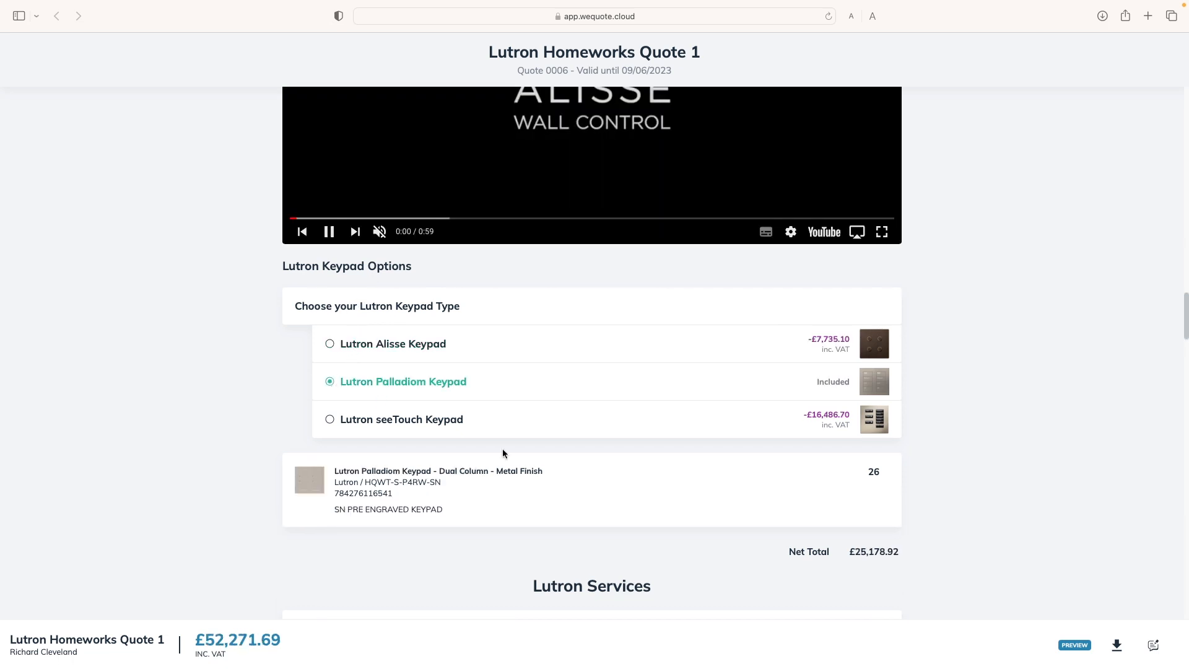
left_click(329, 420)
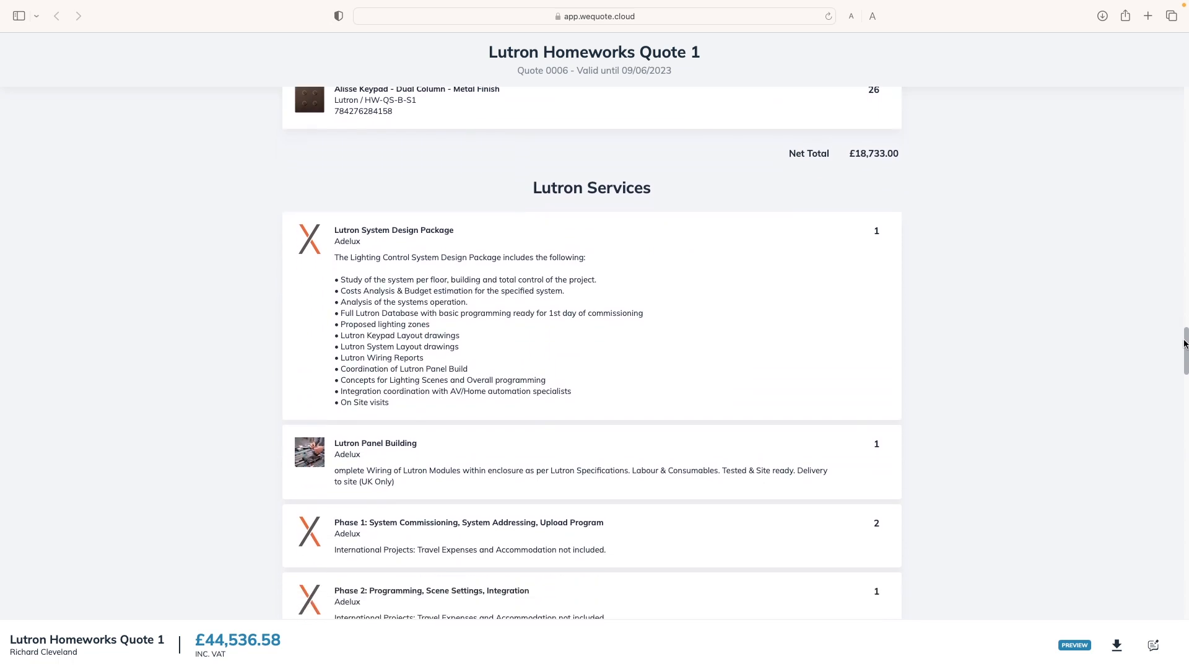
Review the rest of the proposal preview and leave it.
scroll("down", 3)
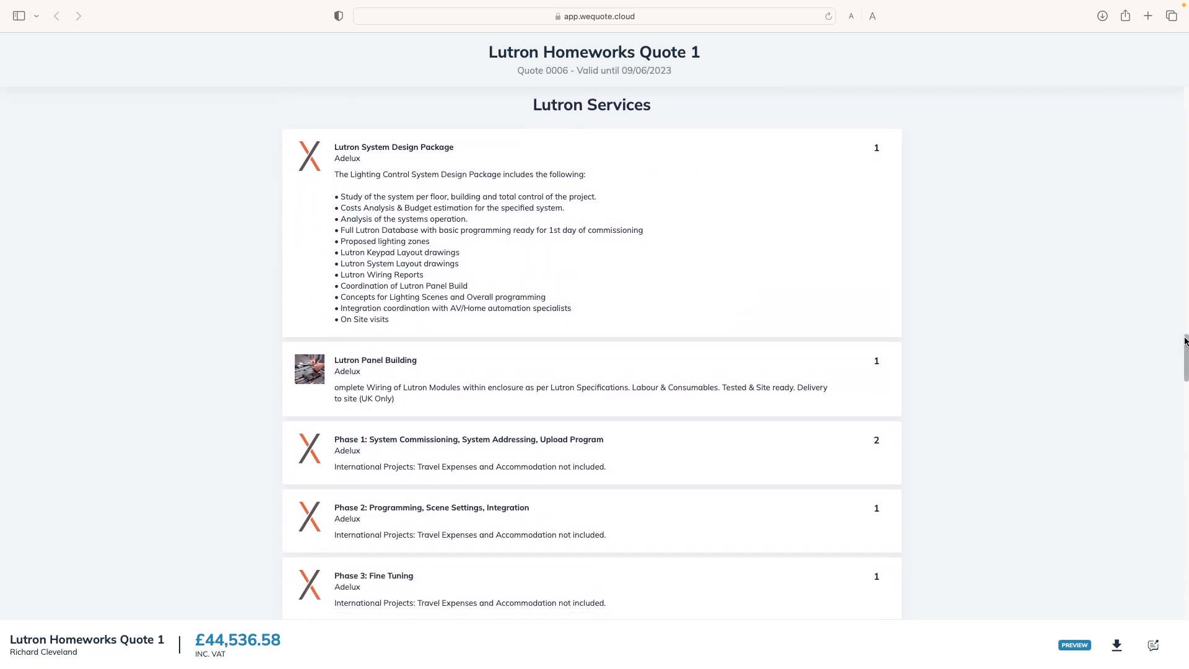
scroll("down", 3)
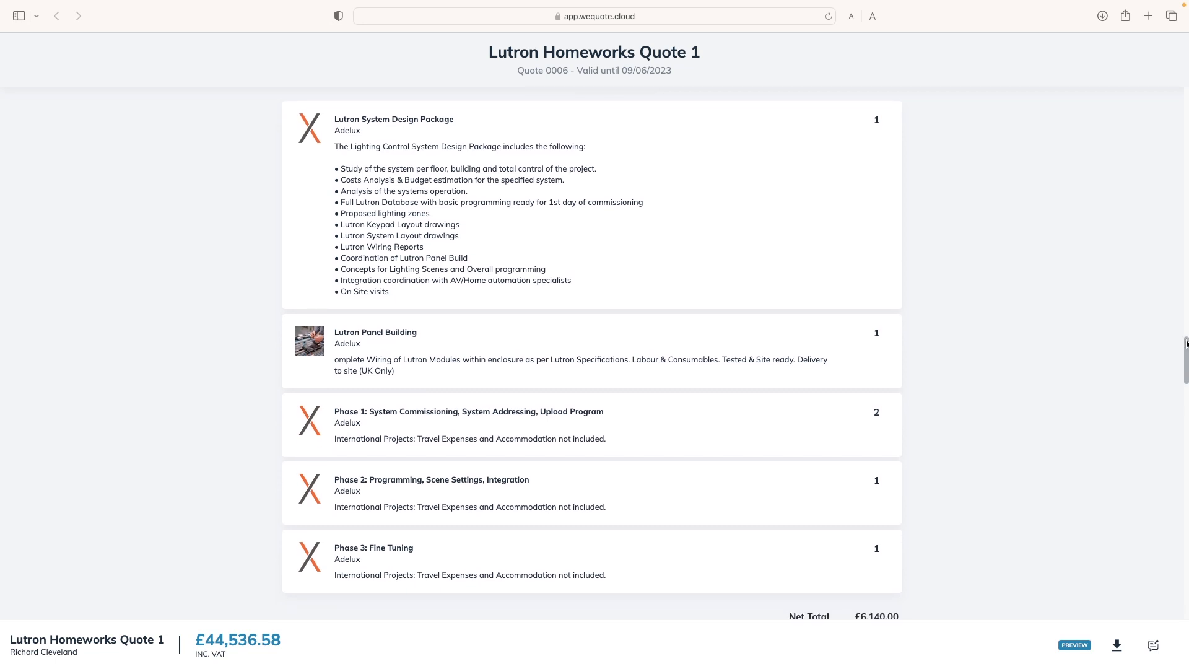
scroll("down", 3)
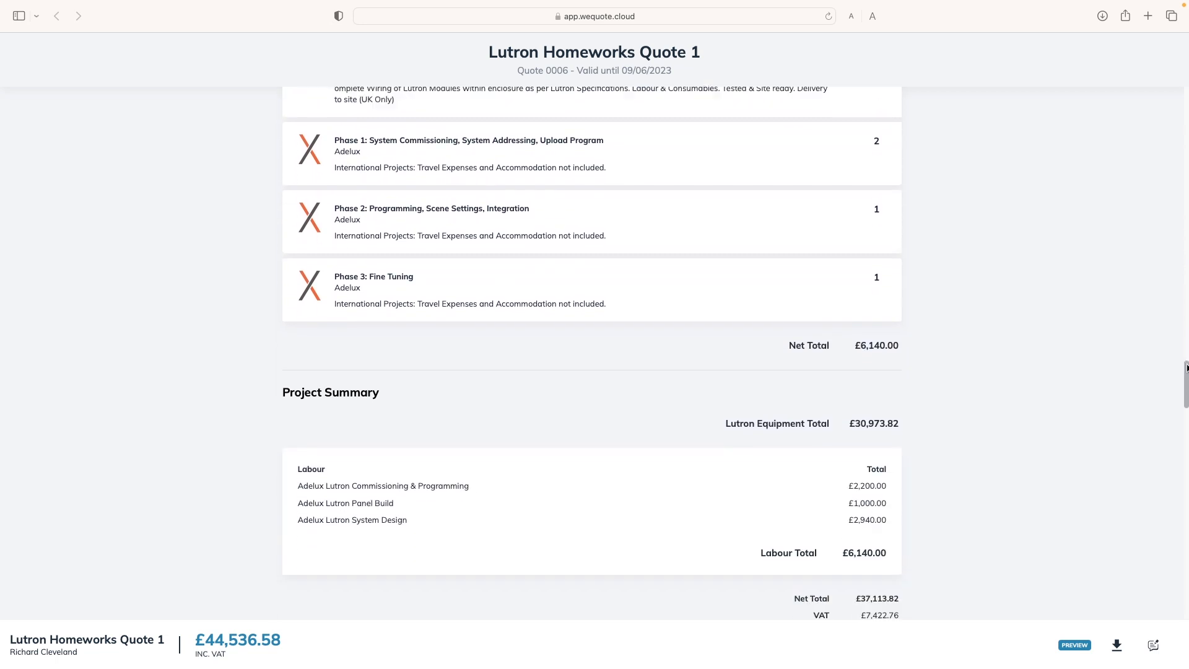
scroll("down", 3)
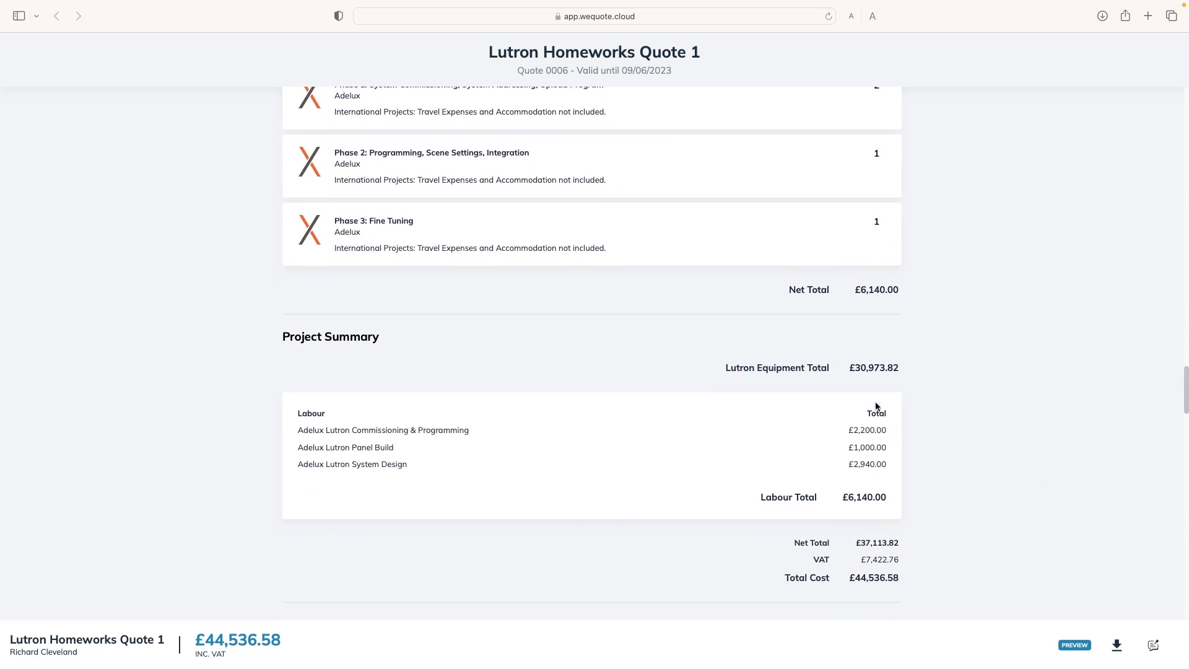
mouse_move(714, 387)
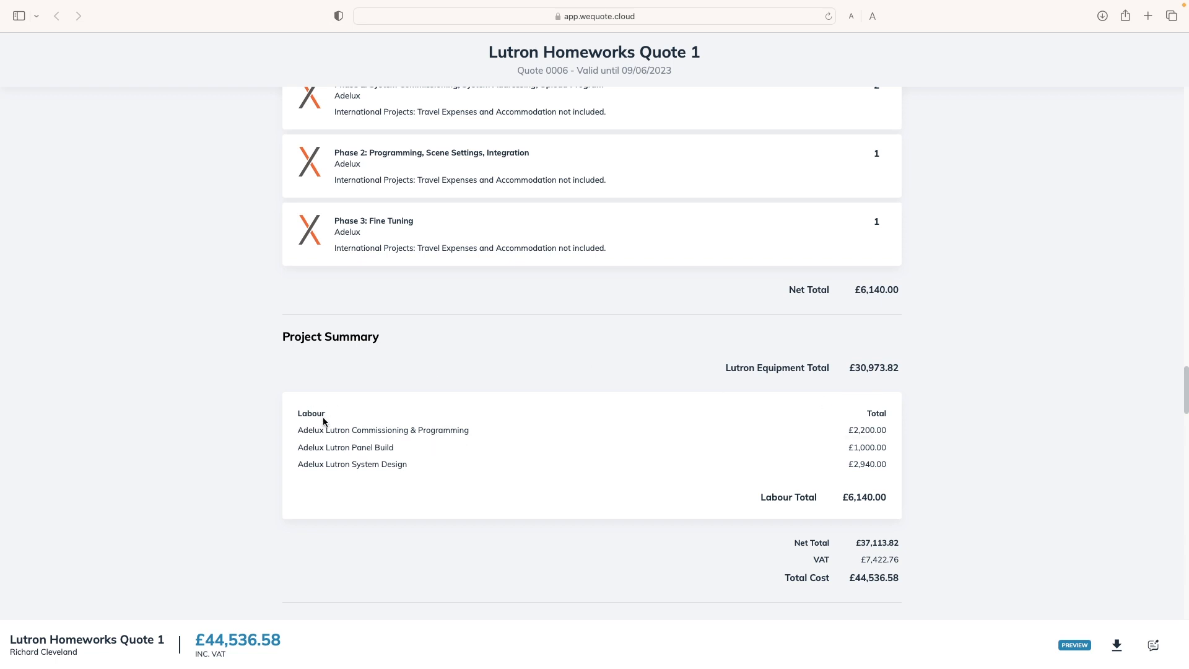
scroll("down", 3)
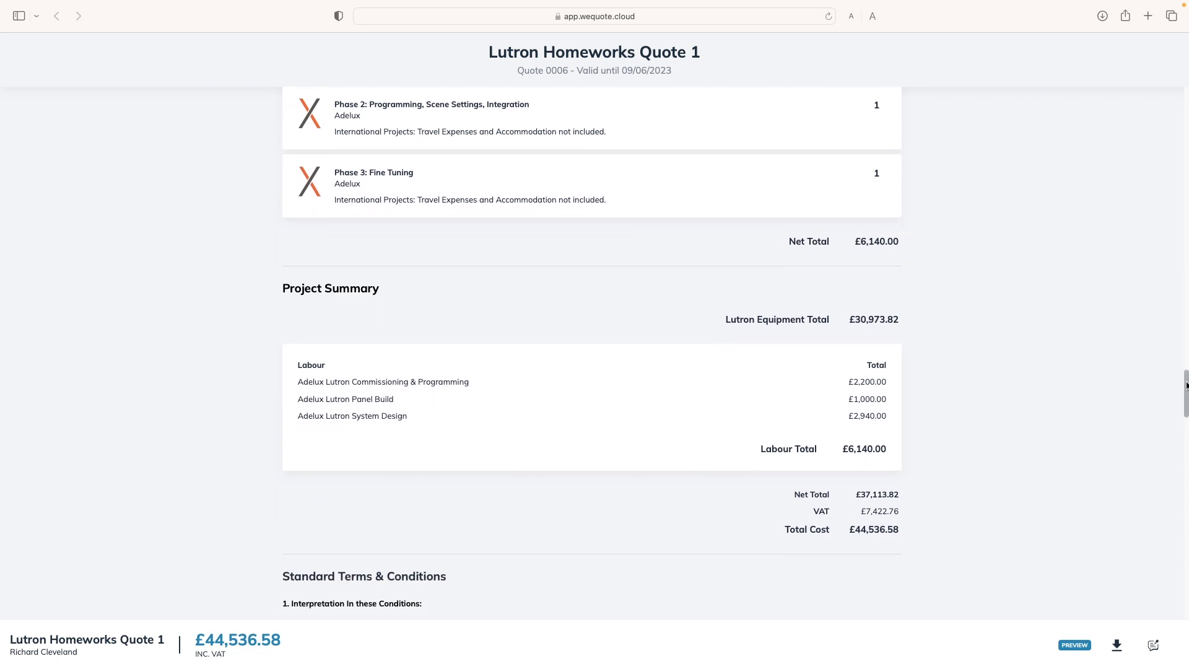
scroll("down", 3)
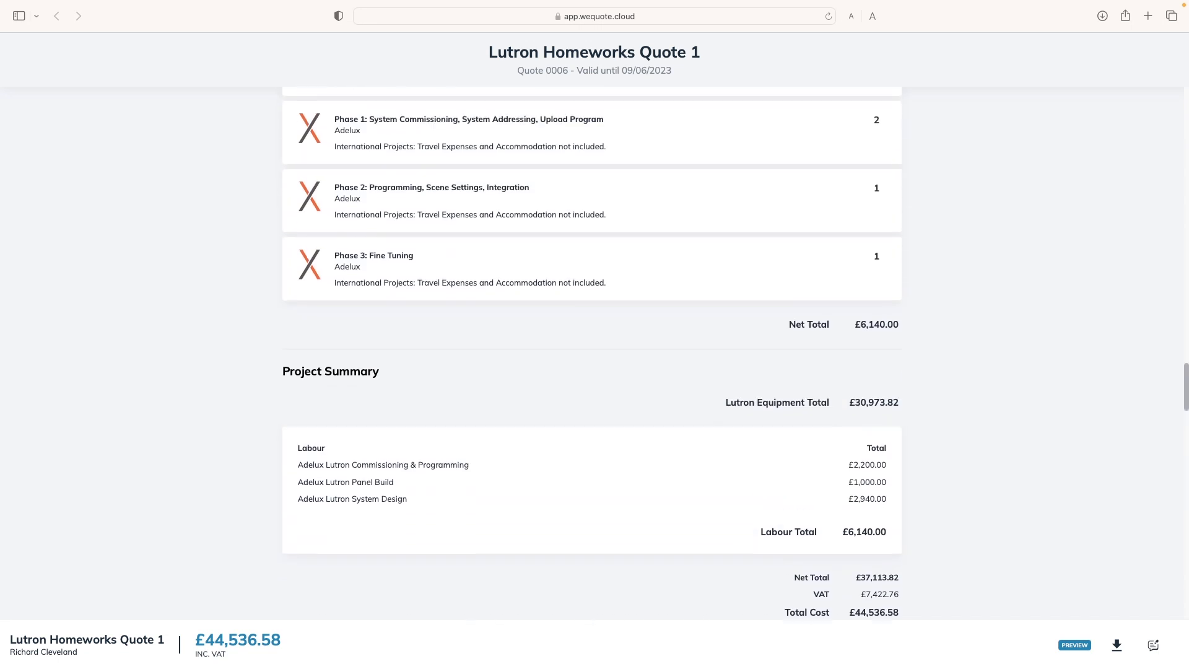
scroll("down", 3)
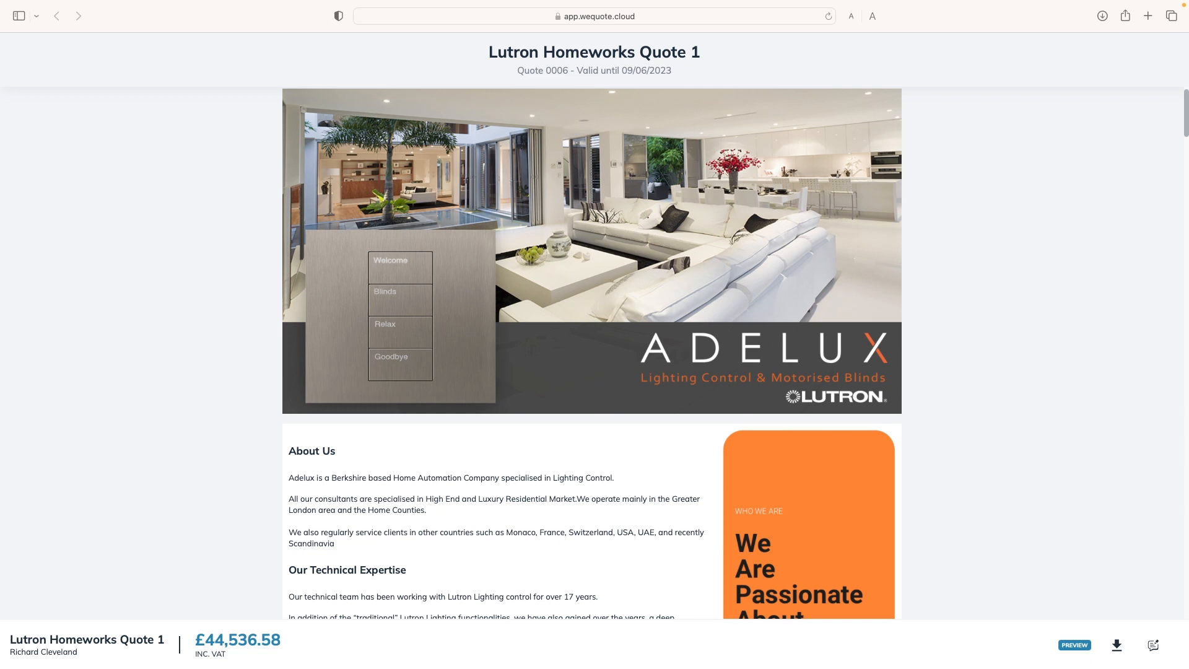
left_click(56, 16)
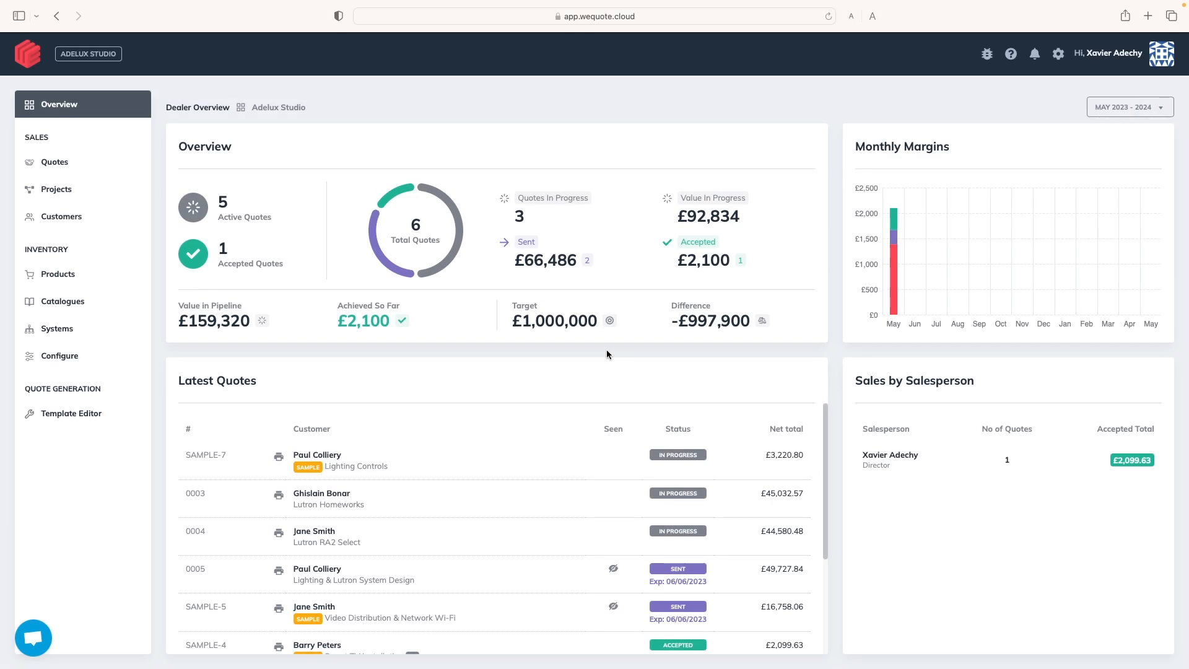
mouse_move(388, 145)
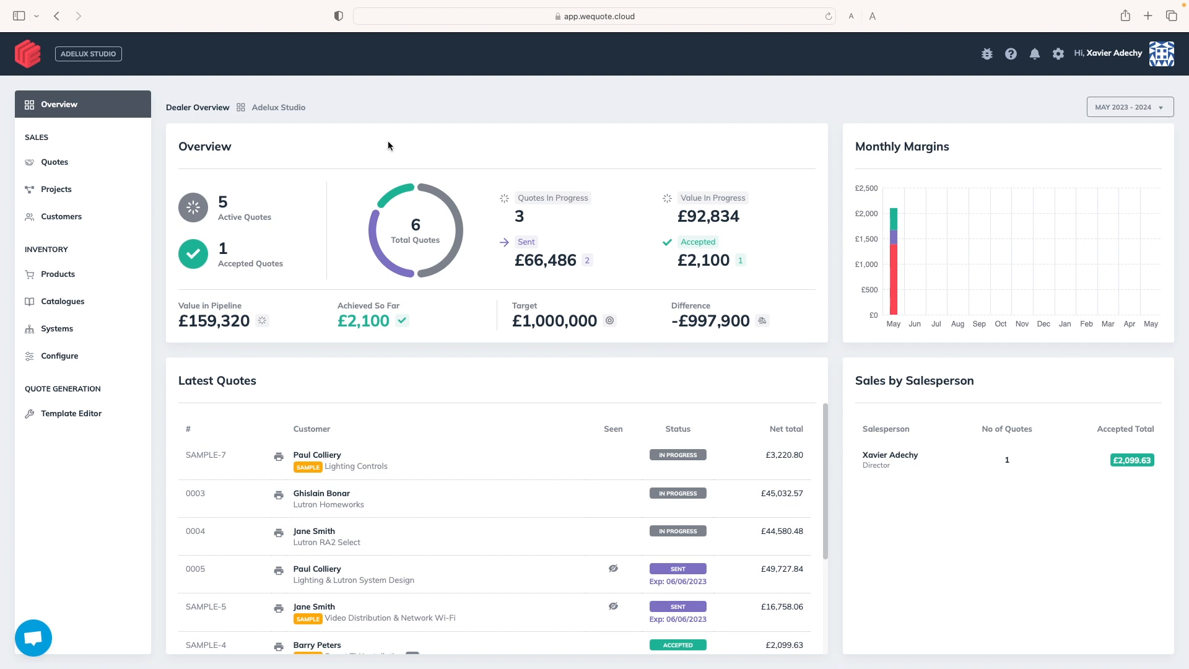
mouse_move(444, 366)
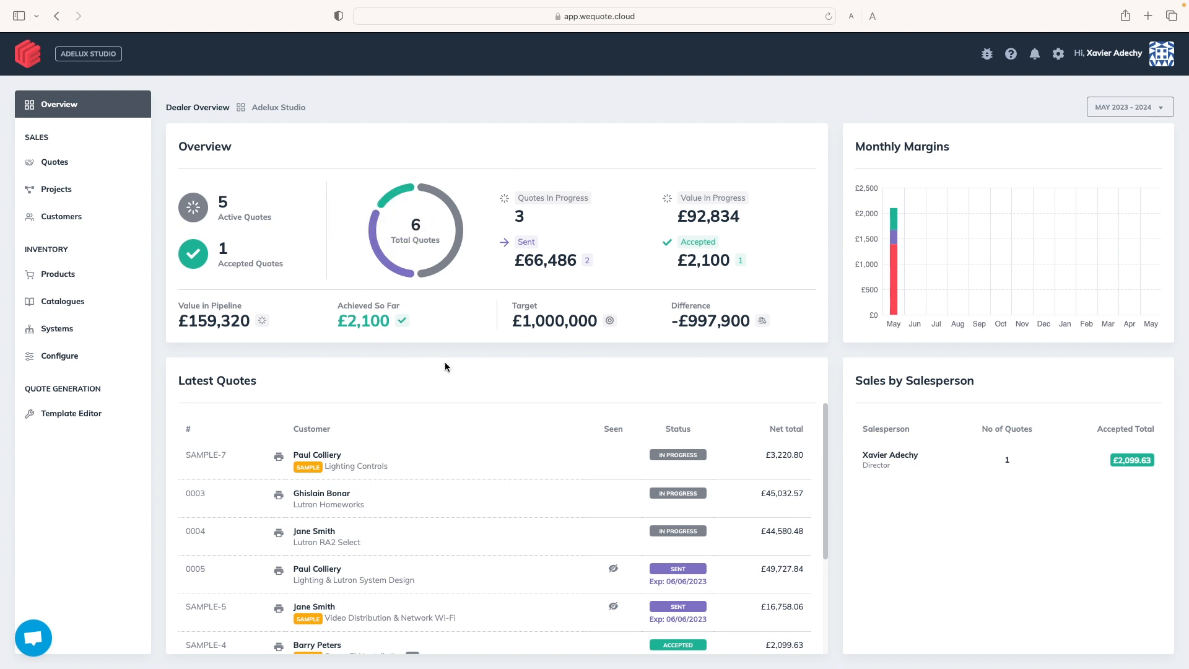
mouse_move(470, 364)
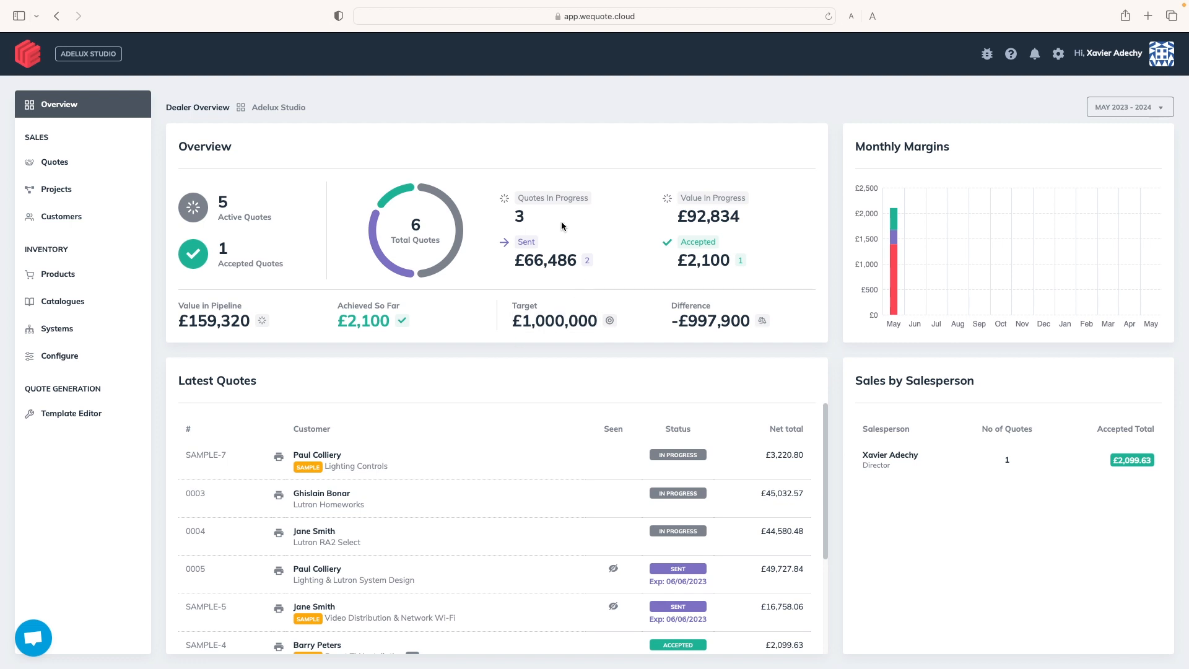
mouse_move(572, 226)
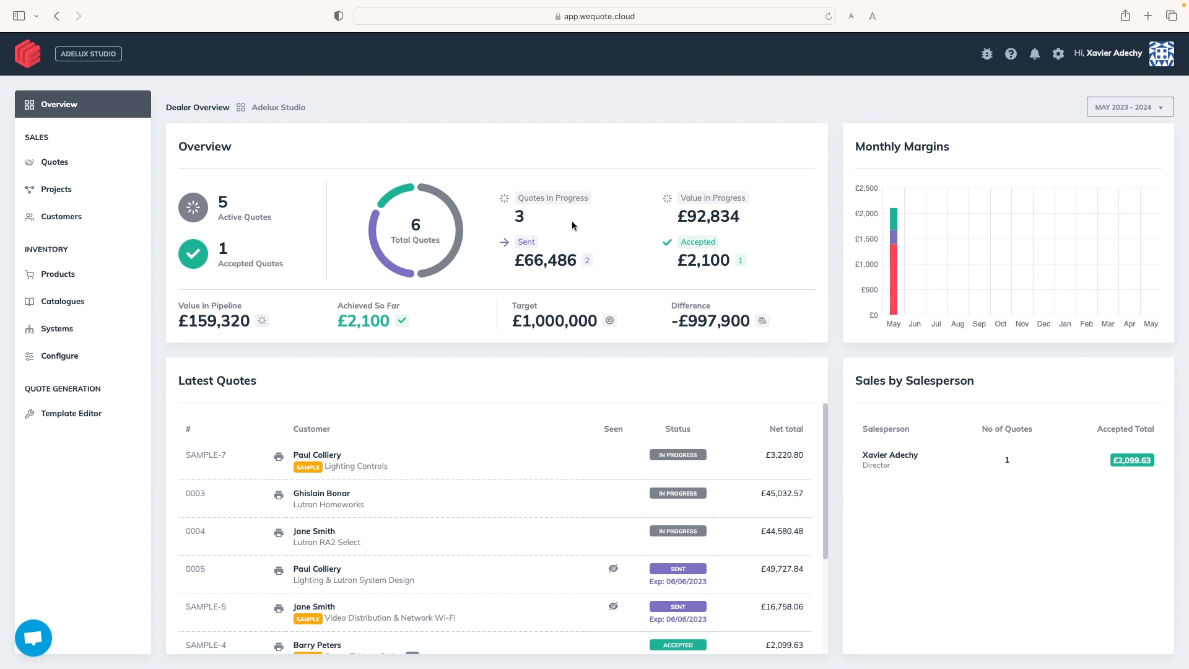
mouse_move(711, 280)
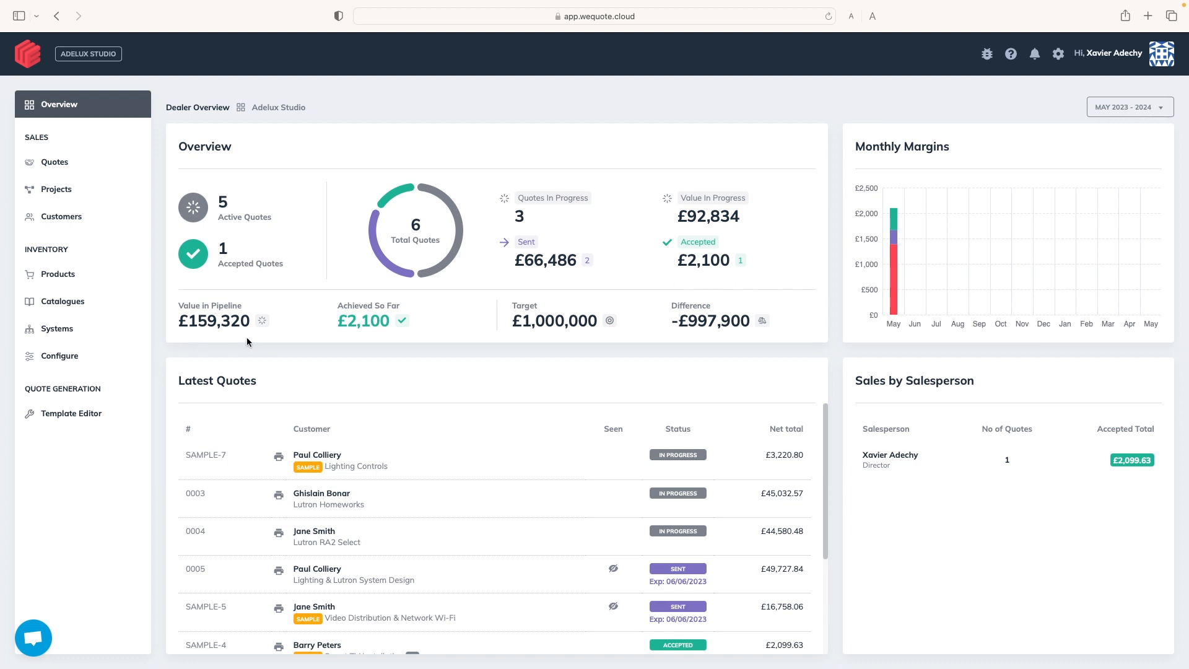
mouse_move(233, 342)
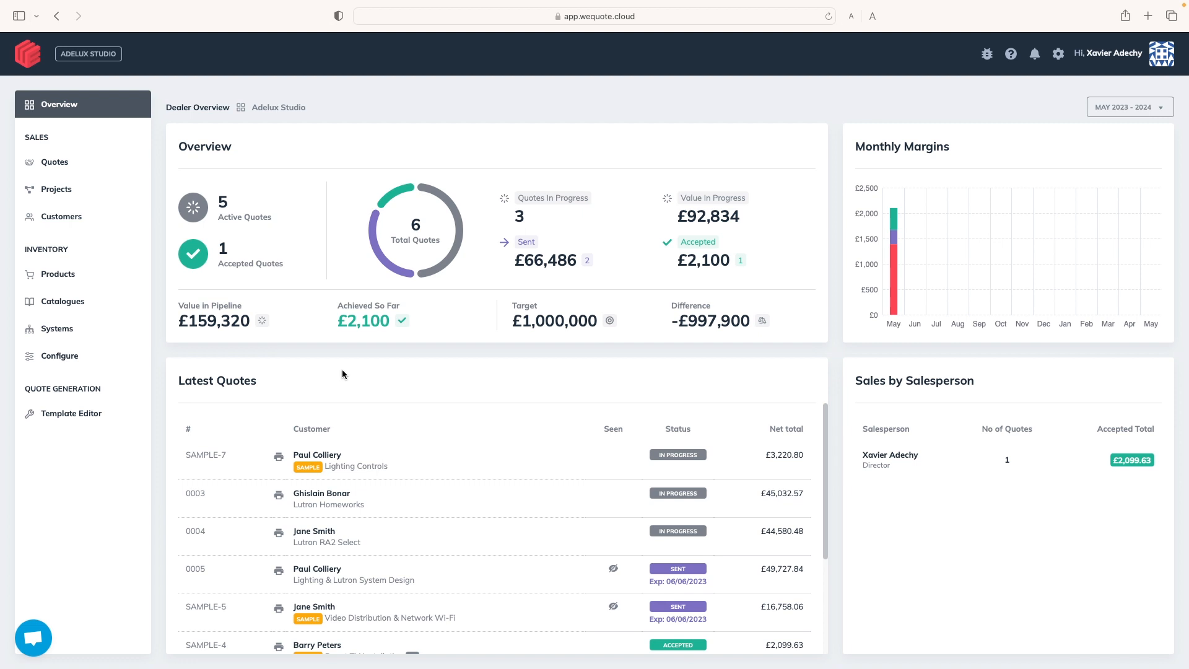
mouse_move(119, 118)
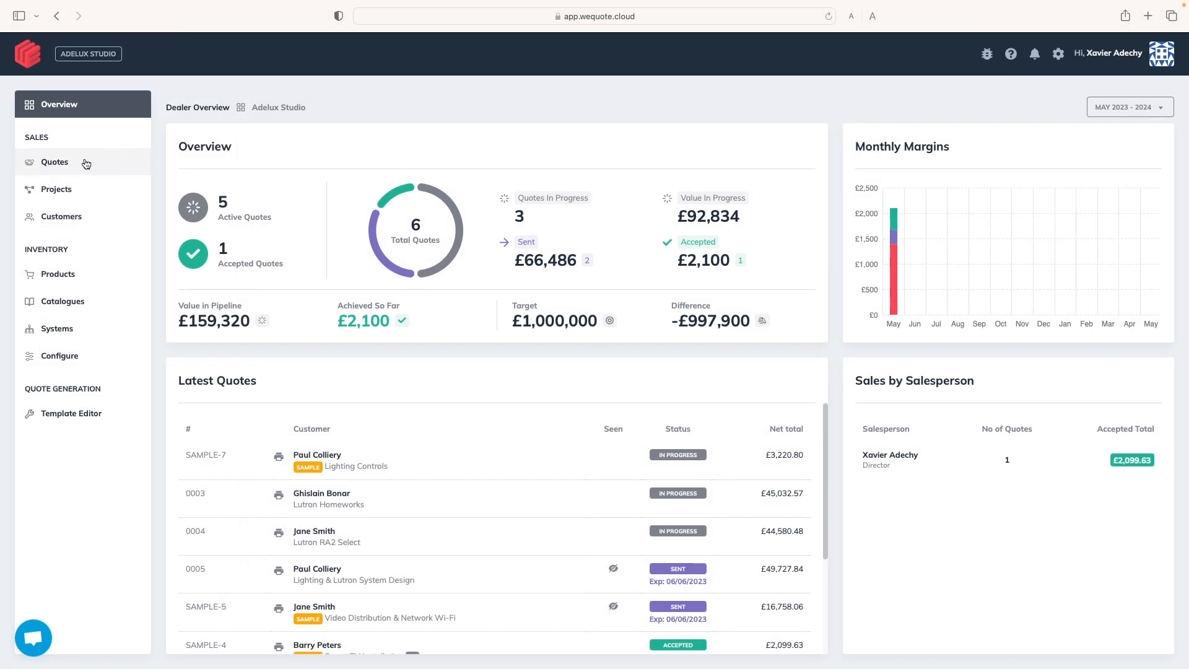
Go from Quotes to Projects, look at the Melrose place project, and return to all projects.
left_click(53, 162)
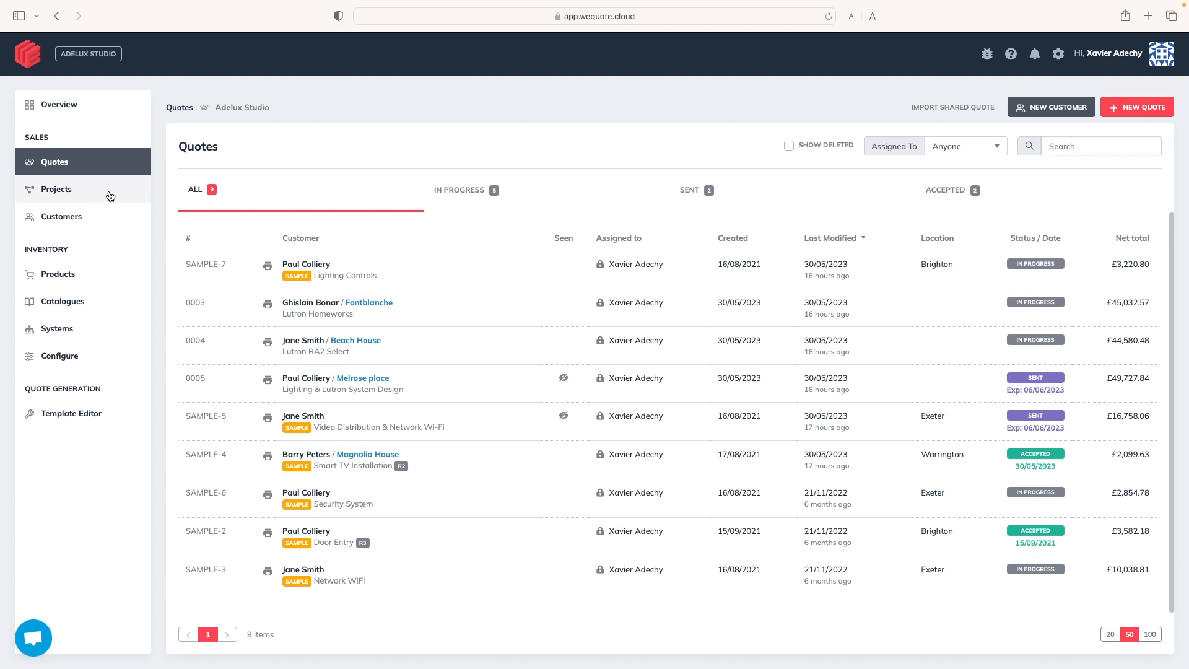
left_click(56, 189)
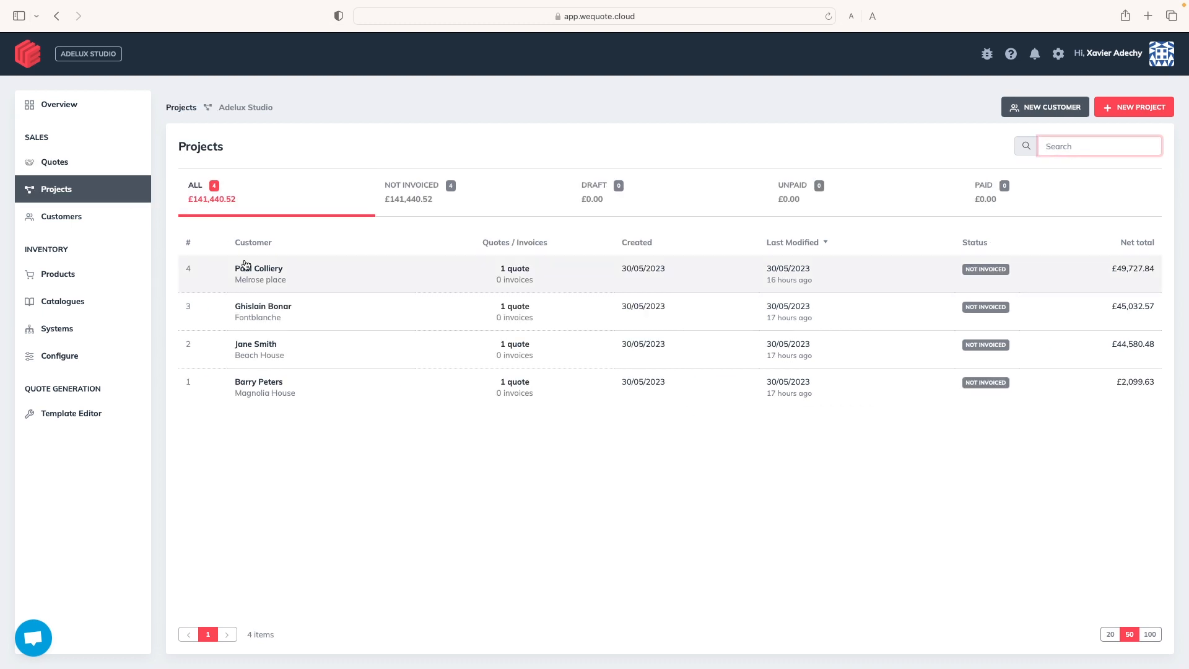
left_click(259, 273)
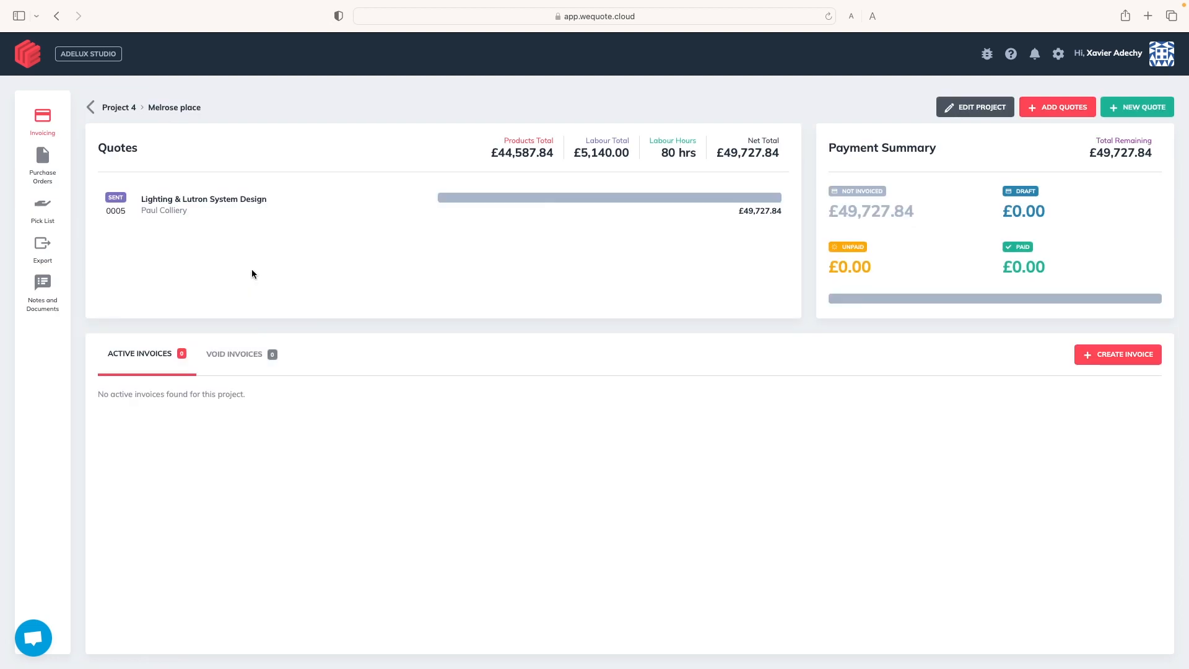
mouse_move(244, 270)
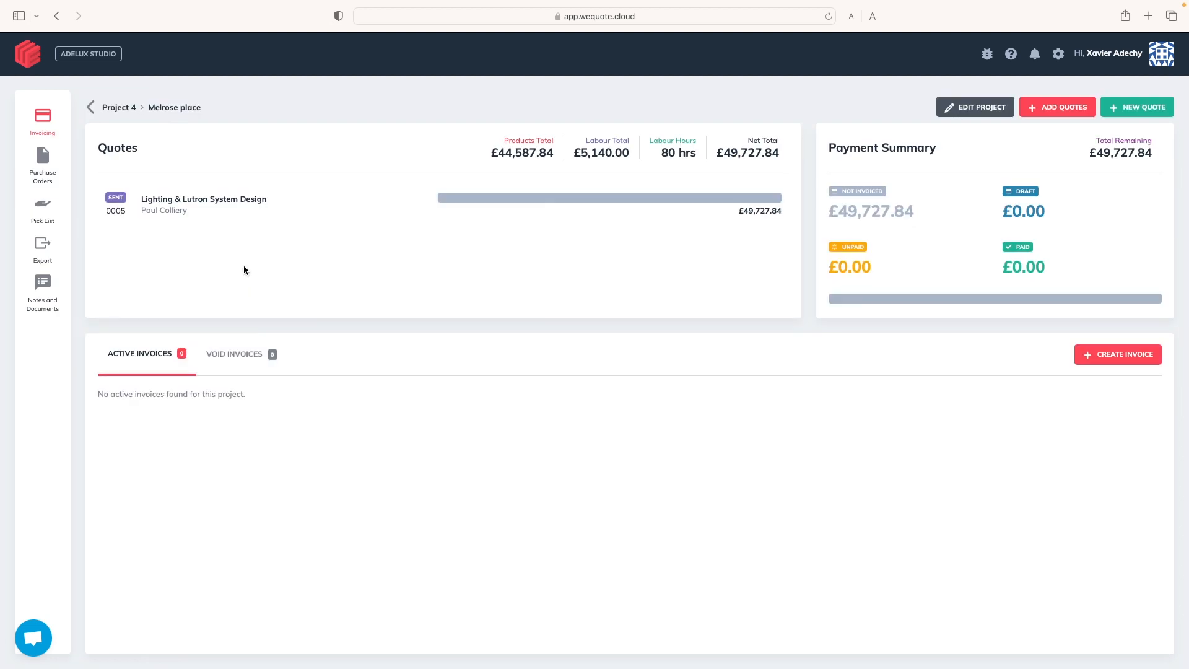
left_click(119, 107)
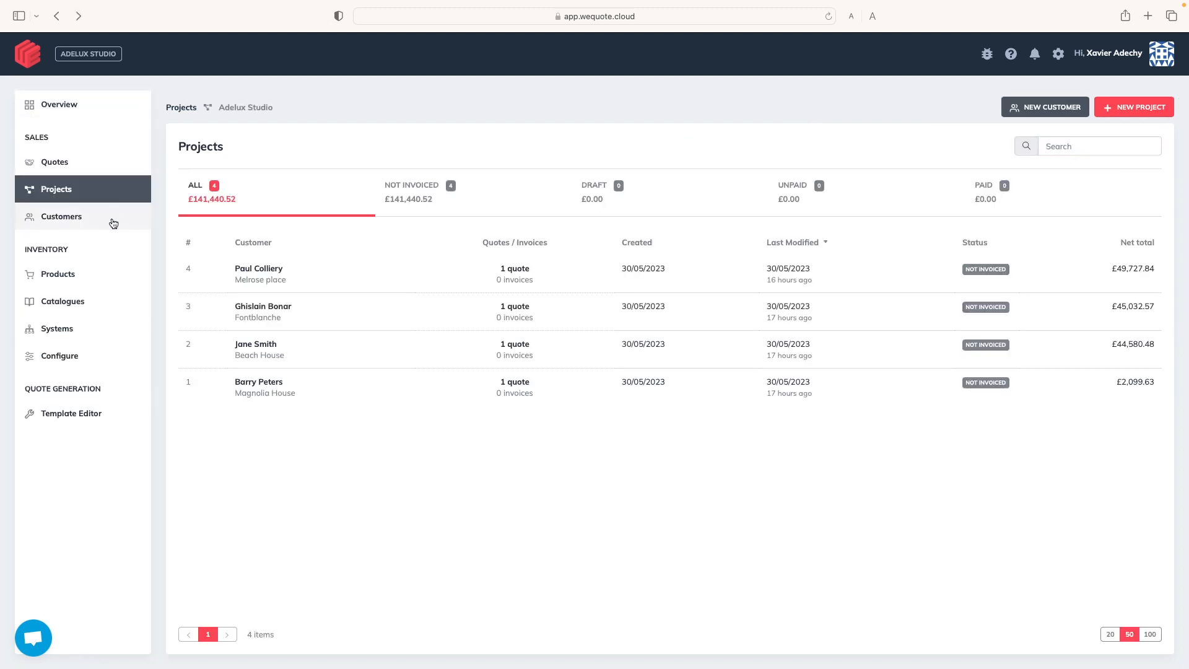
Show the Customers list with the four customers and their contact details.
left_click(62, 215)
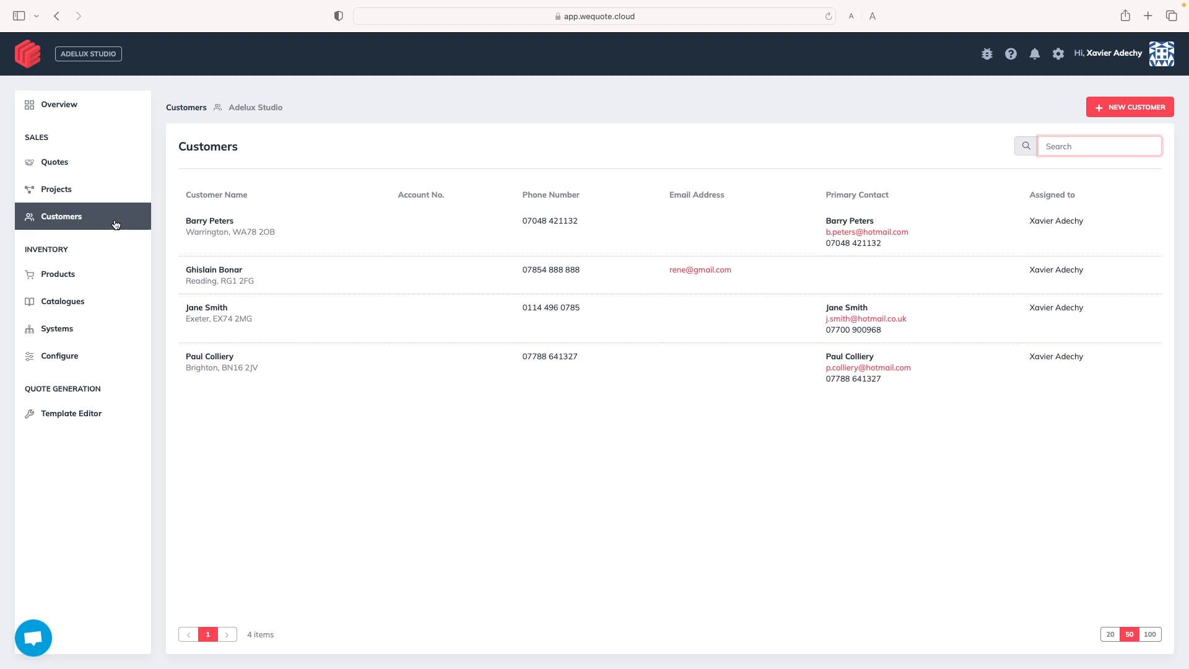
mouse_move(114, 194)
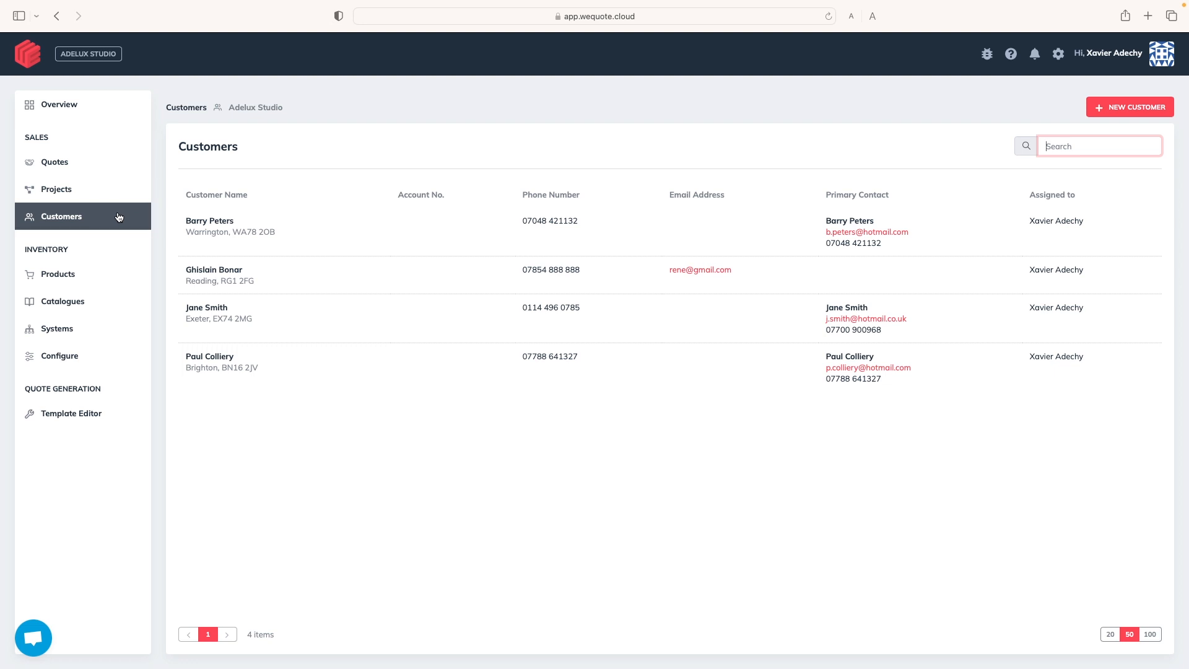
mouse_move(99, 258)
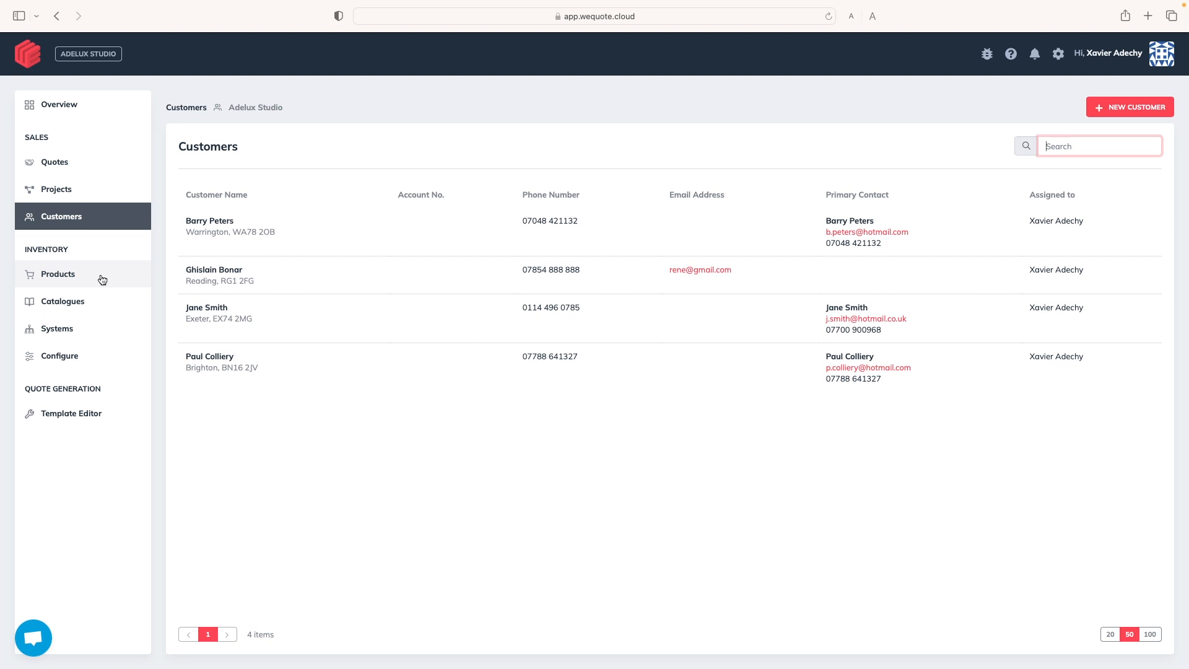
Show the Products inventory with six active products and their cost and sell prices.
left_click(59, 274)
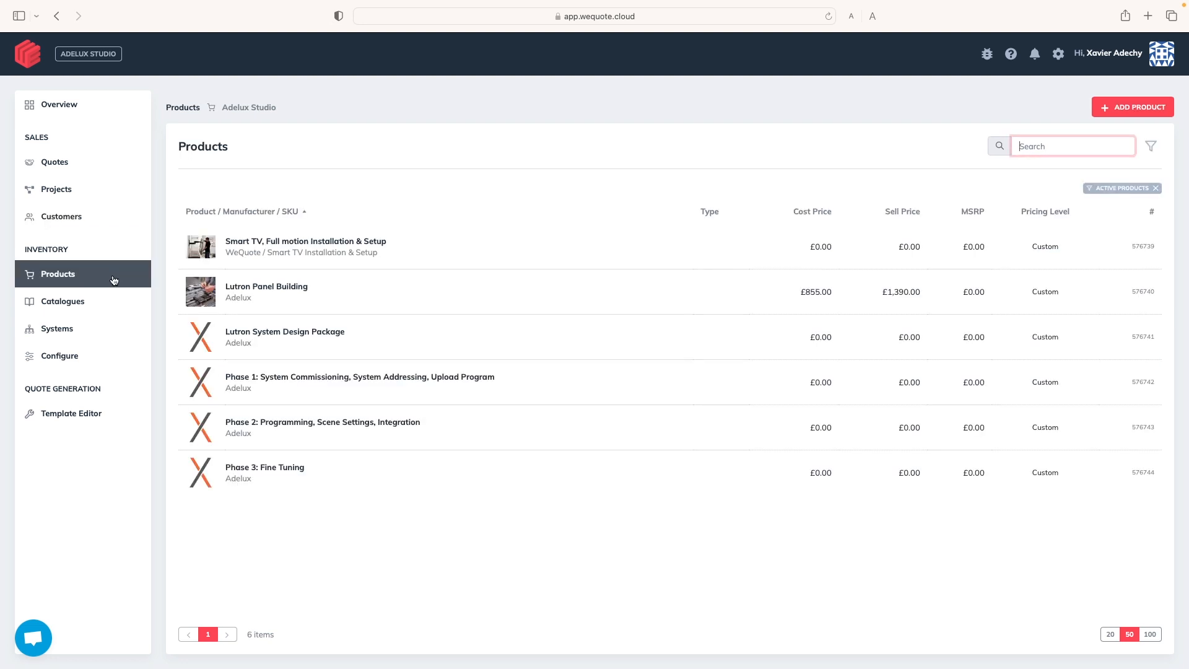
mouse_move(120, 326)
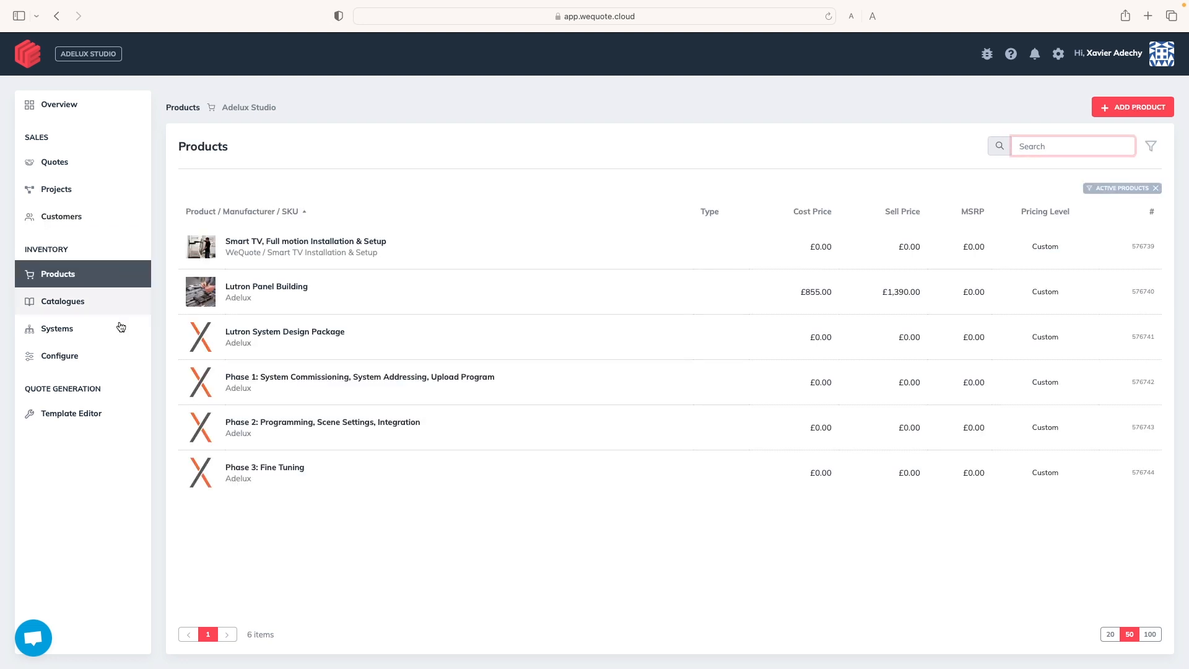
mouse_move(381, 434)
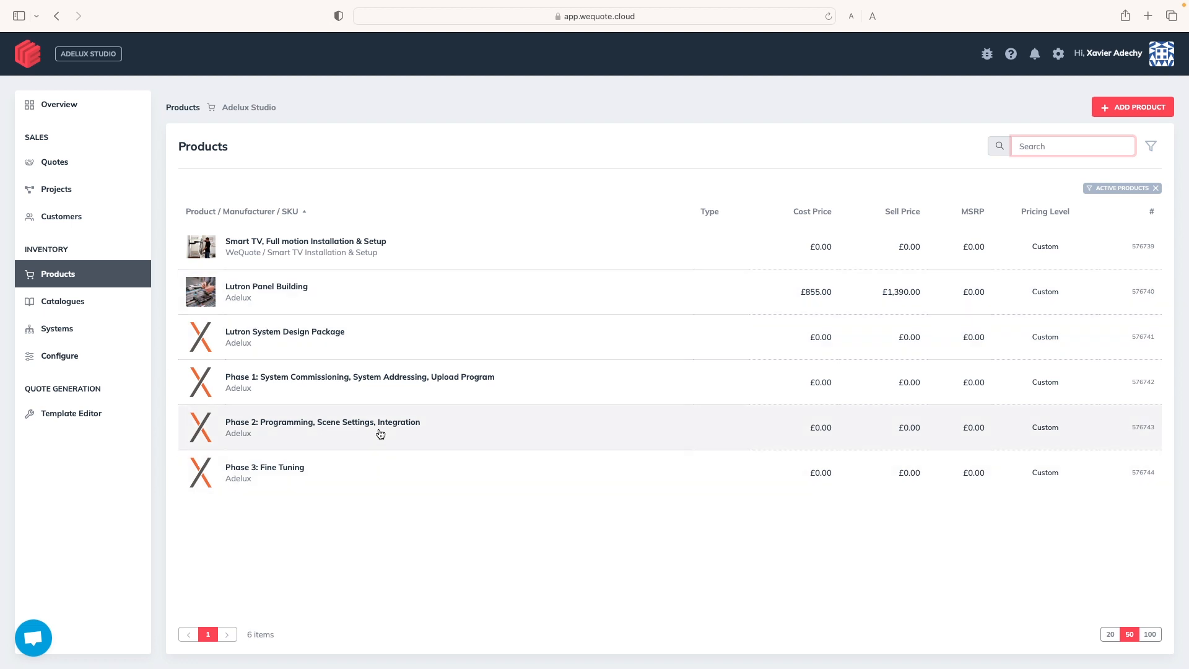
mouse_move(125, 279)
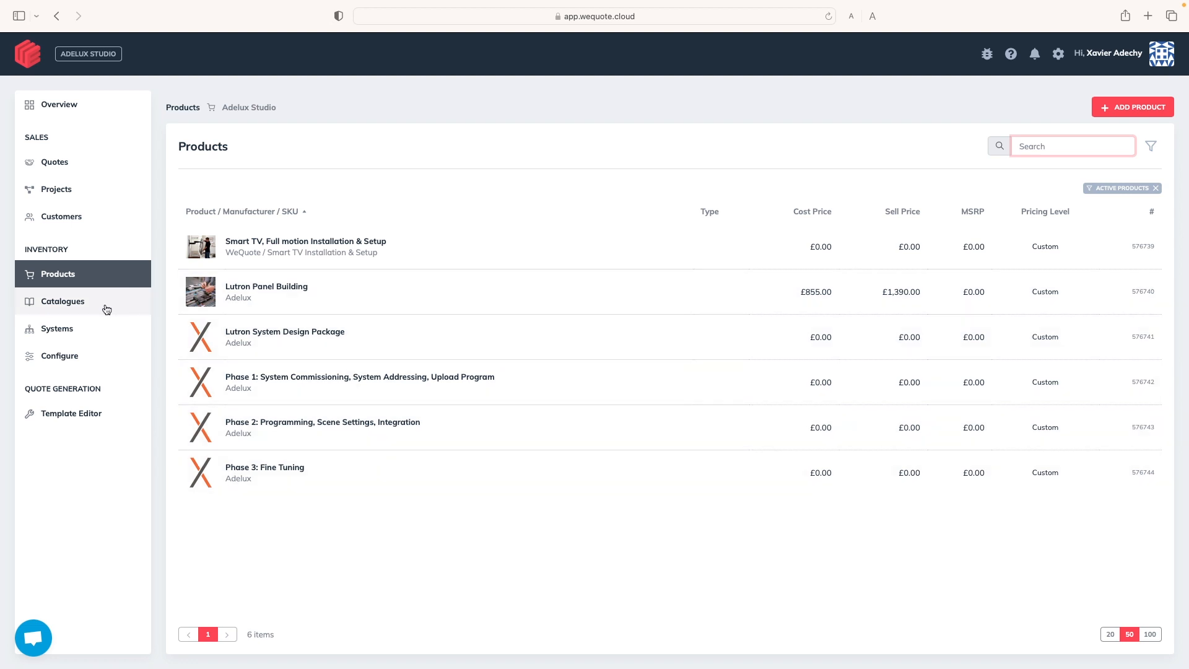
Browse the grid of 57 supplier catalogues, 4 of them already linked.
left_click(63, 301)
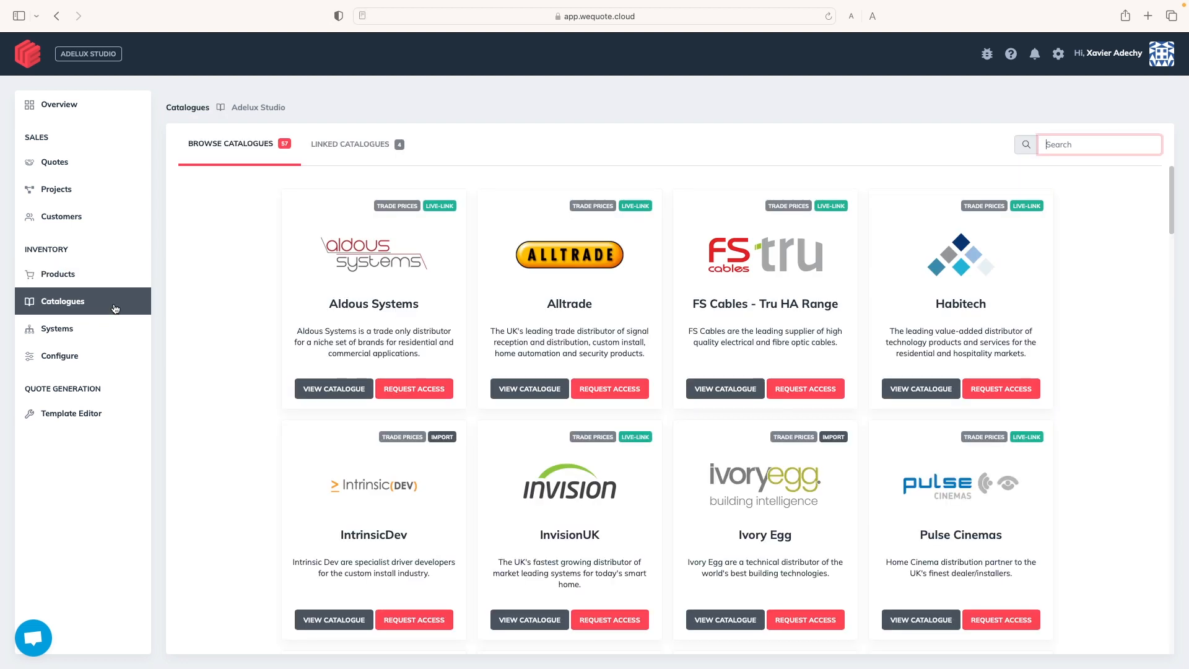
scroll("down", 3)
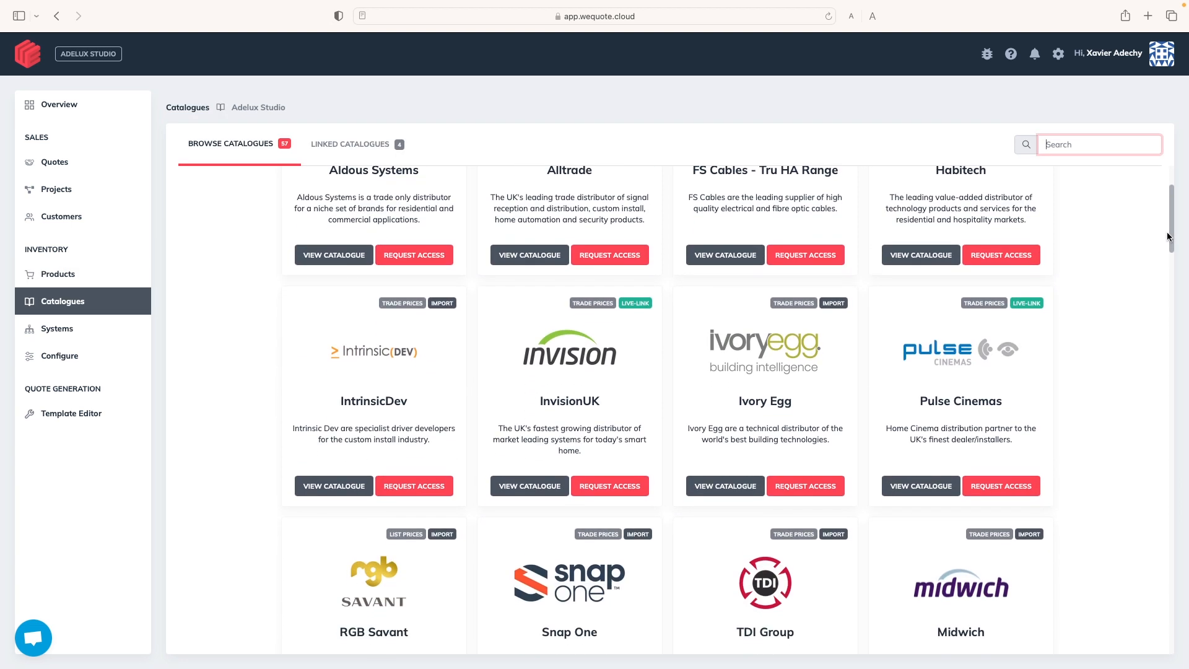
scroll("down", 3)
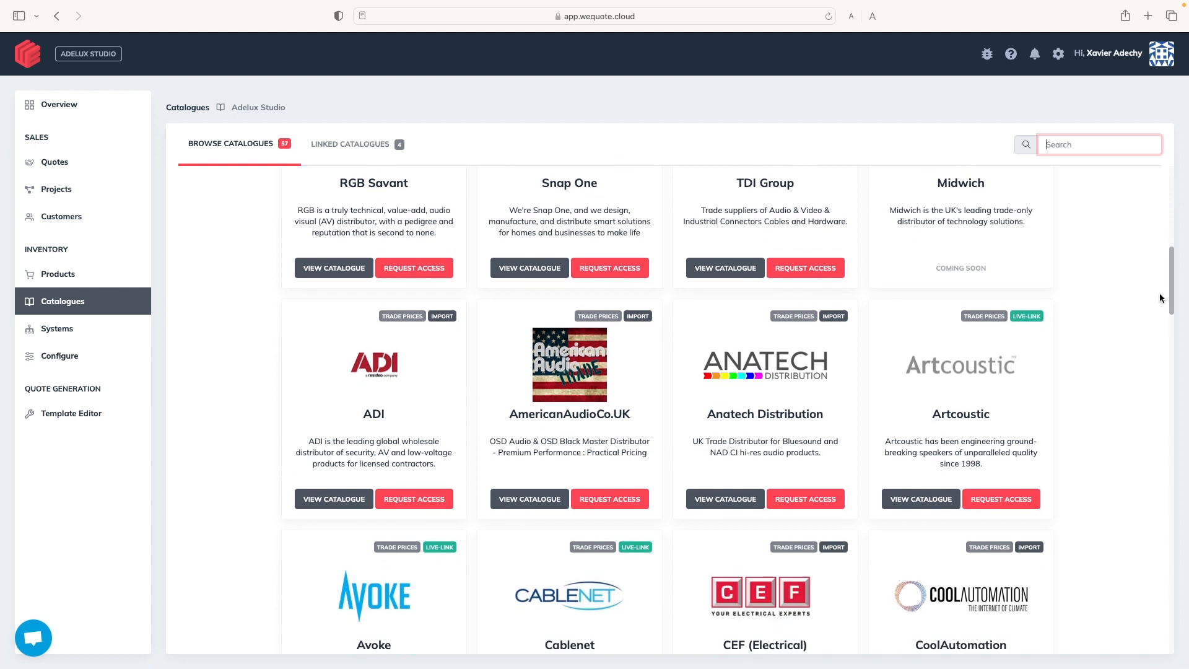
scroll("down", 3)
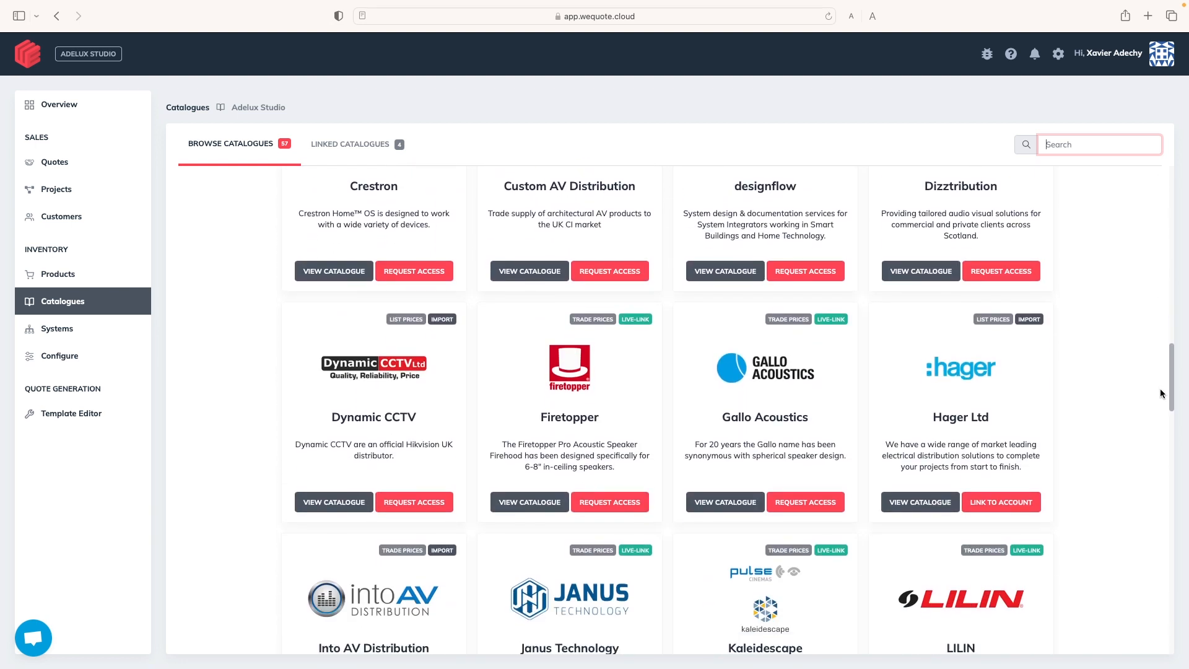
scroll("down", 3)
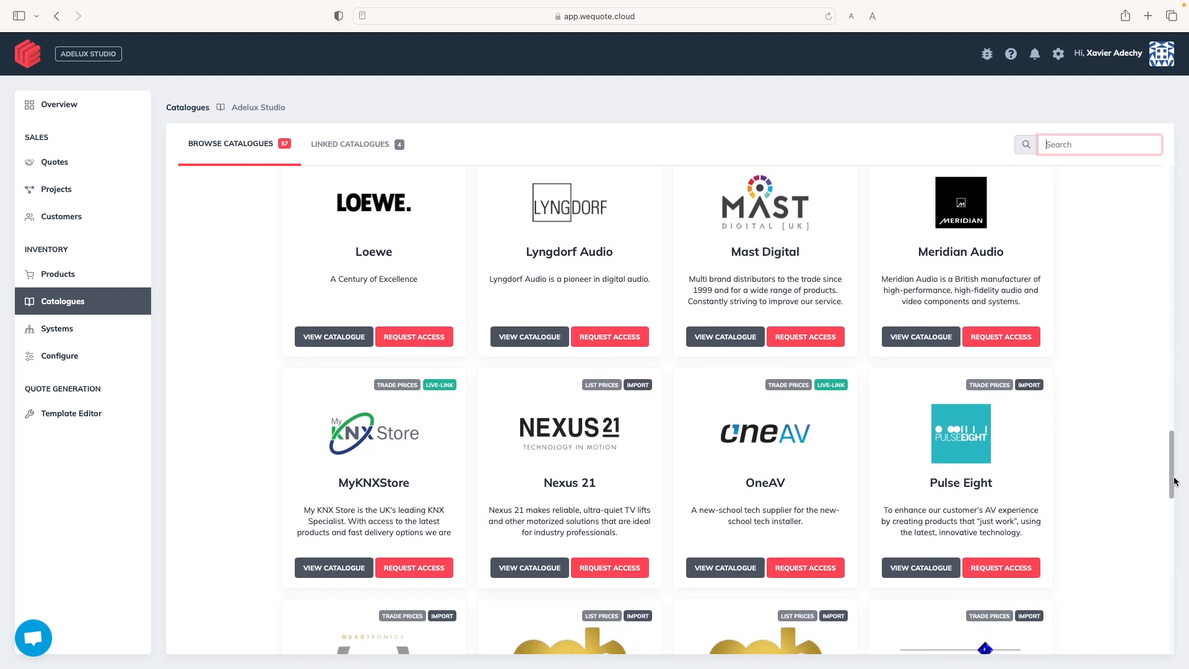
scroll("down", 3)
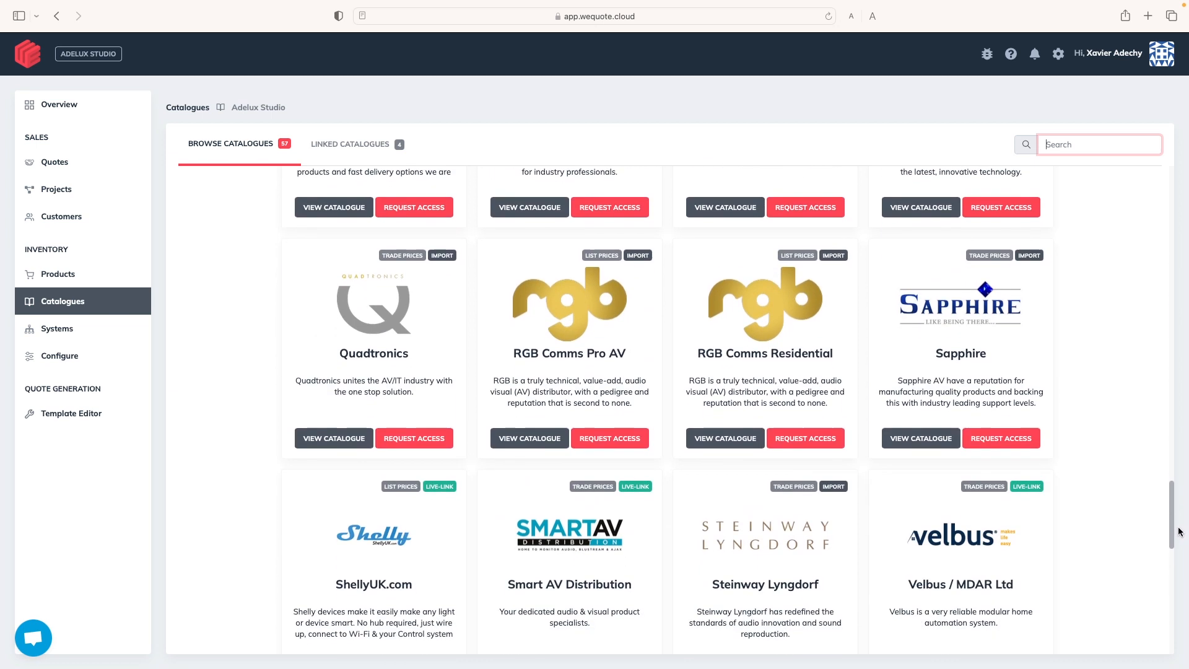
scroll("down", 3)
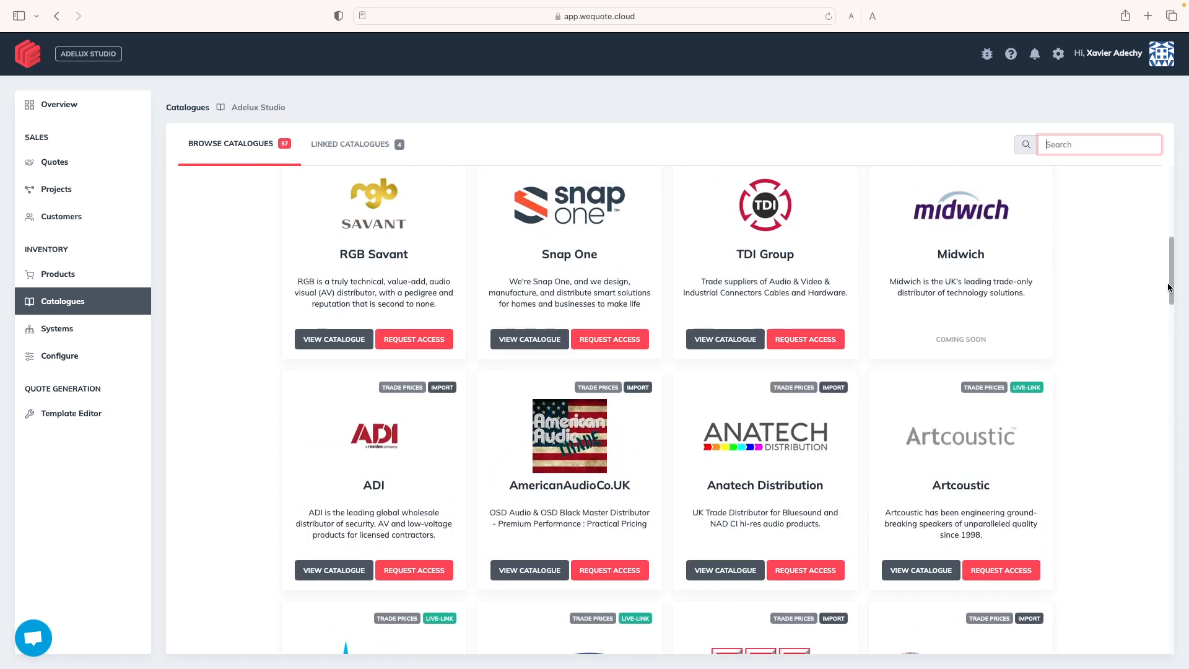
scroll("down", 3)
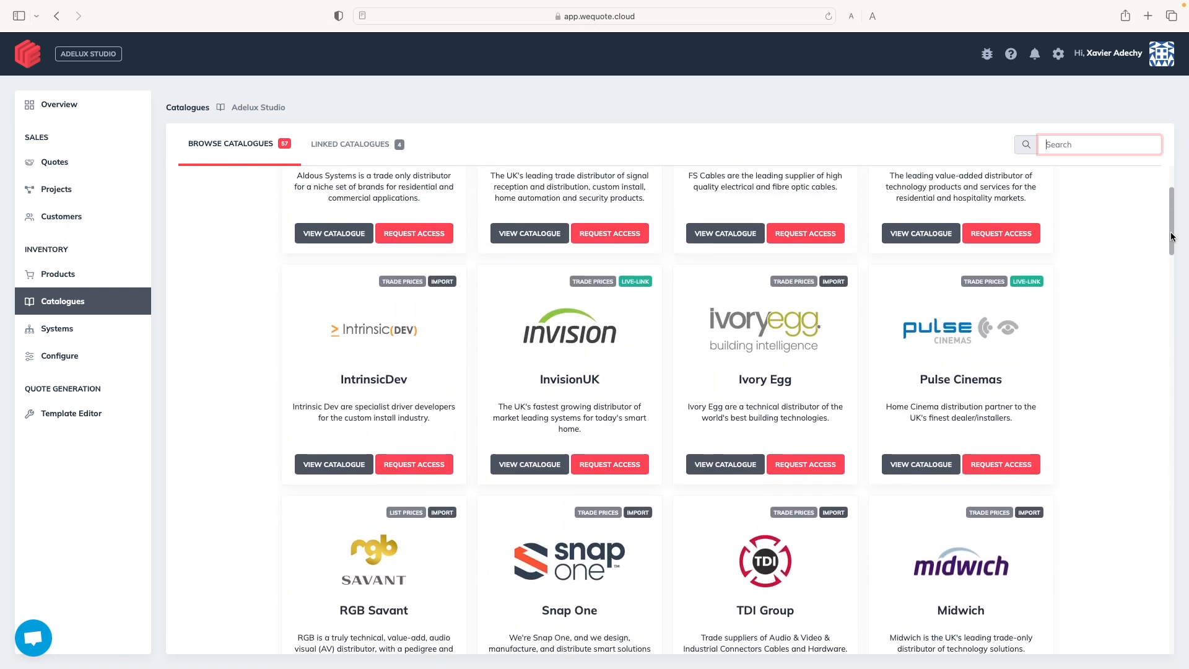
scroll("up", 3)
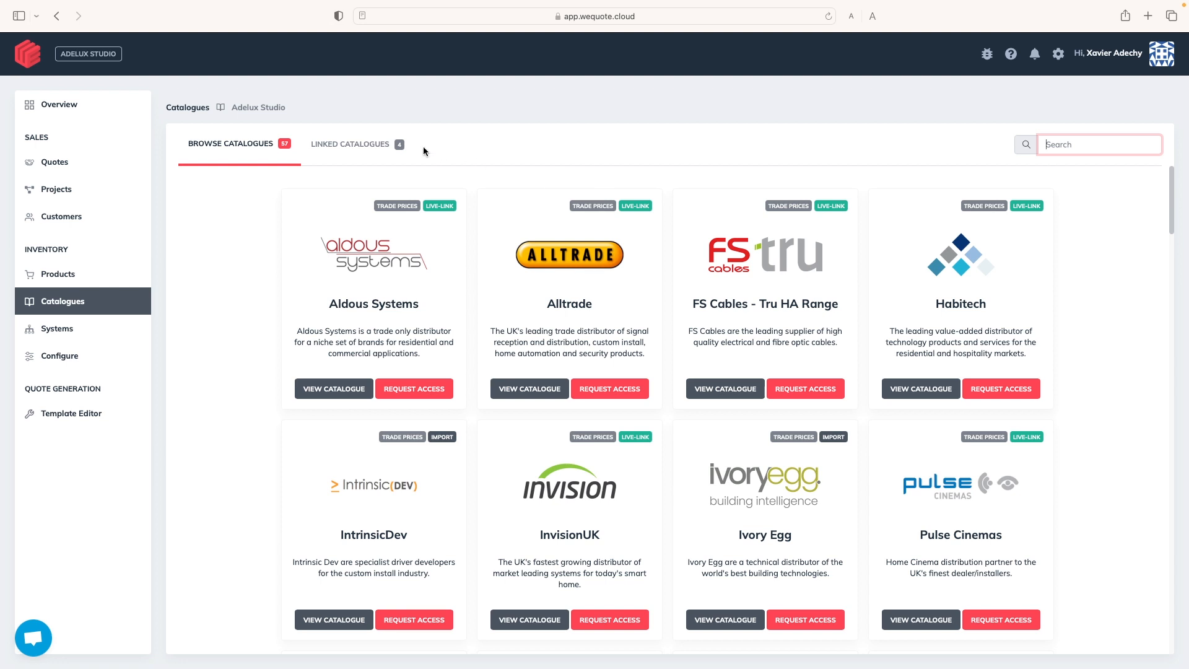
Show only the linked catalogues: WeQuote Demo, Faradite, Future Automation and Lutron.
left_click(349, 144)
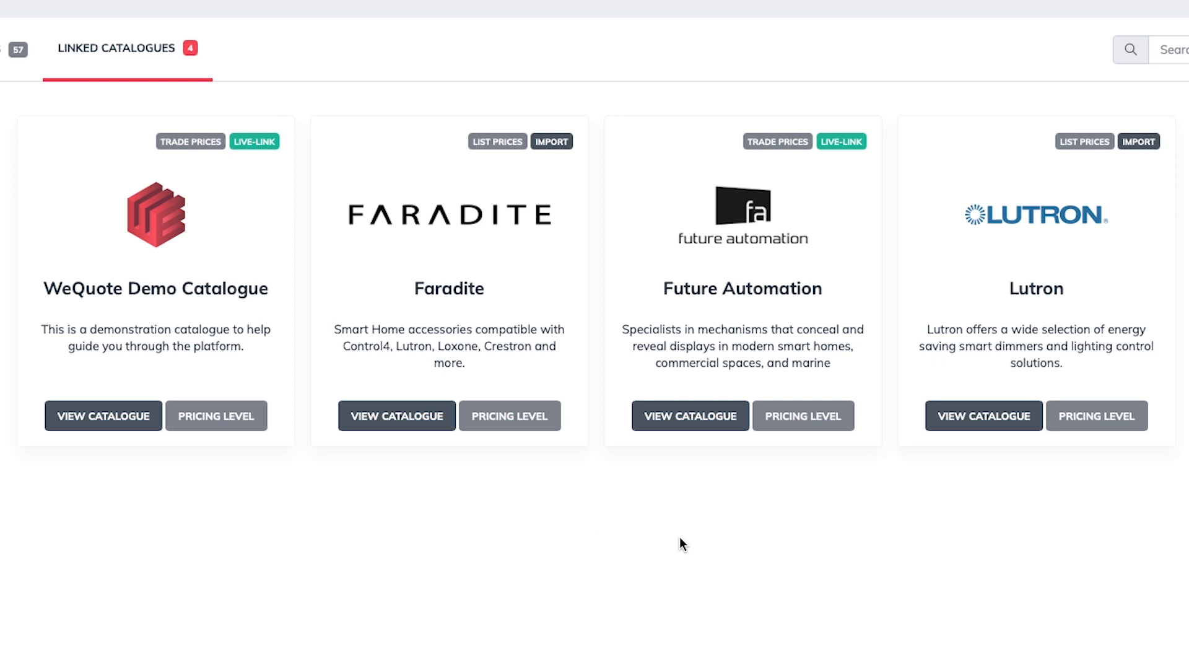
mouse_move(844, 164)
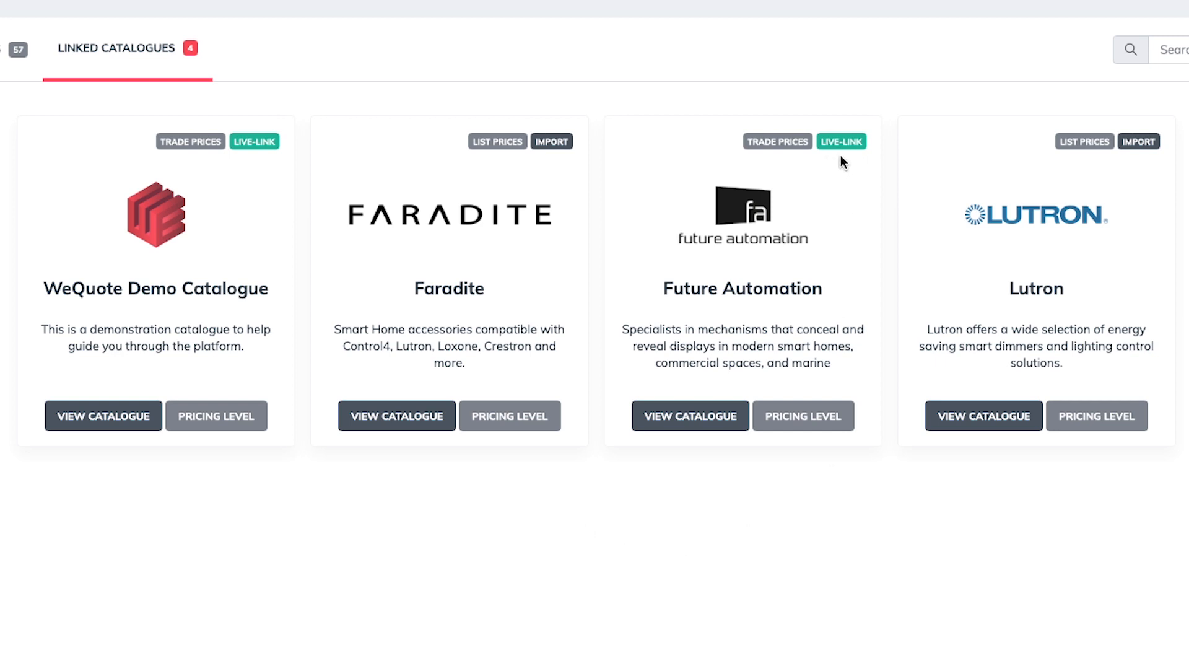
mouse_move(1123, 165)
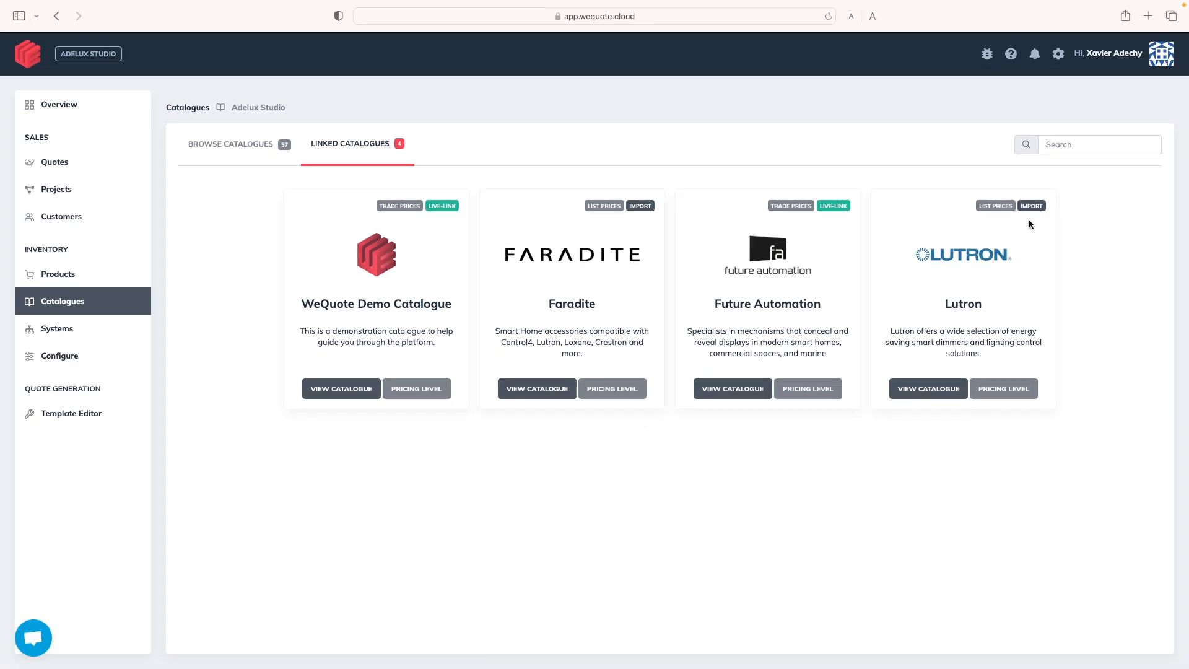
mouse_move(830, 487)
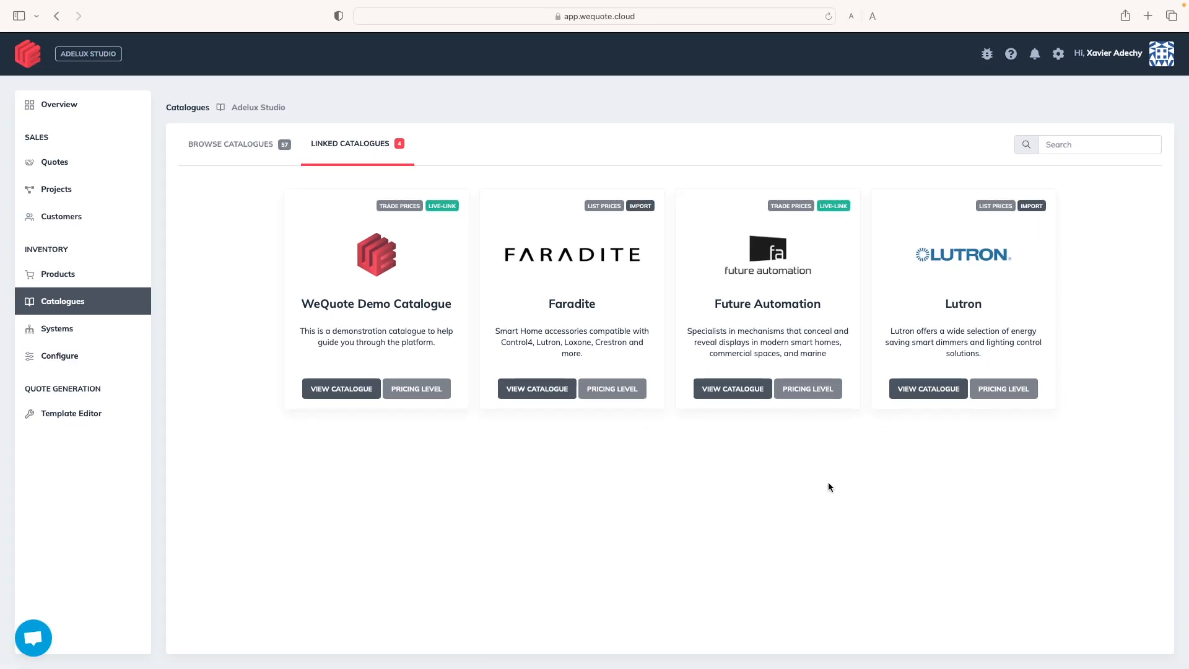
mouse_move(760, 490)
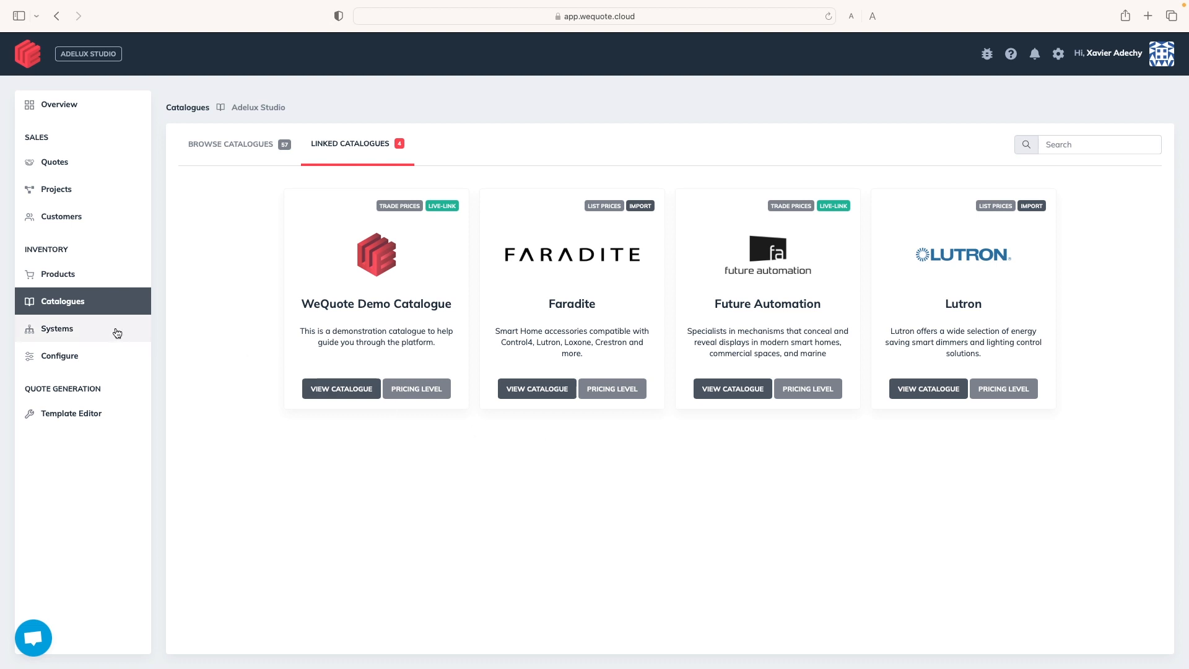
Show the Systems list and expand Lutron RA2 Select to reveal Hubs and Wireless Load Controls.
left_click(57, 328)
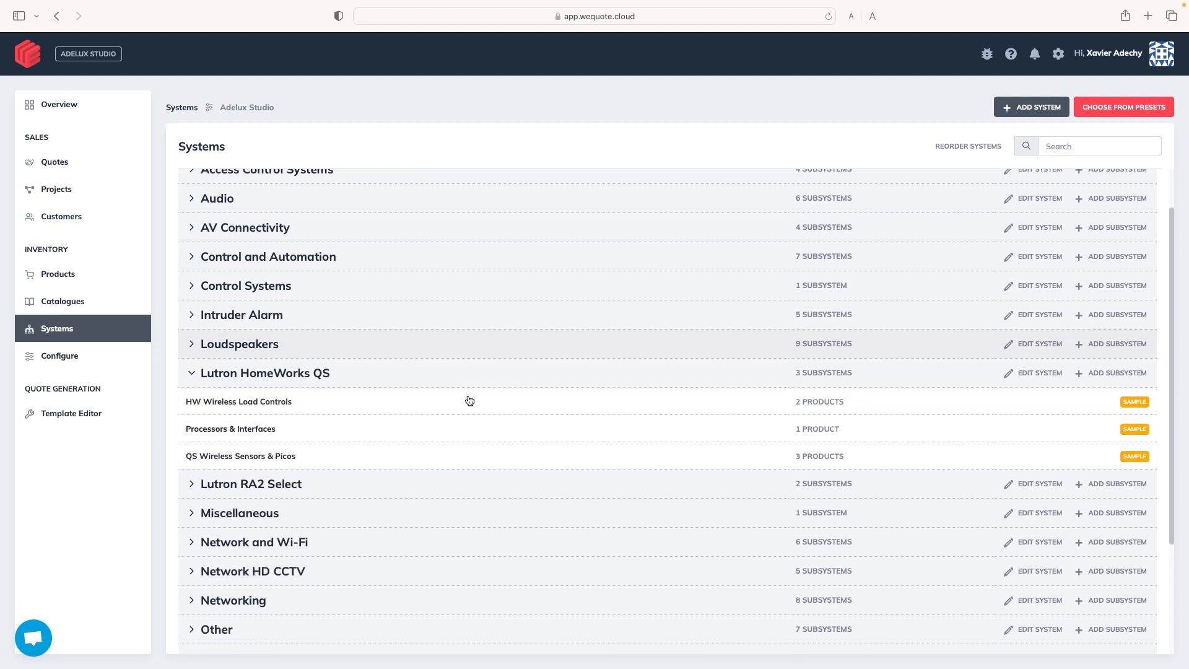
scroll("down", 3)
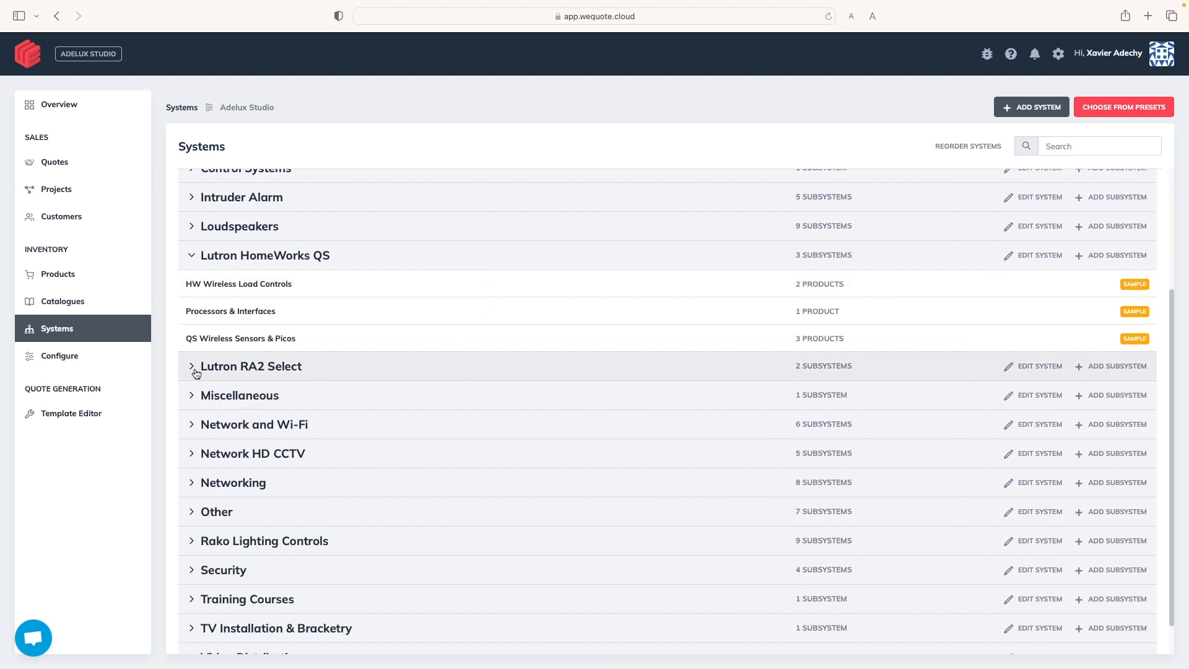
left_click(191, 366)
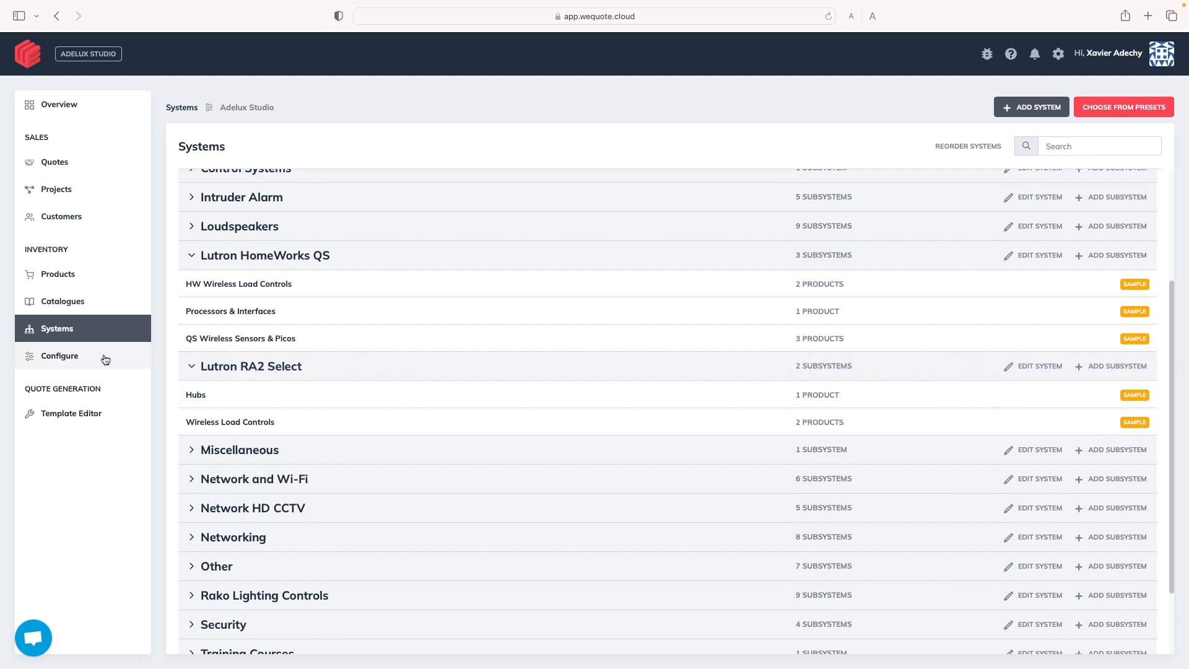
Show the Adelux labour types, review Lutron System Design and save it unchanged.
left_click(60, 356)
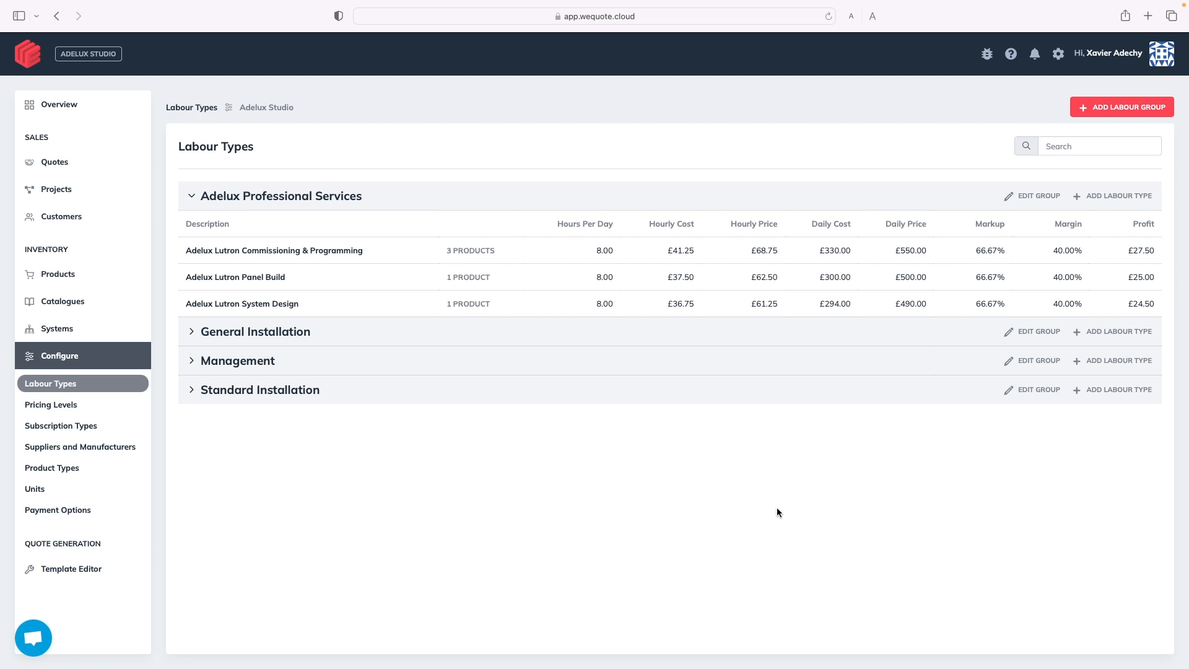
mouse_move(348, 311)
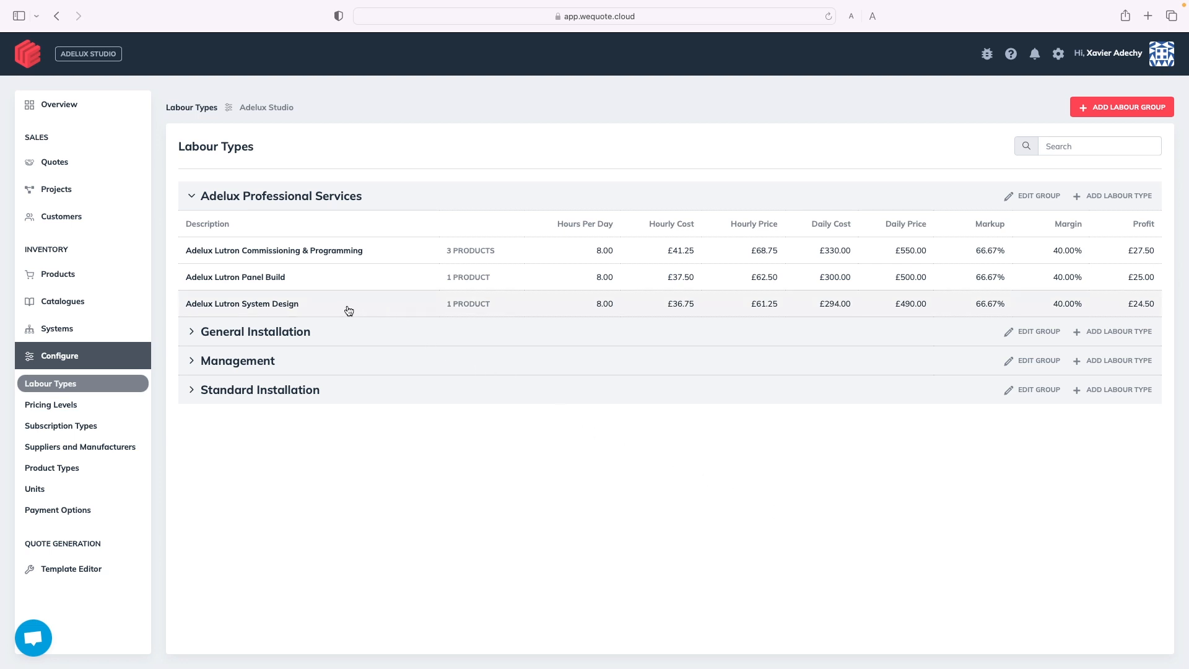
left_click(242, 303)
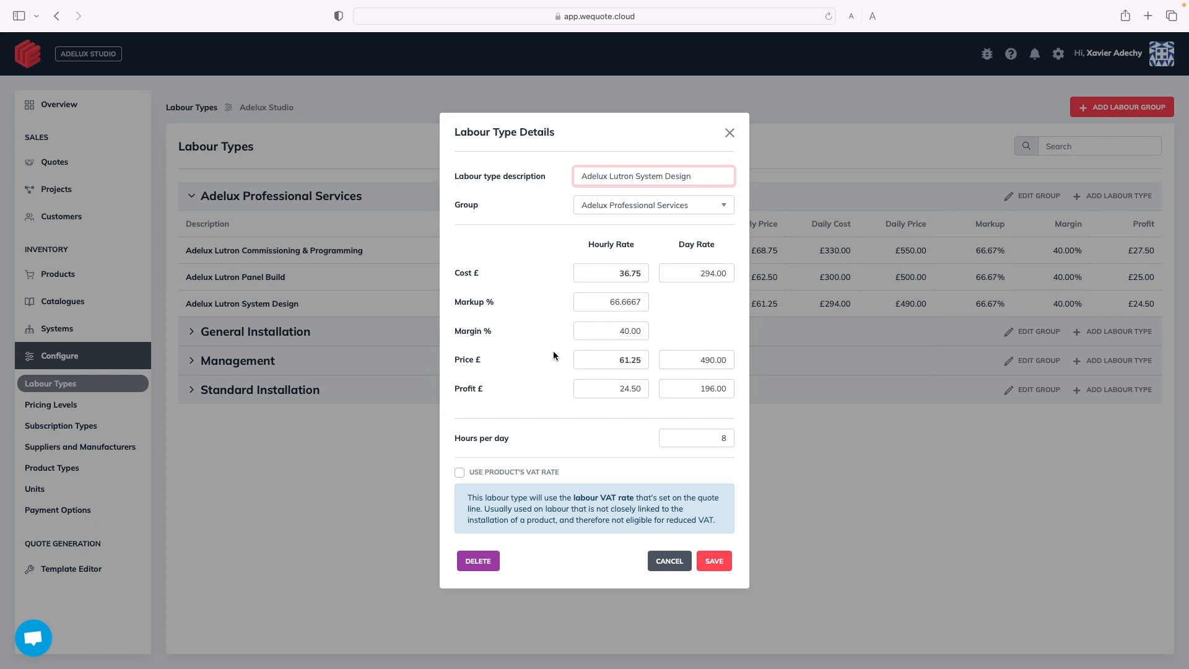
left_click(695, 360)
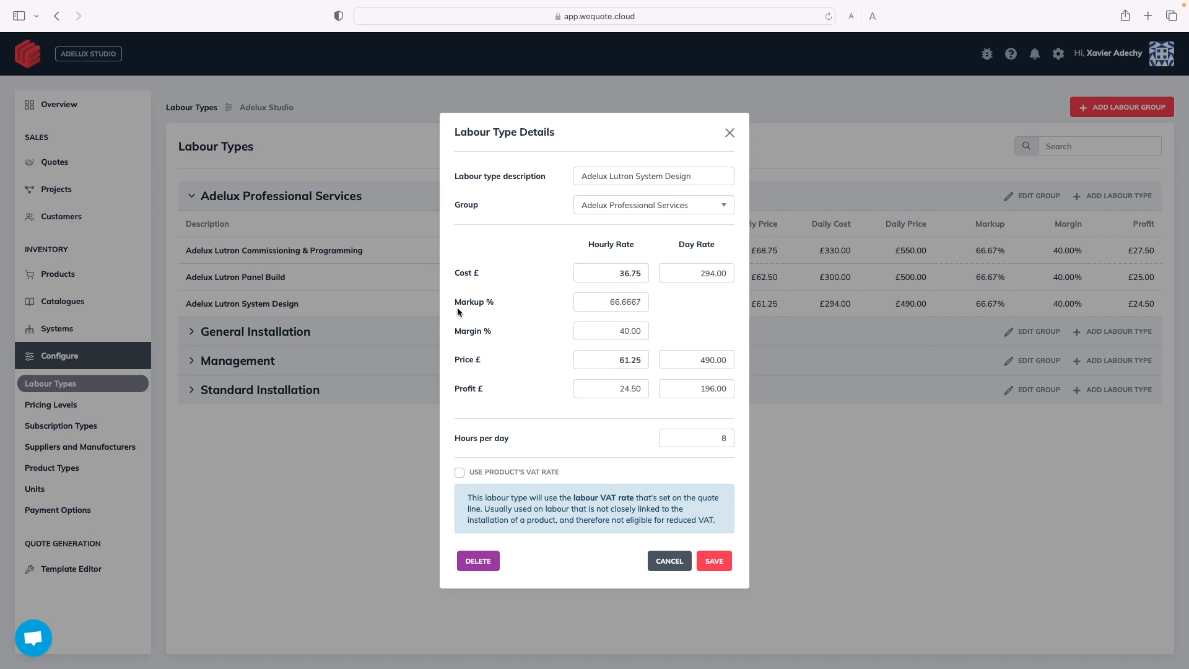
mouse_move(545, 387)
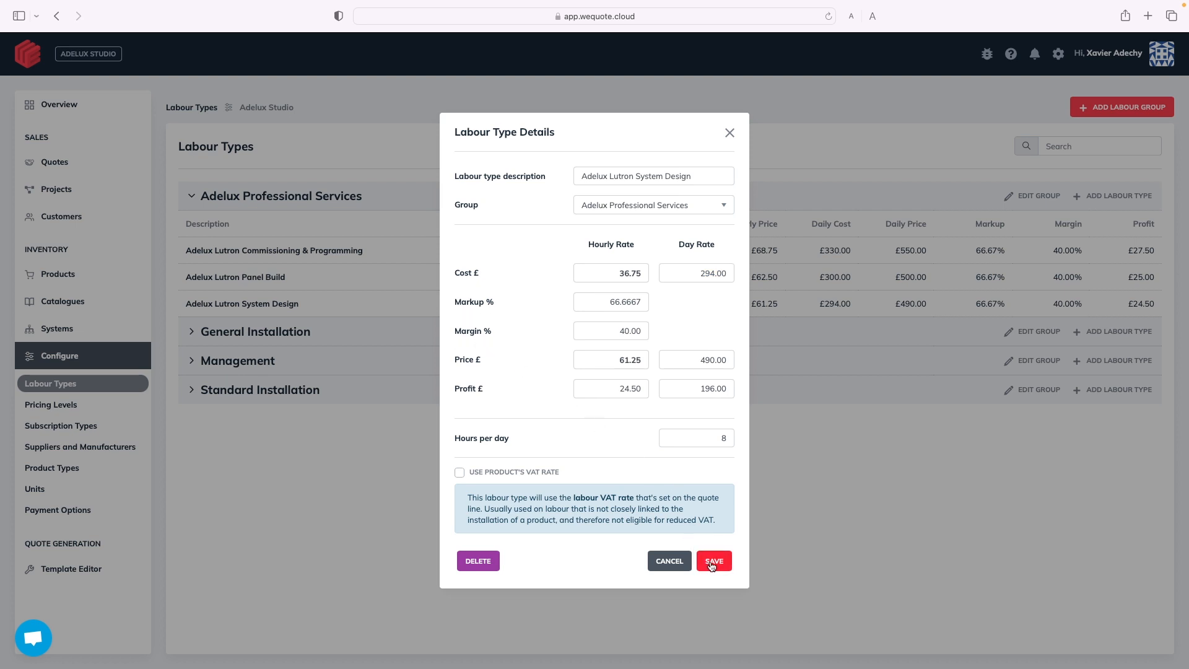
left_click(713, 560)
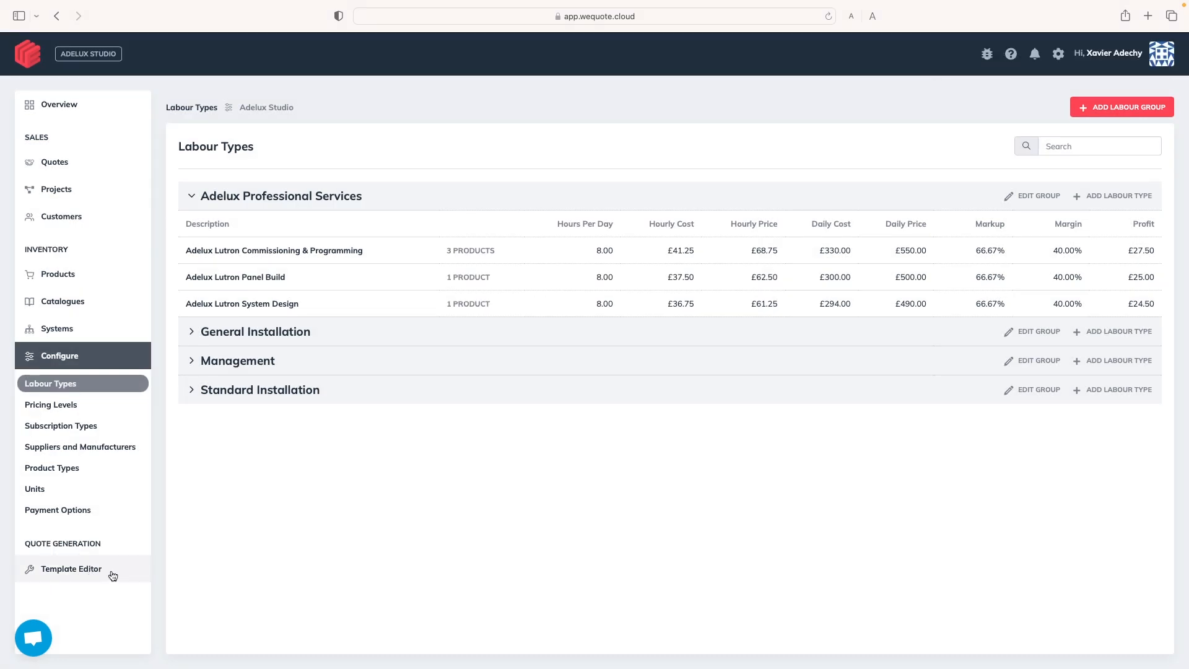
Show the four quote templates: Area Summary, Line Item, Systems Quote and Systems with Areas.
left_click(71, 568)
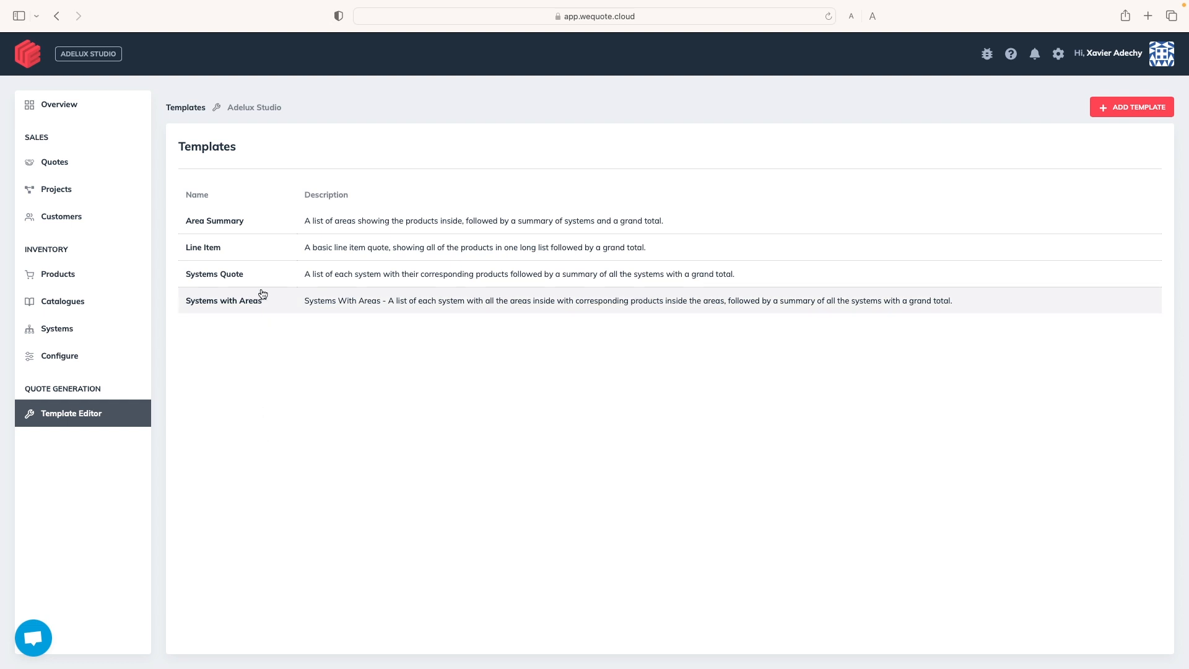
mouse_move(242, 226)
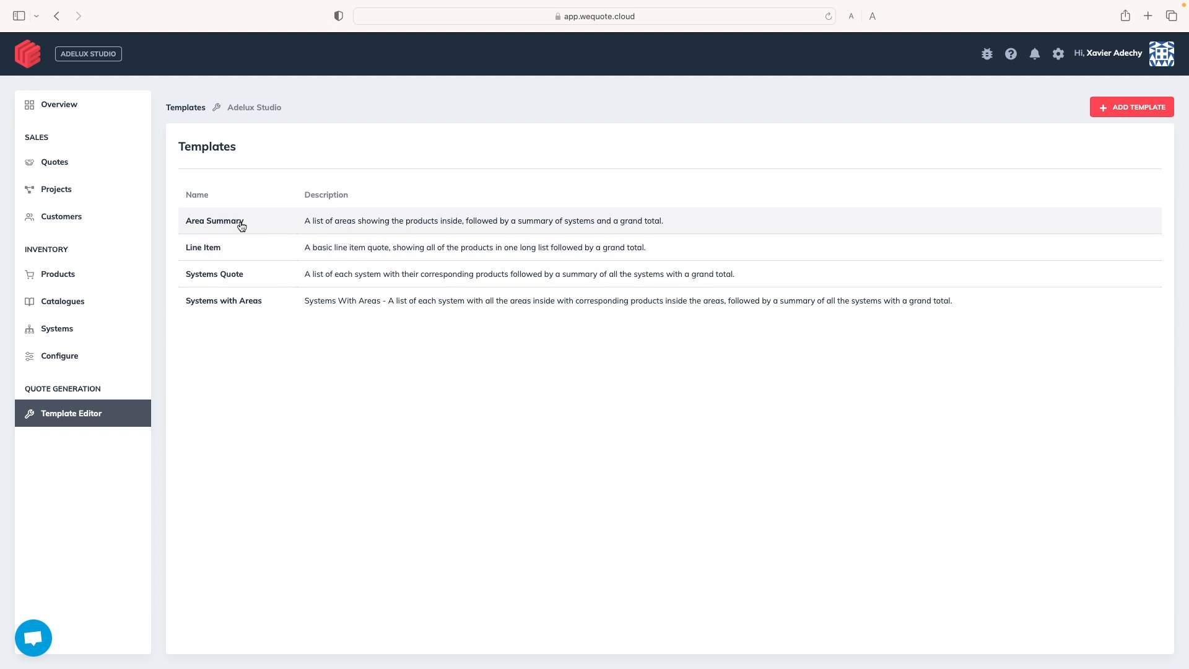
mouse_move(271, 228)
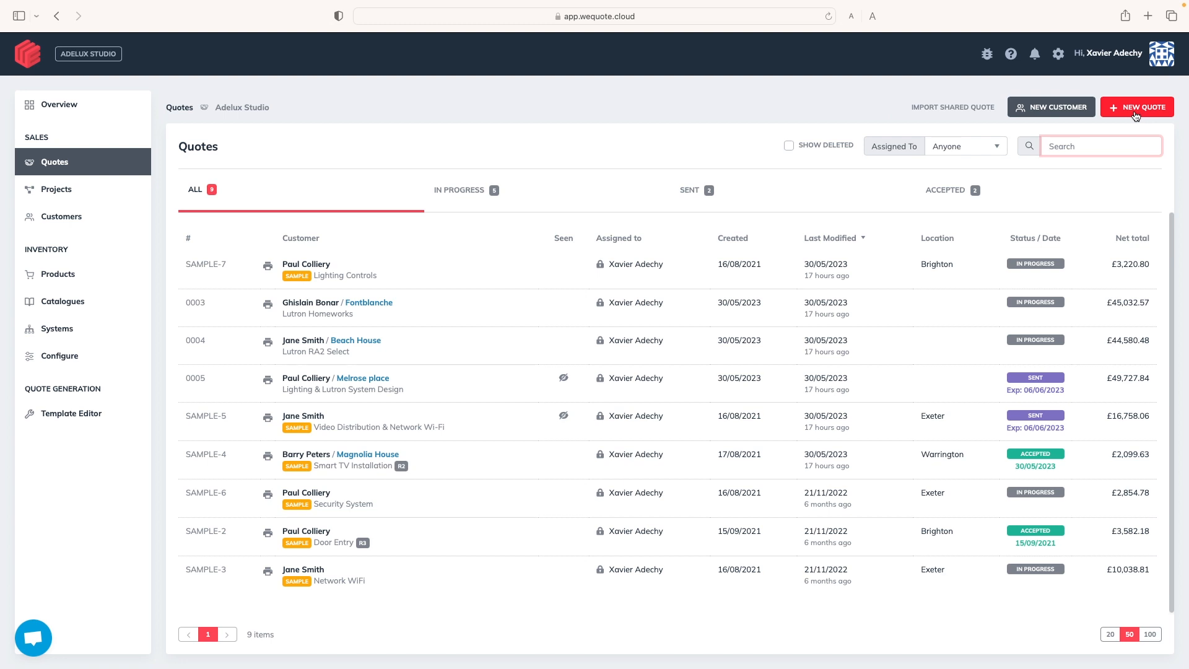
Start a new quote named 'Lutron Homeworks Quote 1' and check the existing customer search.
left_click(1136, 106)
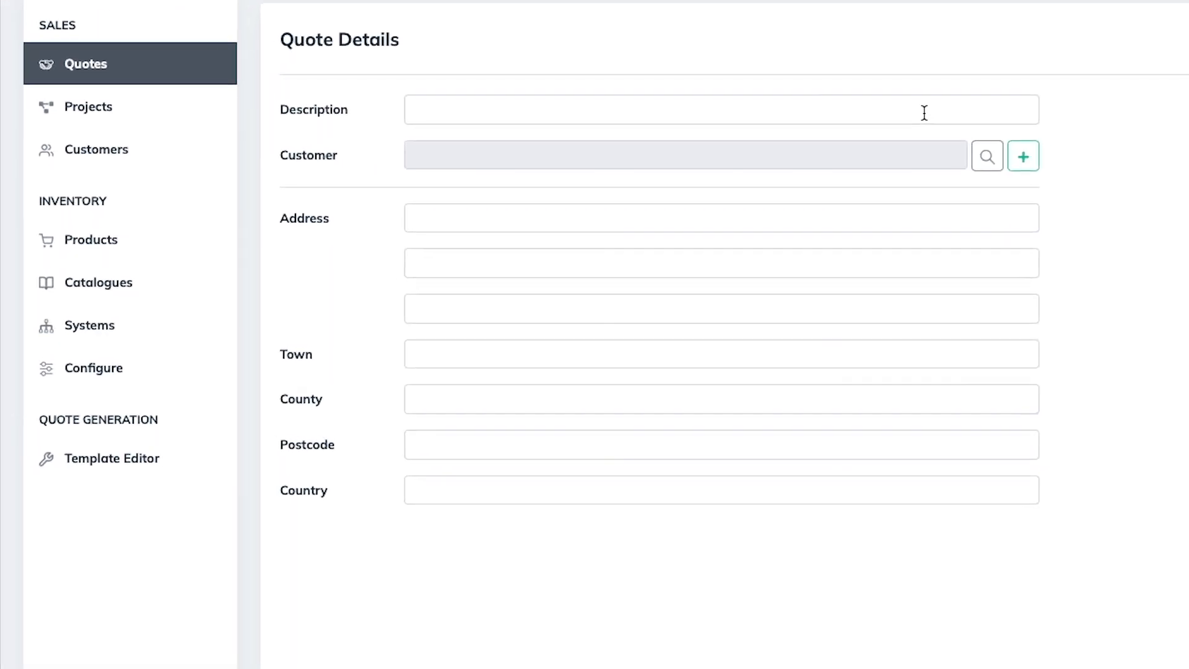
type("Lutron H")
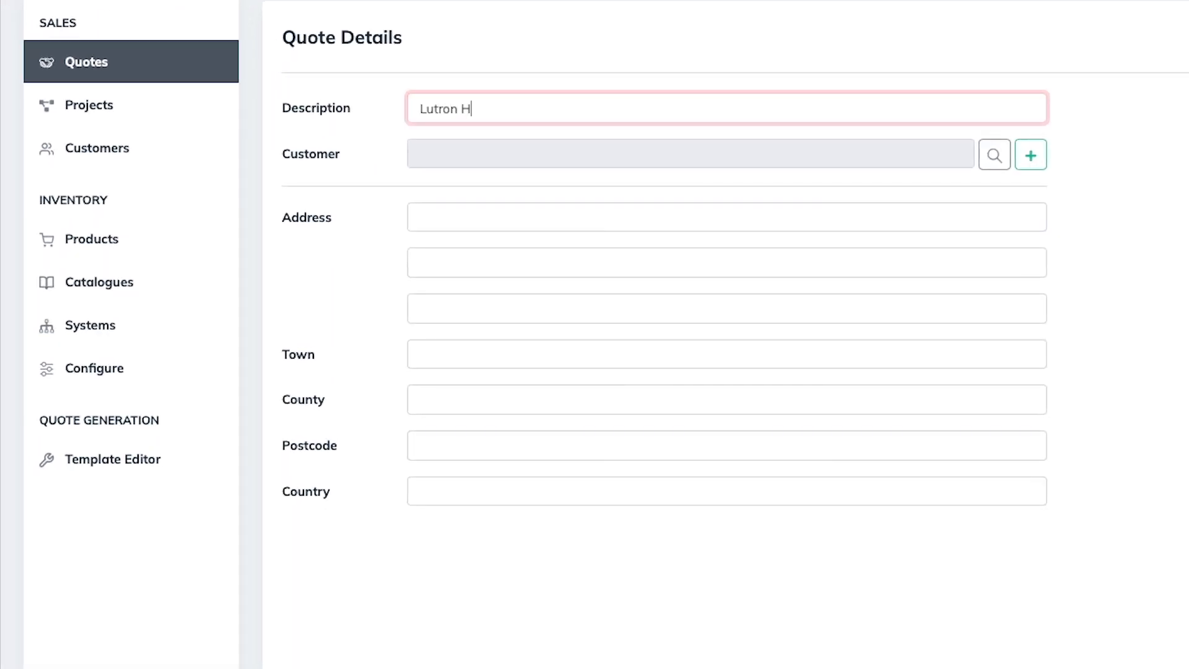
type("omeworks Quote 1")
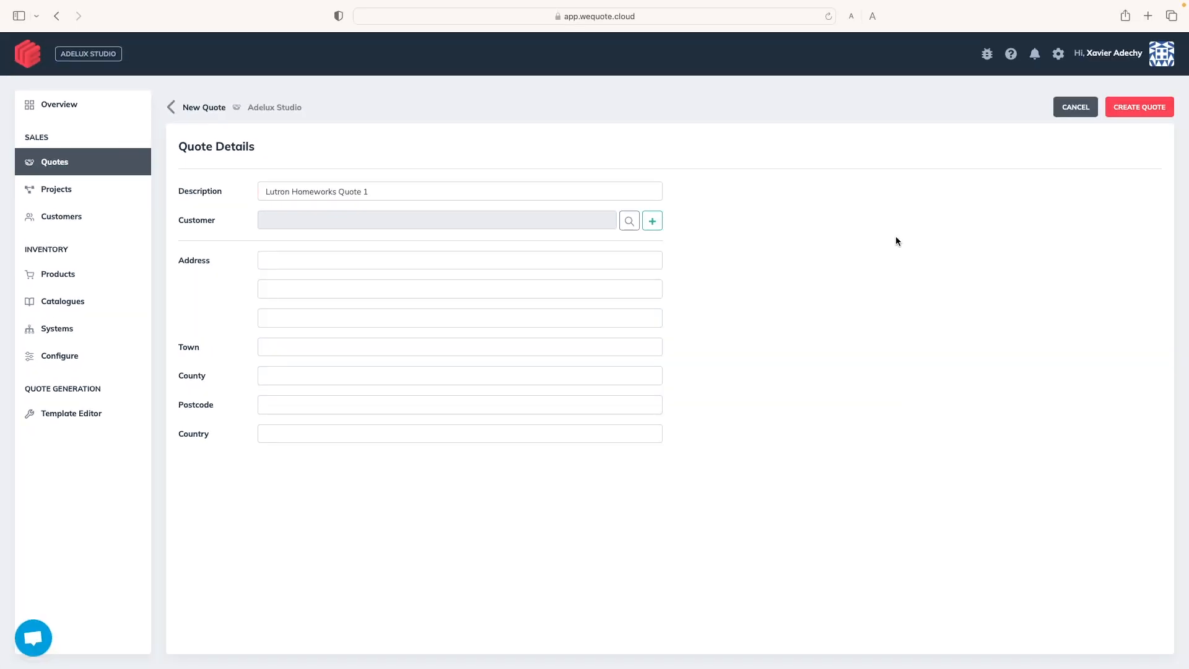
left_click(629, 220)
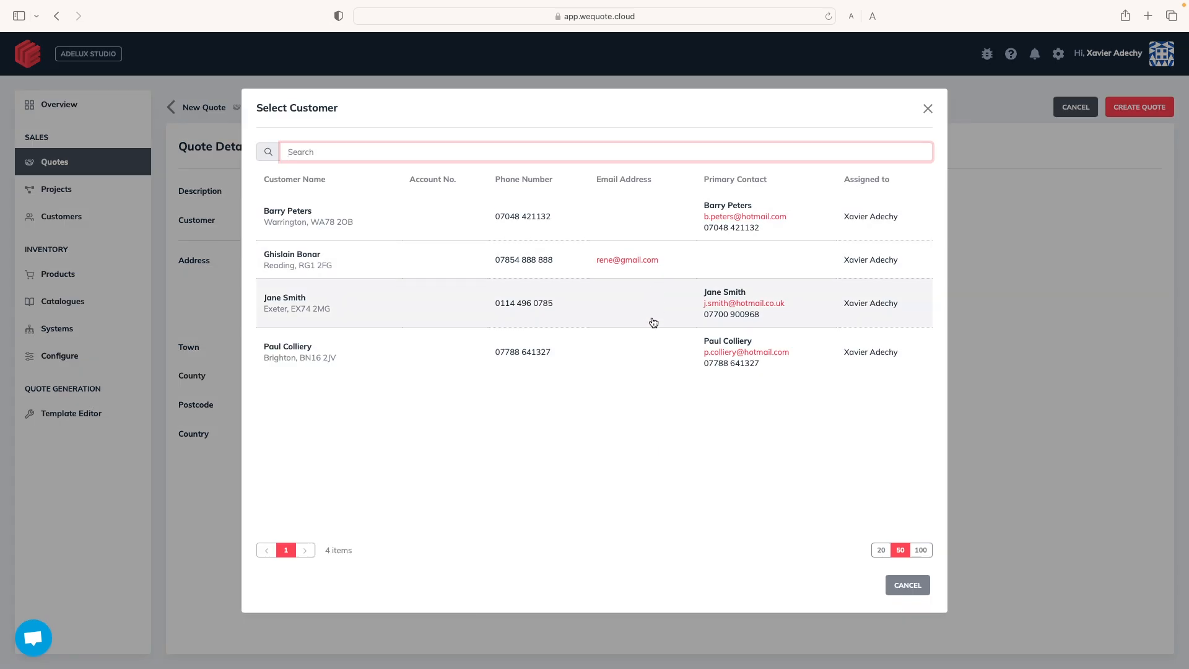
left_click(907, 585)
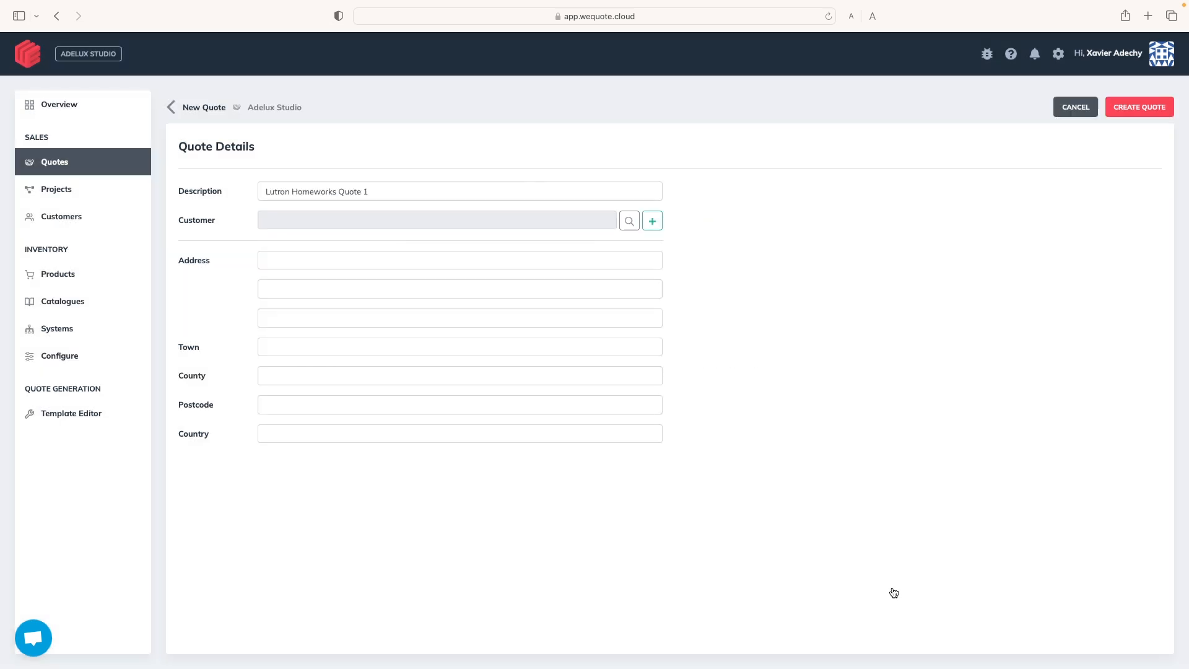
left_click(652, 220)
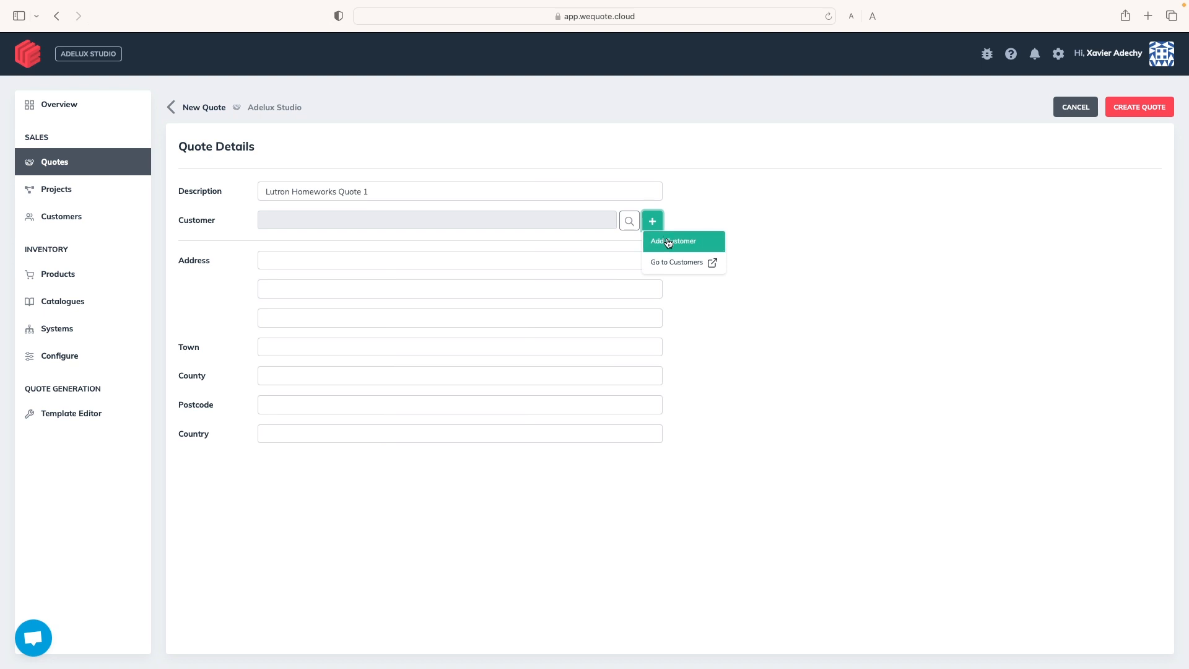
left_click(671, 241)
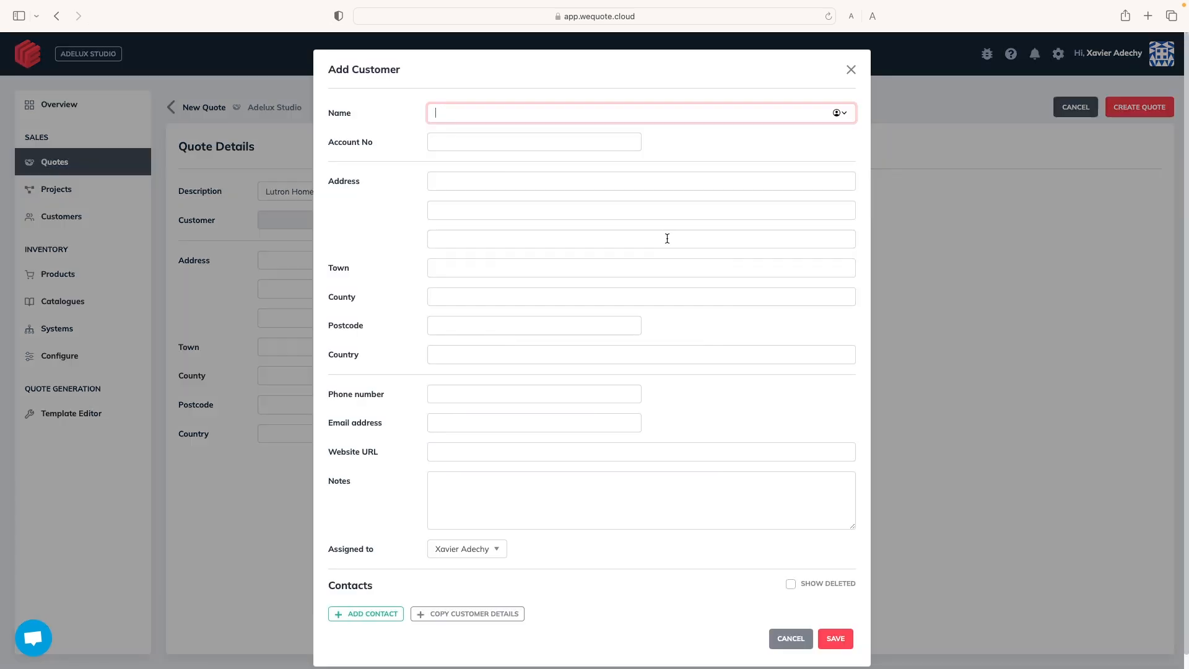
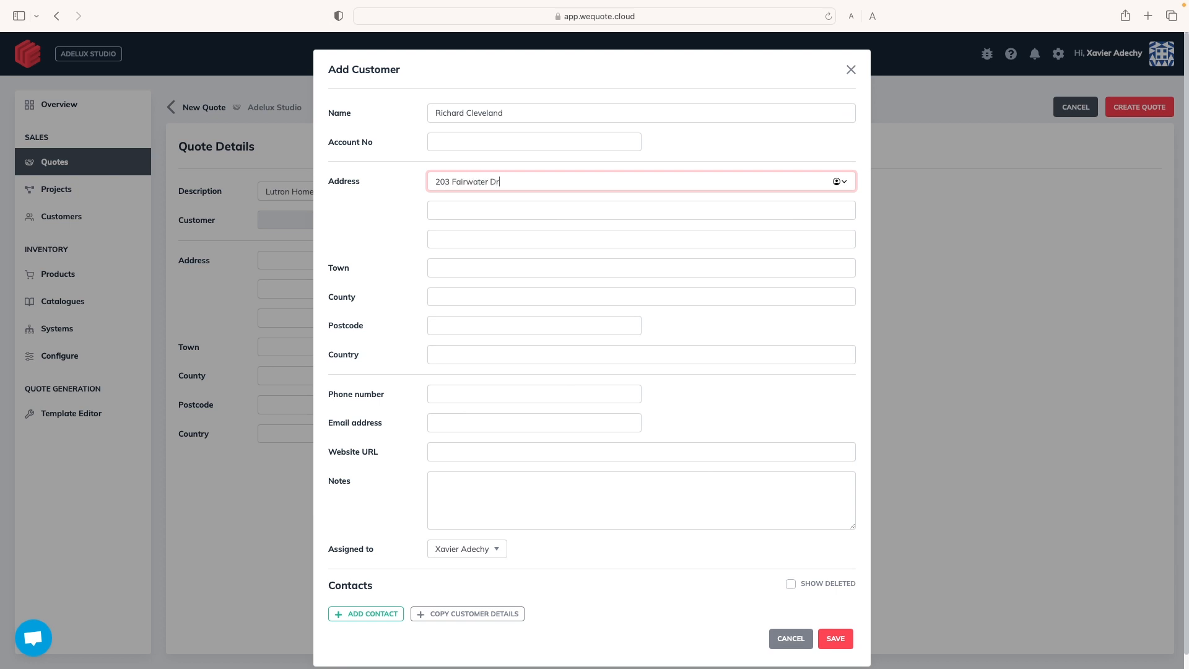
type("RG2 5T")
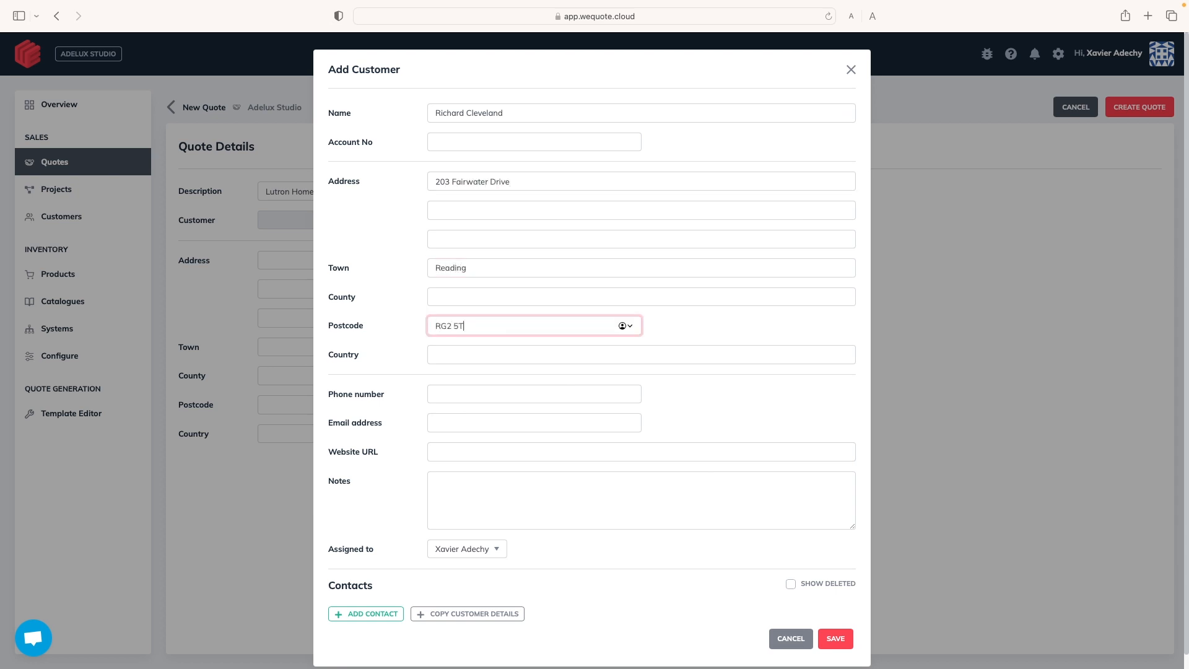
type("United Kingdom")
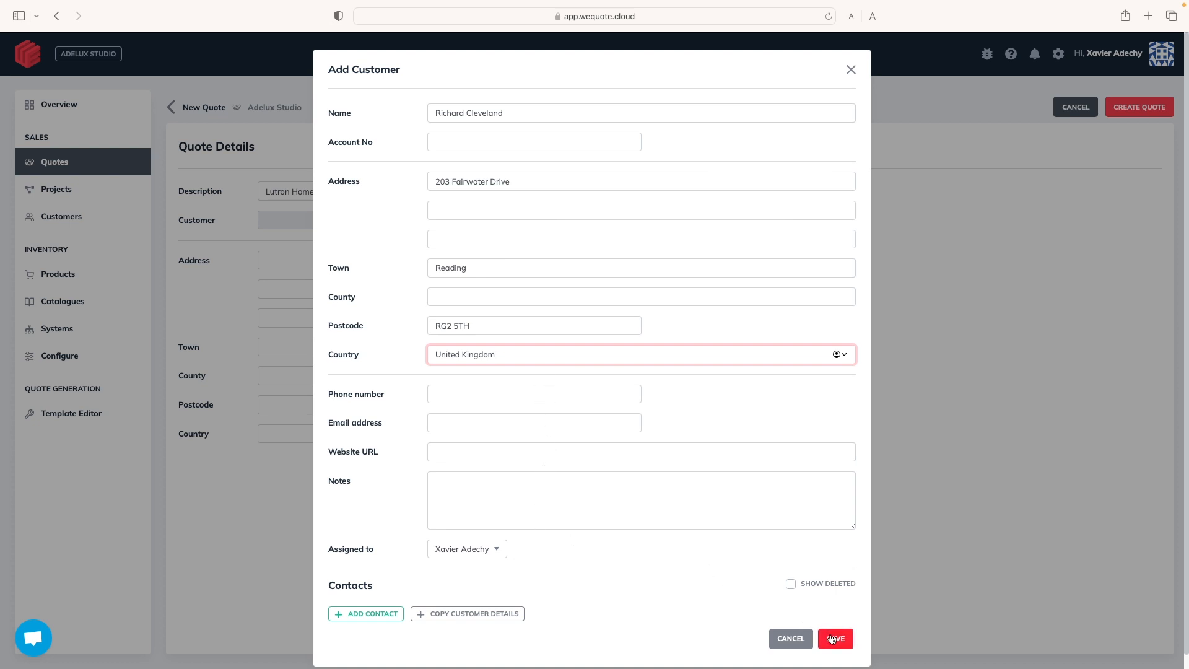
left_click(835, 639)
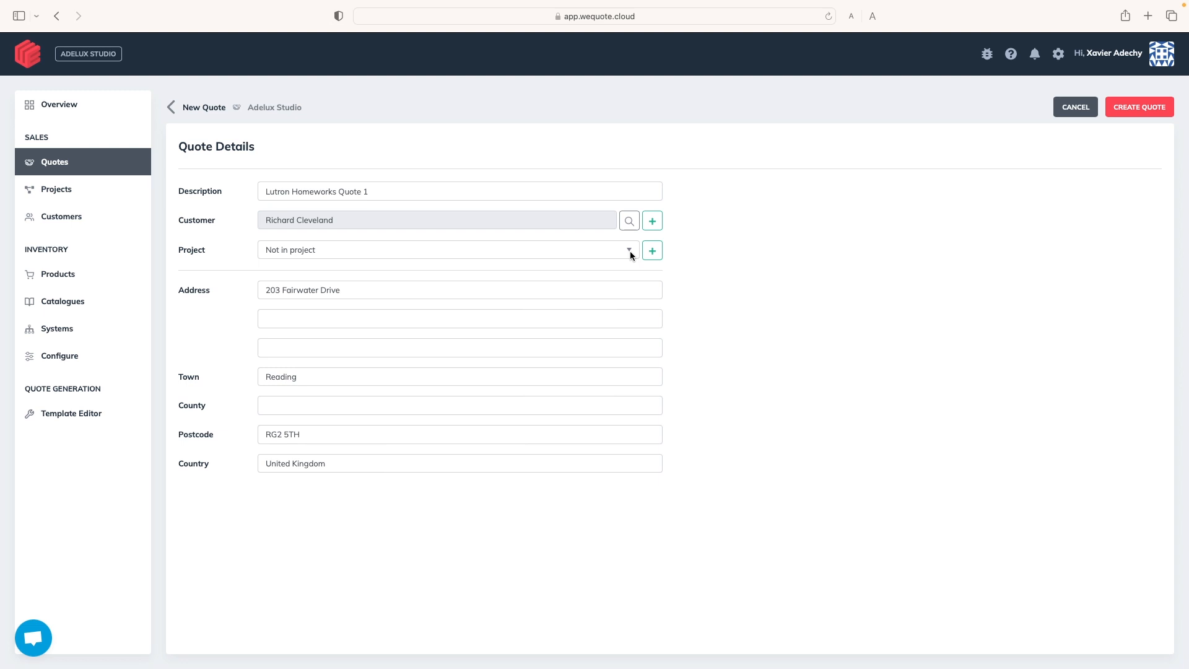
Create a new project named Fairwater for the quote and save it.
left_click(652, 250)
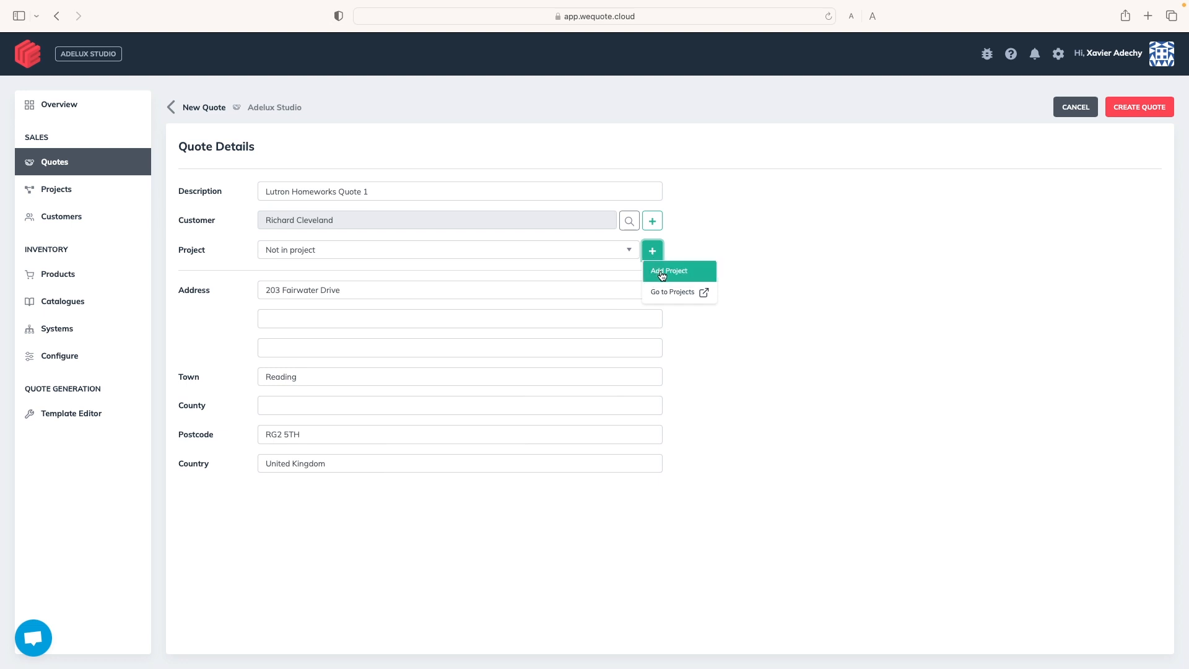
left_click(668, 271)
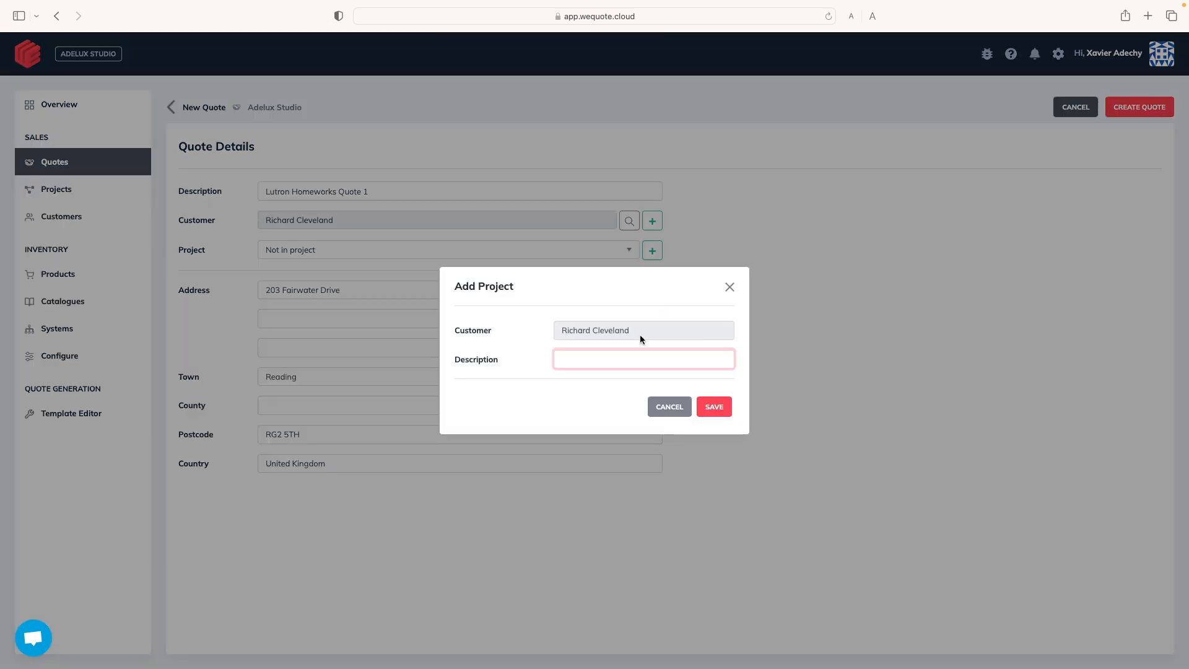
type("F")
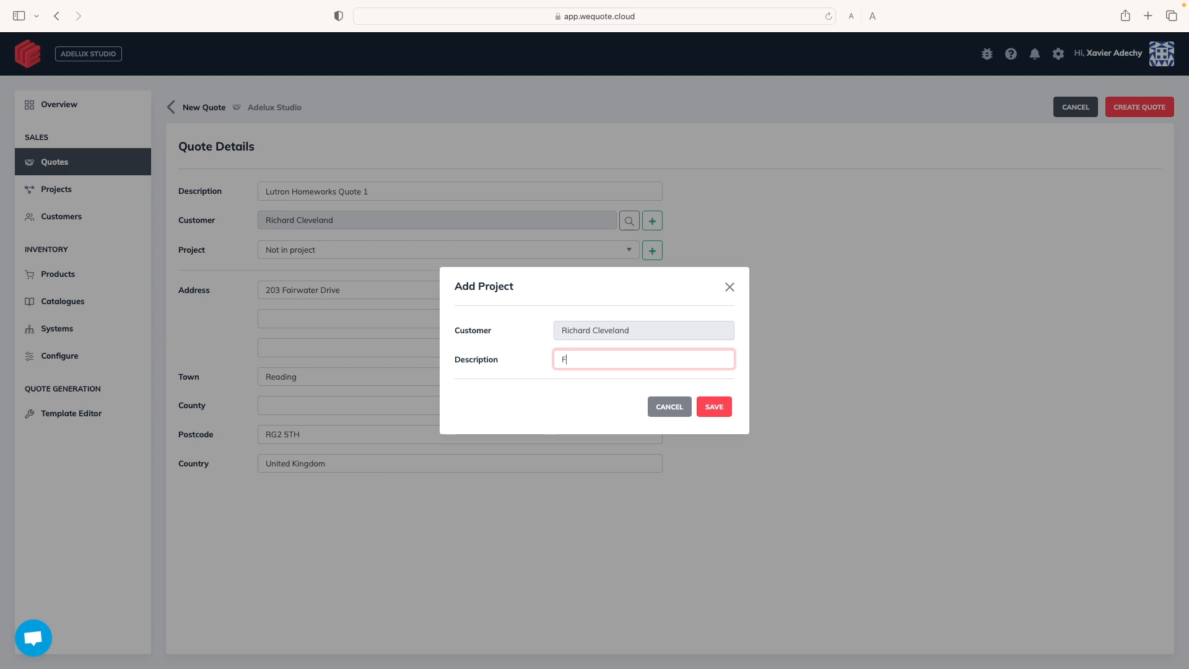
type("airwater")
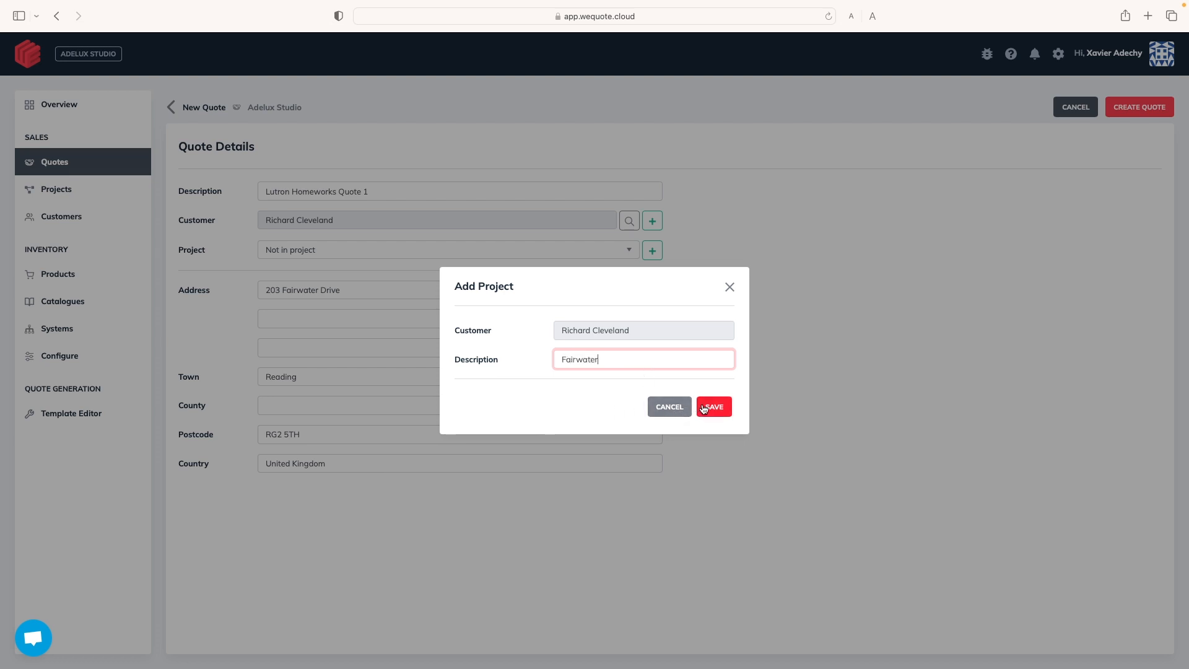
left_click(712, 406)
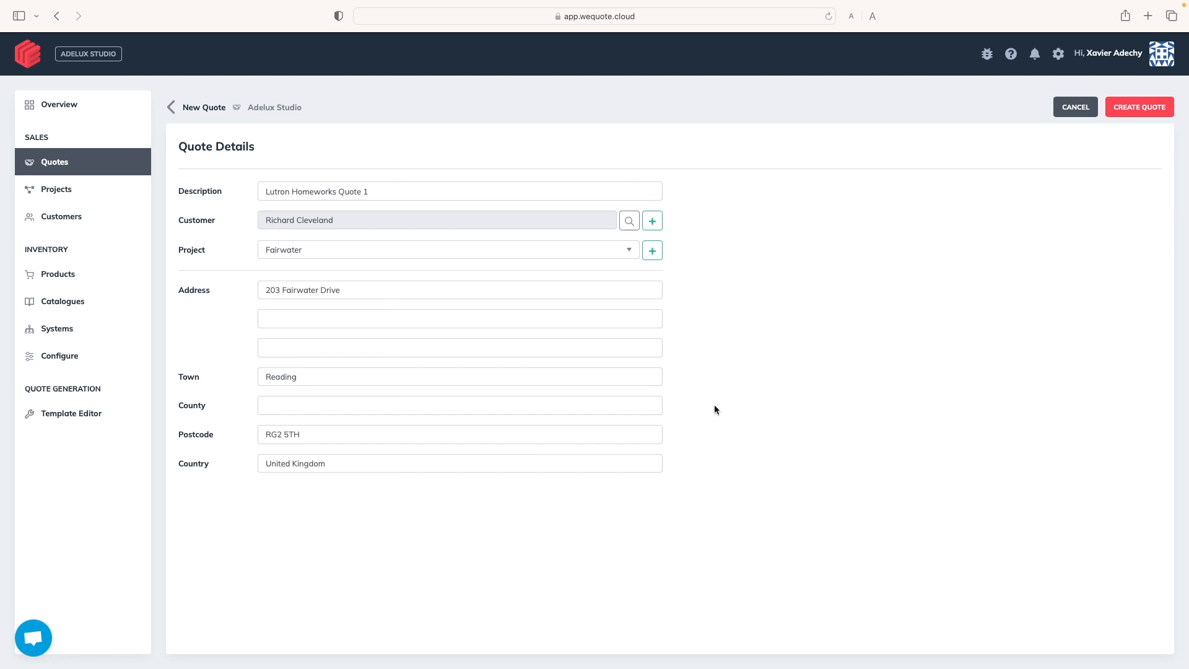
mouse_move(713, 454)
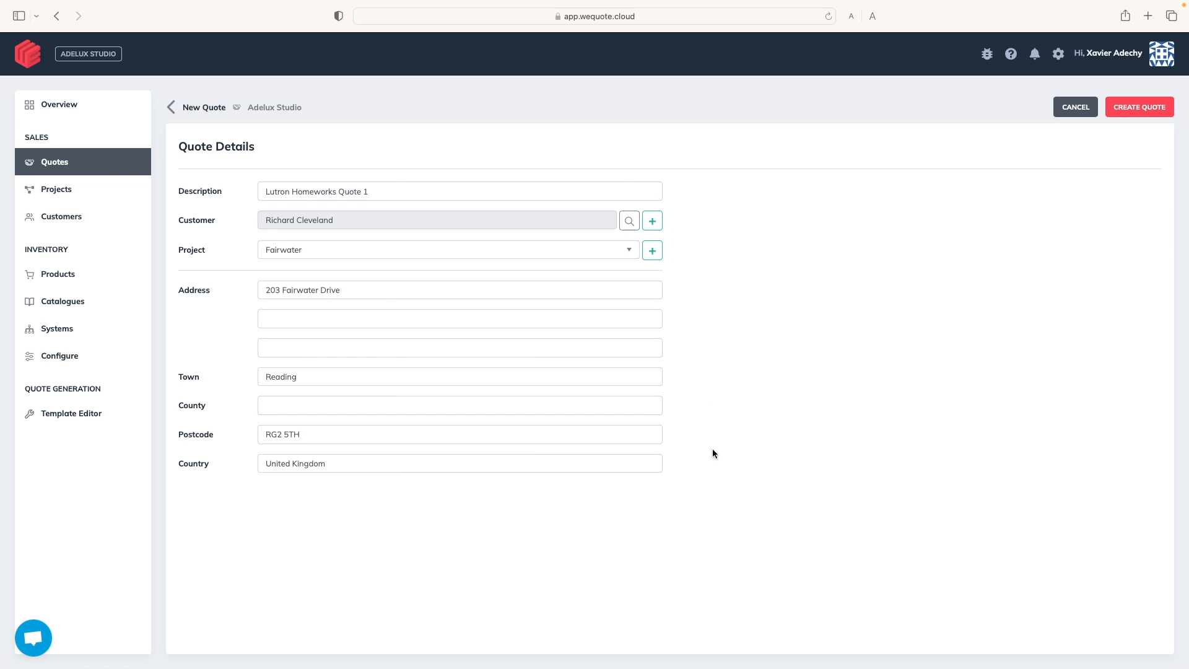
mouse_move(1140, 106)
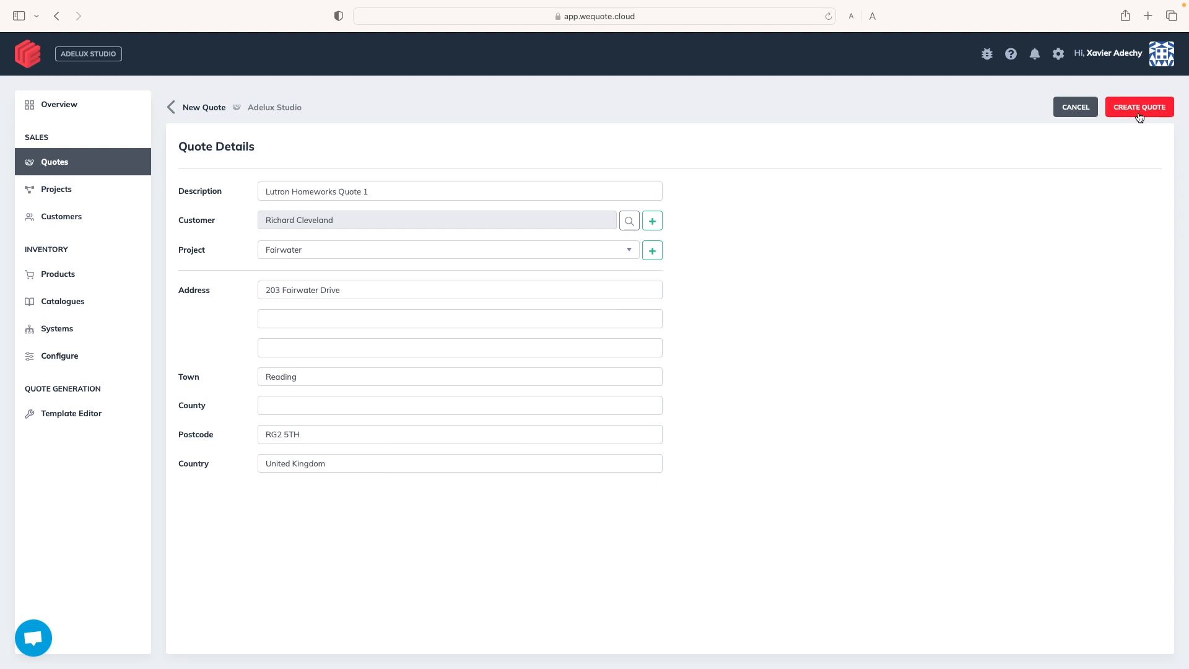
Create quote 0006 and start adding its first product.
left_click(1139, 106)
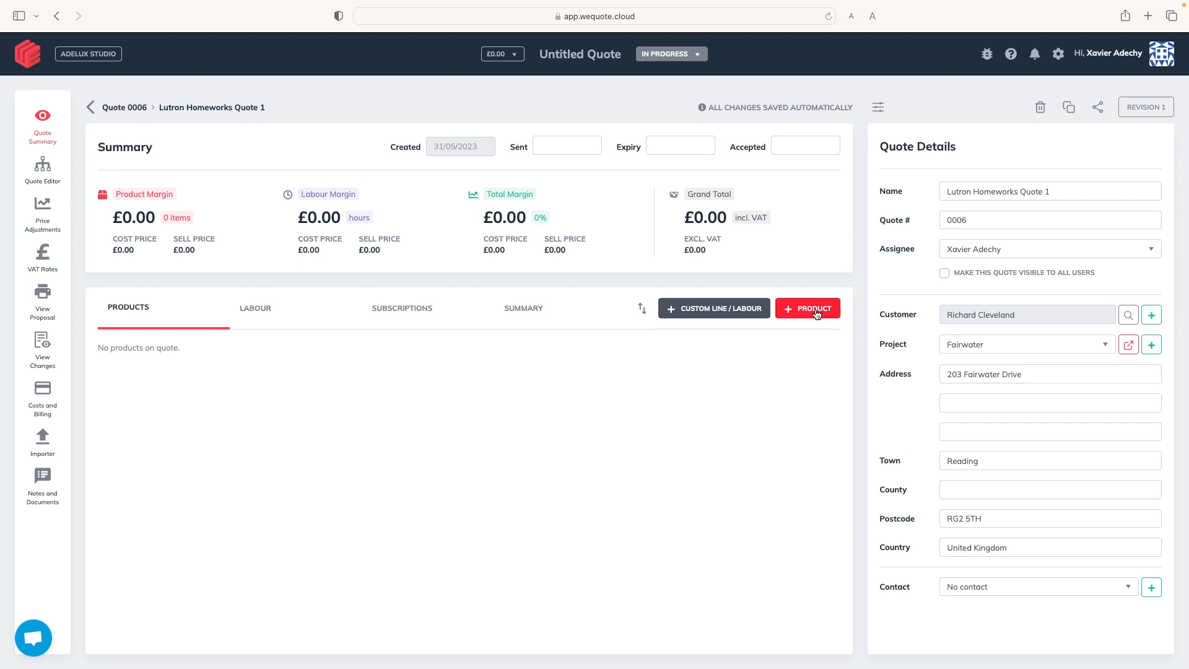
left_click(808, 309)
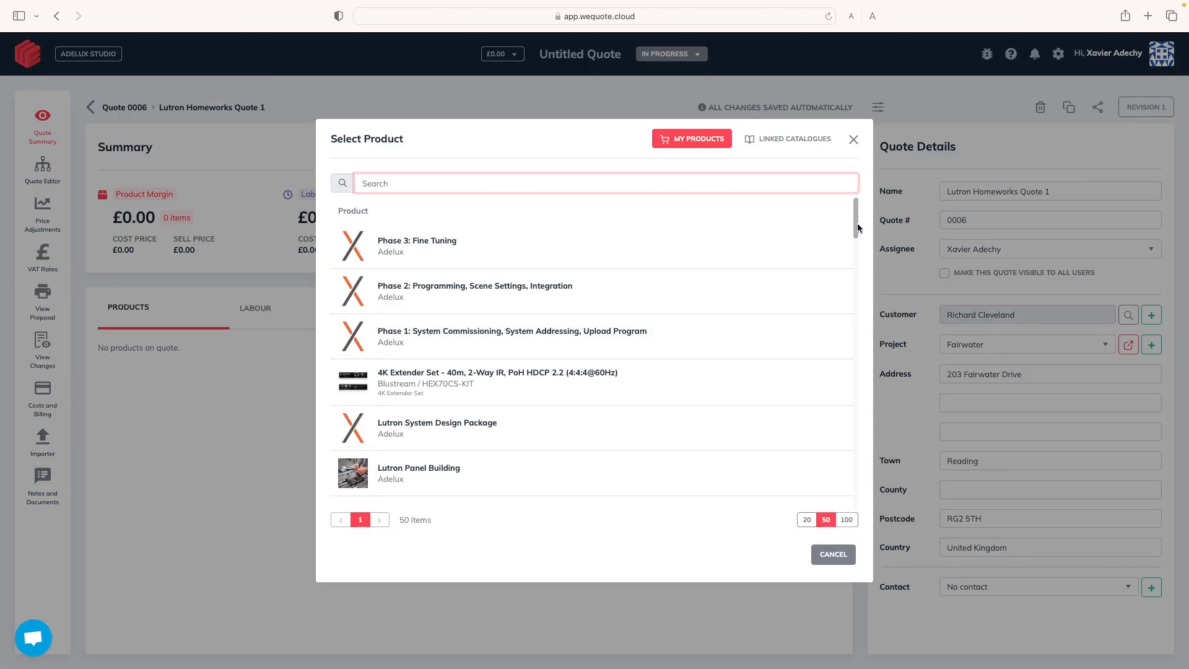
scroll("down", 3)
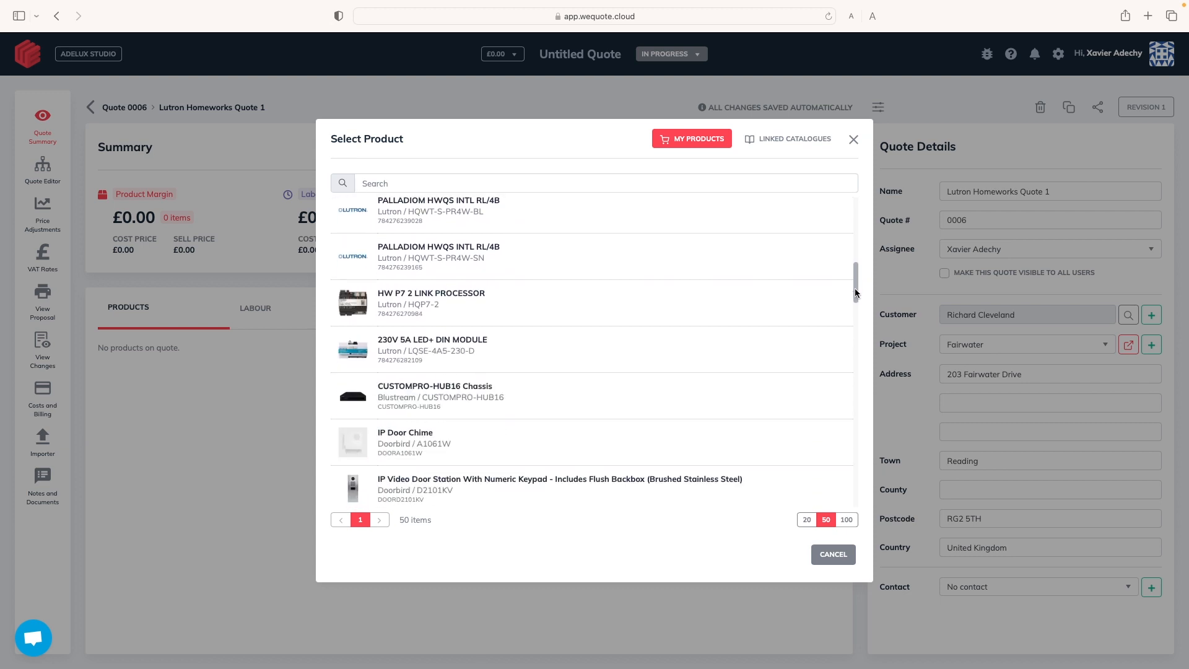
scroll("down", 3)
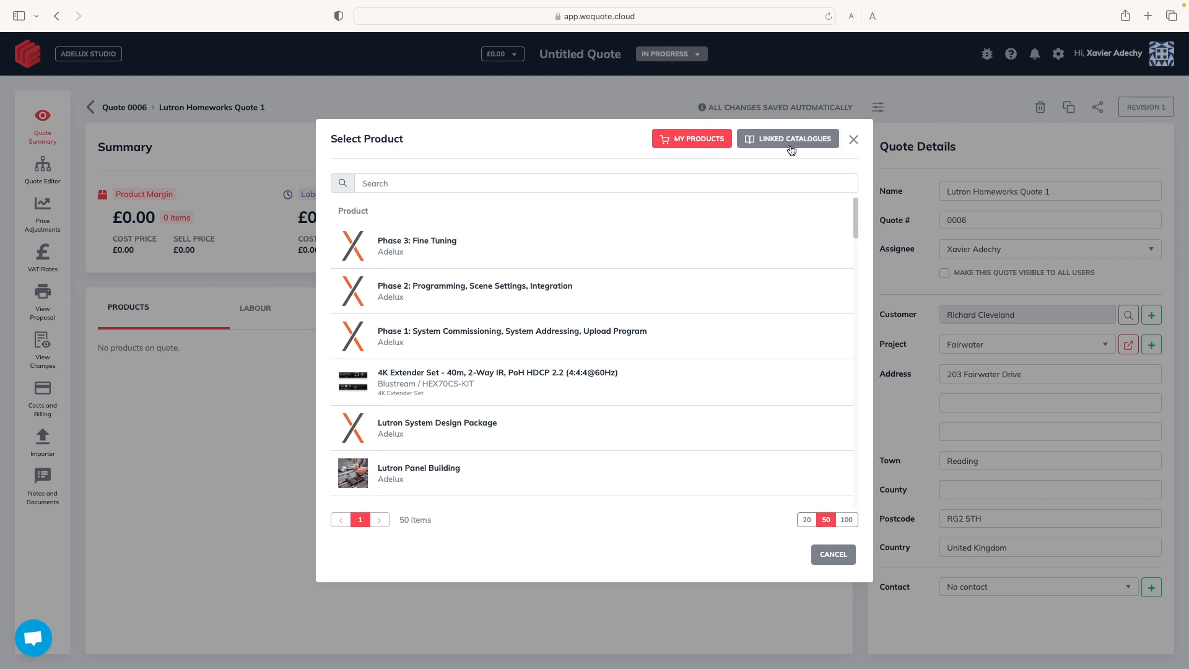
Add the HW P7 2 LINK PROCESSOR from the linked Lutron catalogue, total £1,730.53.
left_click(788, 138)
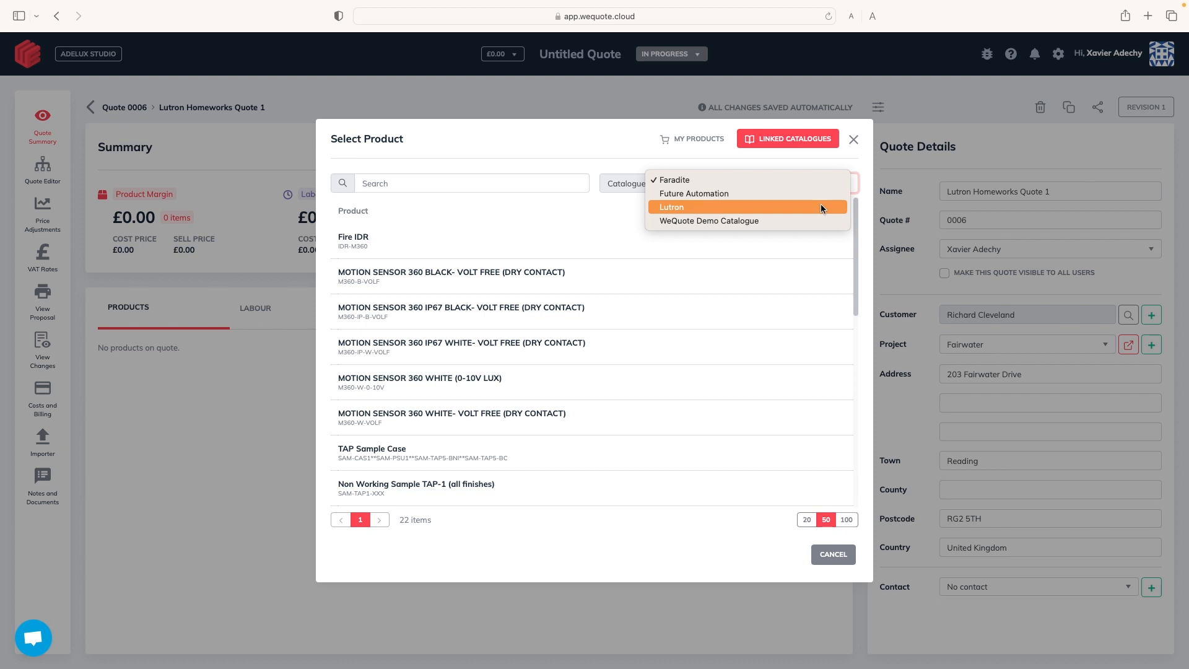
left_click(671, 207)
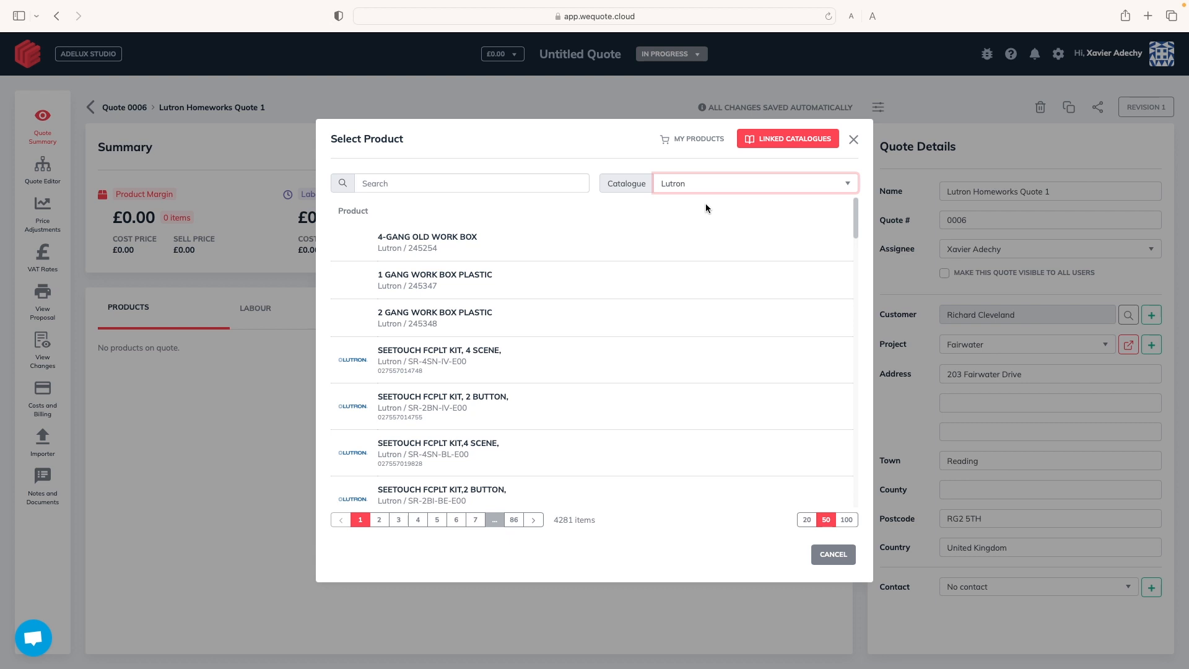
left_click(471, 183)
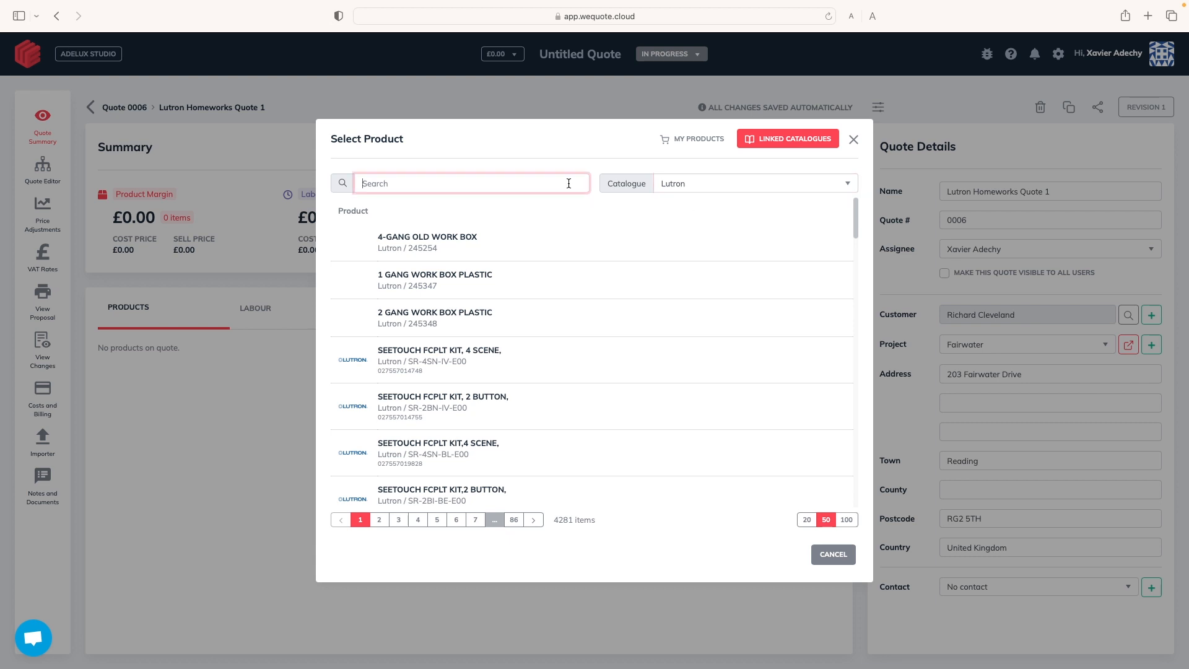
type("Processor")
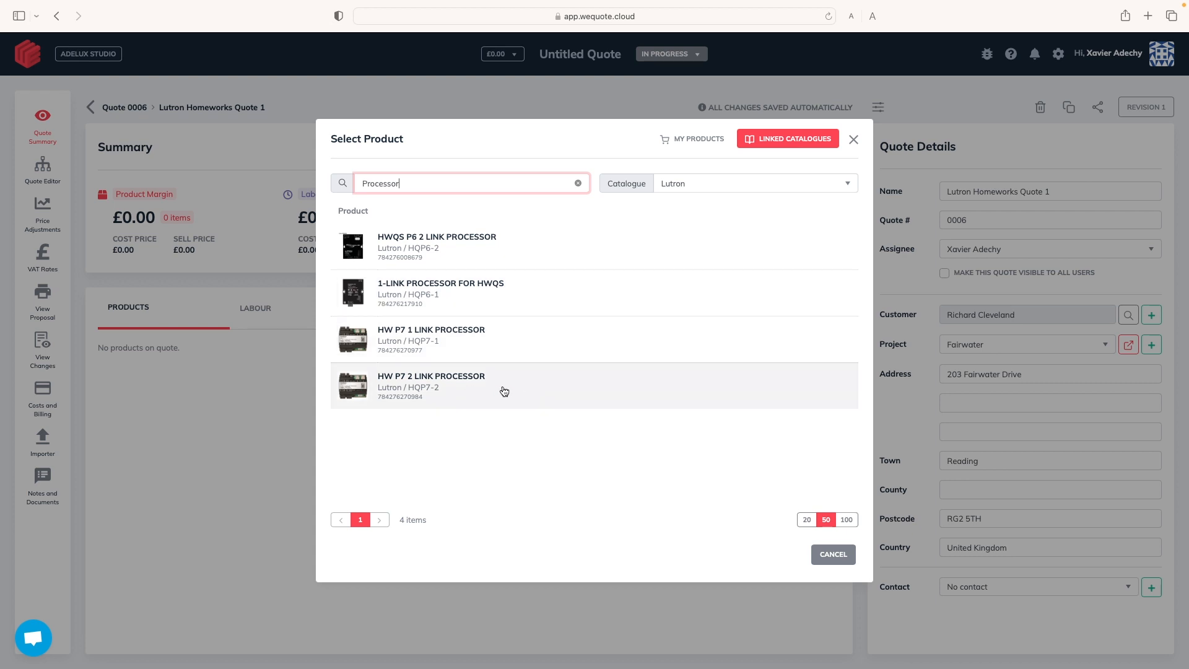
mouse_move(461, 390)
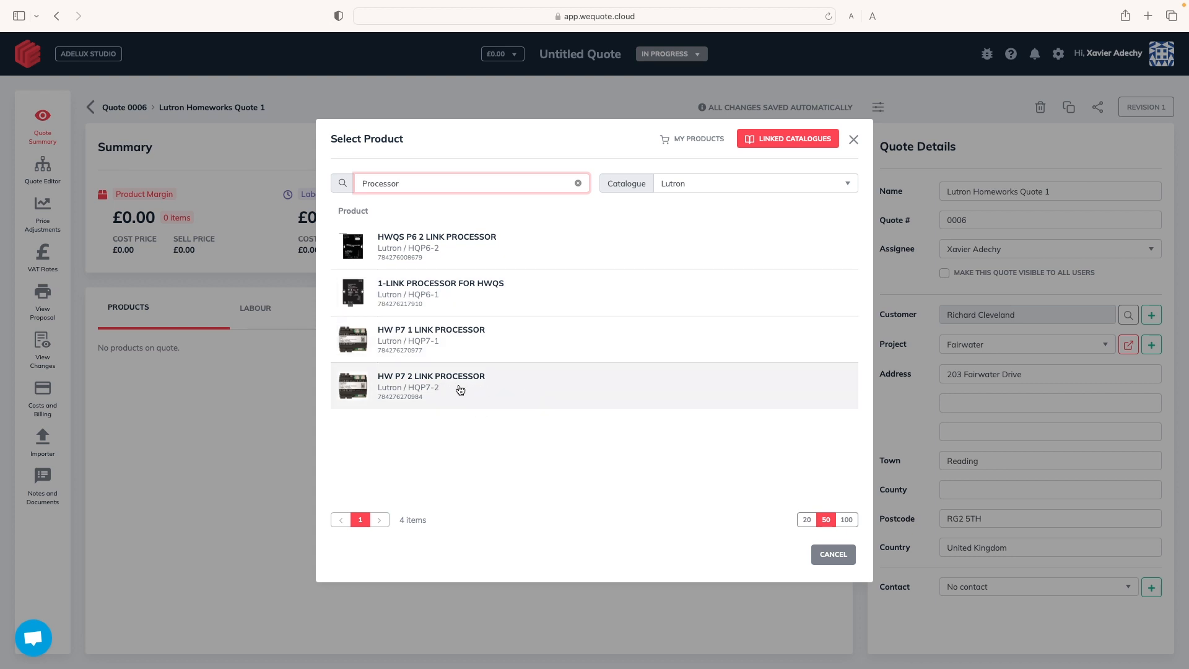
left_click(431, 386)
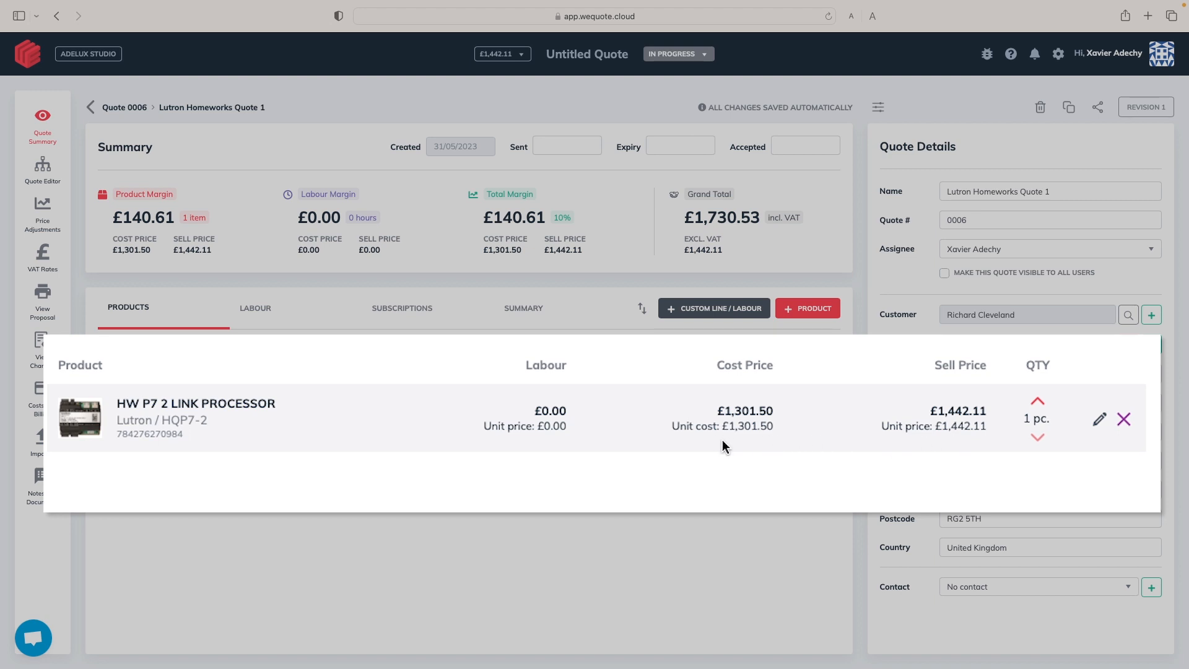
mouse_move(539, 451)
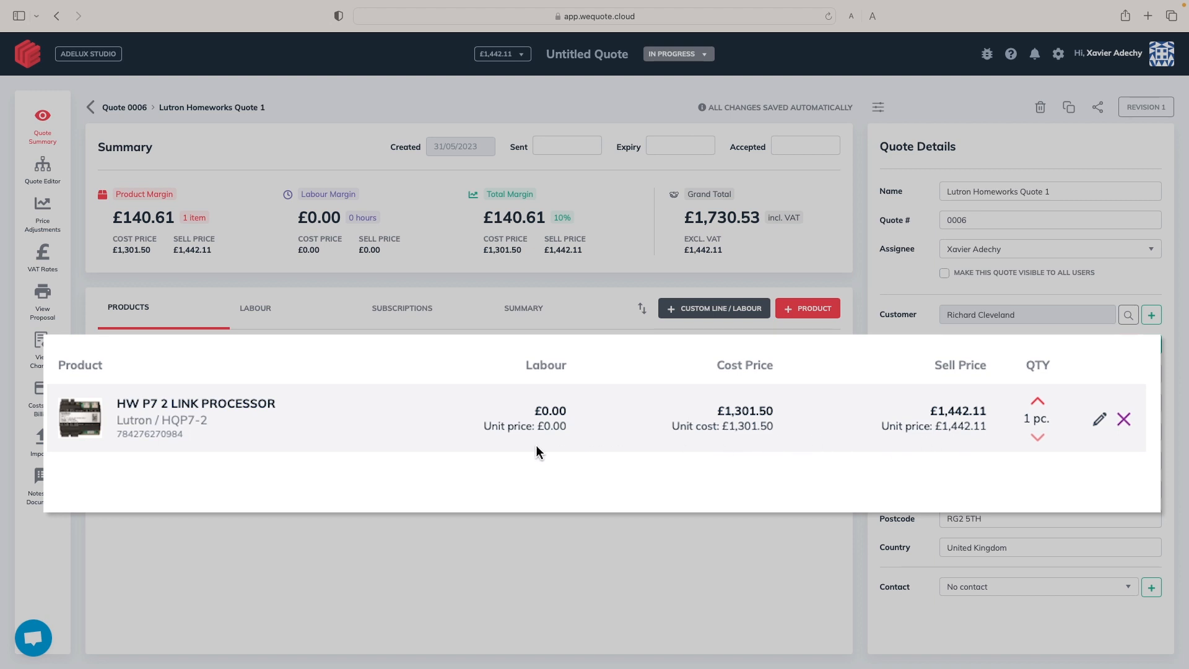
mouse_move(549, 442)
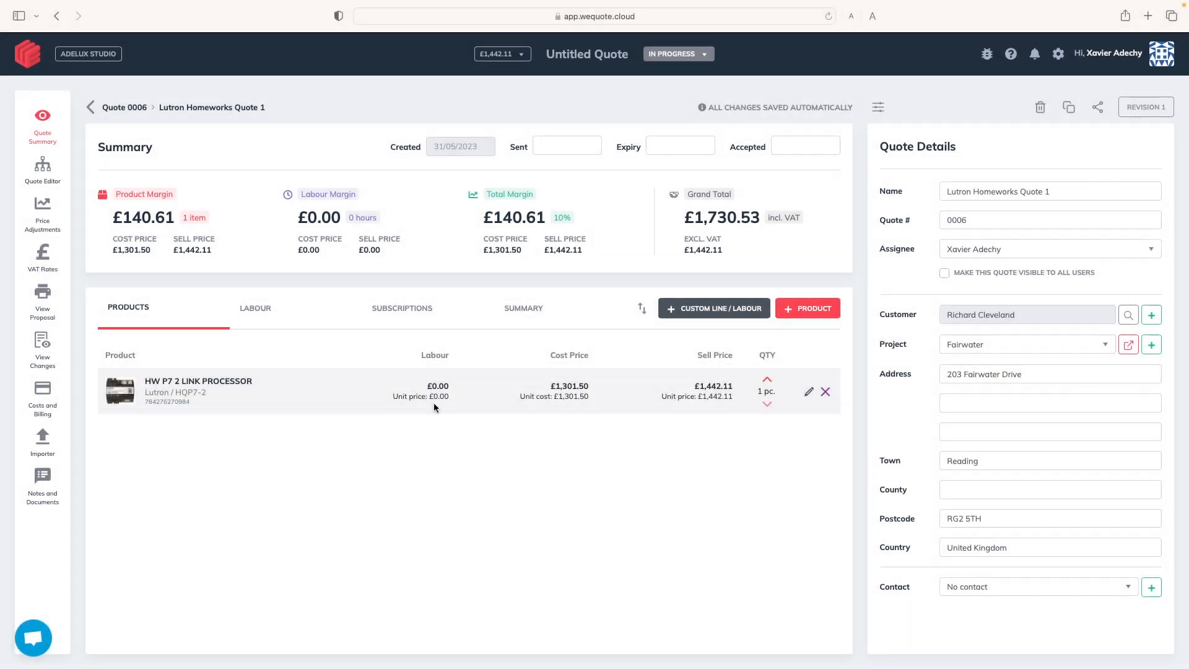
mouse_move(767, 349)
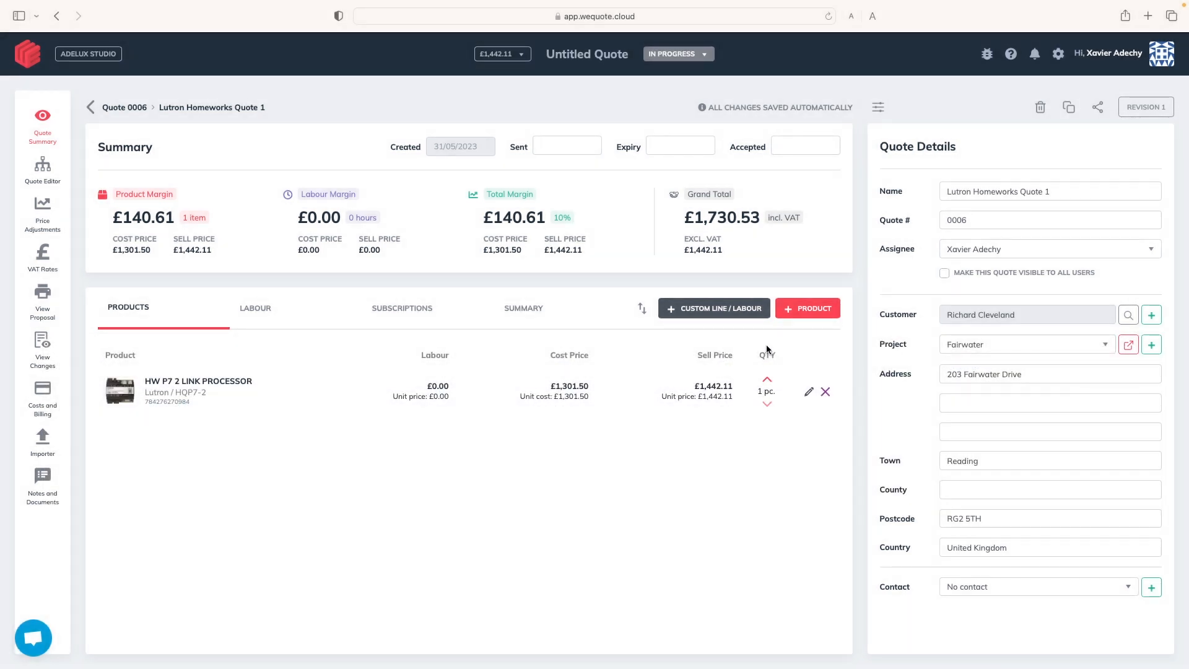
Add the HWQS/QS PWR SUPPLY W/HARNESS from Lutron, raising the total to £2,096.84.
left_click(806, 309)
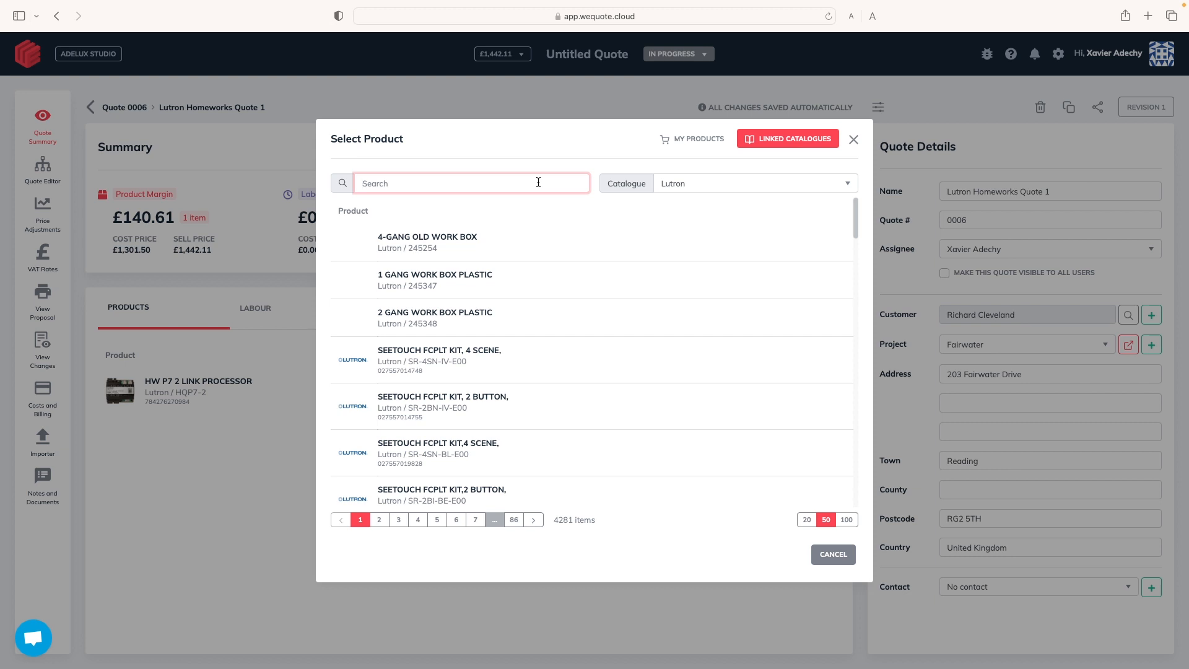
left_click(471, 184)
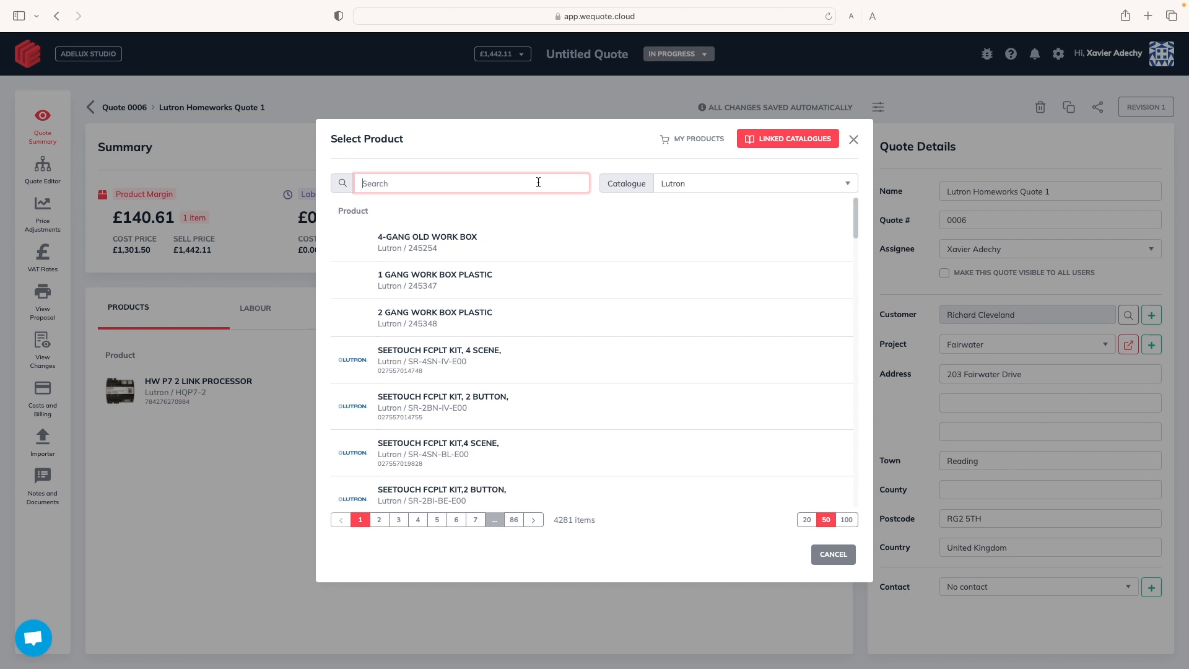
type("QSPS")
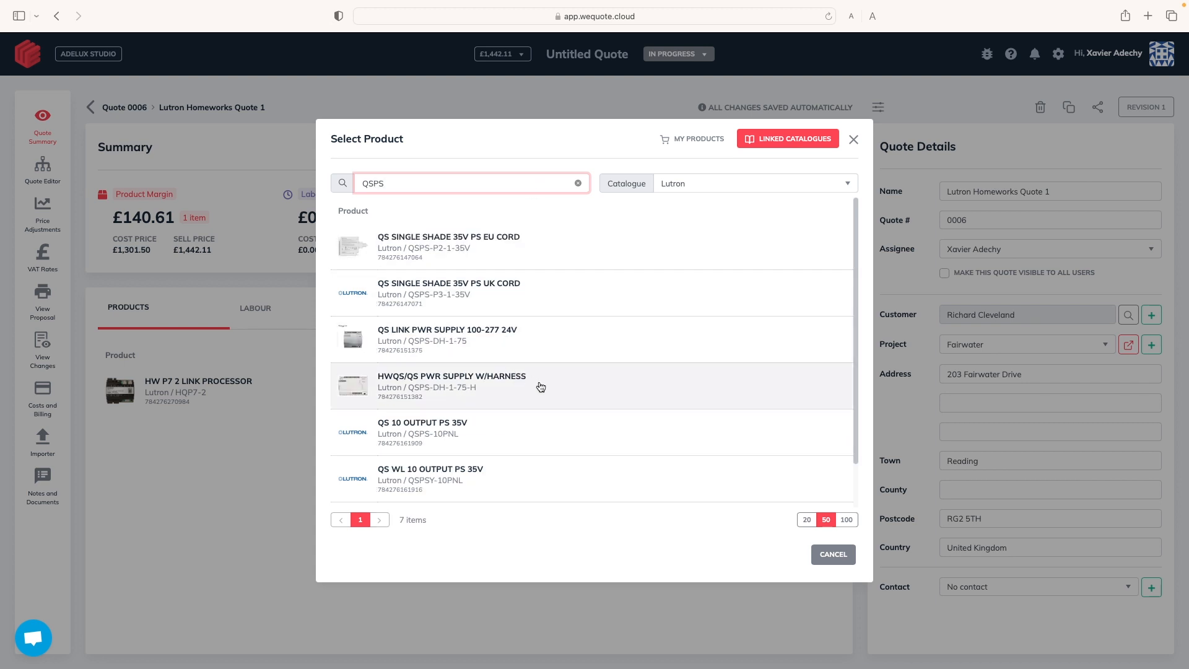
left_click(833, 554)
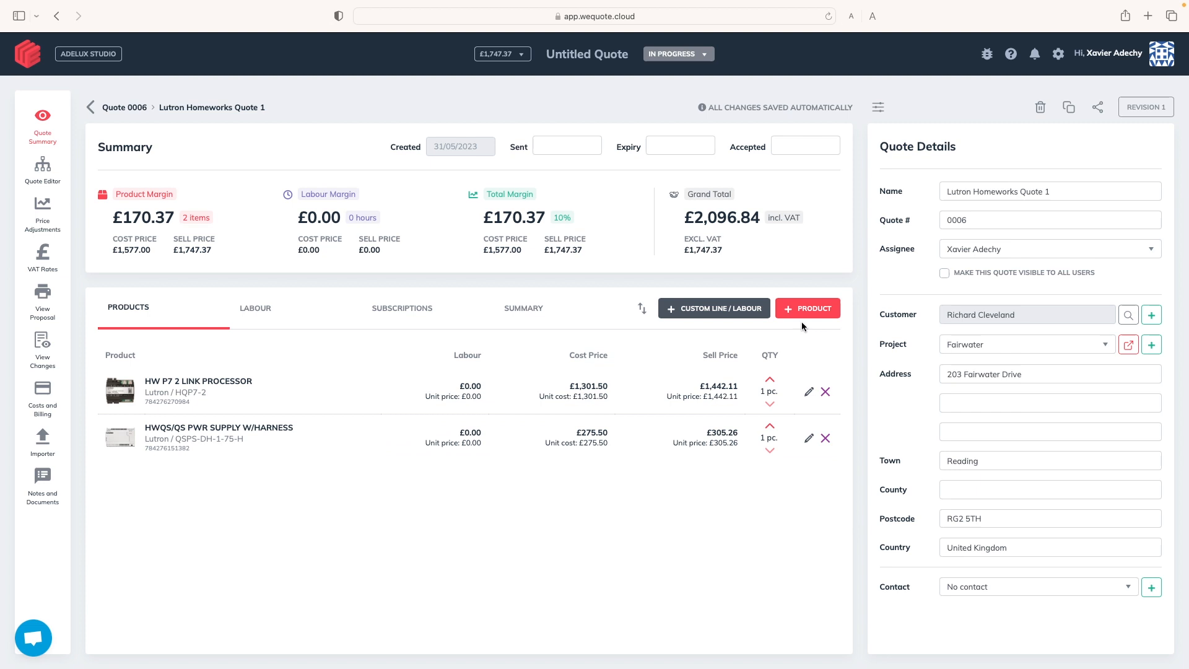
Add the 230V 5A LED+ DIN MODULE (LQSE) as the third product, total £3,031.58.
left_click(807, 308)
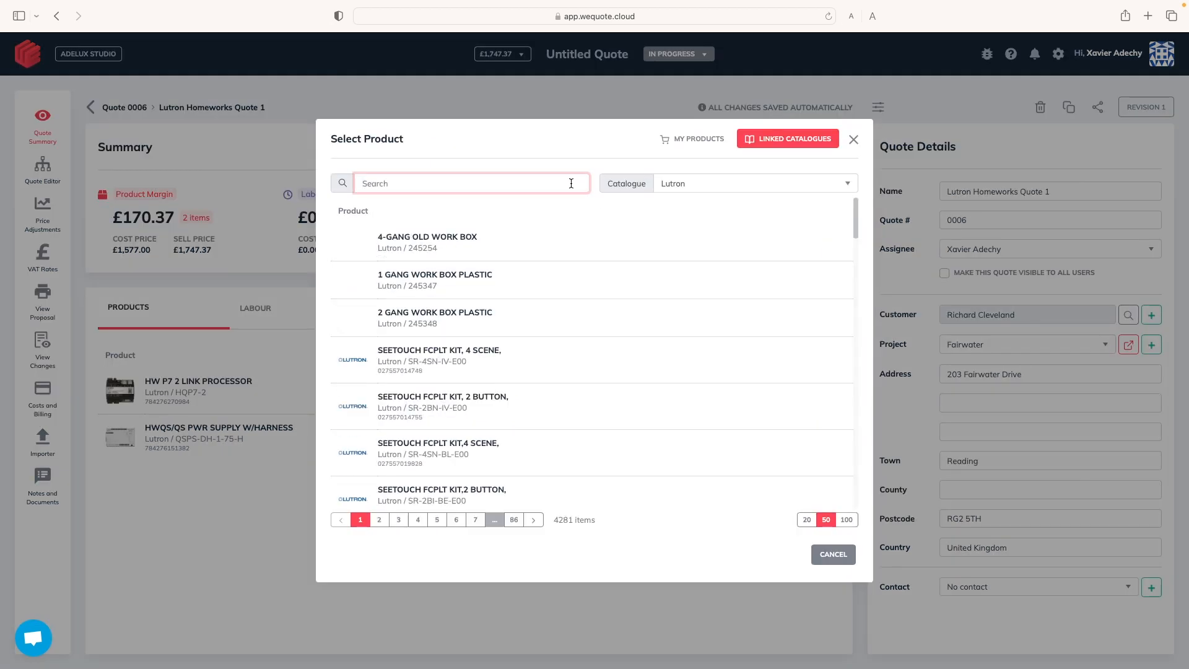
type("LQSE-4A5")
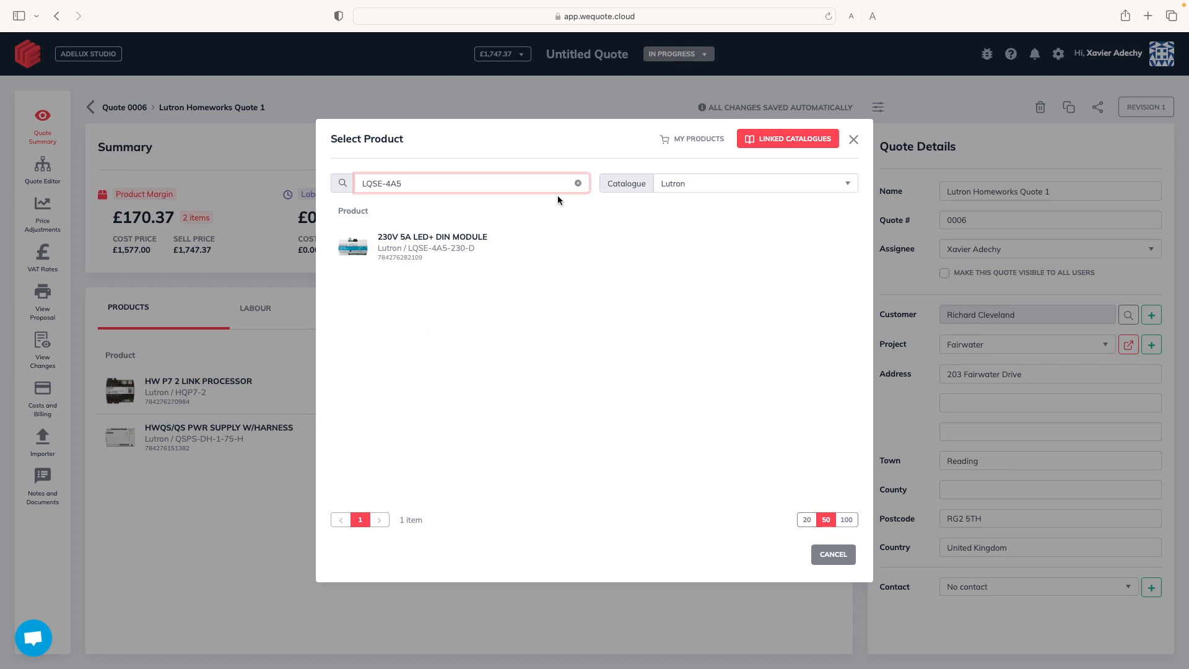
mouse_move(572, 247)
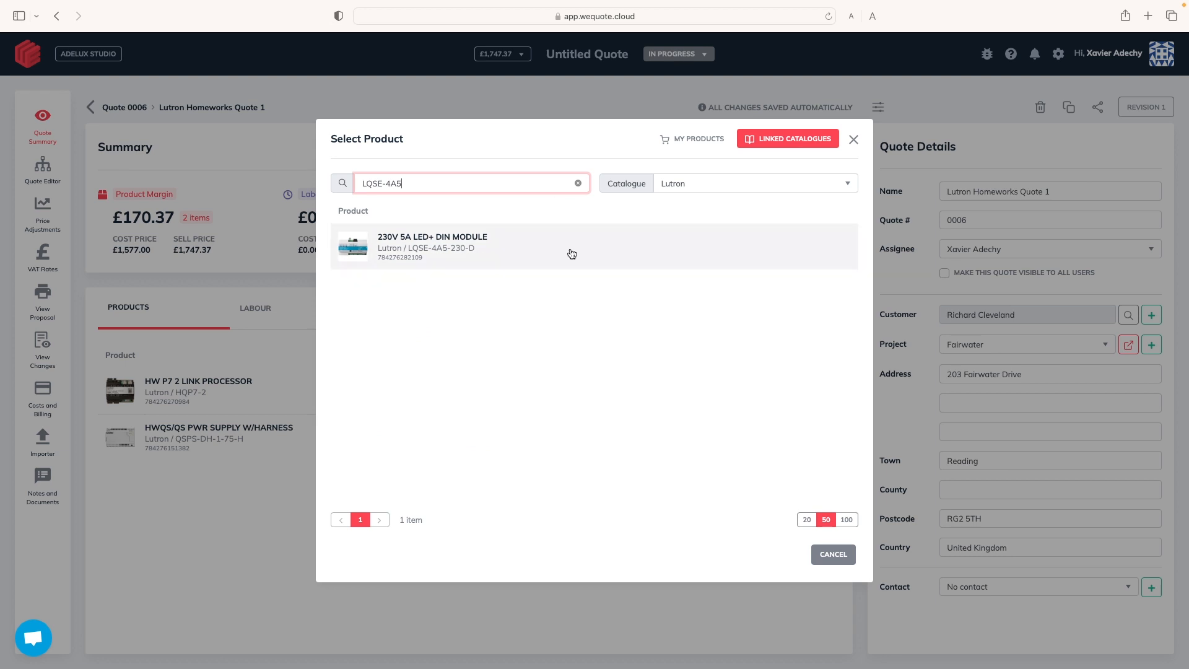
left_click(431, 246)
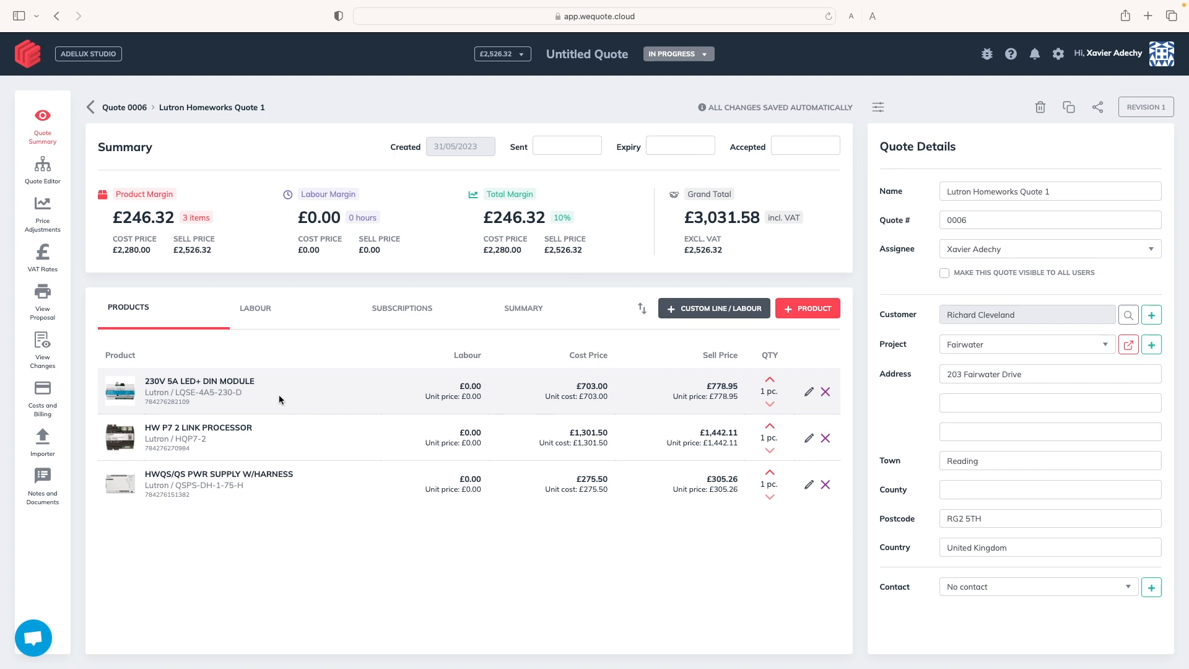
mouse_move(286, 401)
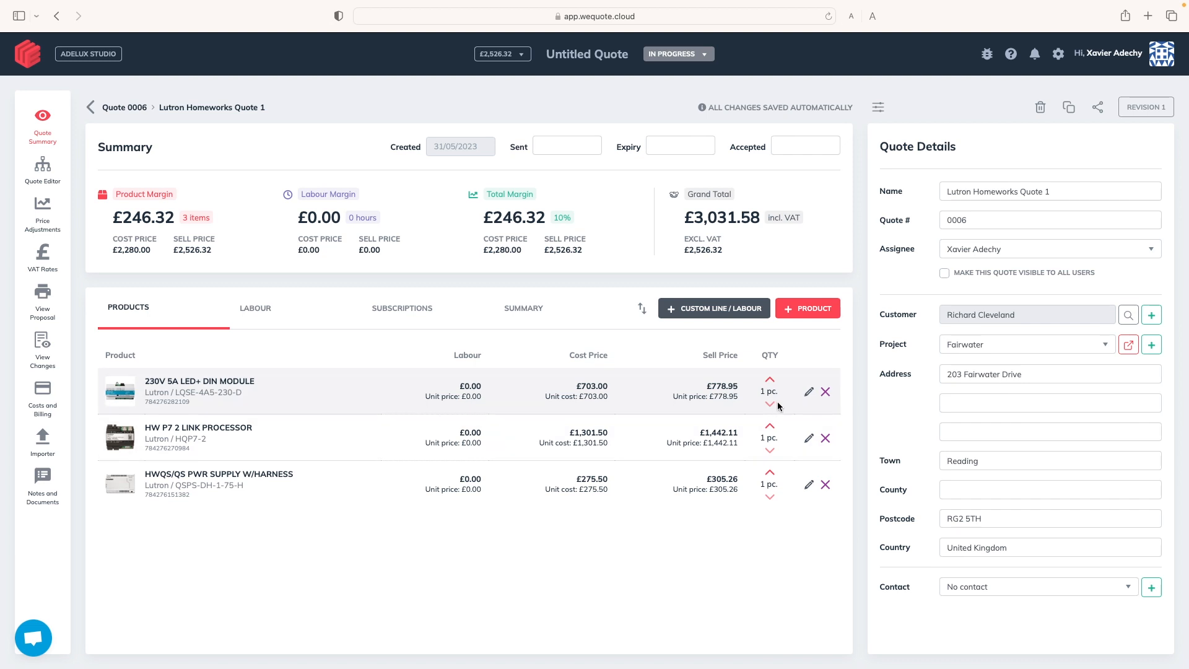
Set the DIN module line to 11 pieces, giving 13 items at £12,378.98.
left_click(769, 379)
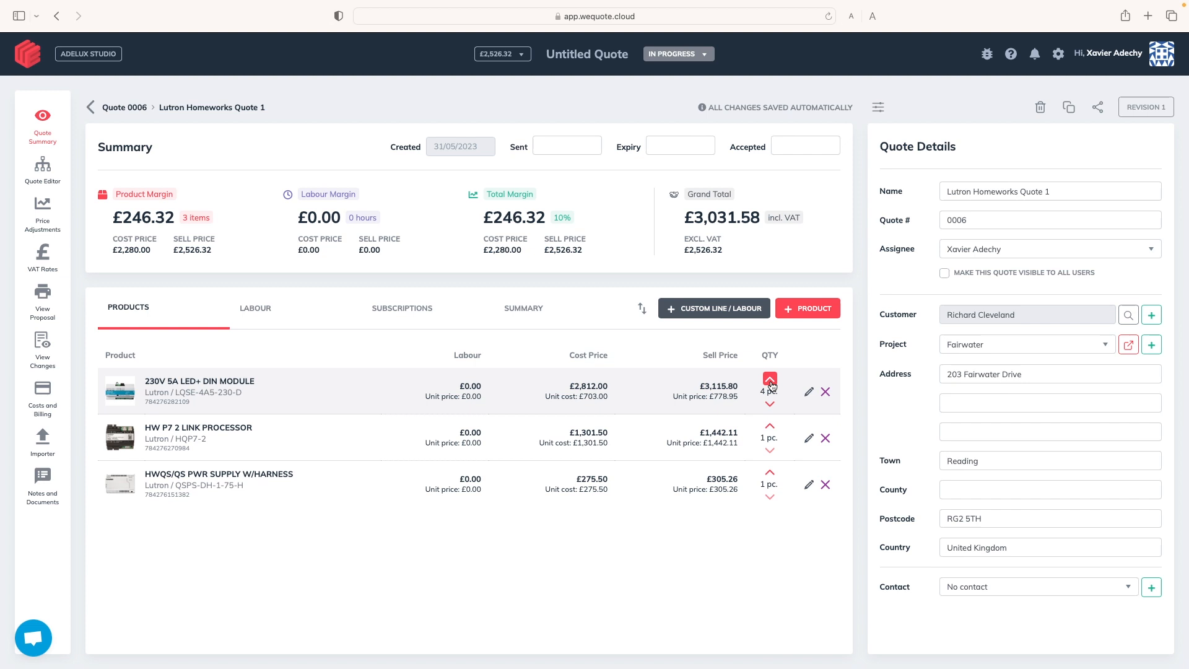
left_click(769, 403)
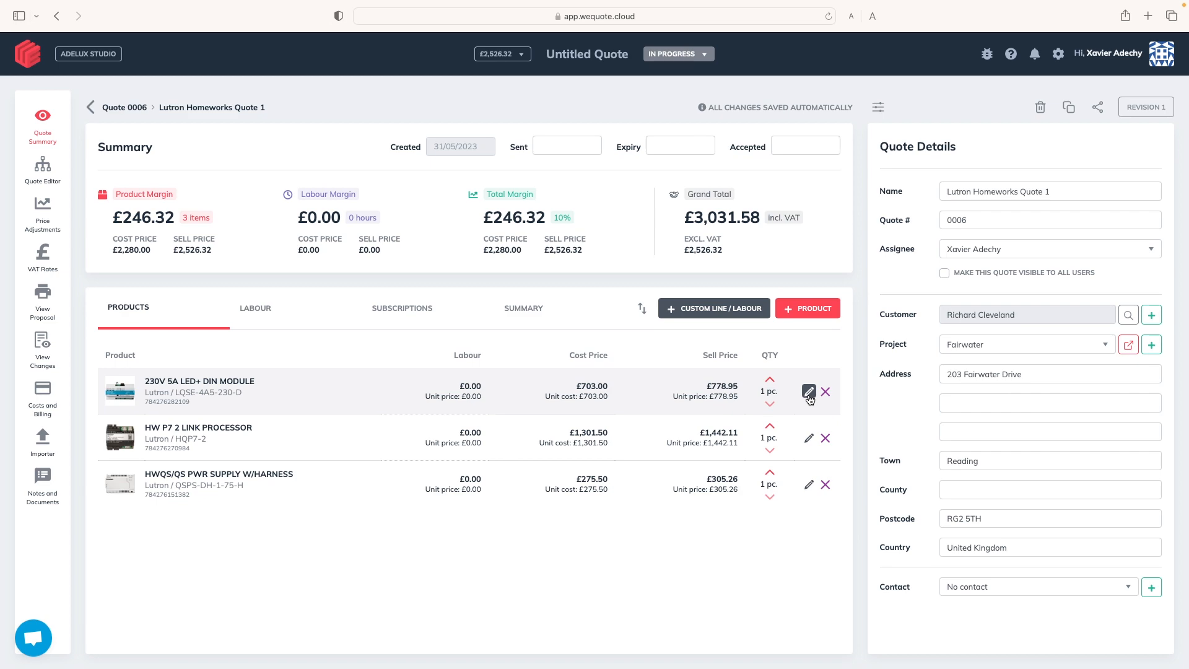
left_click(809, 393)
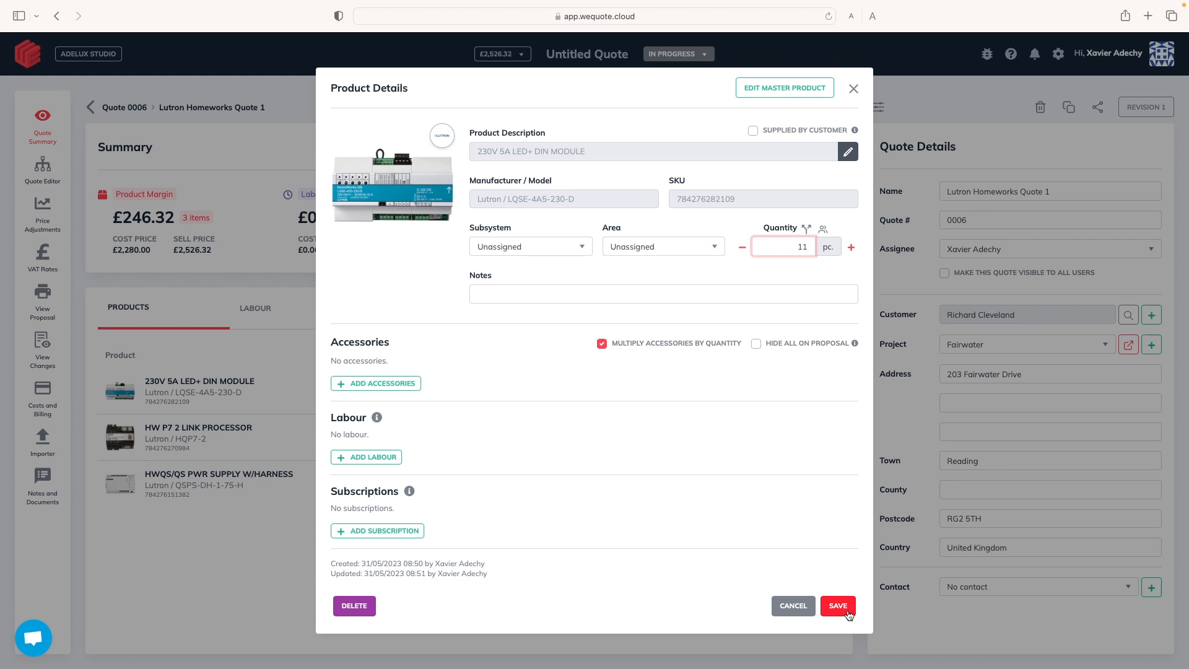
left_click(836, 605)
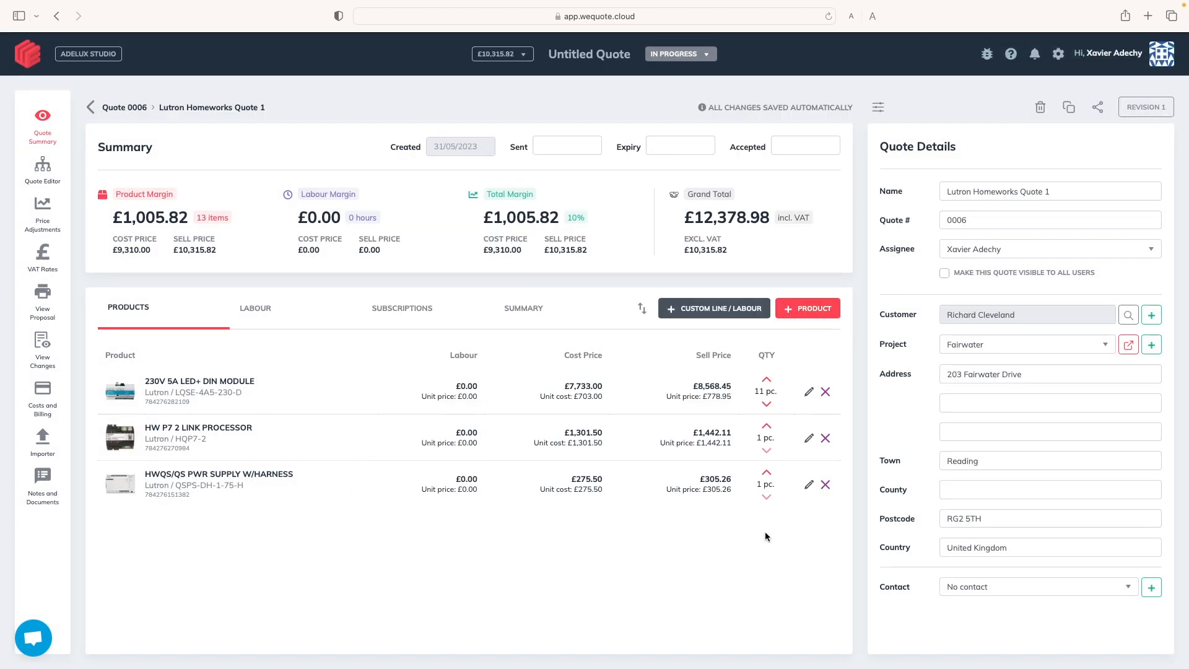
mouse_move(808, 309)
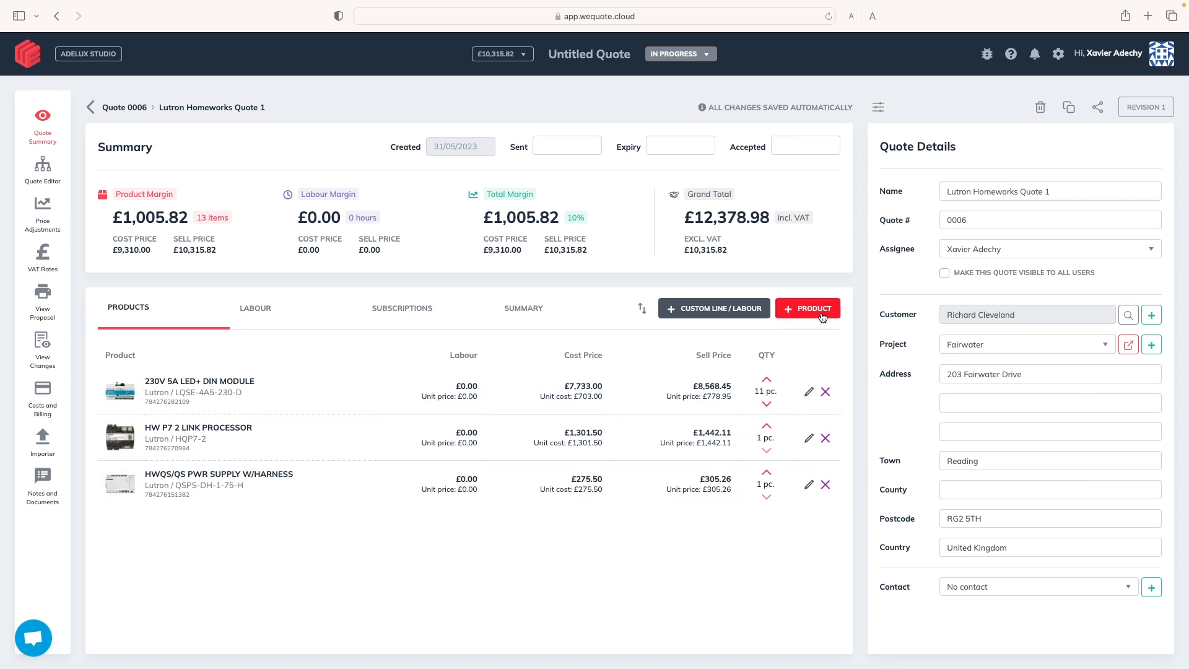
Add the Future Automation LCP7 7 Din Rail RCBO enclosure, reaching 14 items and £14,688.98.
left_click(807, 309)
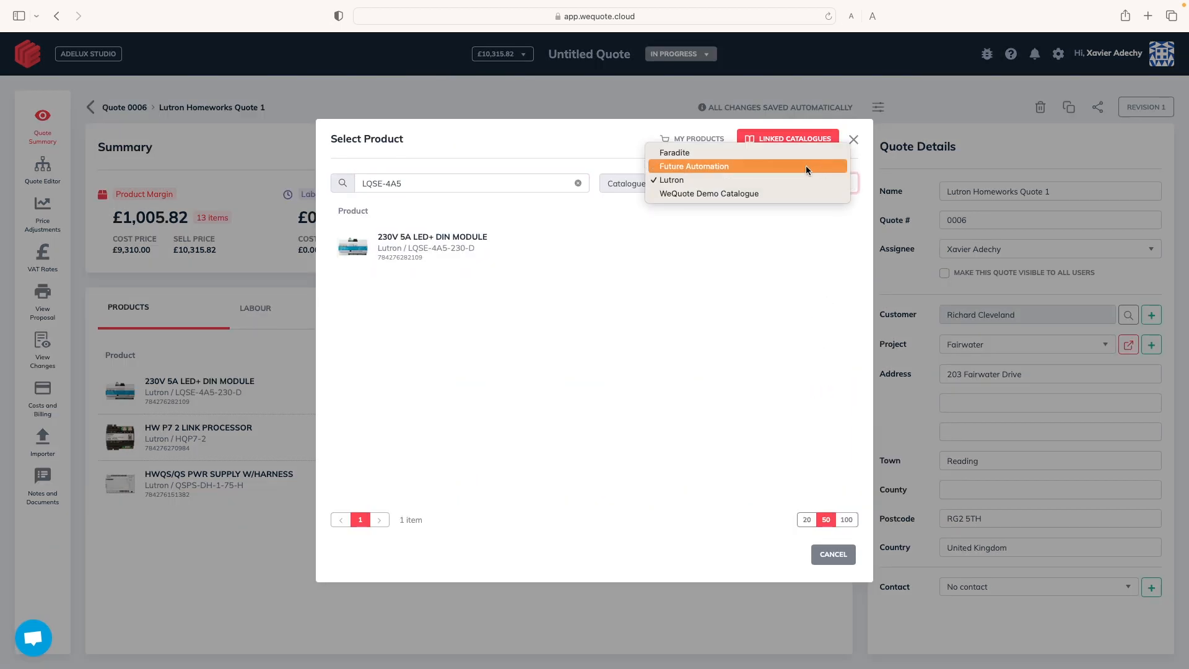
left_click(670, 180)
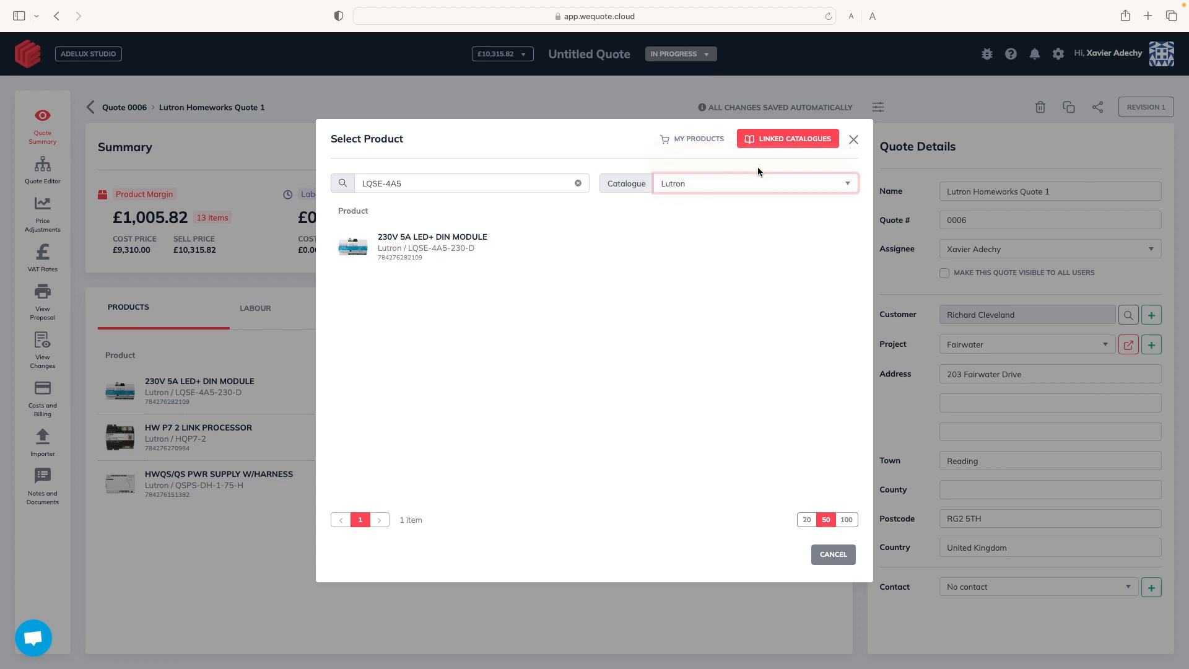
type("LCP7 RCBO")
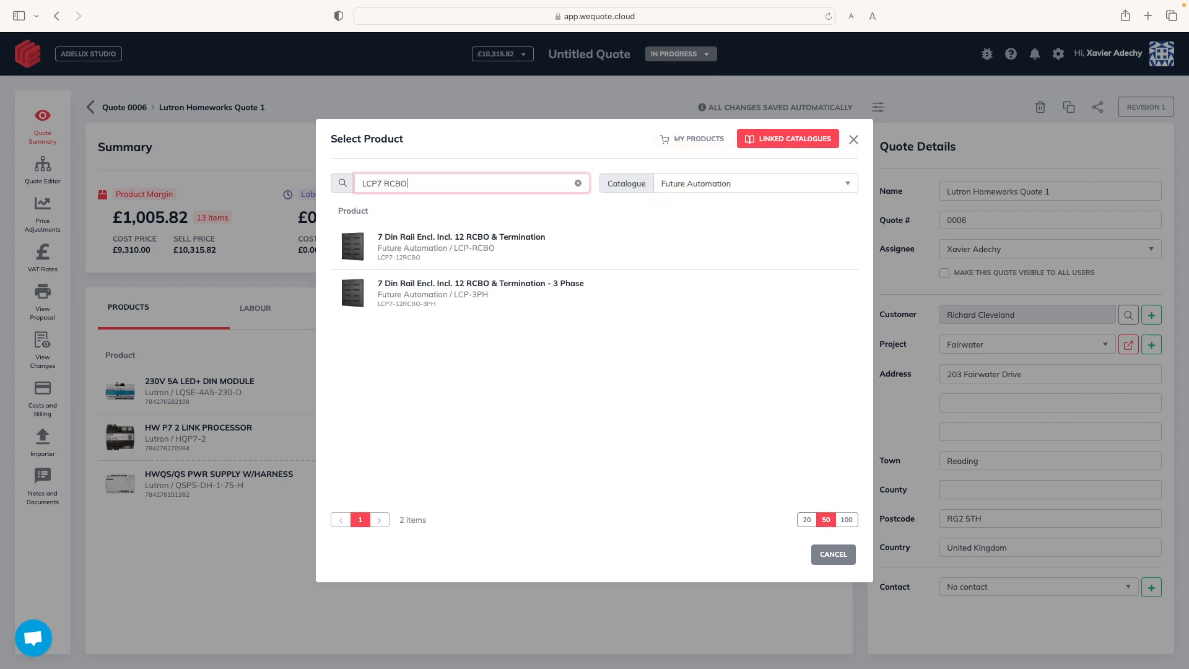
mouse_move(528, 256)
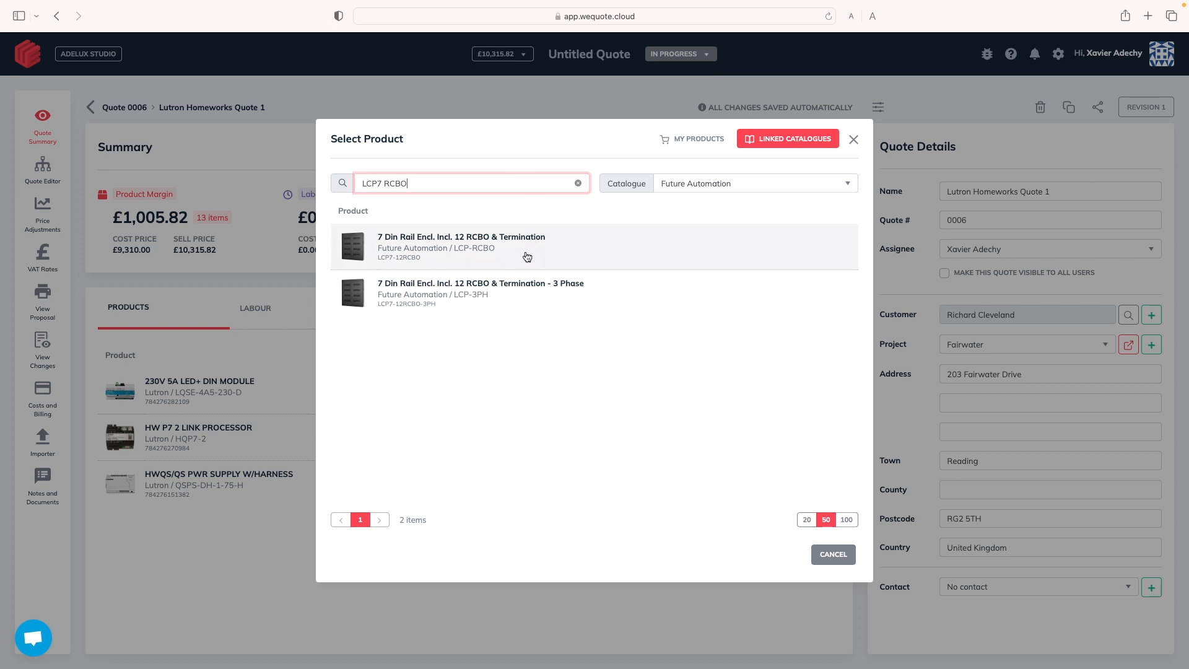
mouse_move(539, 251)
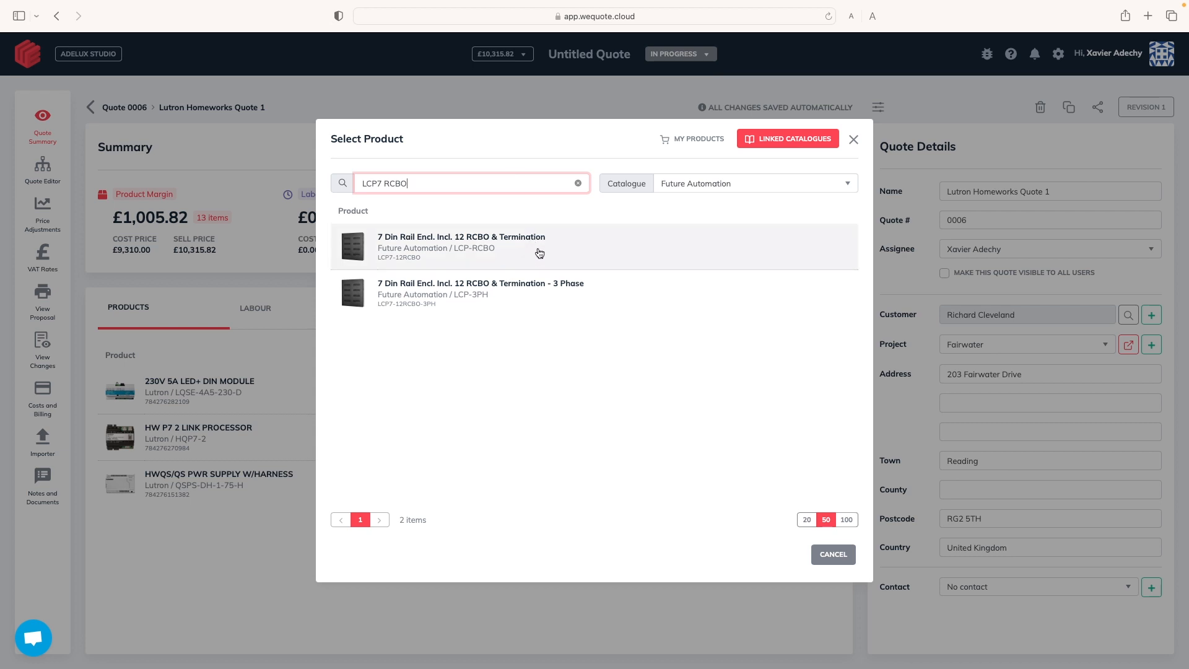
left_click(461, 247)
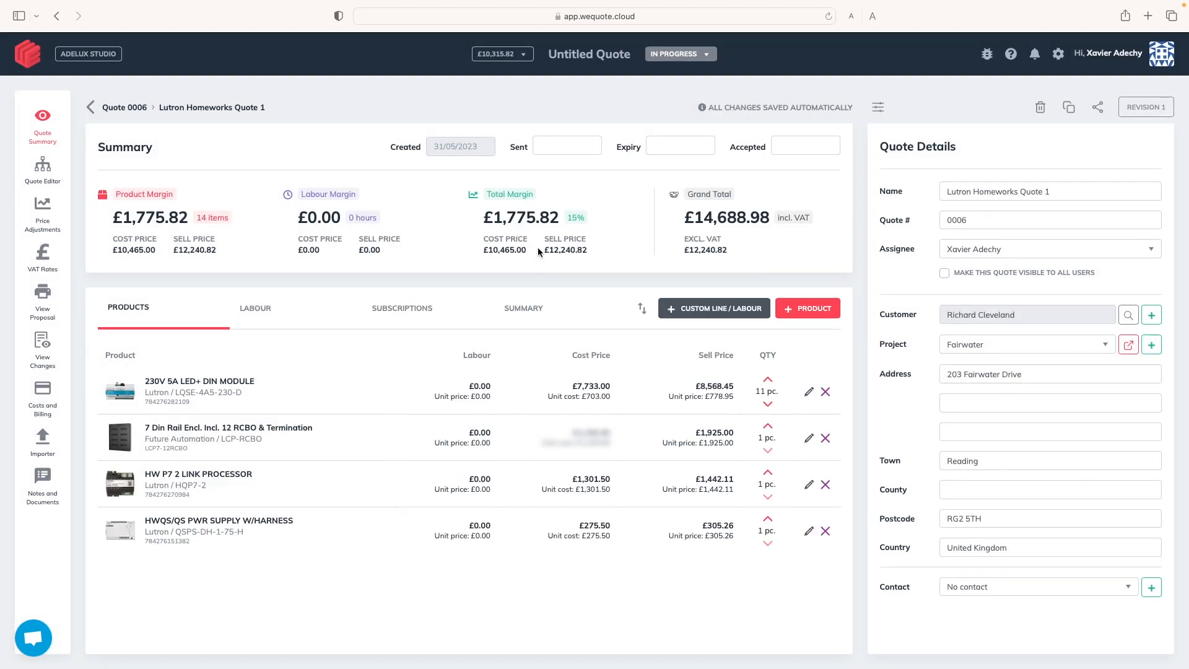
left_click(500, 53)
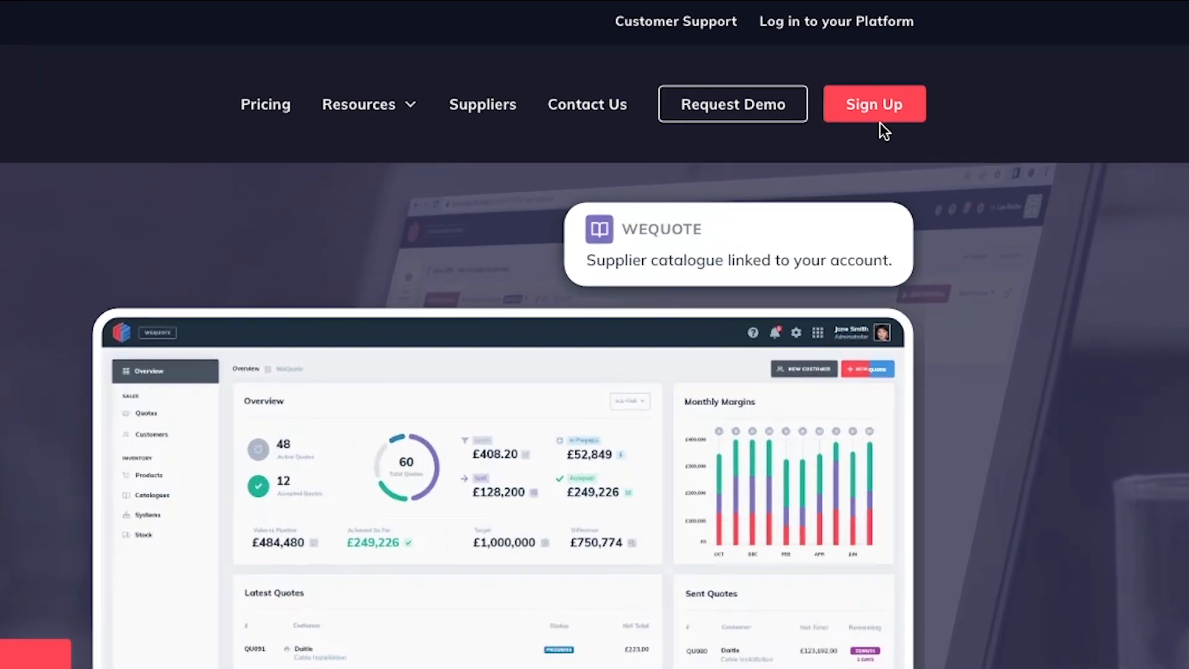
Bring up the trial sign-up form and enter the discount code 'ADELUX'.
left_click(874, 104)
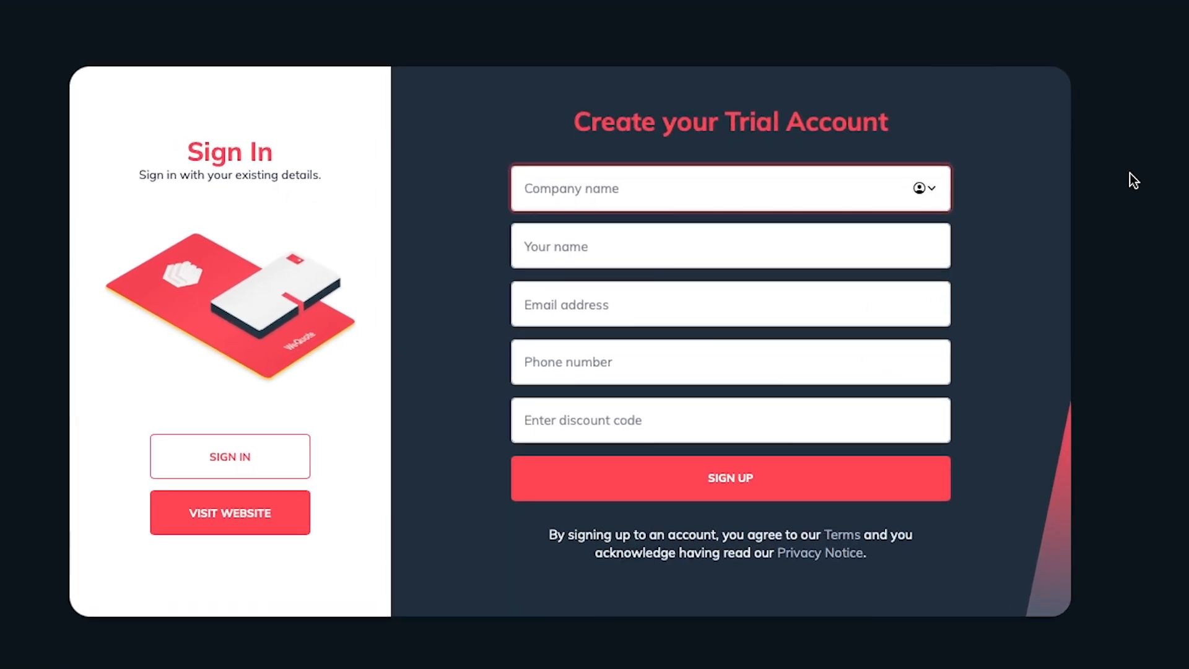
type("A")
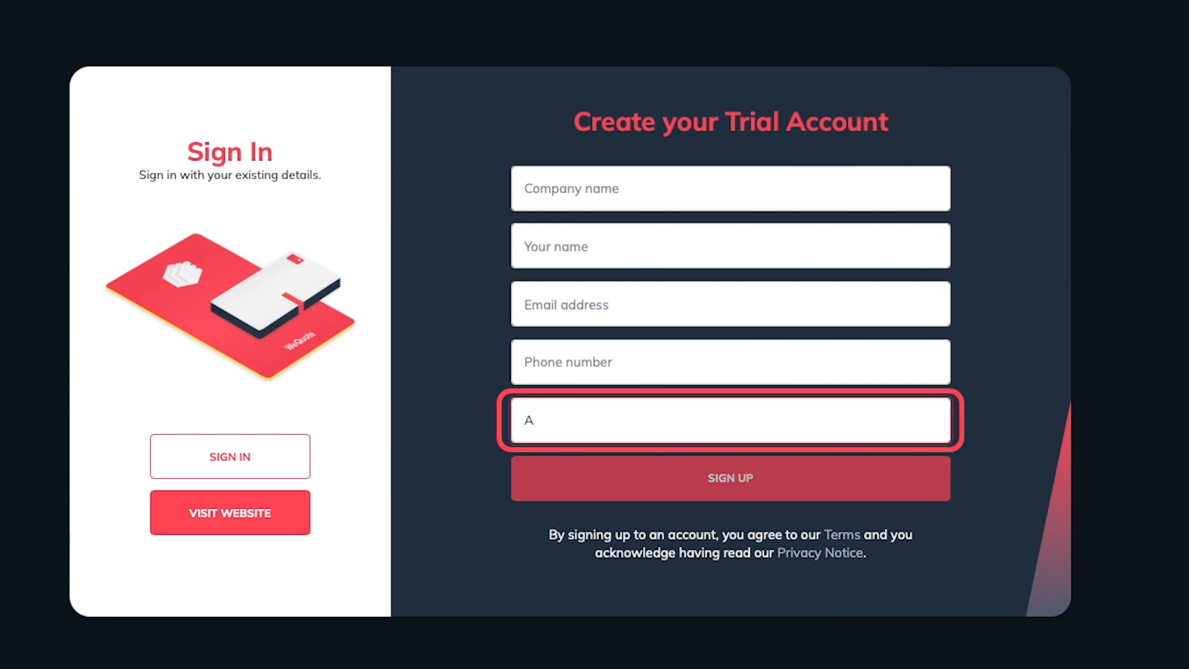
type("DELUX")
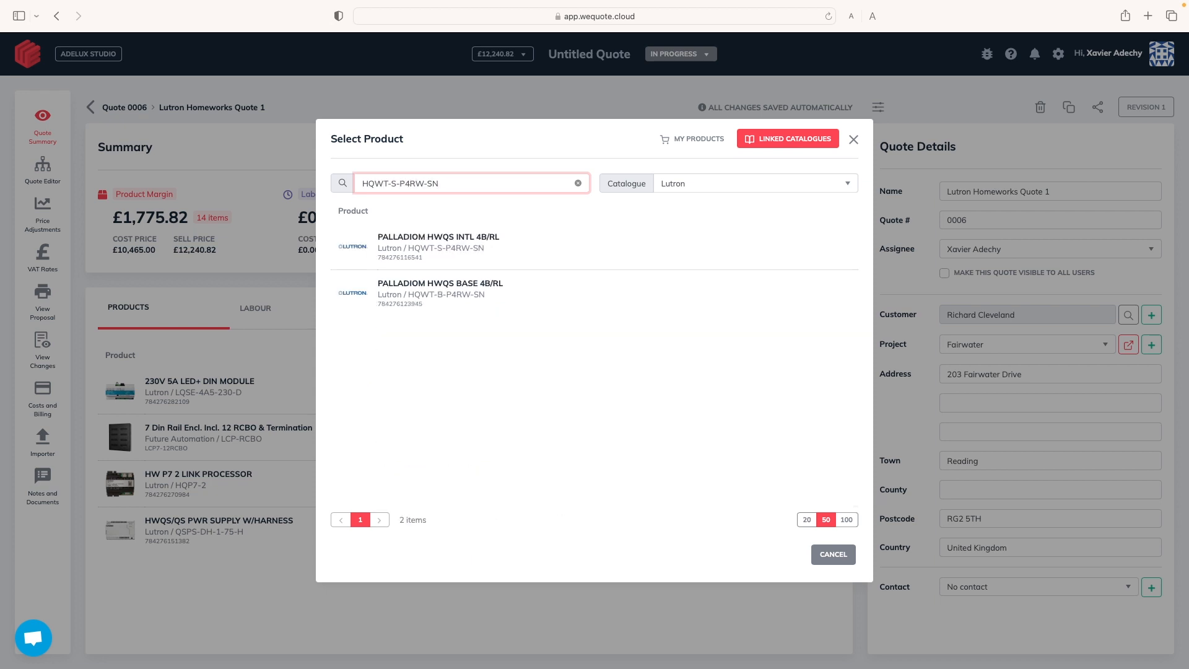
mouse_move(515, 247)
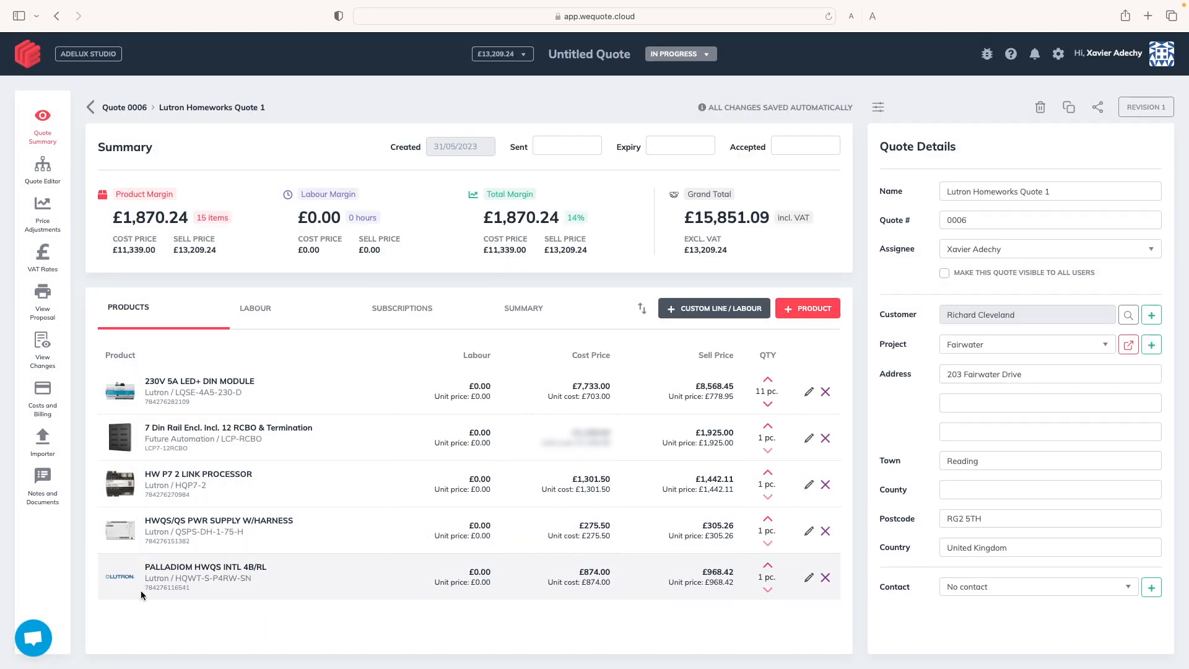
Add the PALLADIOM HWQS INTL 4B/RL keypad and show its line details, total £15,851.09.
double_click(175, 566)
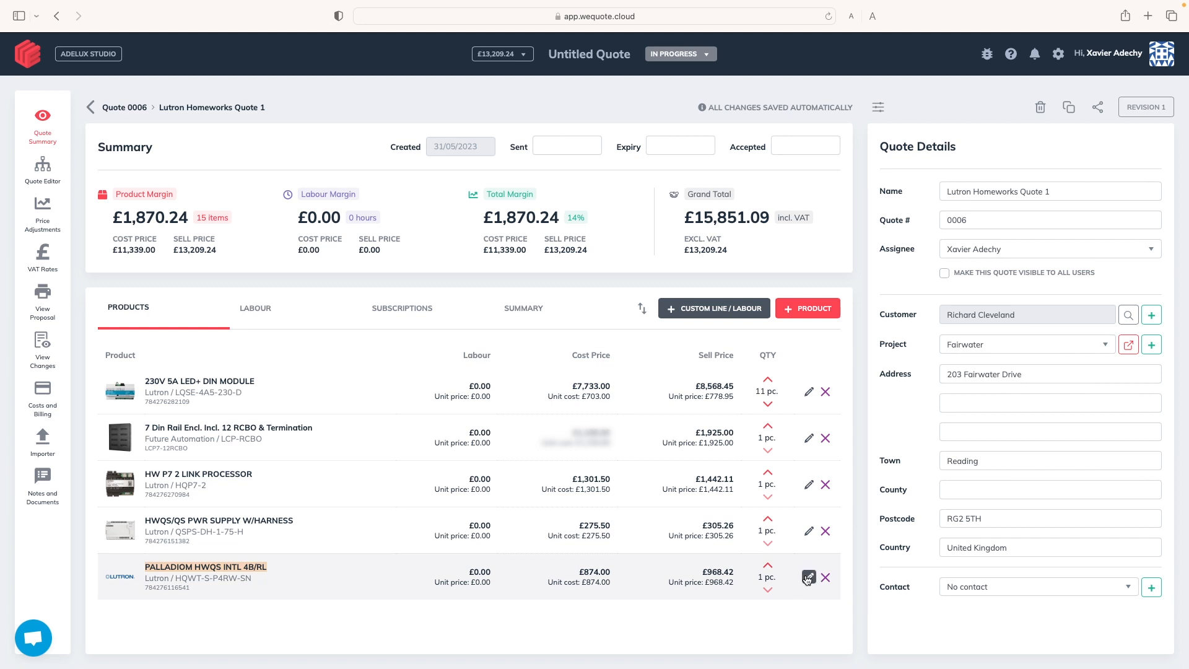
left_click(809, 578)
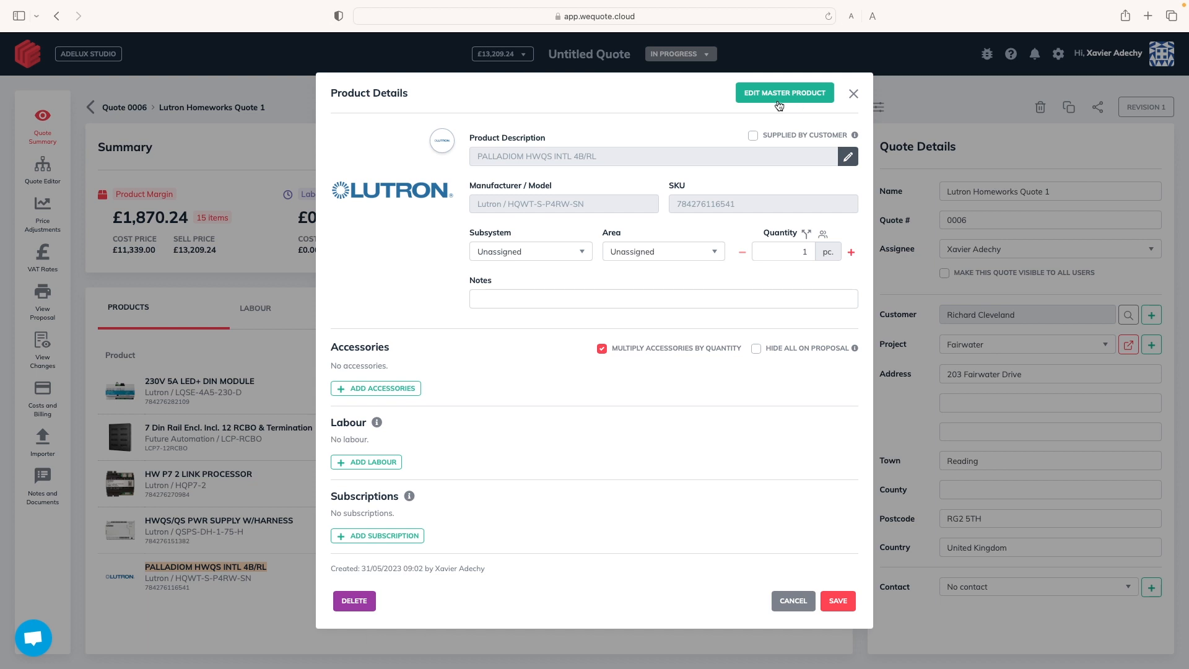
Describe the keypad as Lutron Dual Column Satin Nickel Faceplate with Engraving Credit.
left_click(784, 92)
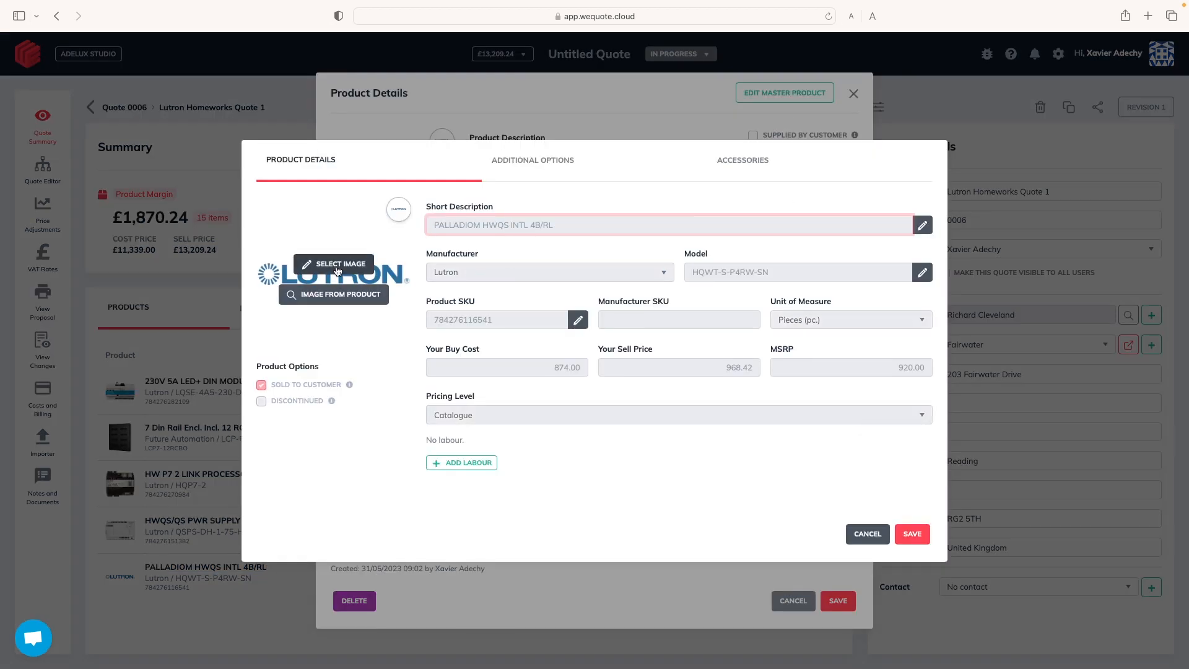
left_click(342, 264)
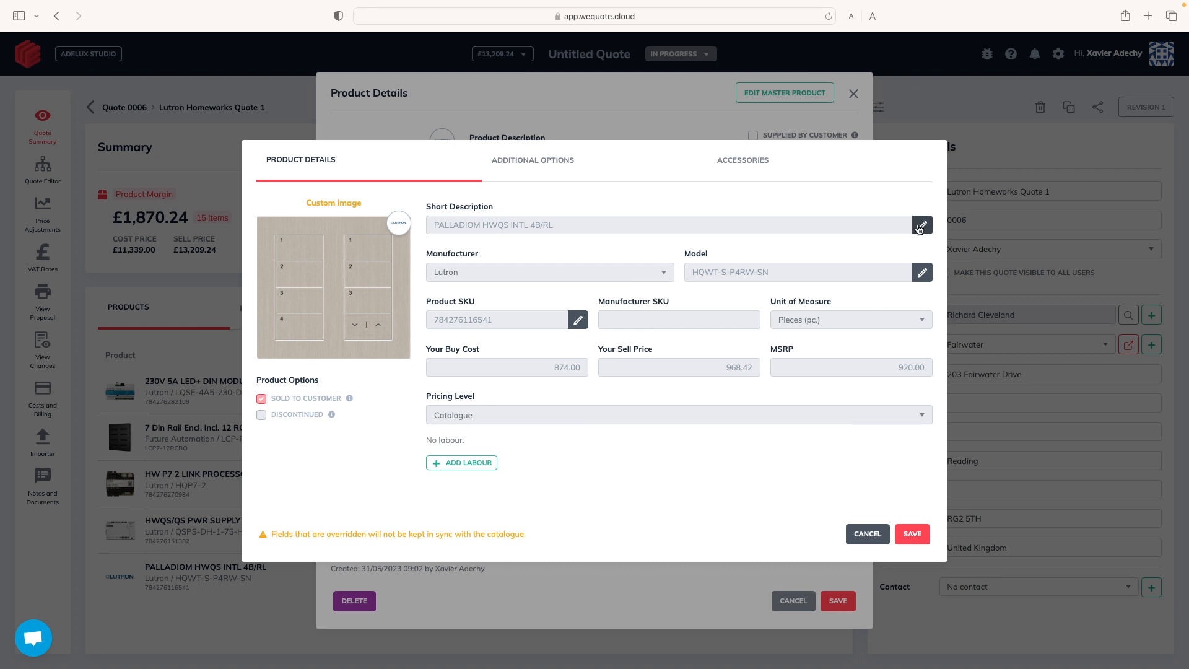
type("Lutron Palladiom Keypad - Dual")
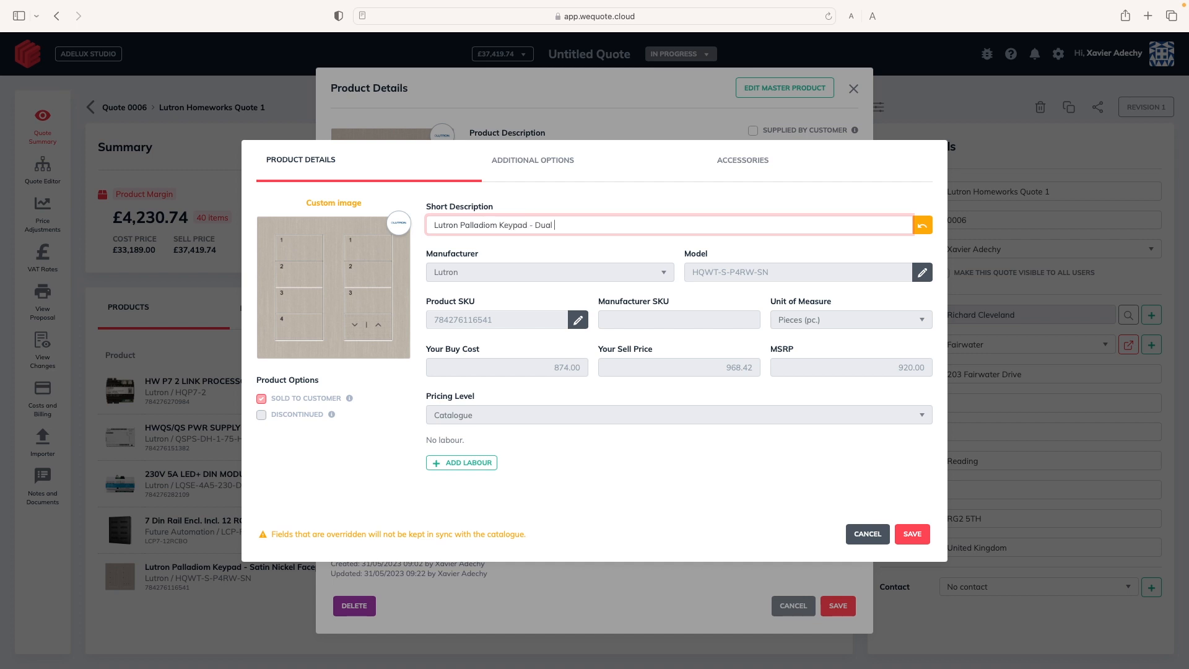
type("Column - Satin Nickel")
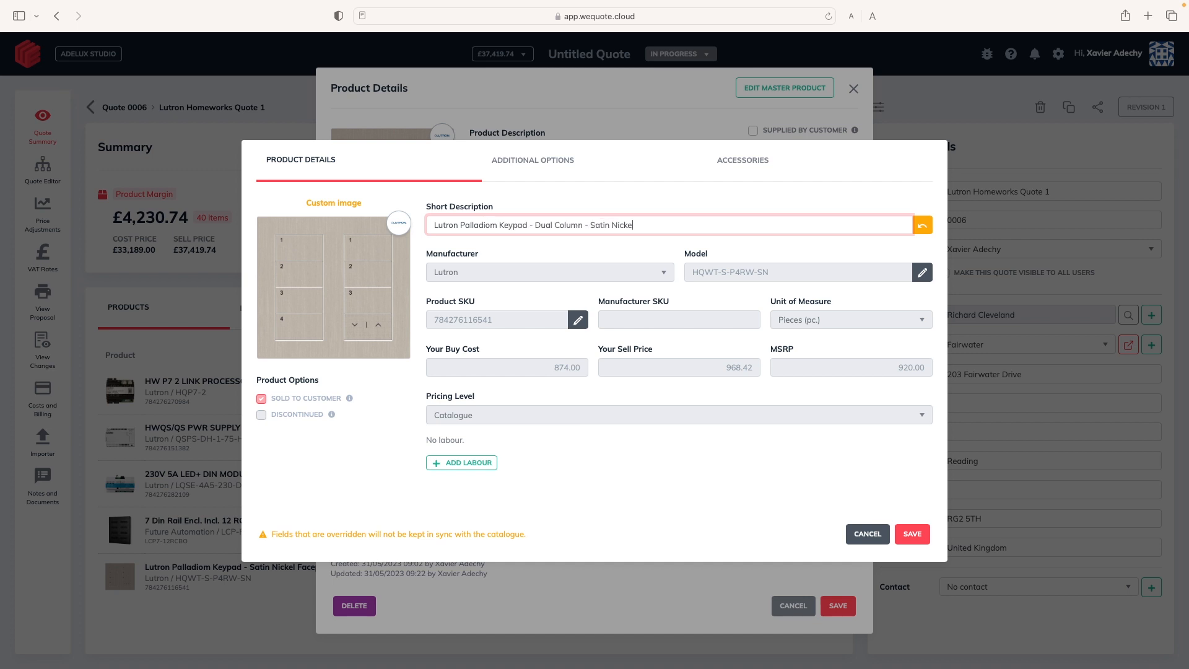
type("Faceplate with Engraving Cre")
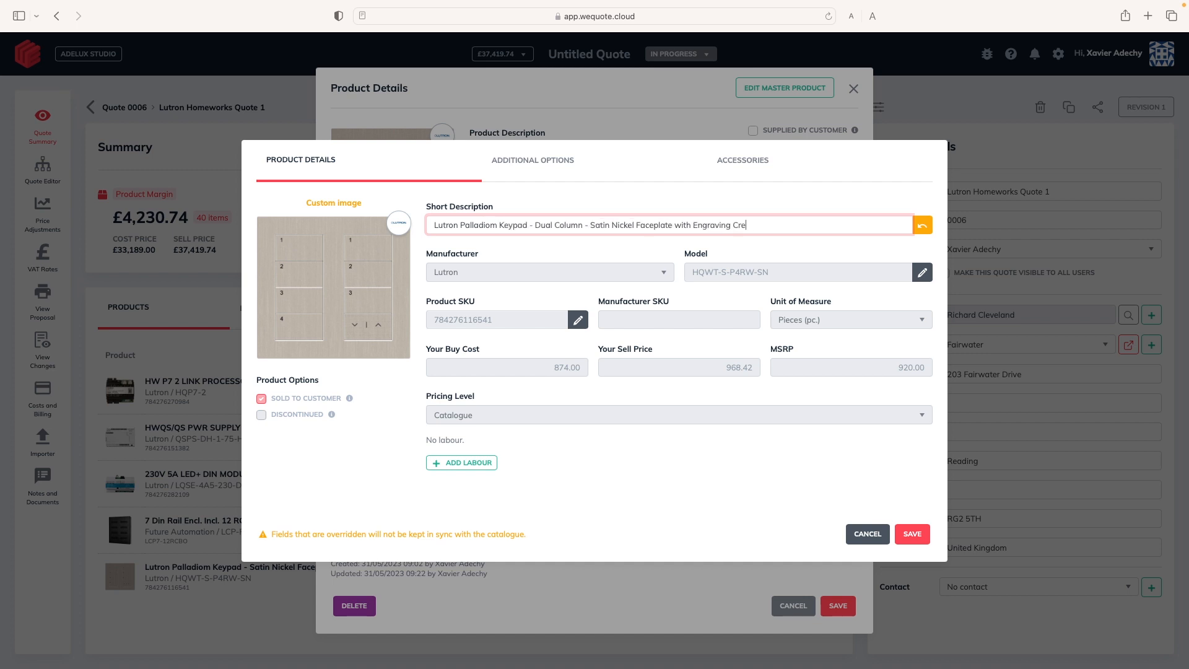
type("dit")
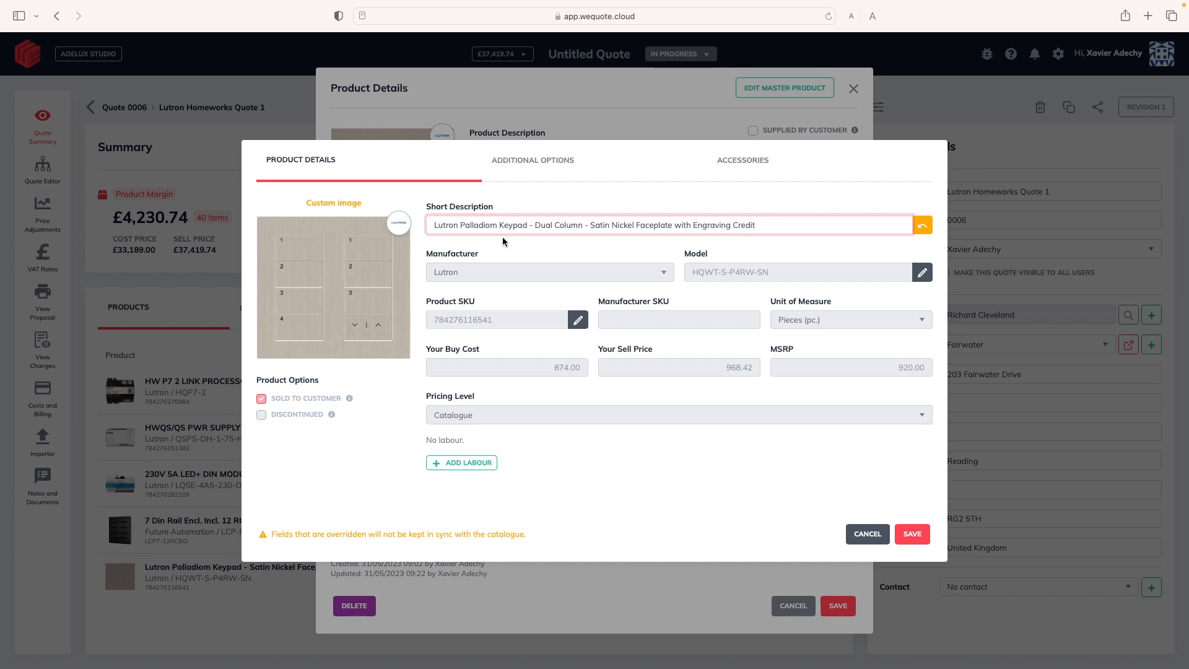
left_click(911, 533)
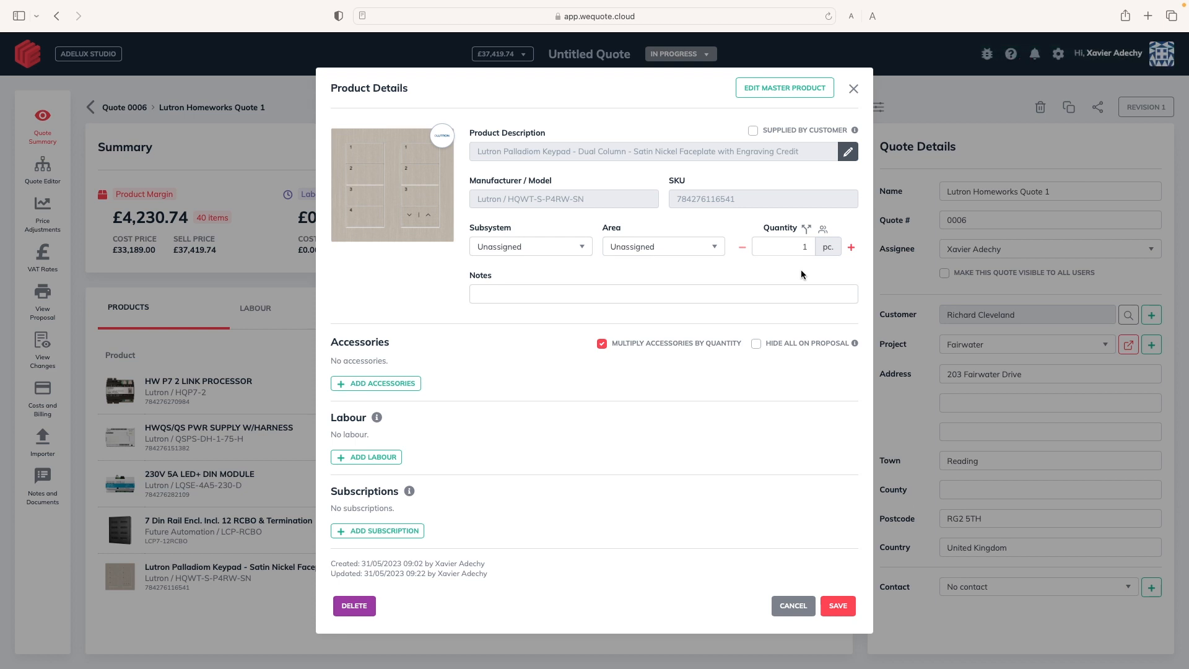
mouse_move(793, 265)
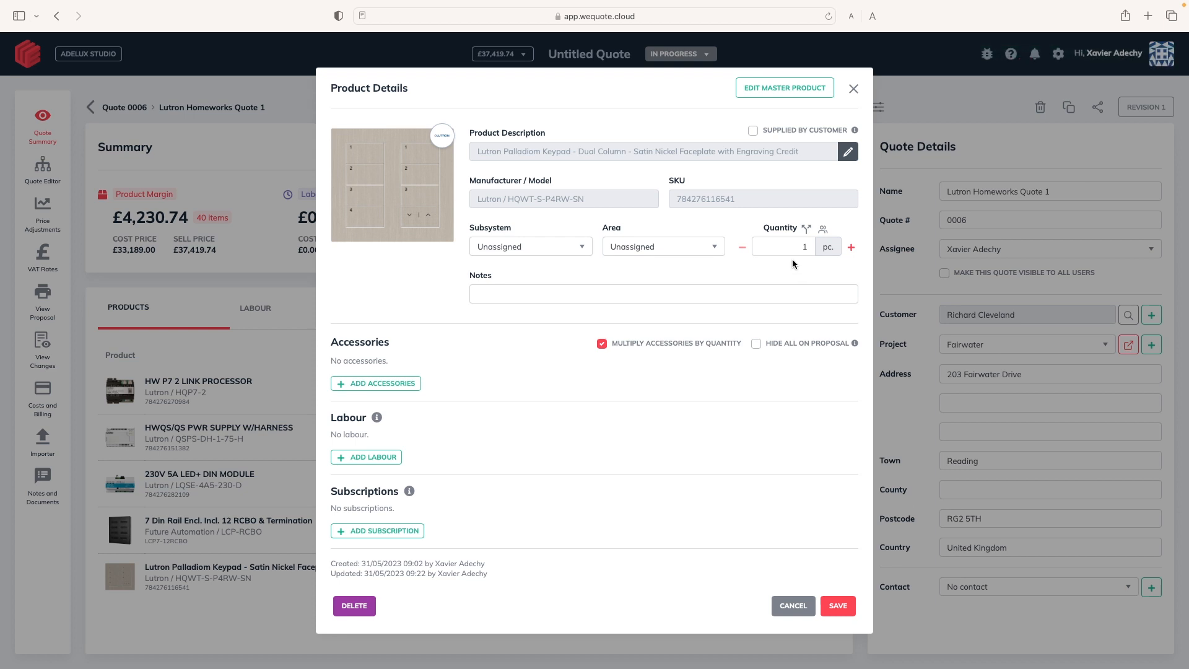
Set the Palladiom keypad quantity to 26, giving 40 items at £44,903.69.
type("26")
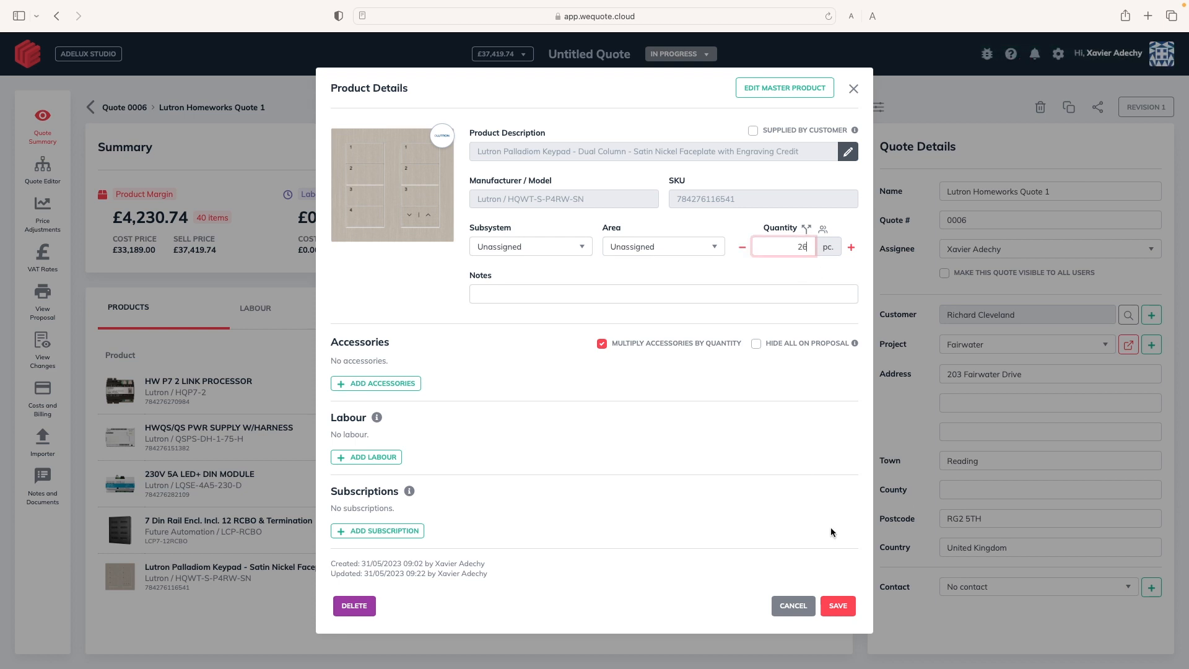
left_click(837, 606)
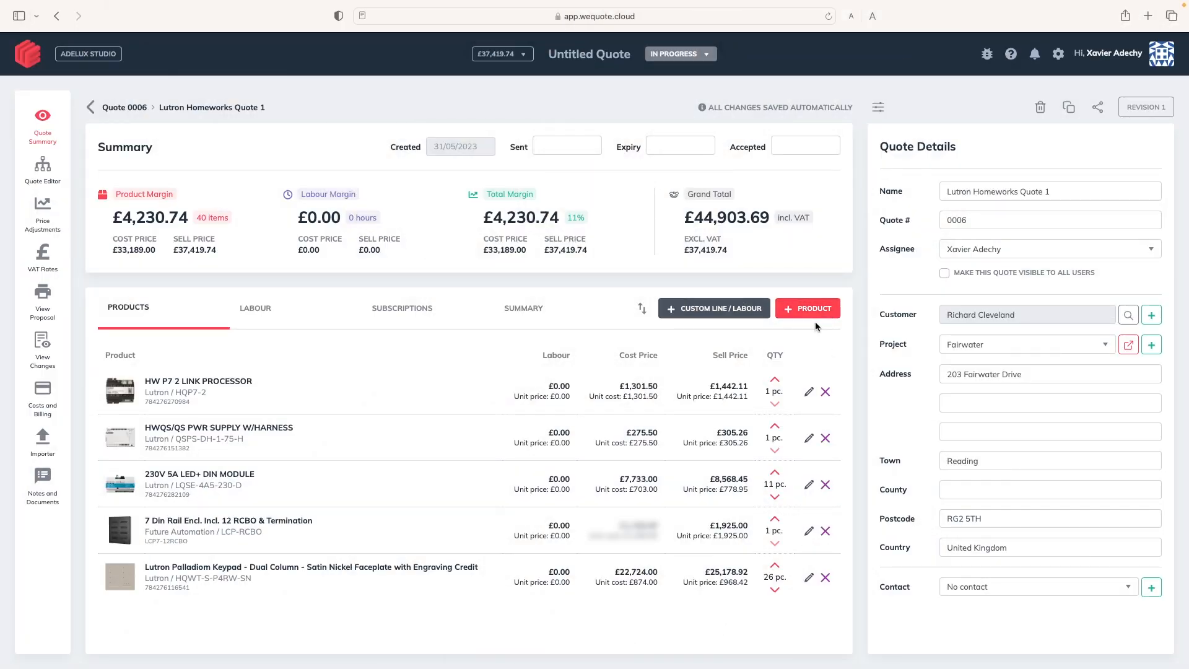
Add the Lutron System Design Package to the quote and go to the product inventory.
left_click(807, 309)
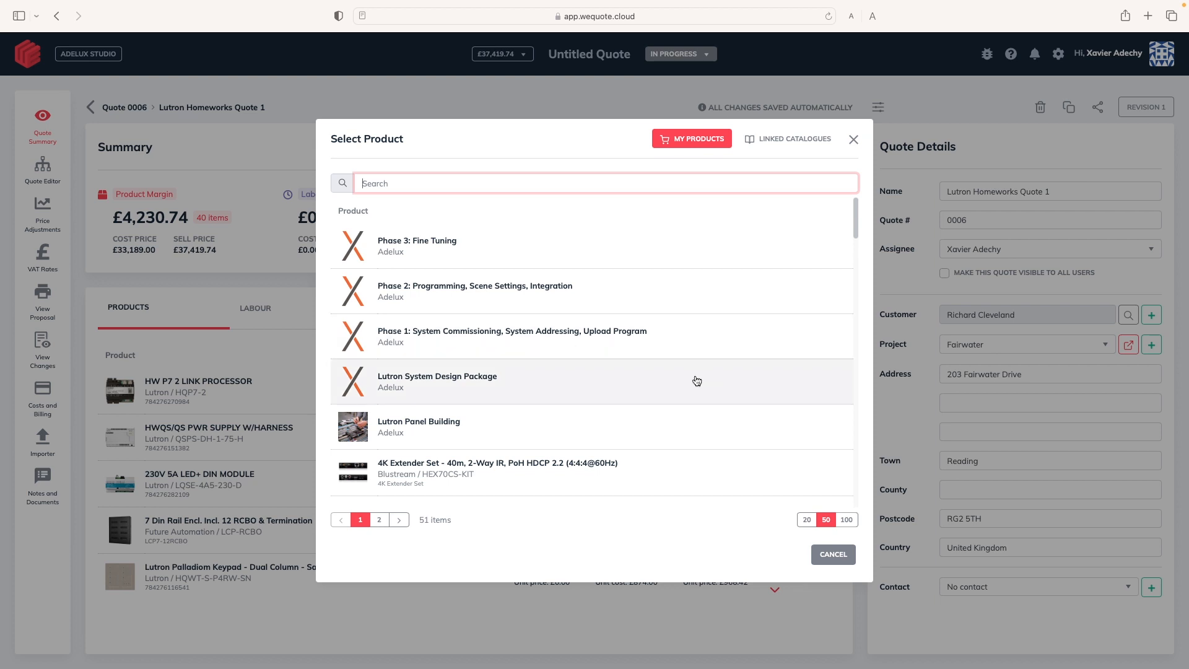
left_click(437, 382)
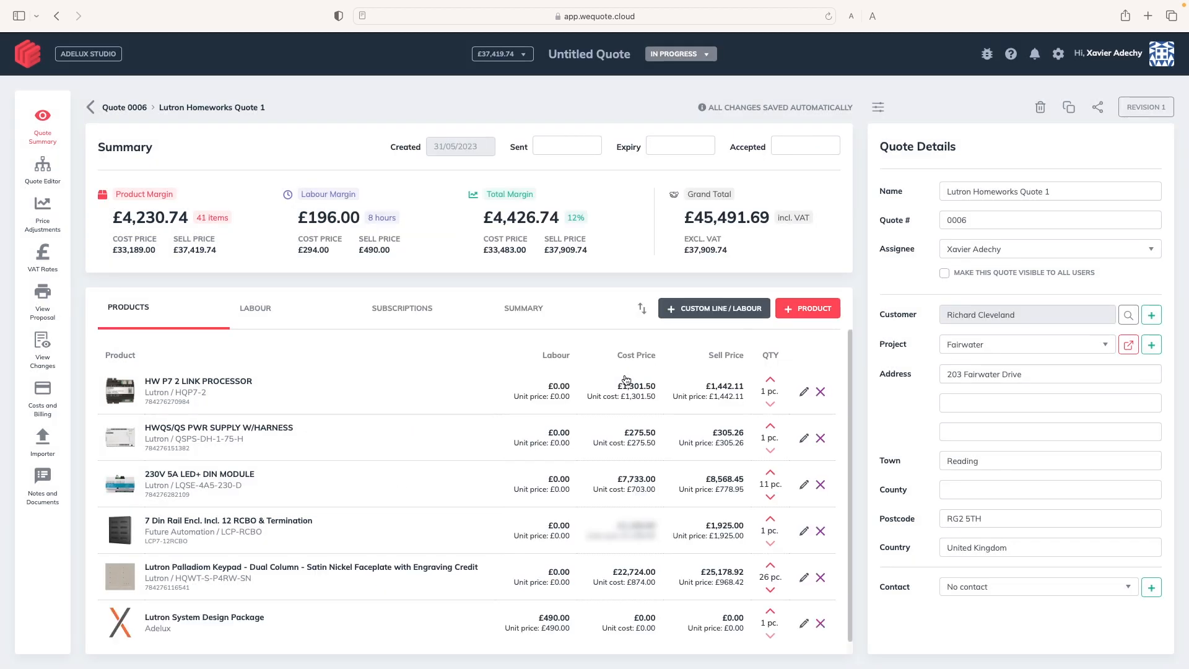
left_click(122, 107)
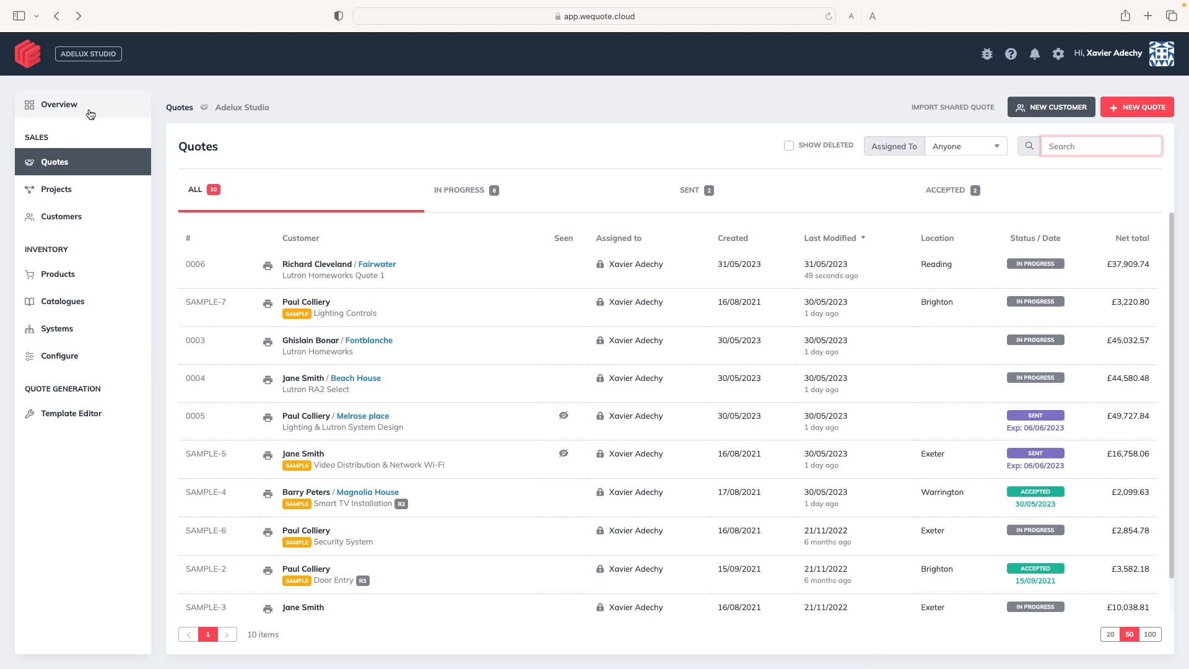
left_click(58, 273)
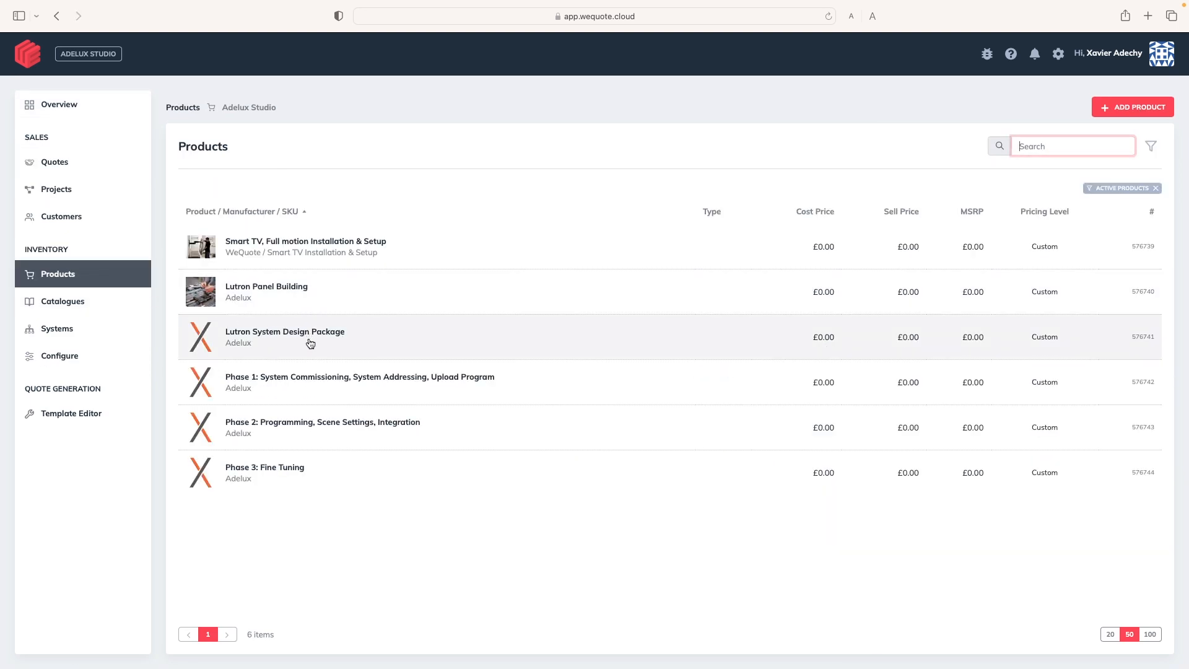
Review the package record's 8-hour £490 design labour and its long description.
left_click(285, 337)
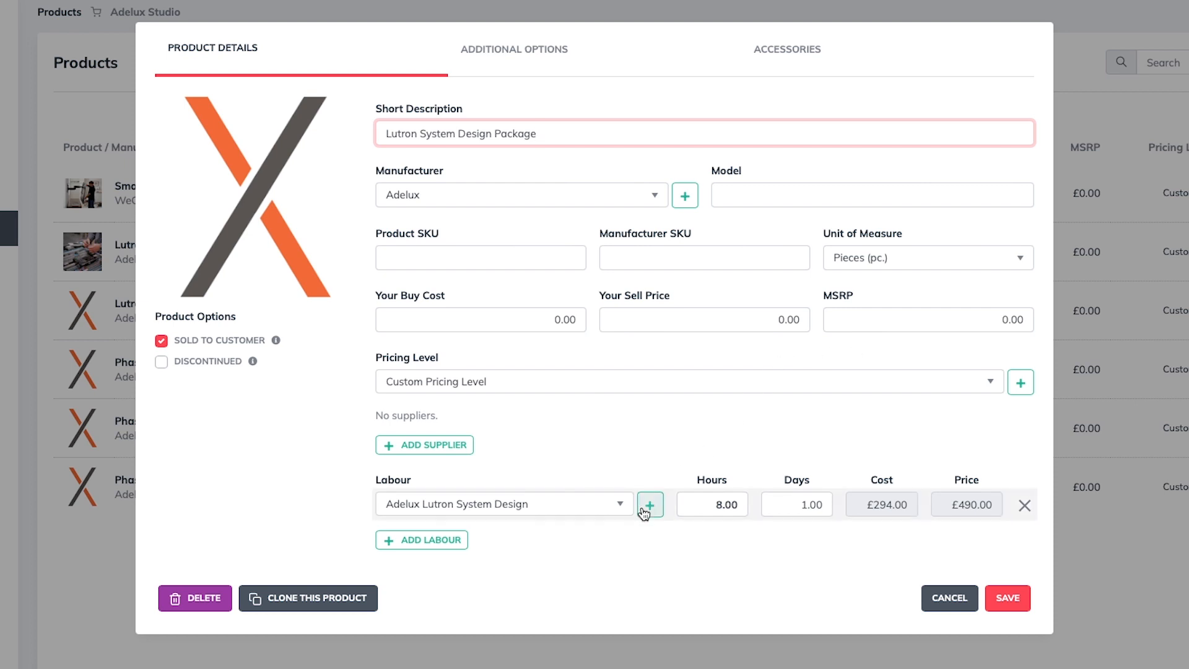
left_click(504, 504)
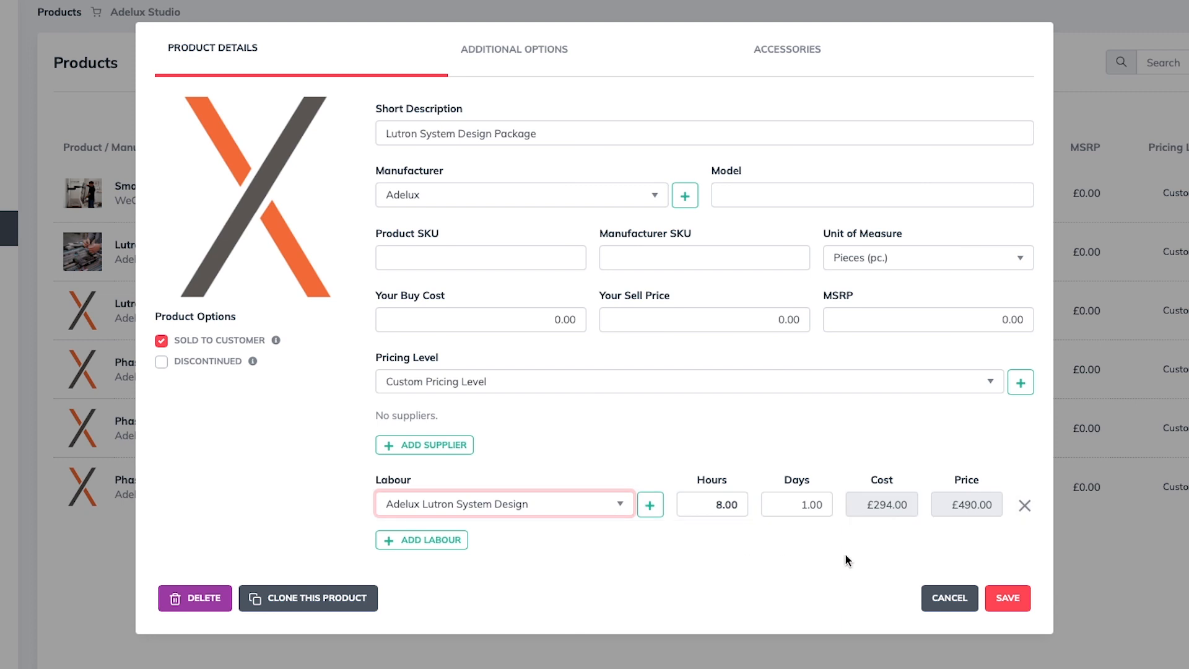
mouse_move(838, 390)
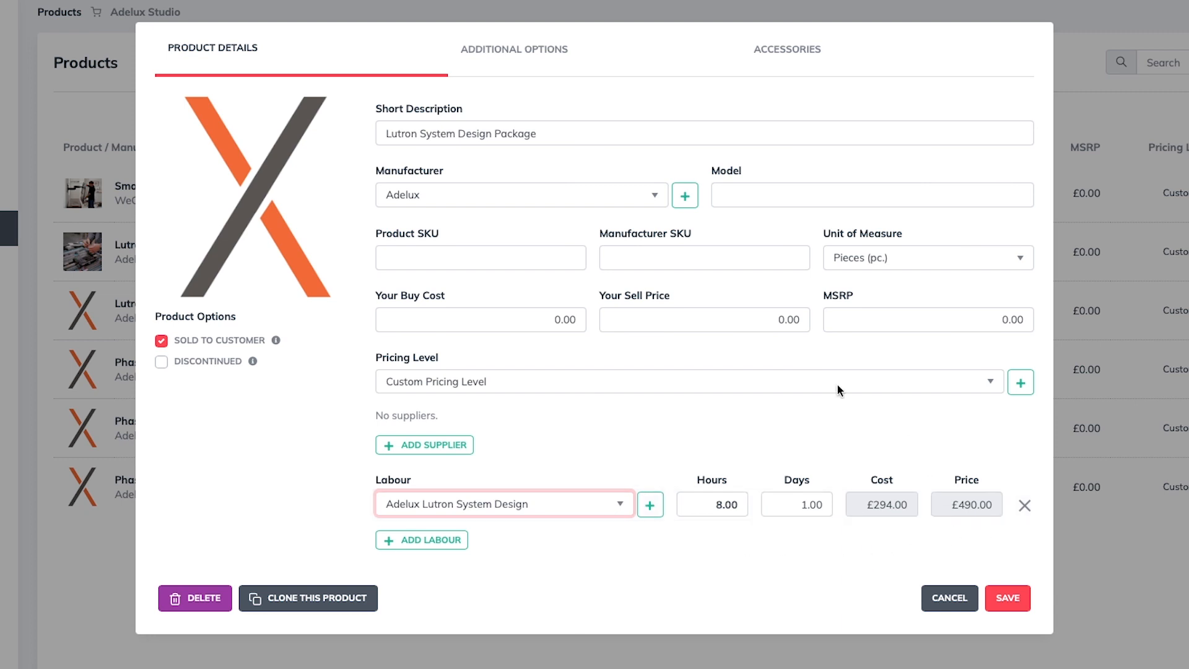
mouse_move(514, 49)
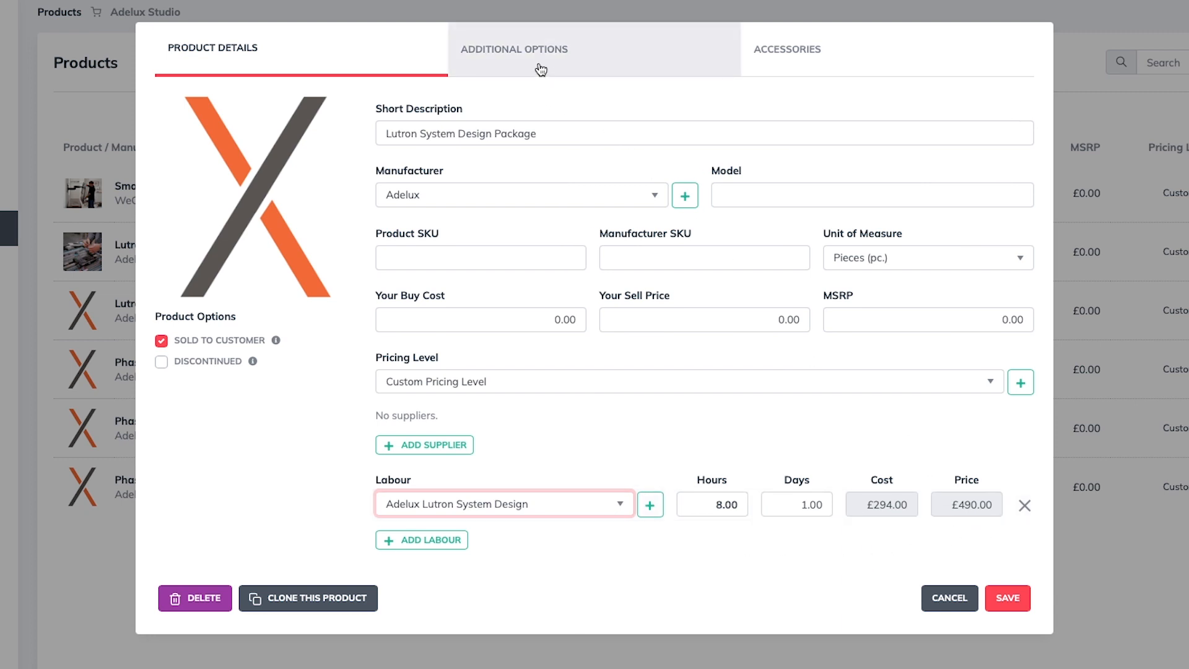
left_click(514, 48)
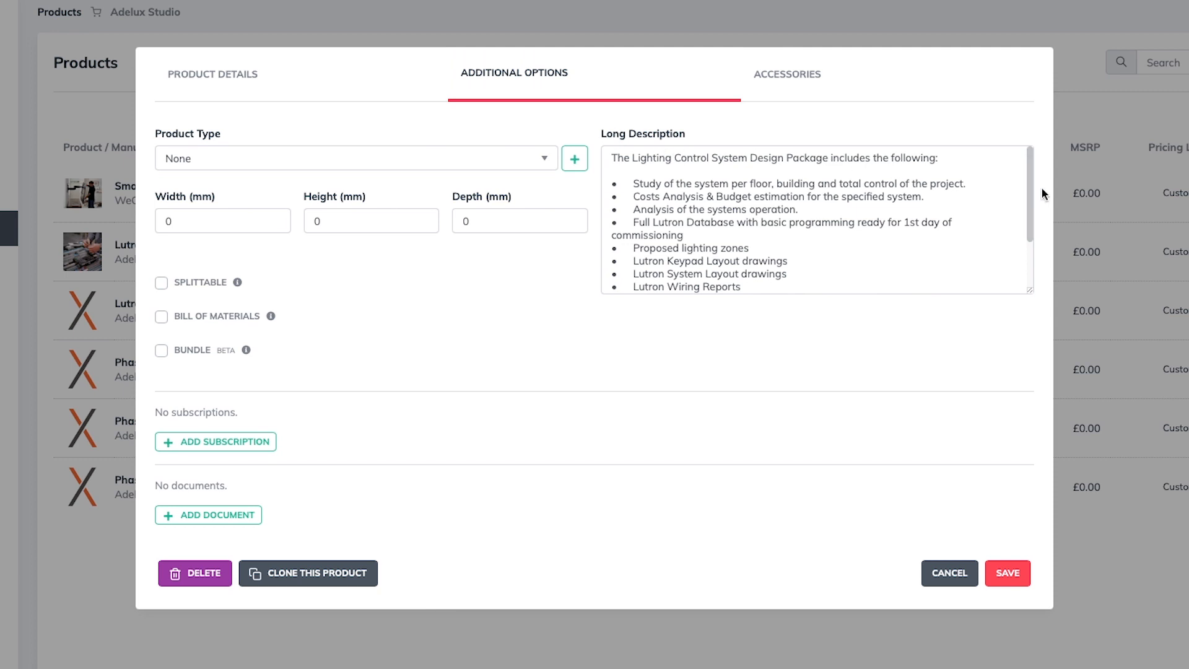
scroll("down", 3)
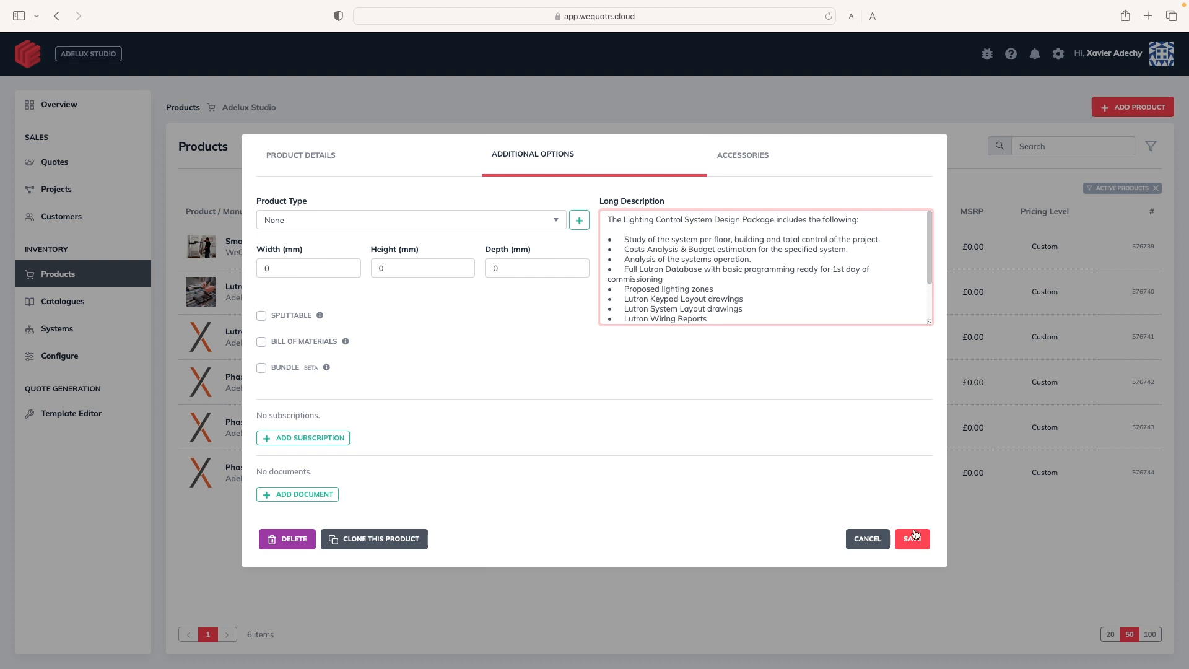
Raise the quote's System Design Package labour to 48 hours (£2,940), total £48,431.69.
left_click(912, 539)
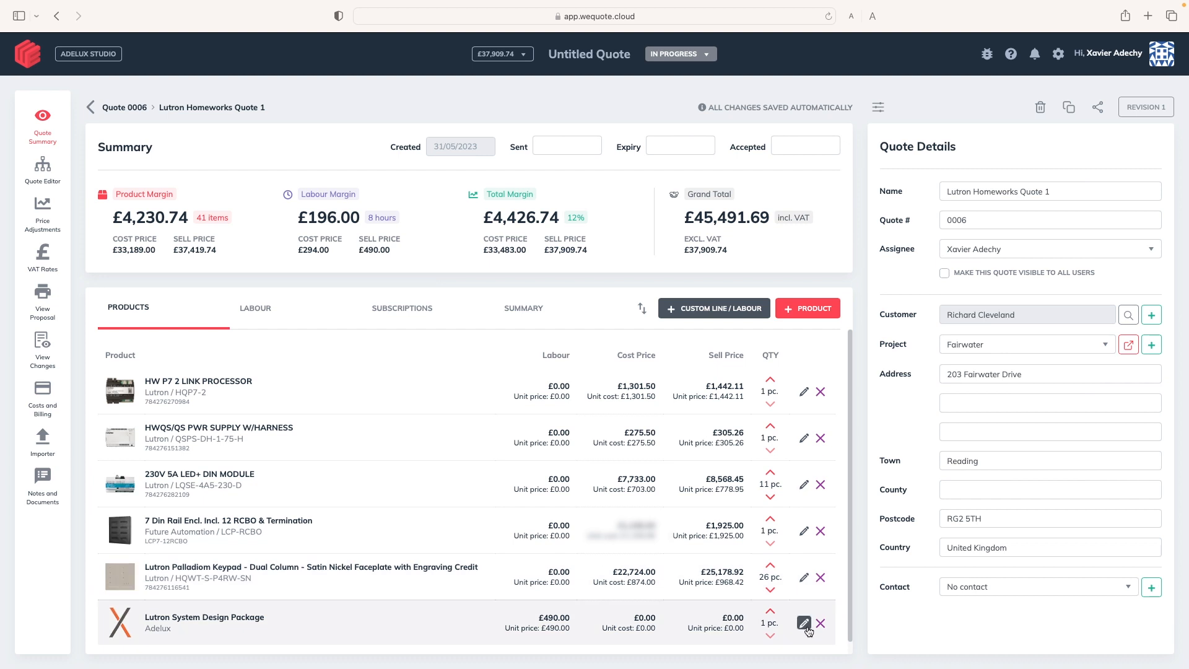
left_click(803, 623)
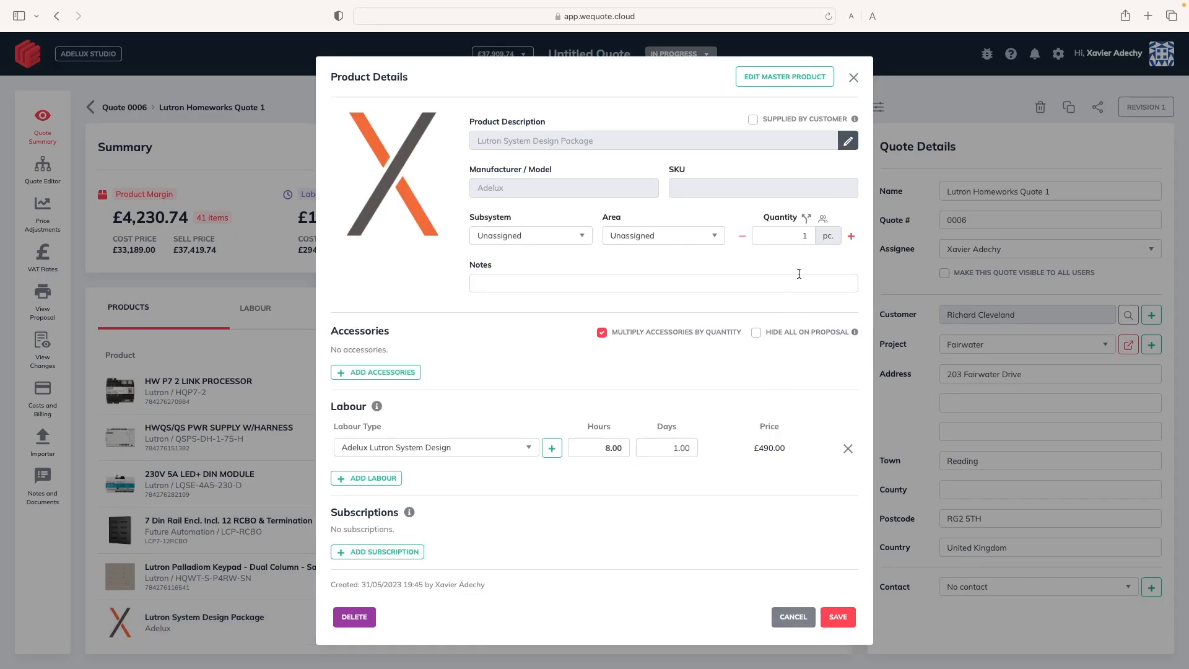
mouse_move(807, 254)
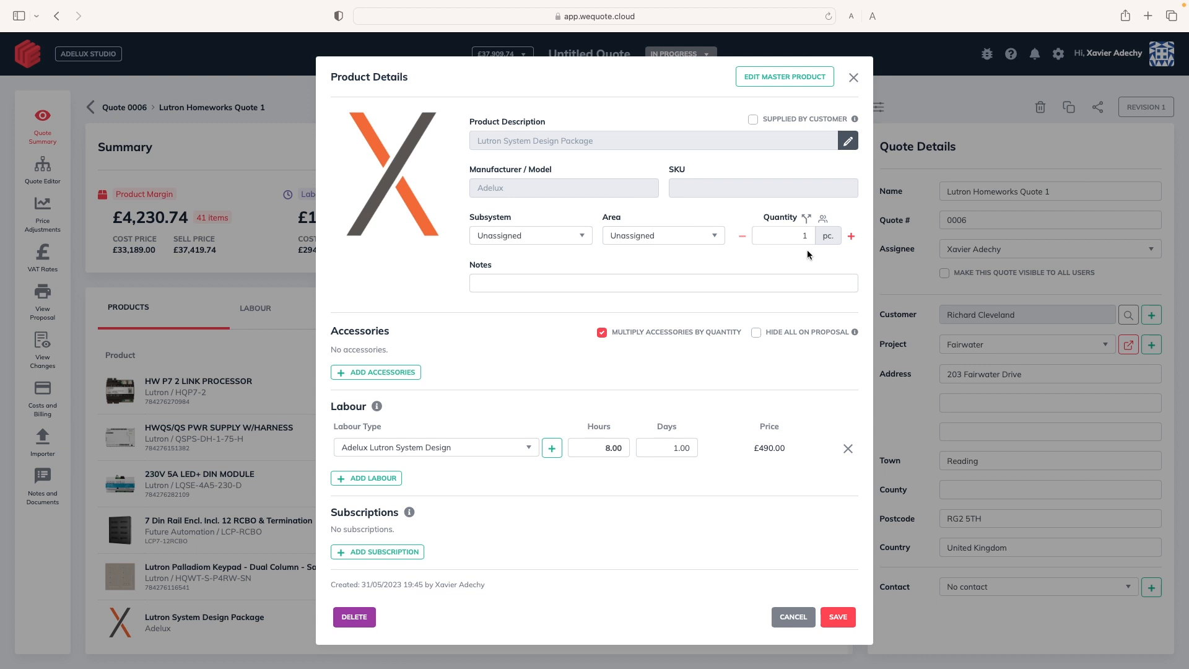
mouse_move(798, 258)
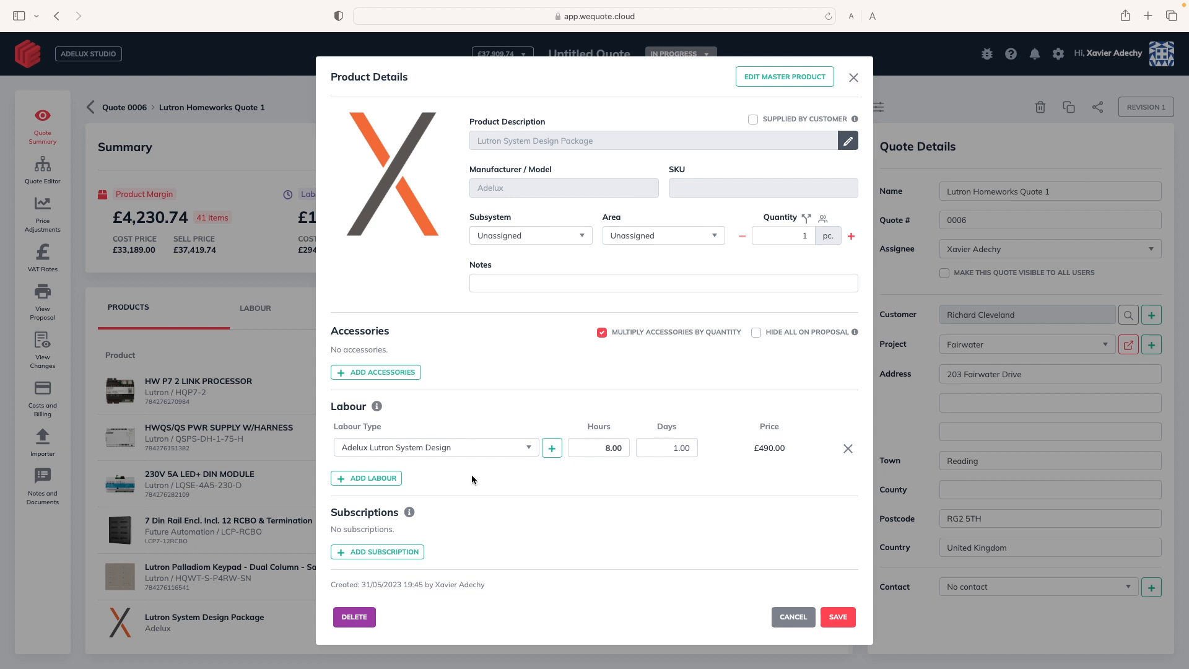
mouse_move(498, 479)
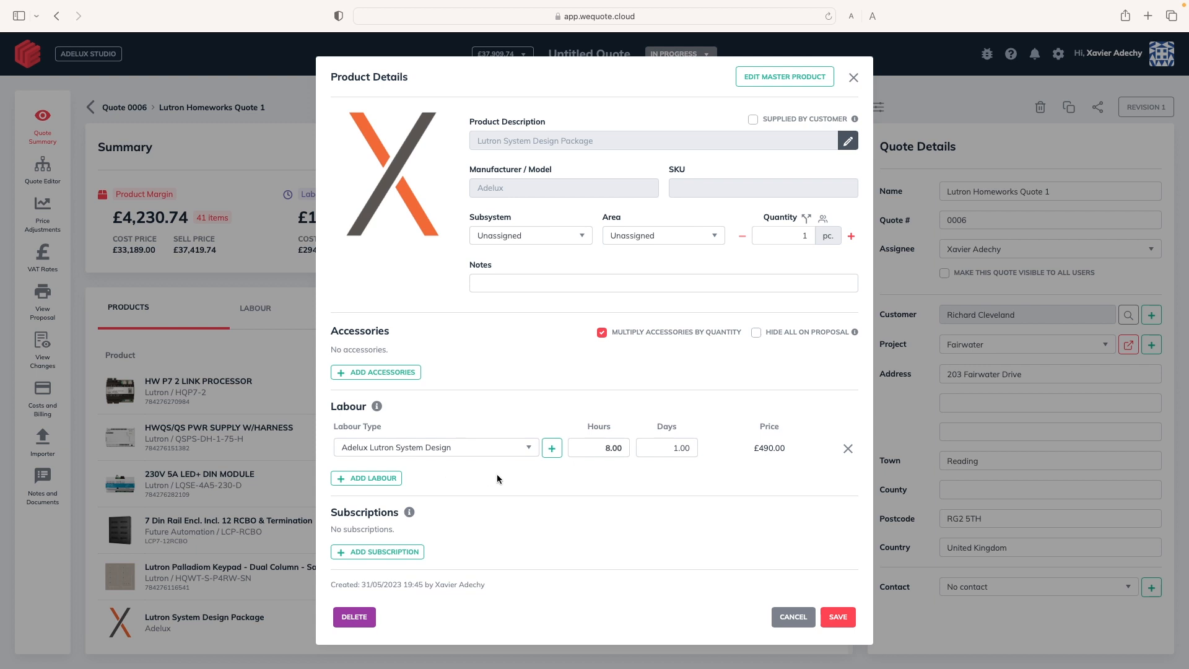
mouse_move(536, 489)
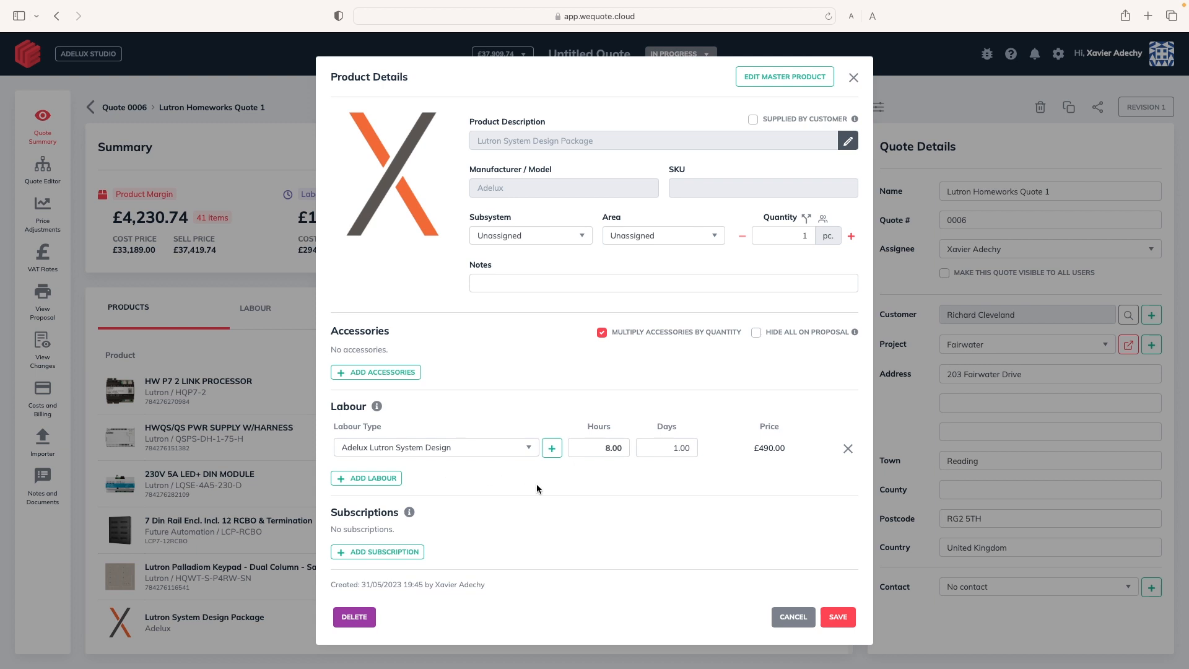
left_click(665, 447)
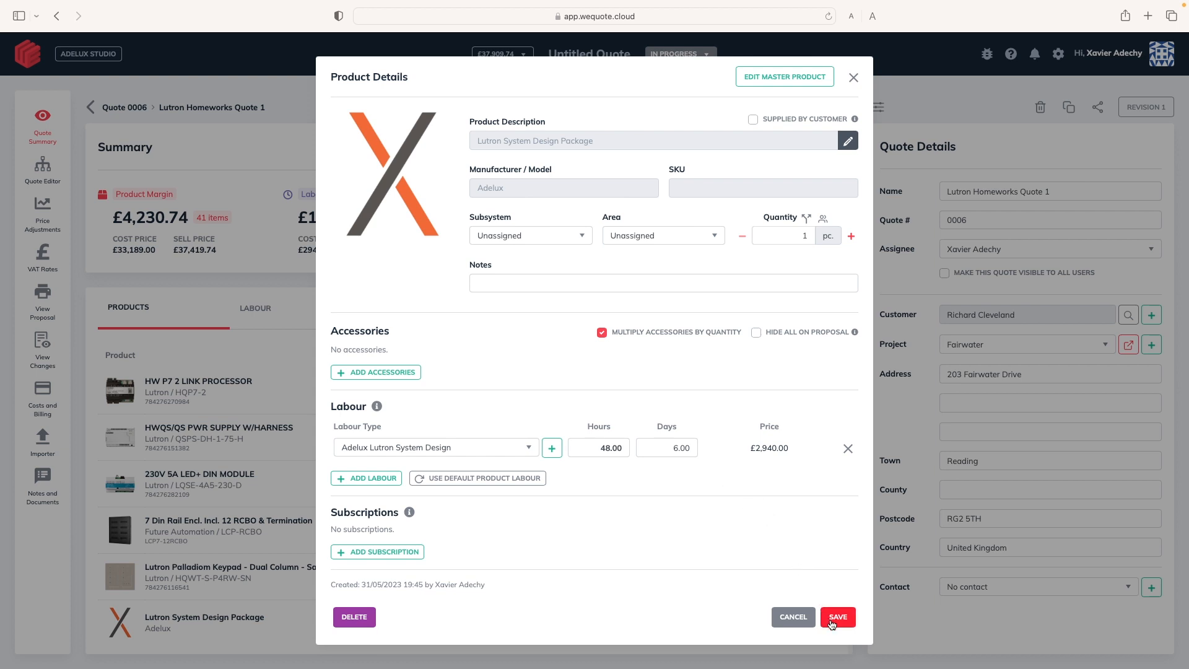
left_click(838, 617)
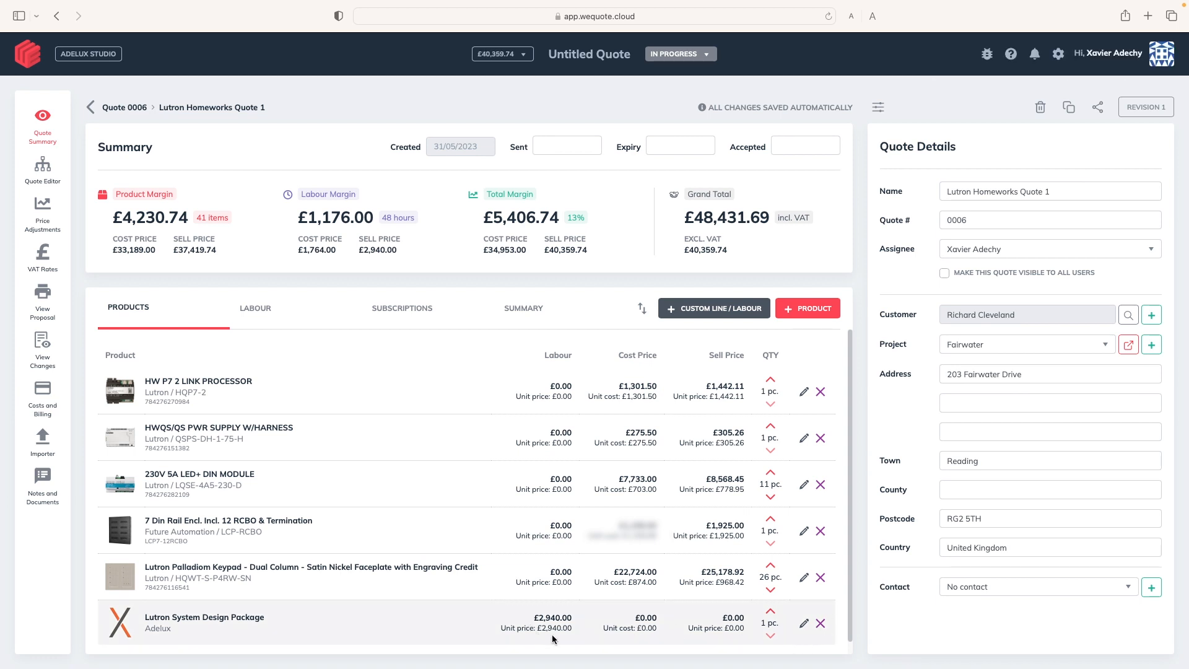
mouse_move(671, 644)
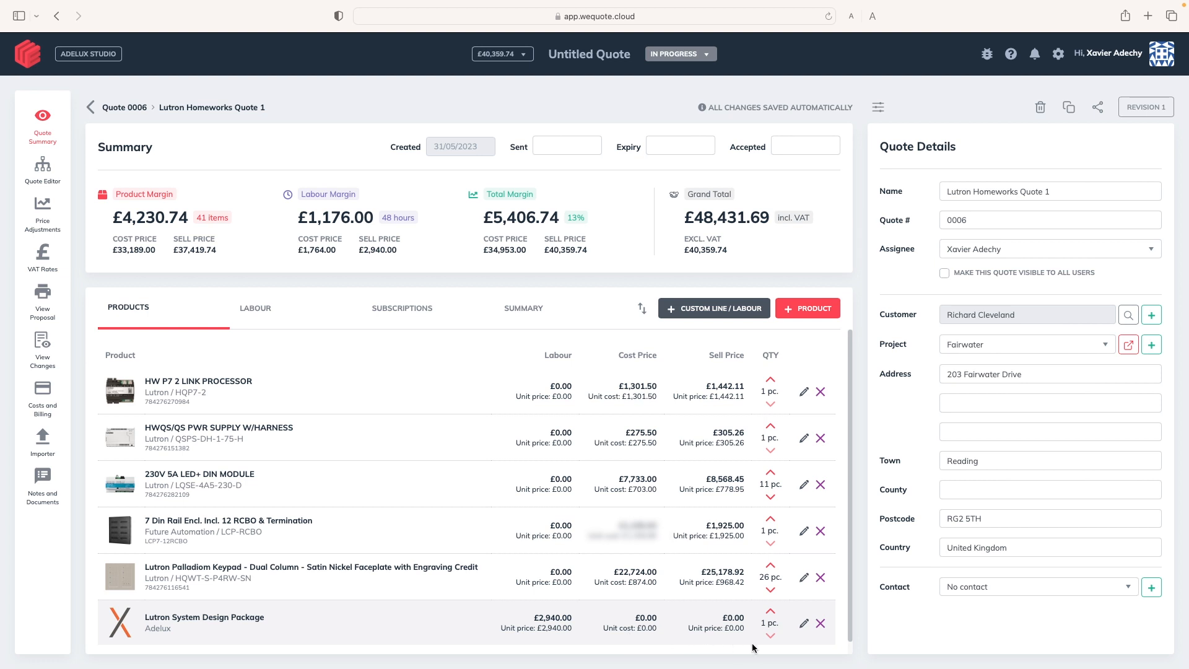
mouse_move(782, 619)
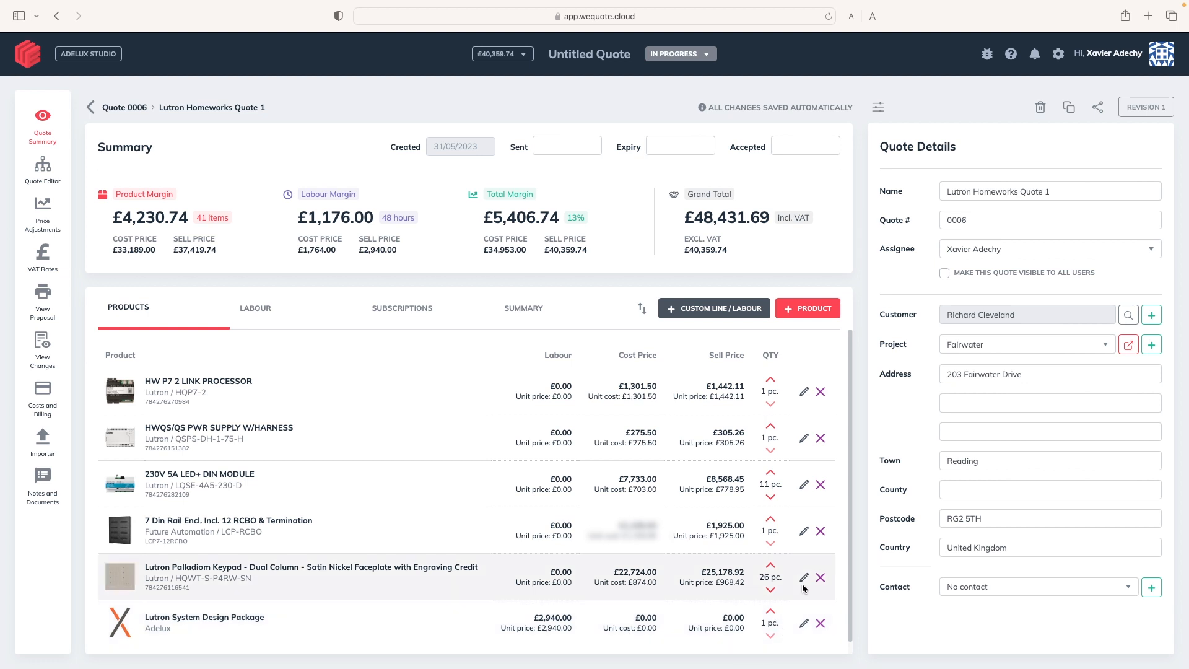
Add Lutron Panel Building and raise its labour to 16 hours (£1,000), saving the line.
left_click(808, 308)
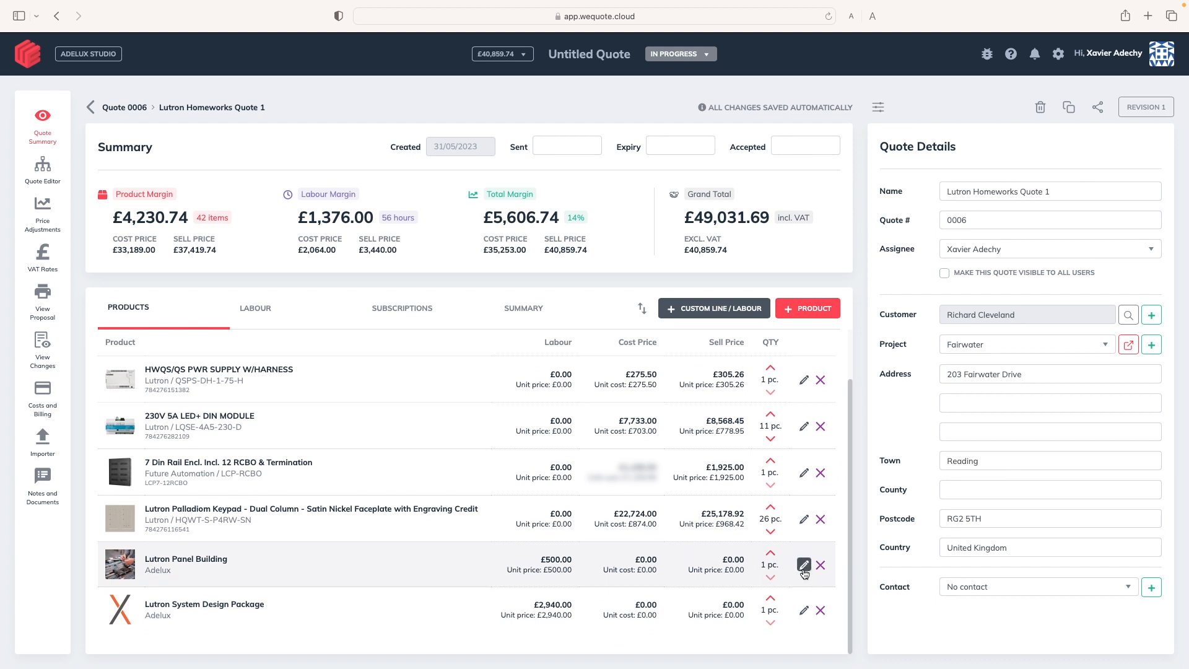
left_click(803, 565)
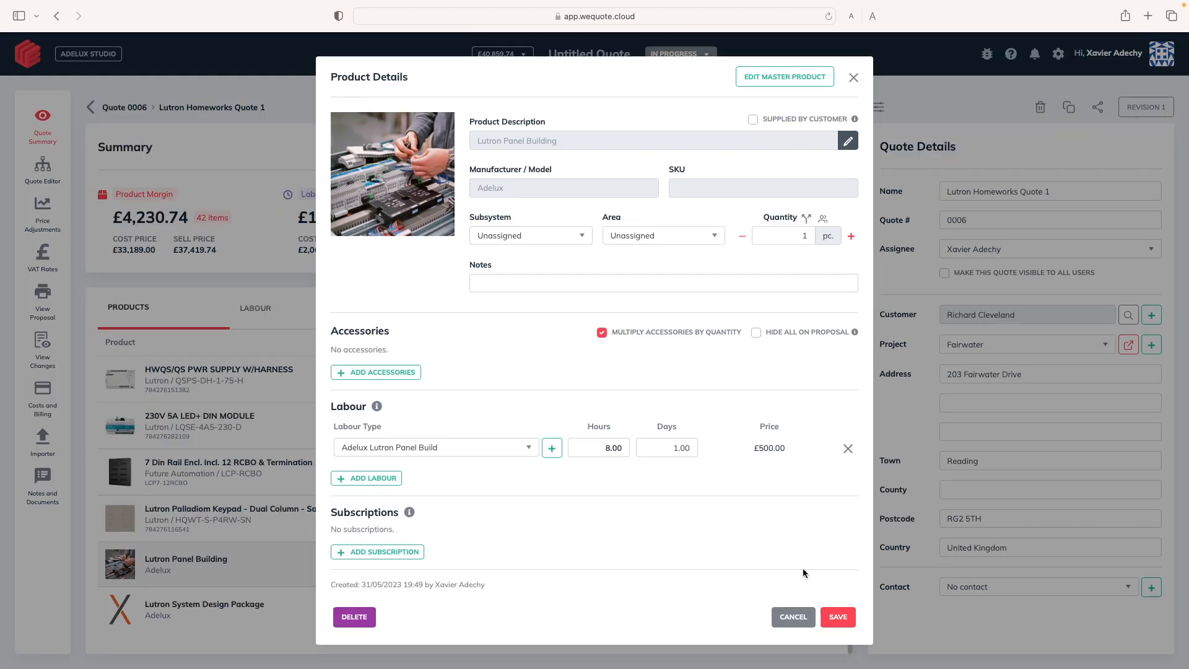
left_click(666, 447)
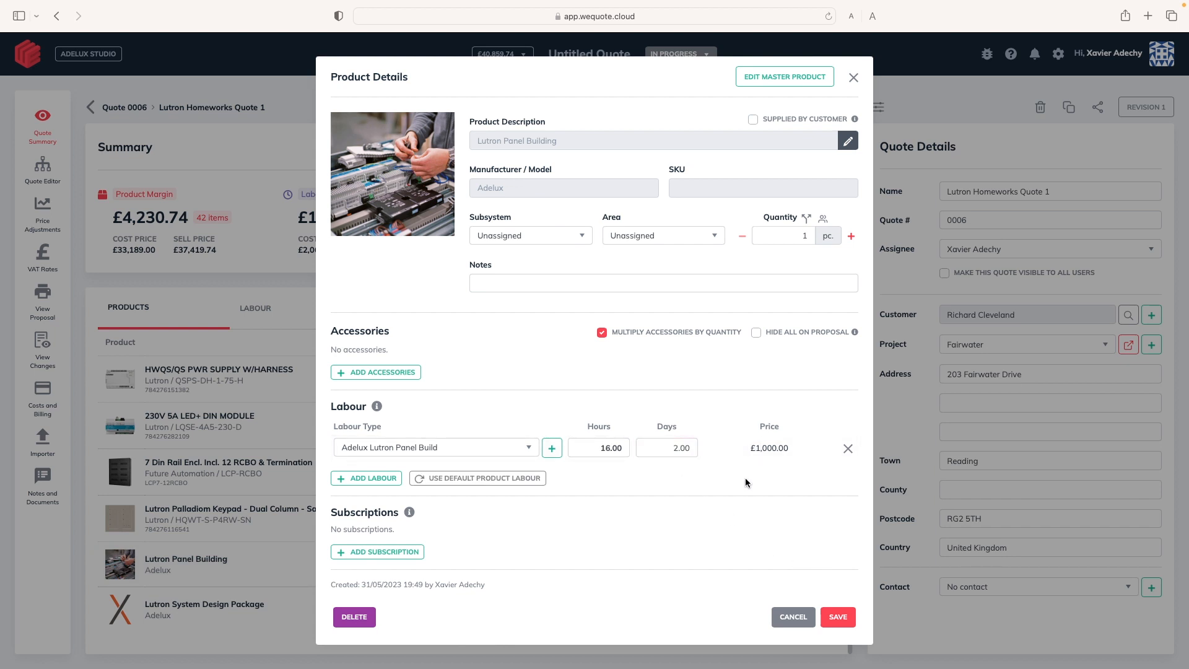
left_click(838, 617)
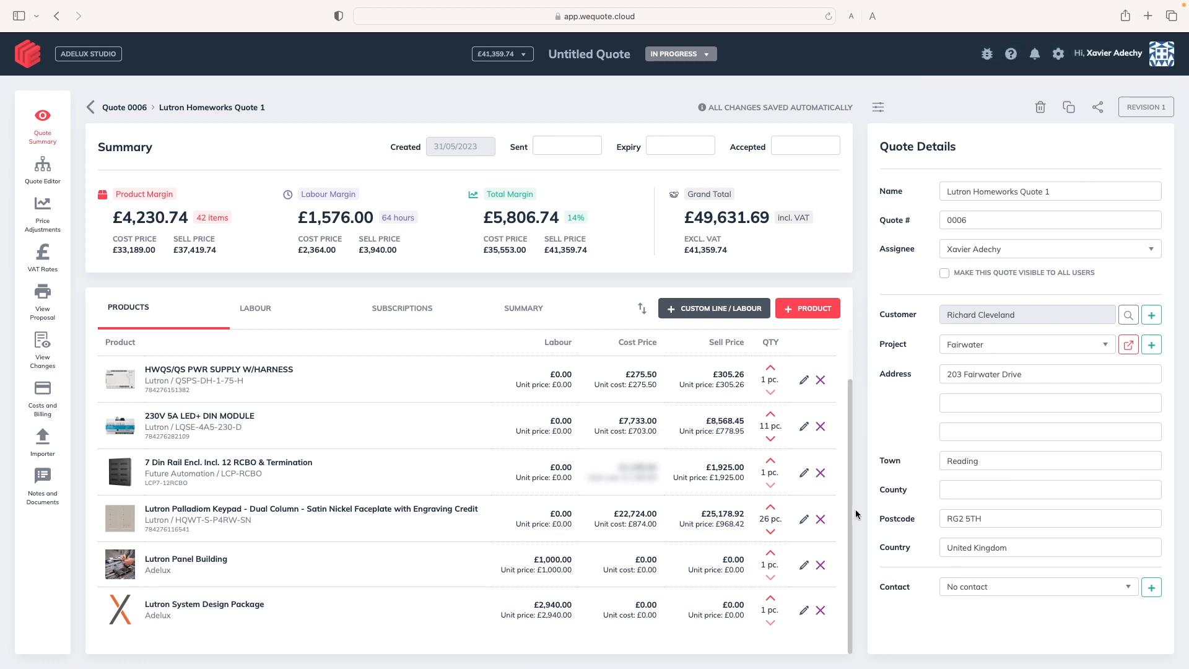
Add Phase 1 commissioning at quantity 2 (£1,100), then the Phase 2 and Phase 3 labour lines.
left_click(807, 308)
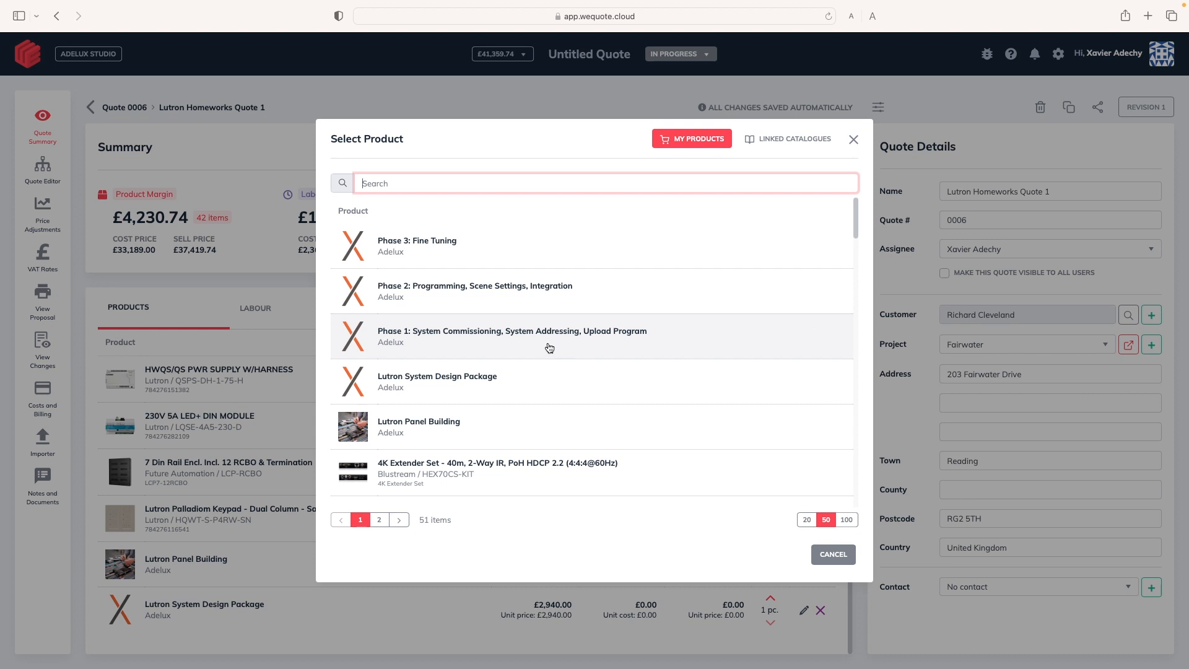
mouse_move(568, 348)
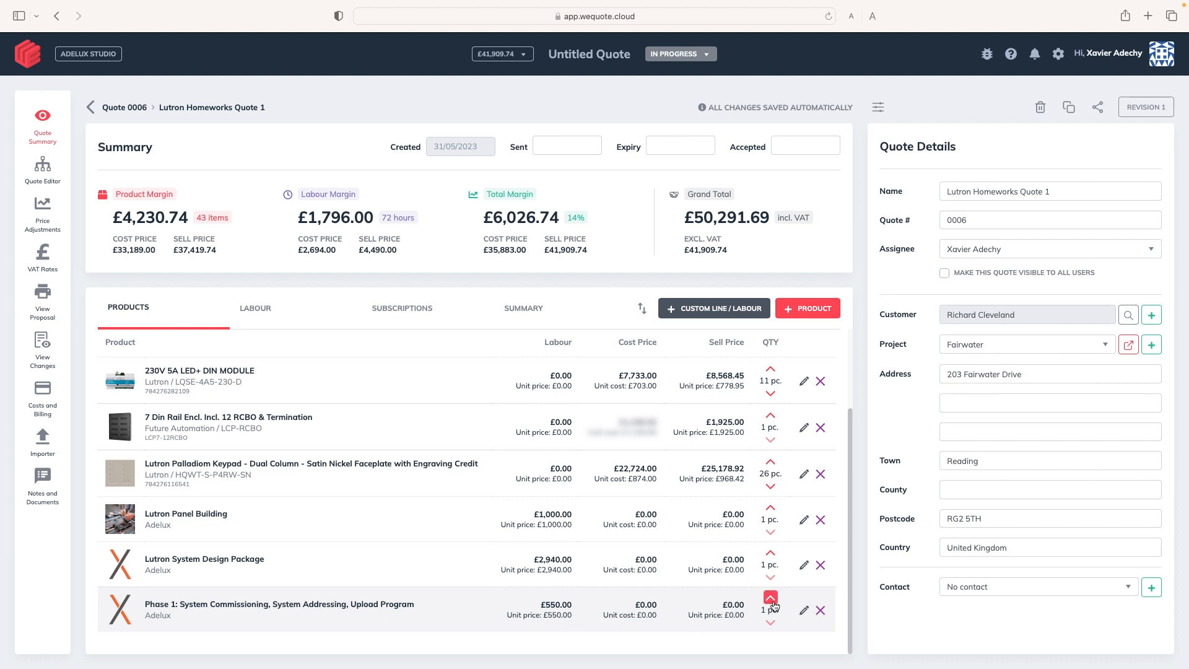
left_click(769, 599)
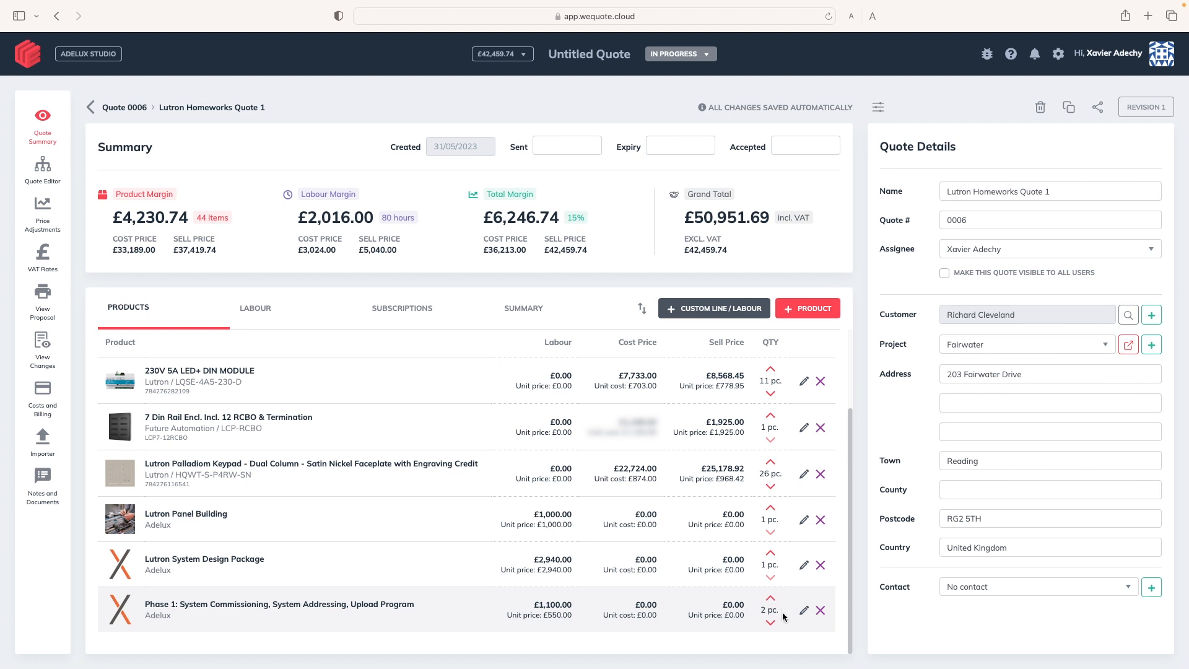
left_click(808, 309)
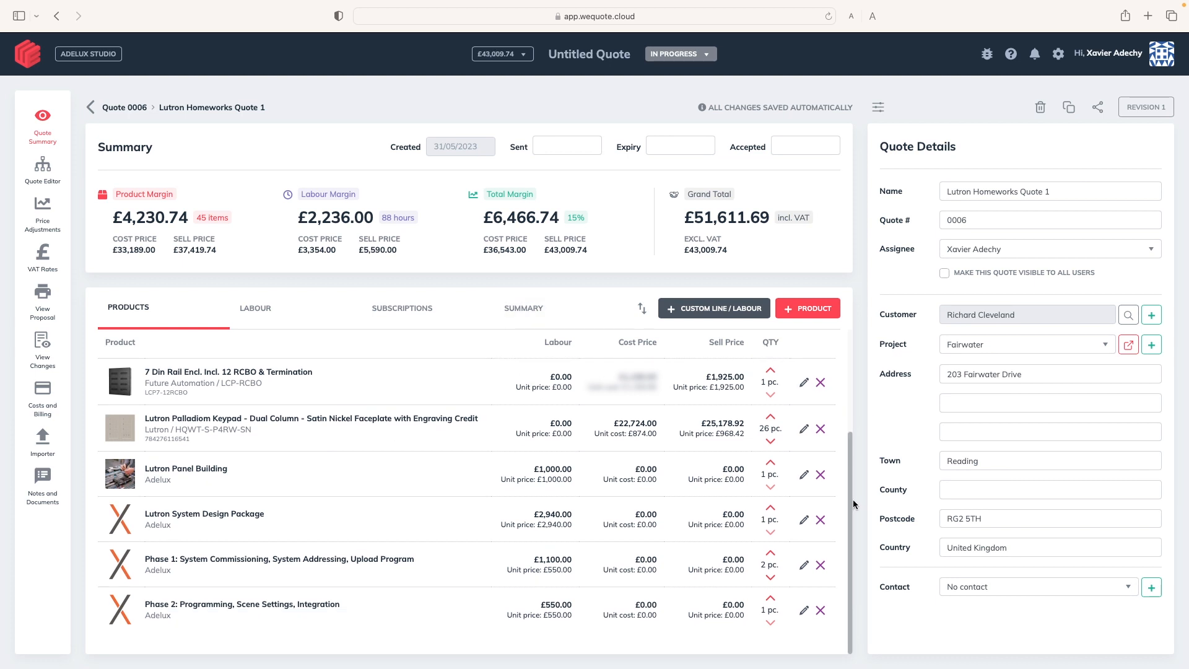
mouse_move(832, 548)
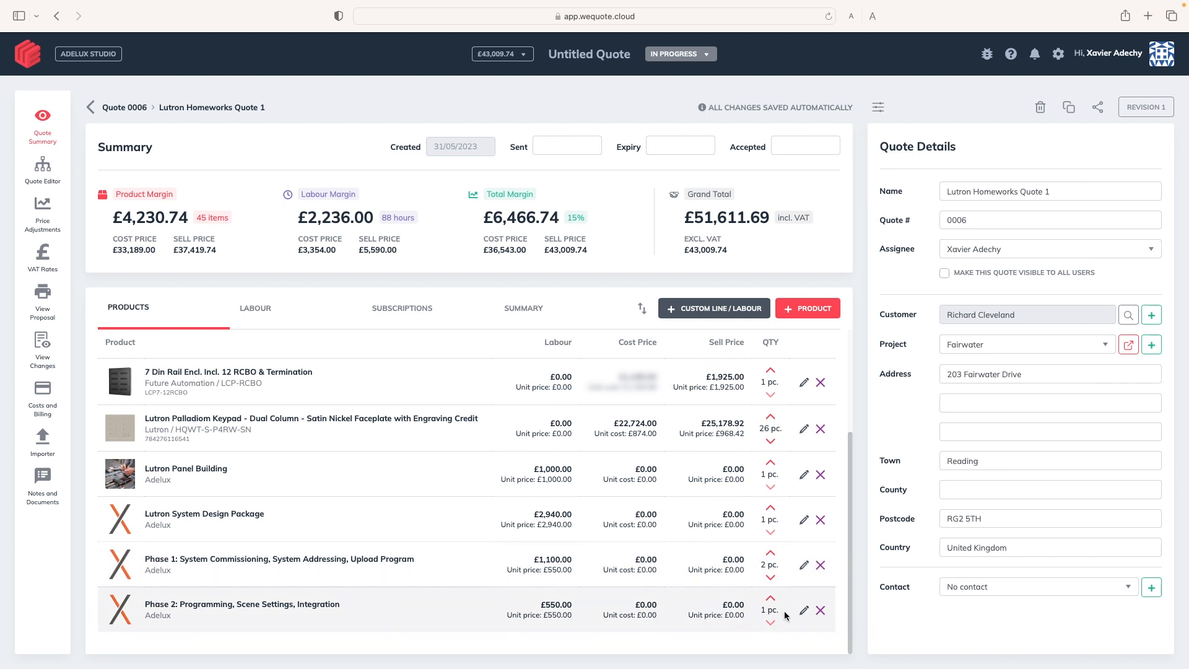
mouse_move(786, 607)
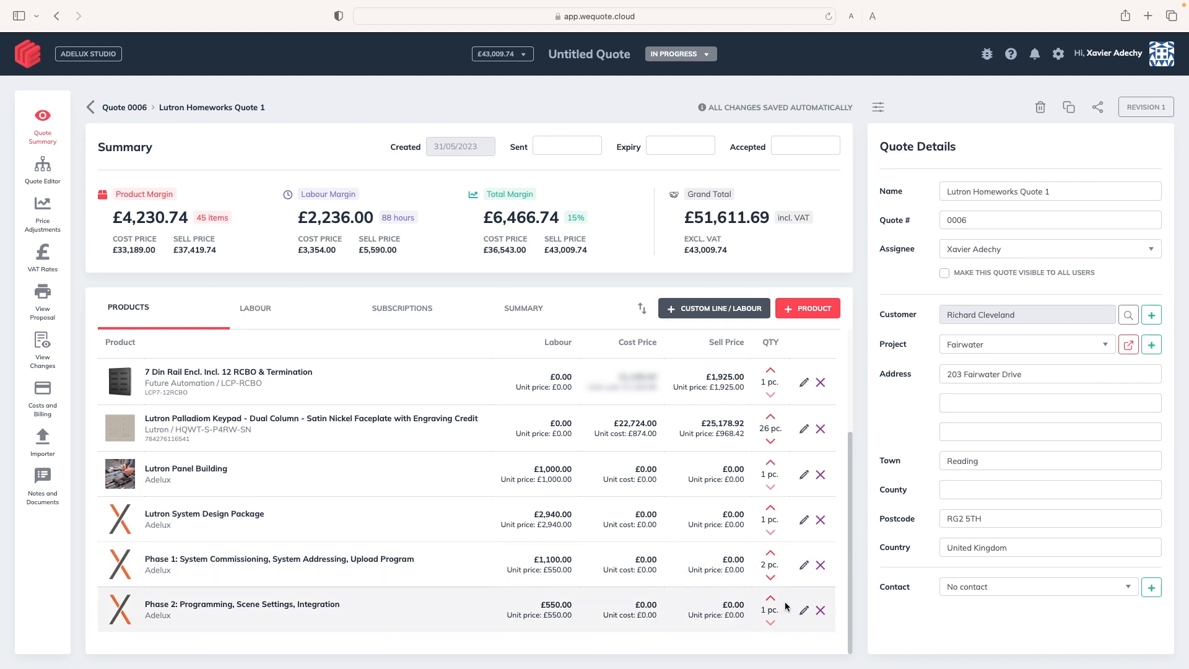
left_click(808, 308)
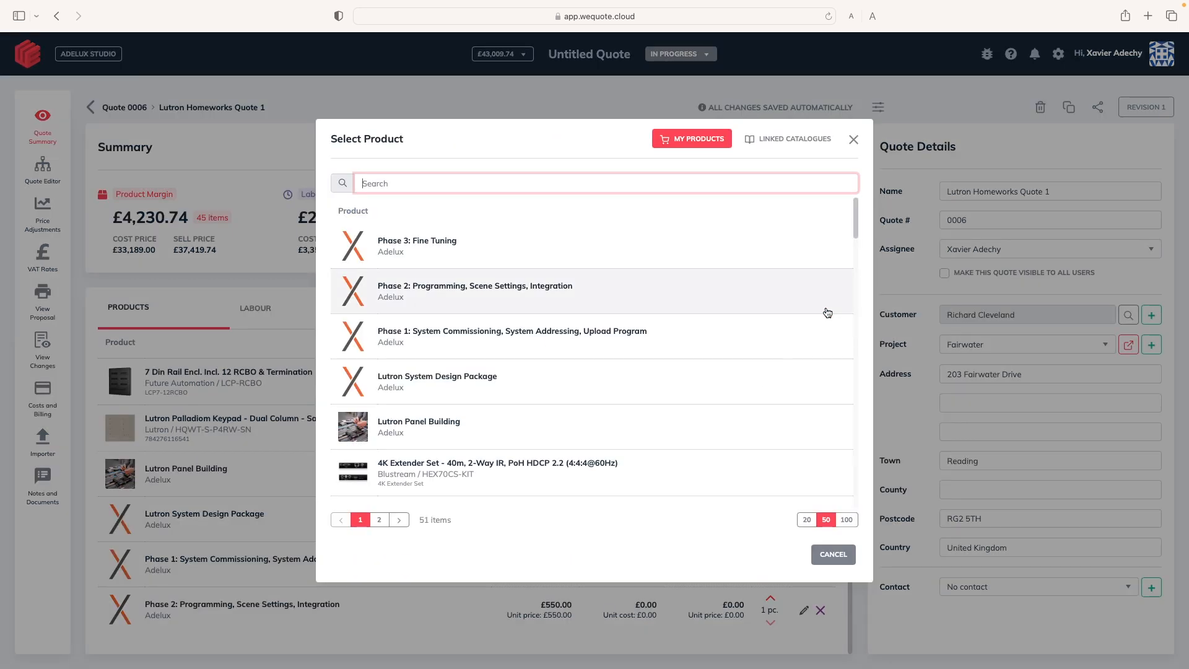
mouse_move(472, 255)
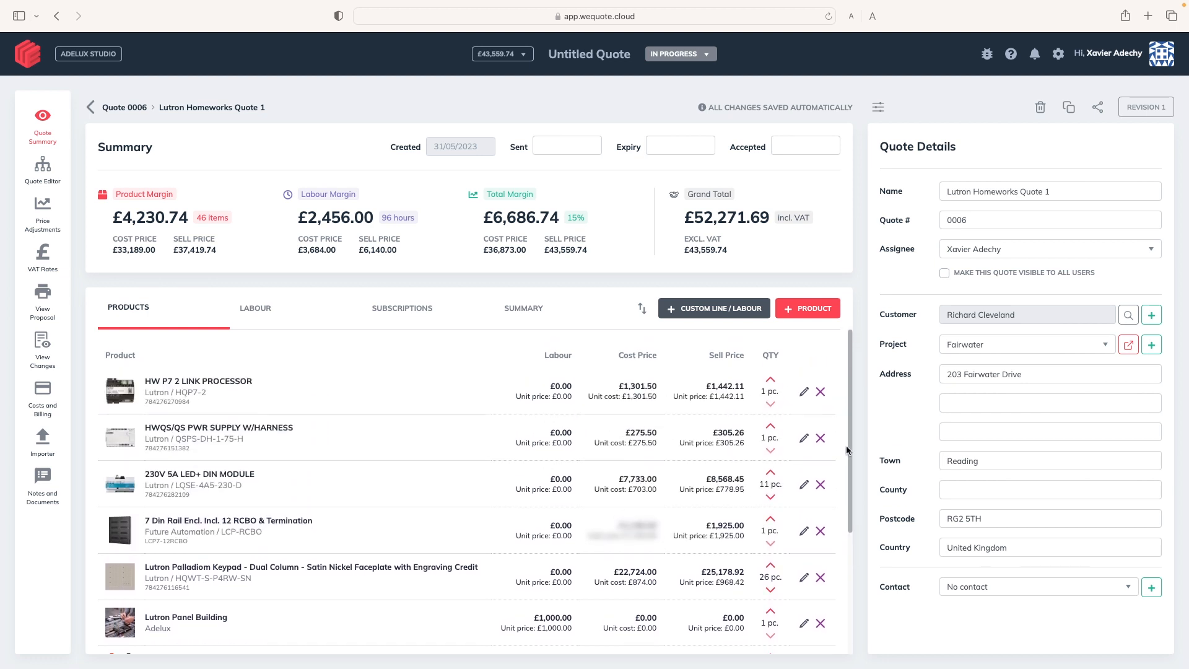
mouse_move(643, 308)
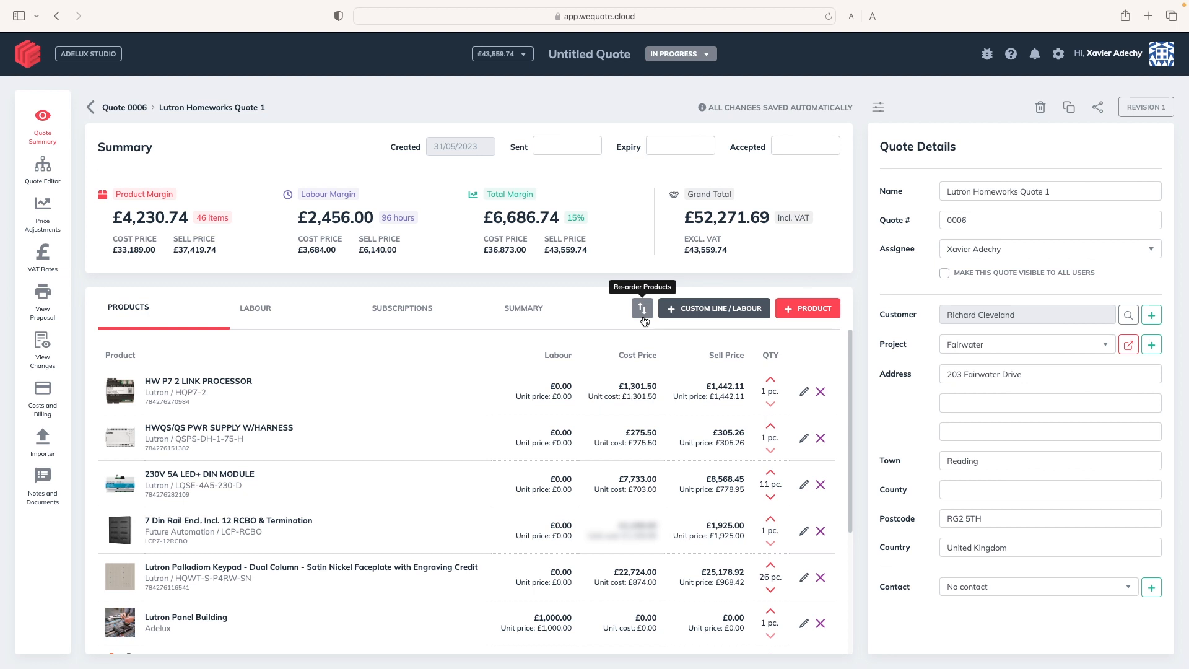
left_click(641, 308)
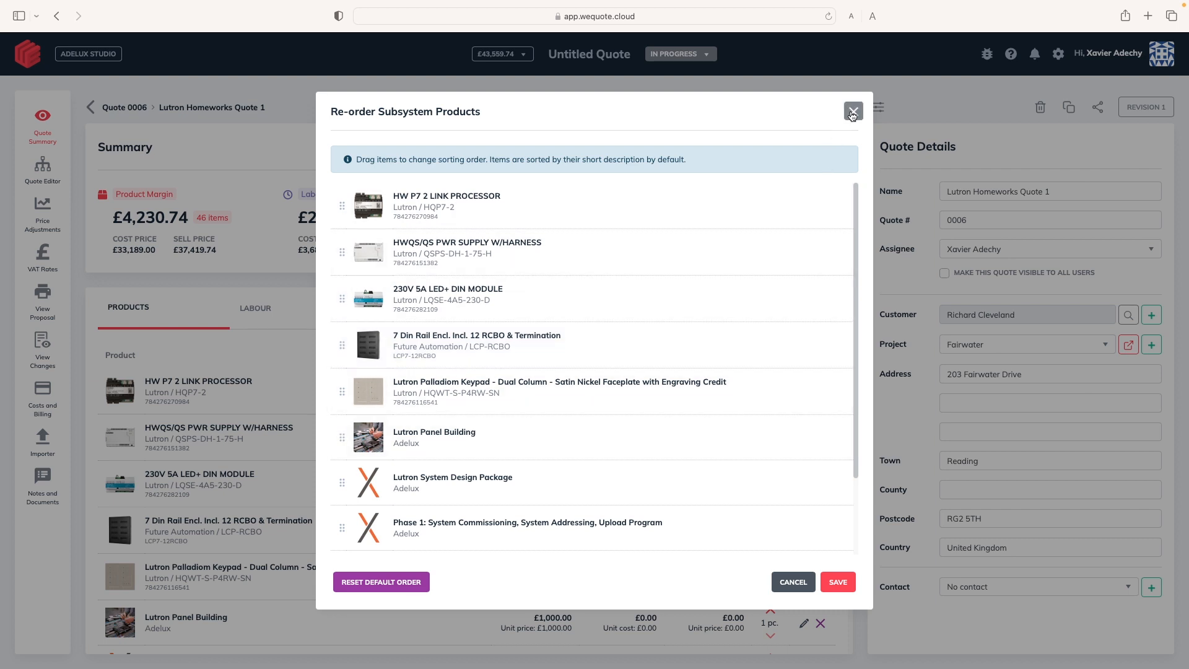
left_click(852, 112)
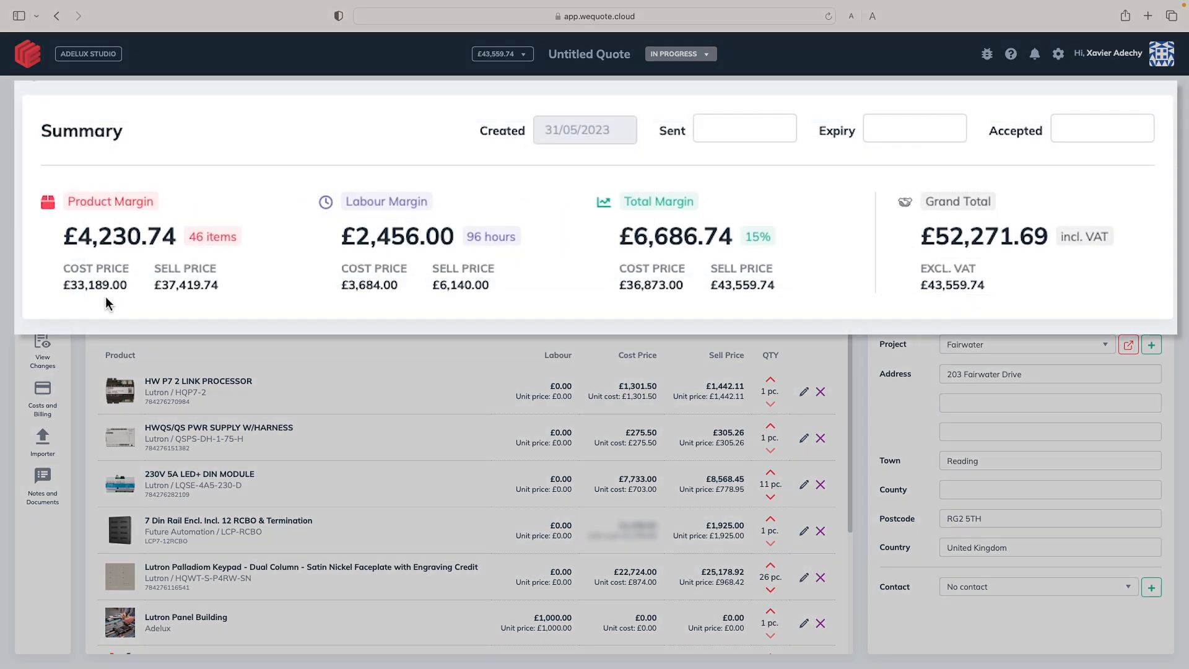
mouse_move(211, 324)
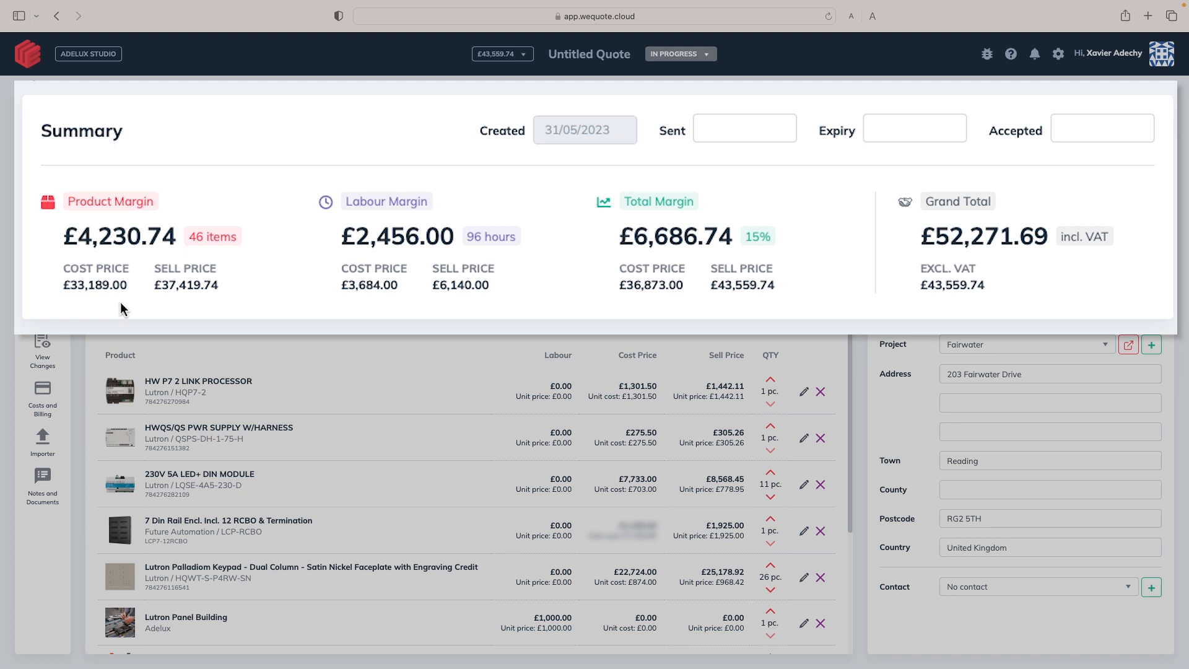
mouse_move(140, 314)
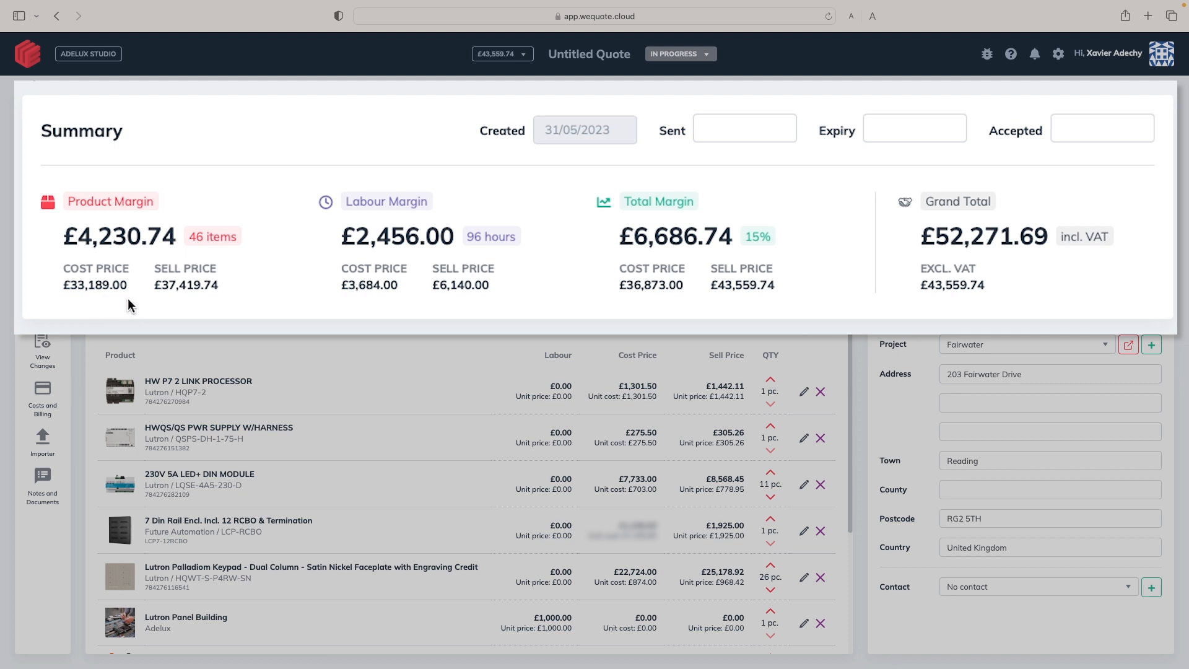
mouse_move(361, 311)
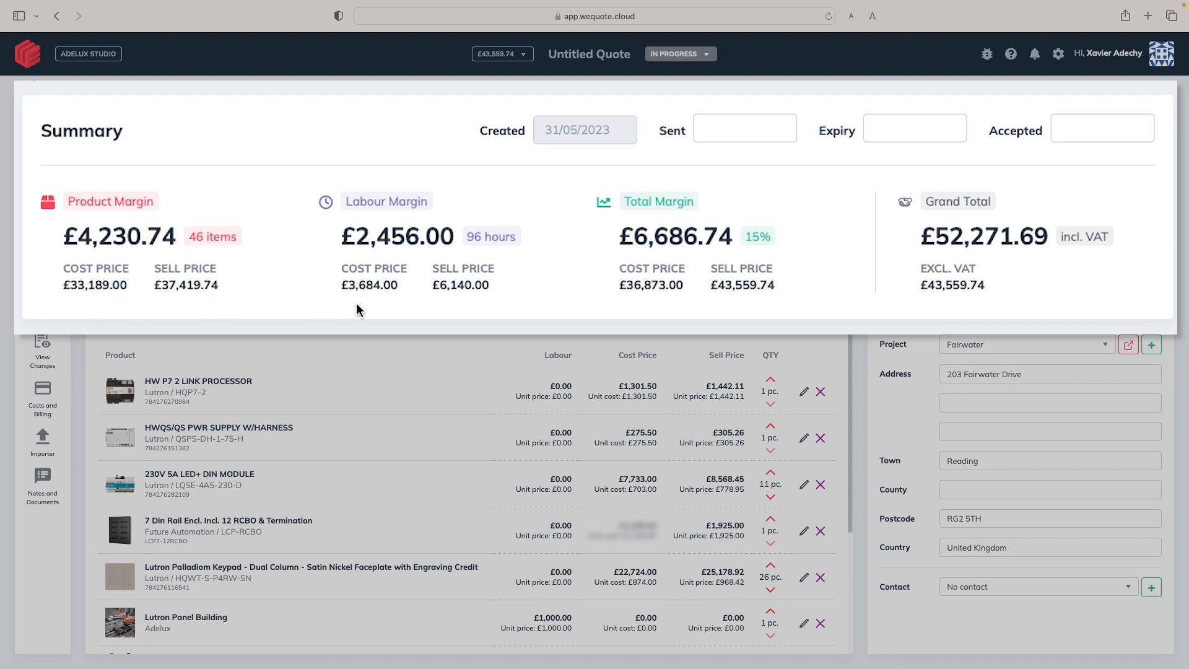
mouse_move(341, 308)
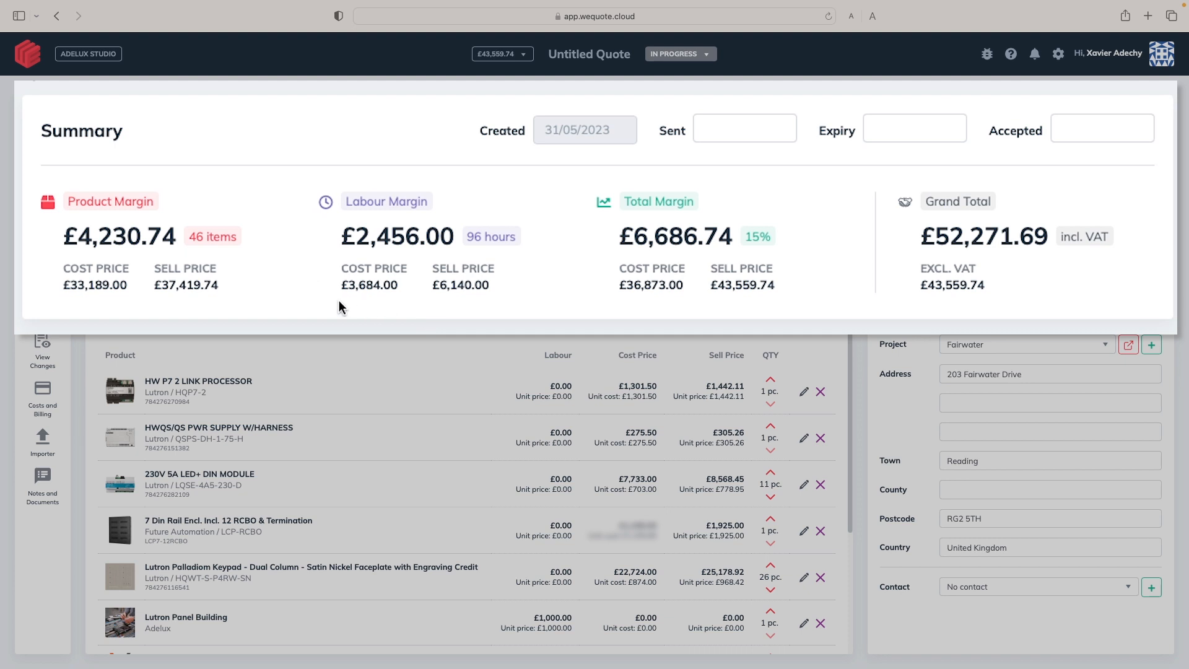
mouse_move(480, 306)
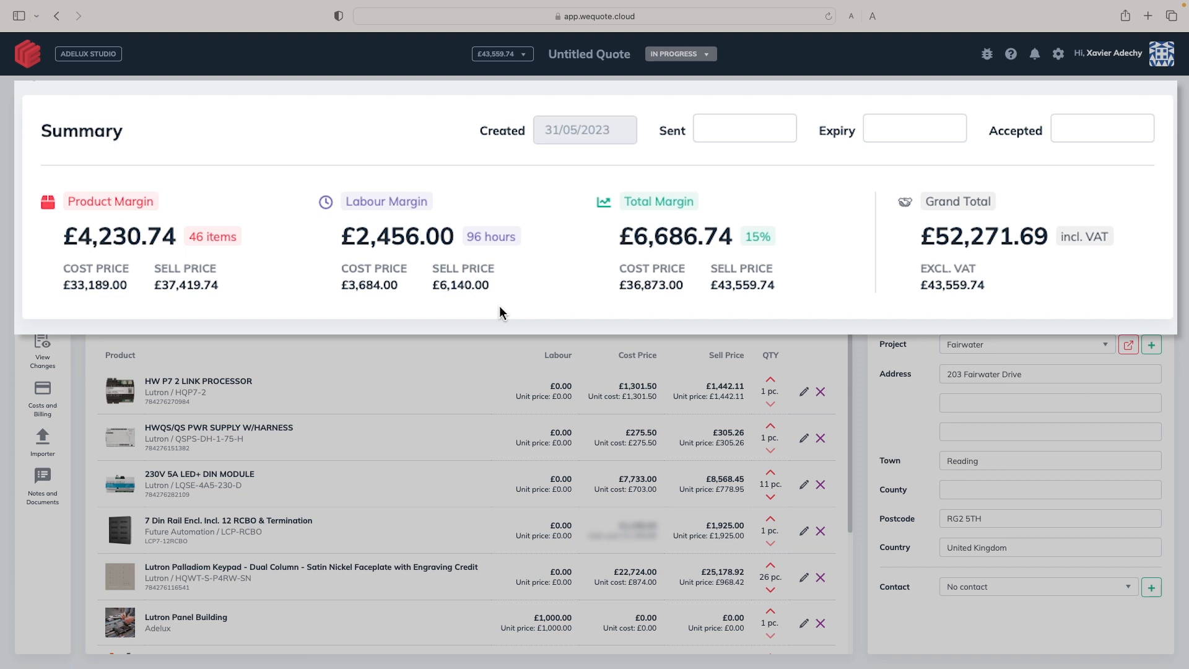
mouse_move(753, 195)
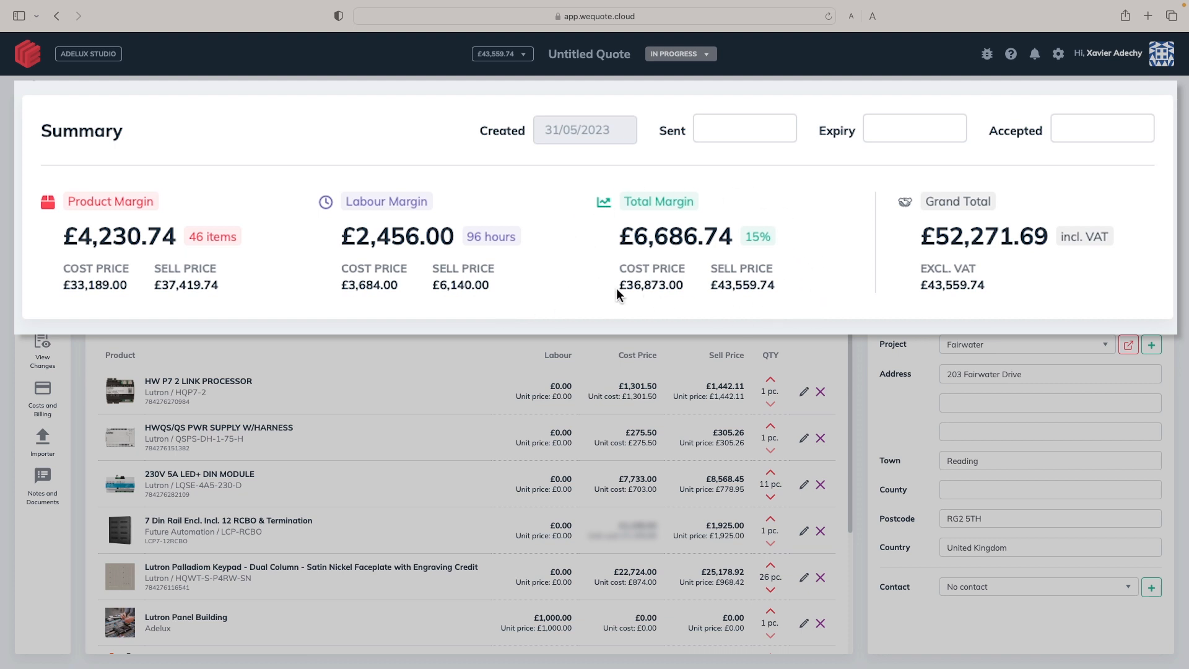
mouse_move(654, 300)
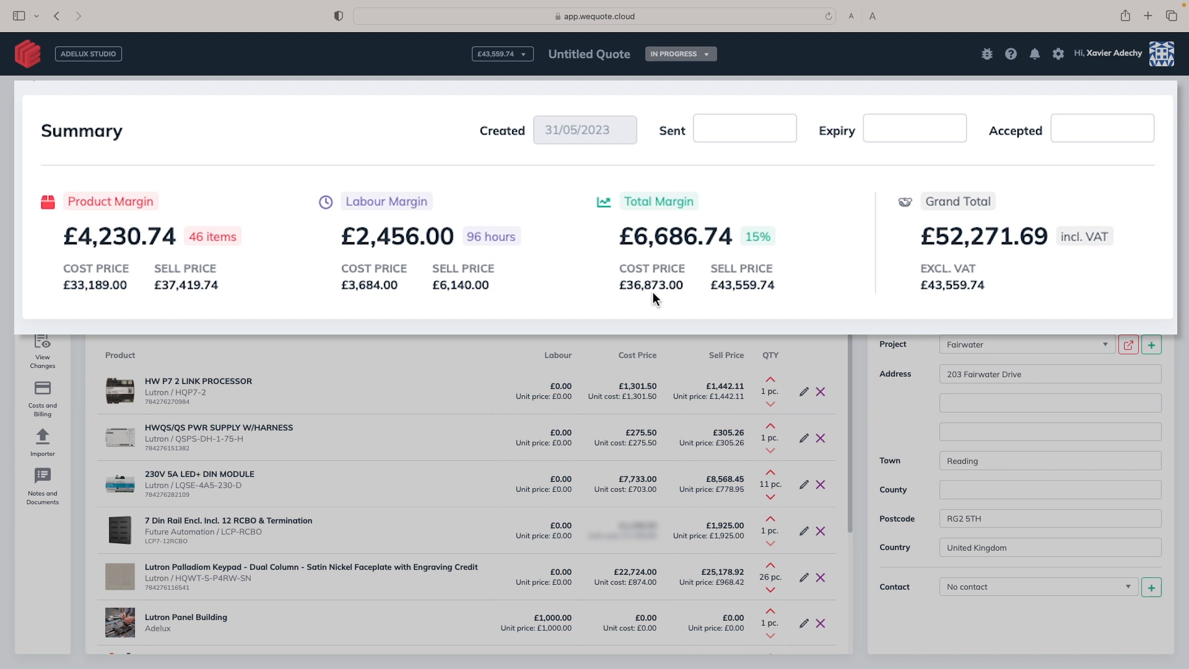
mouse_move(742, 302)
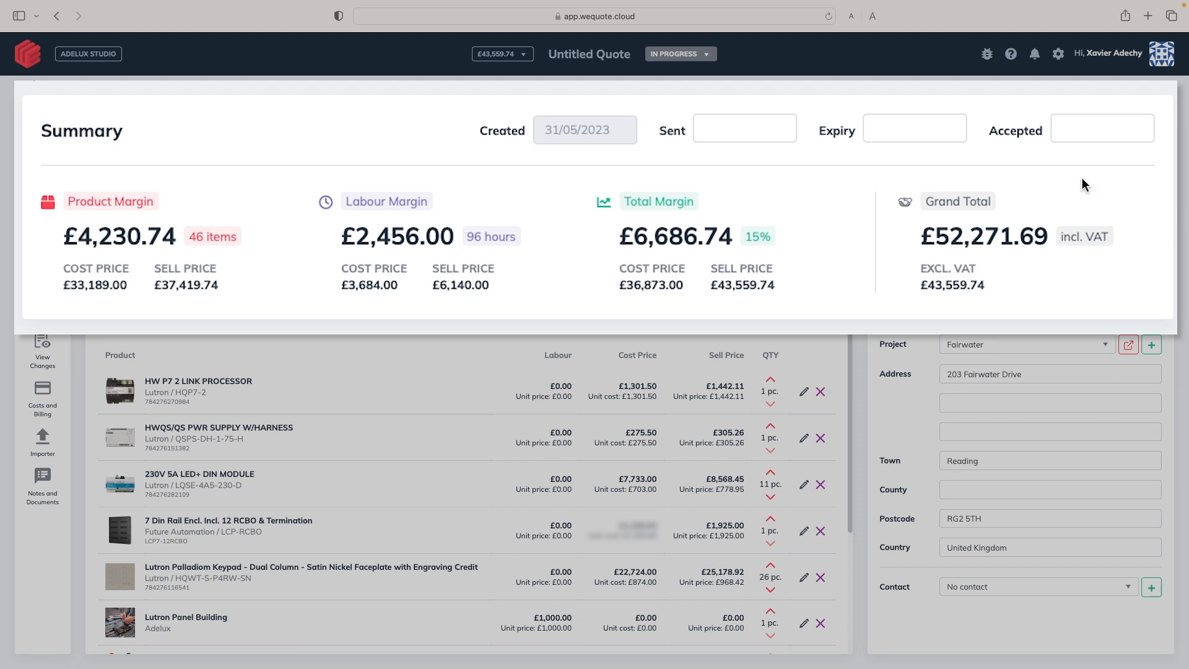
mouse_move(915, 271)
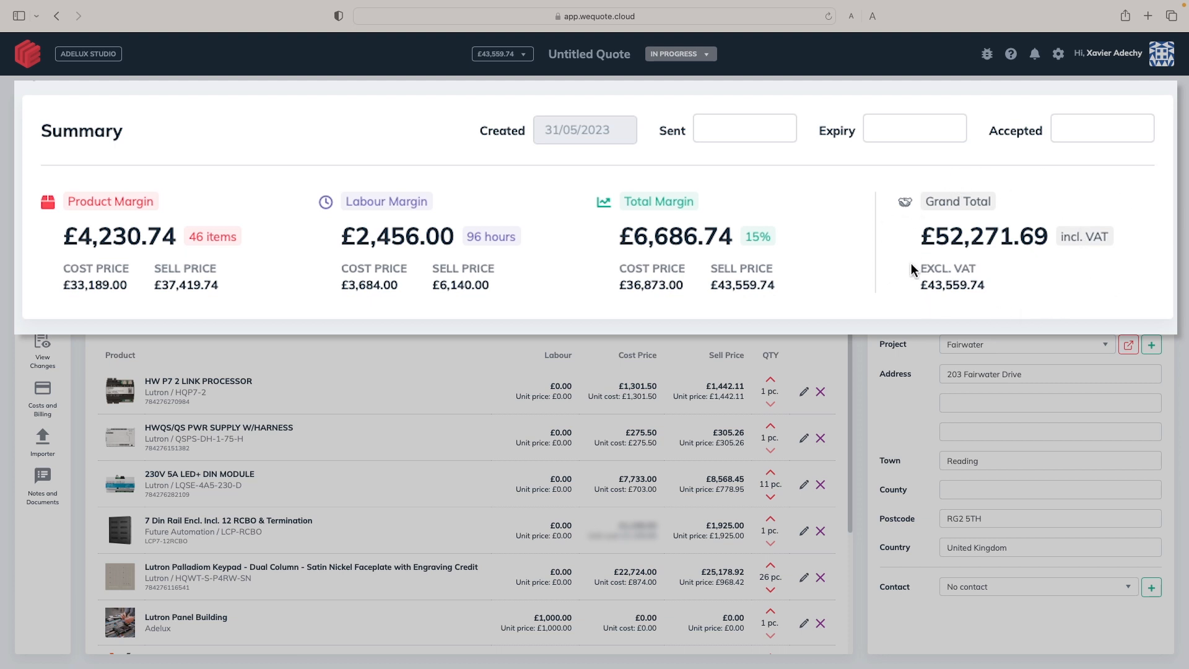
mouse_move(951, 304)
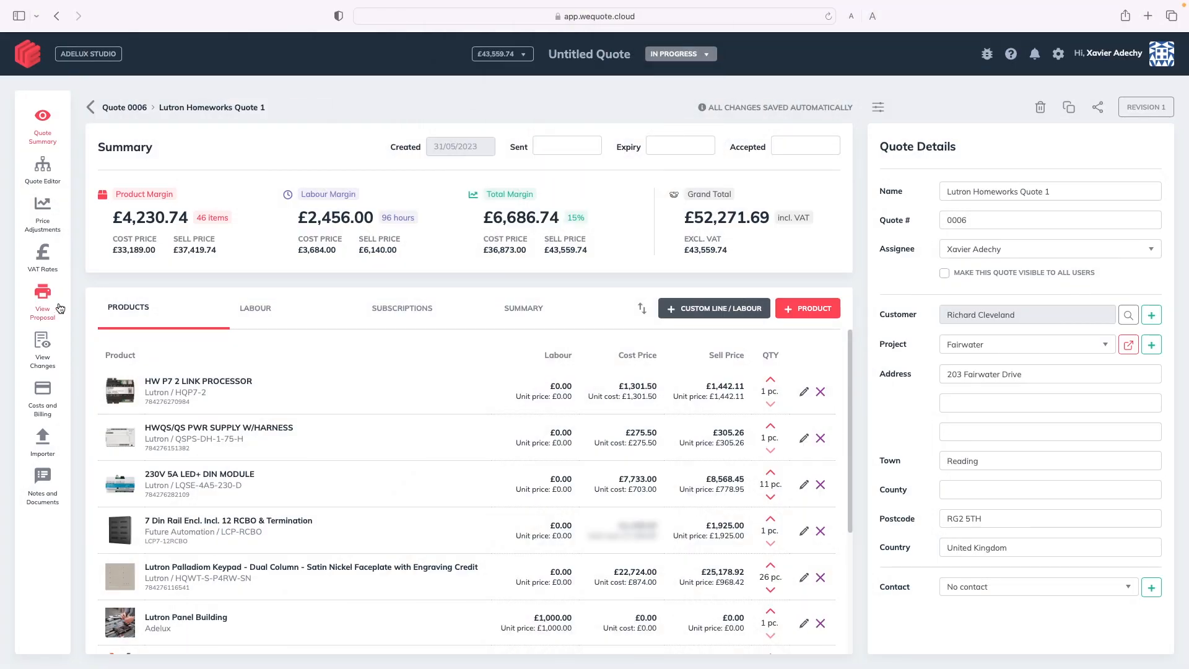
View the proposal preview and read down through £43,559.74 net and £37,419.74 equipment to the terms.
left_click(42, 296)
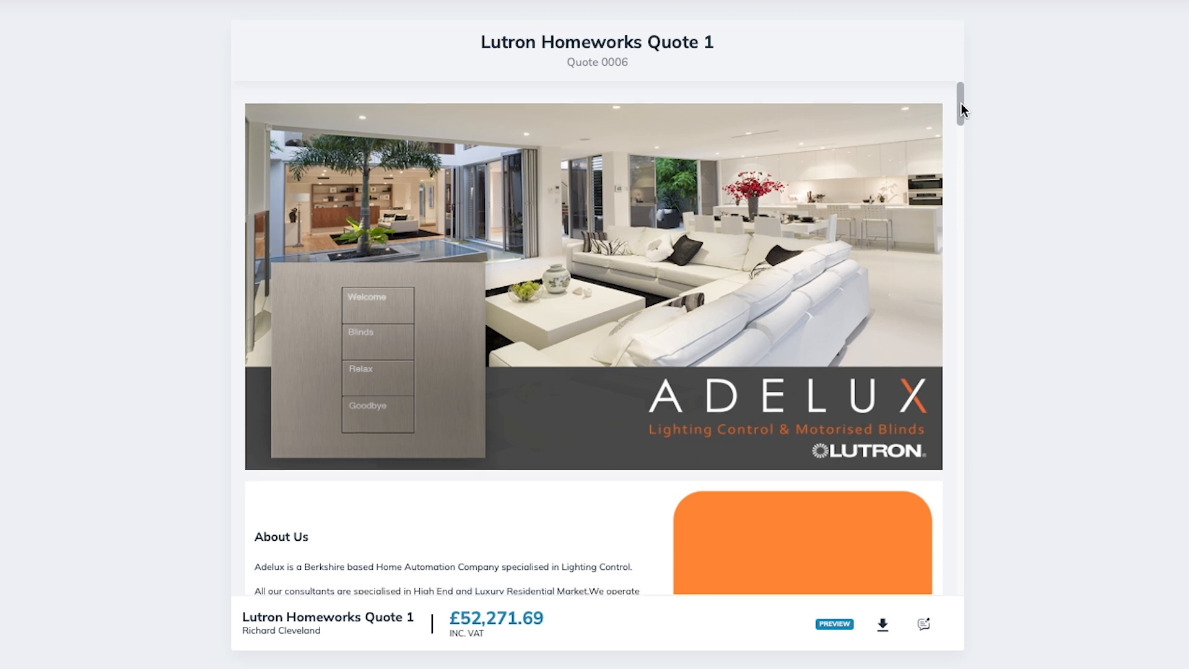
scroll("down", 3)
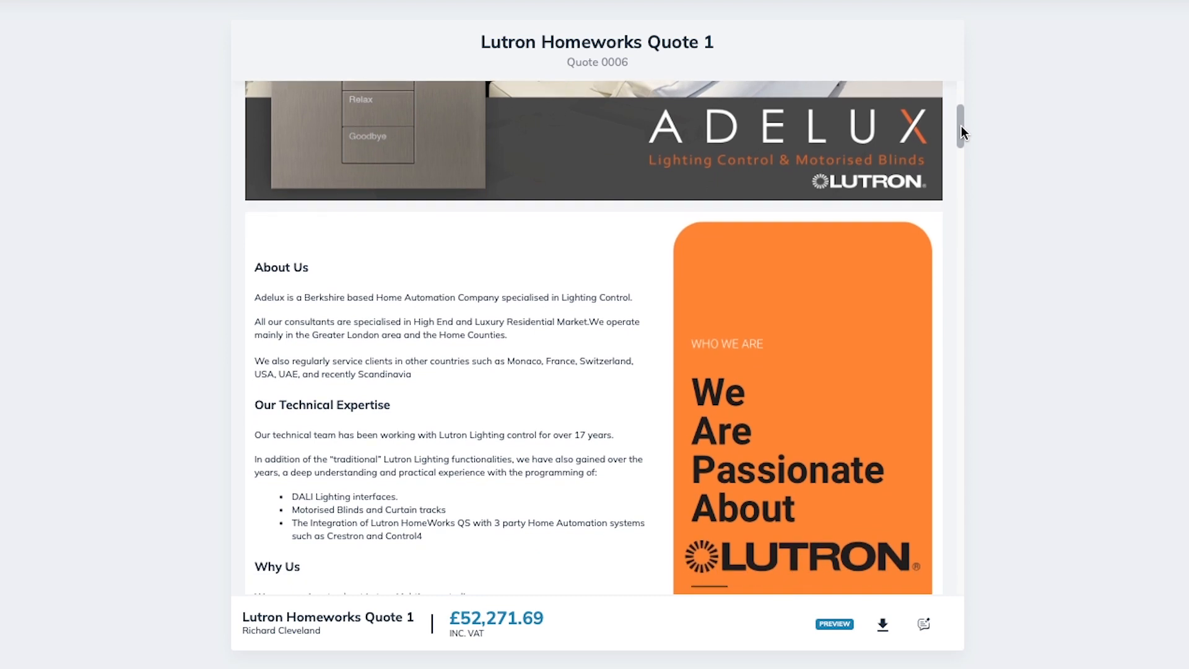
scroll("down", 3)
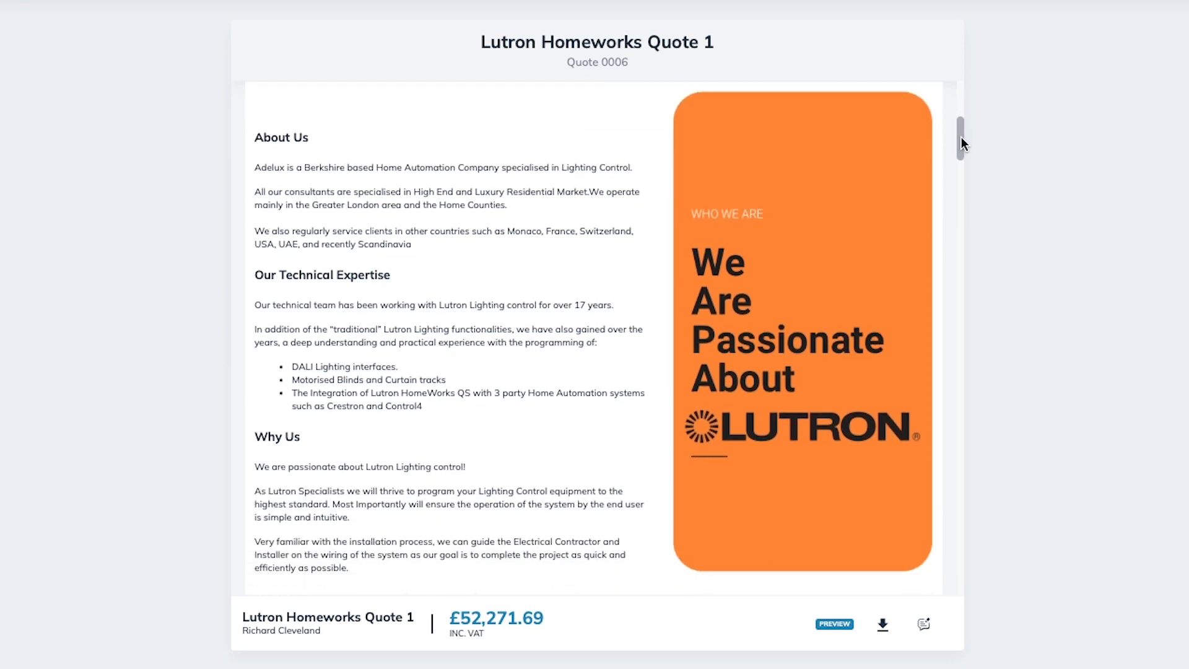
scroll("down", 3)
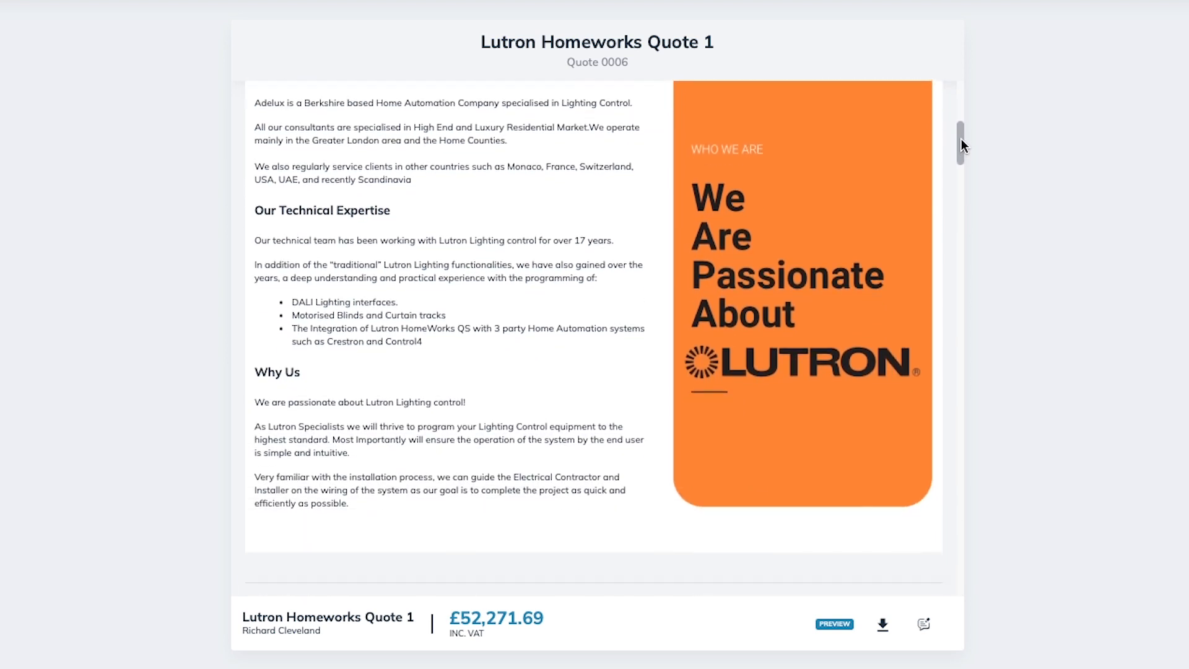
scroll("down", 3)
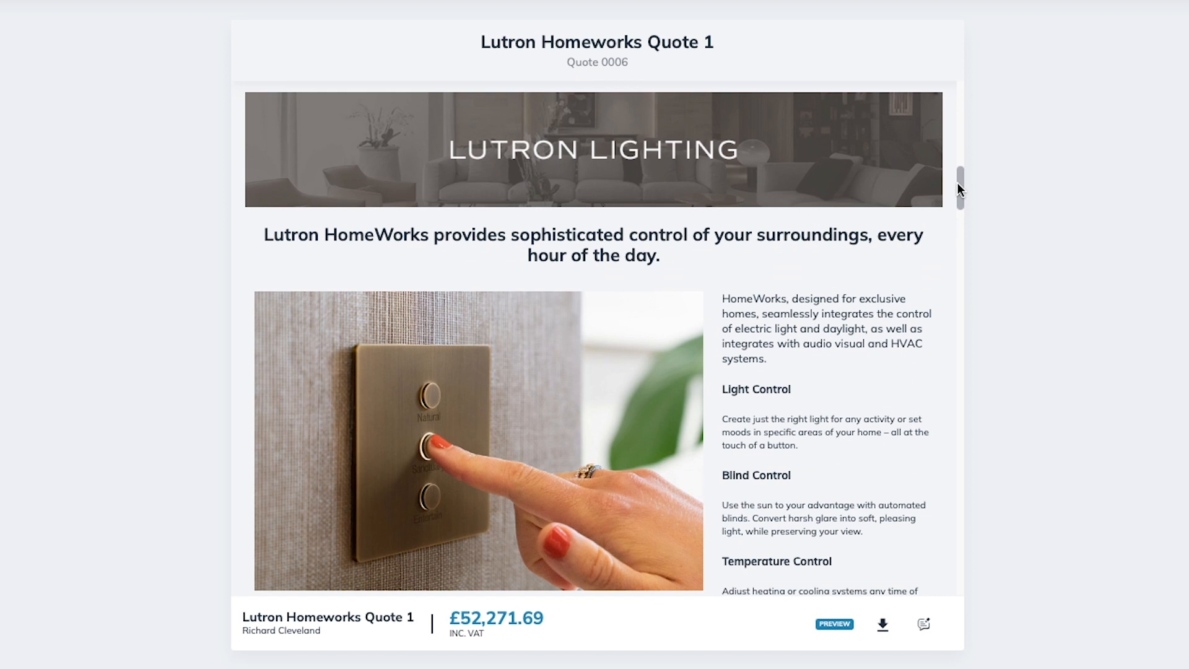
scroll("down", 3)
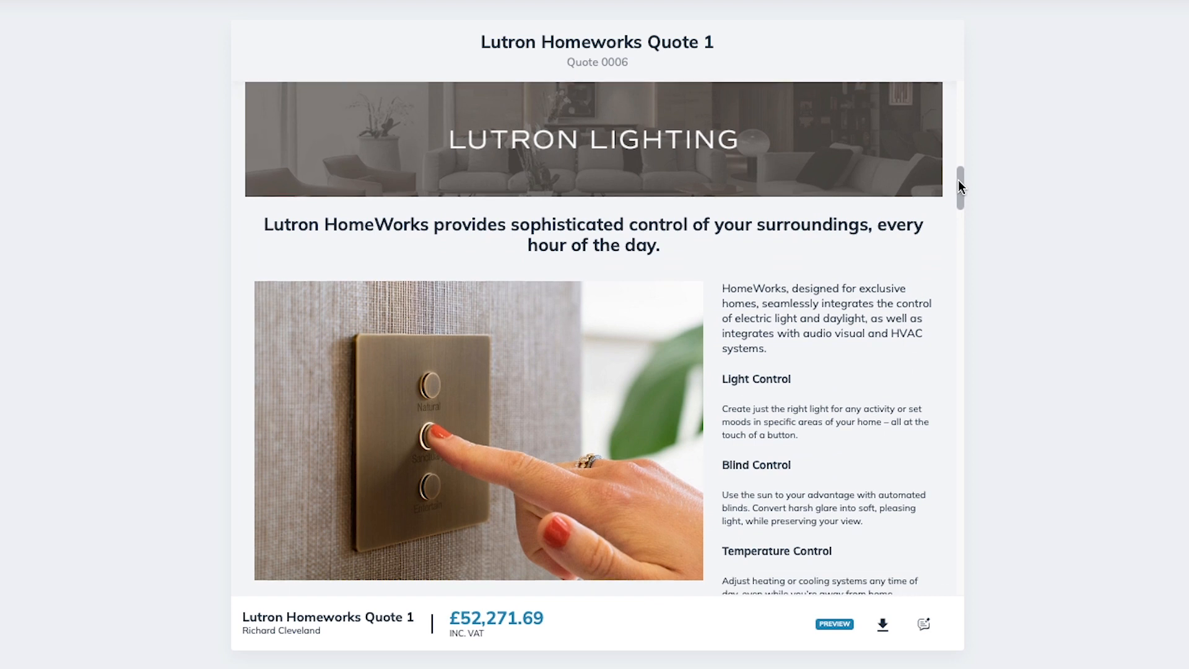
scroll("down", 3)
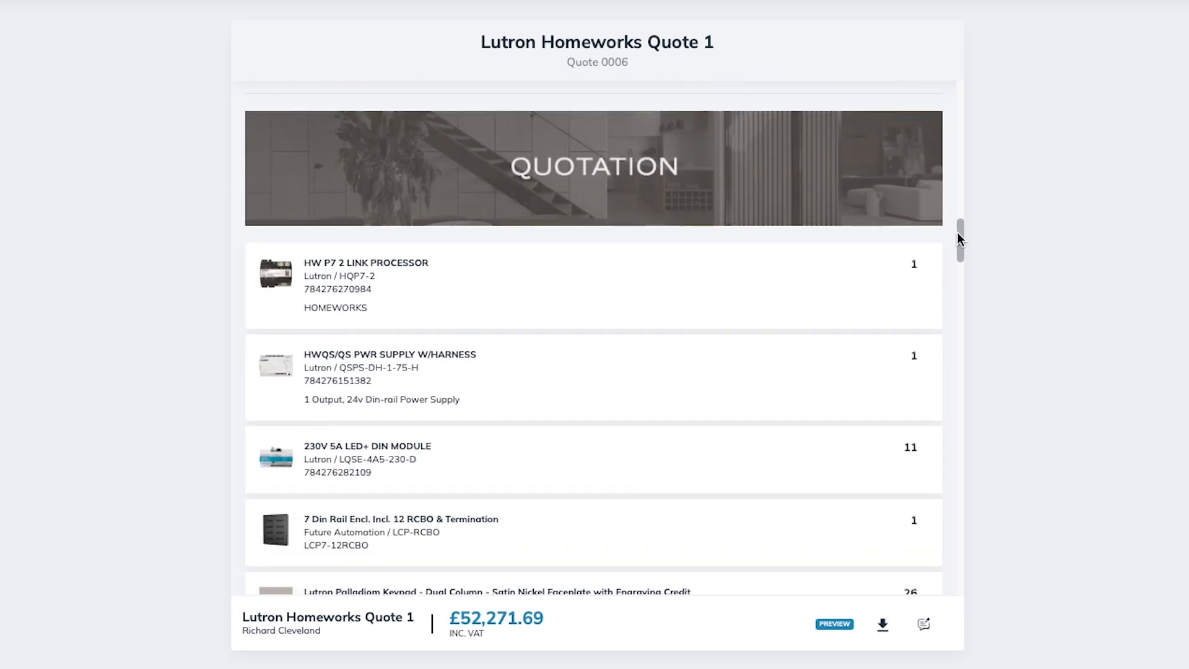
scroll("down", 3)
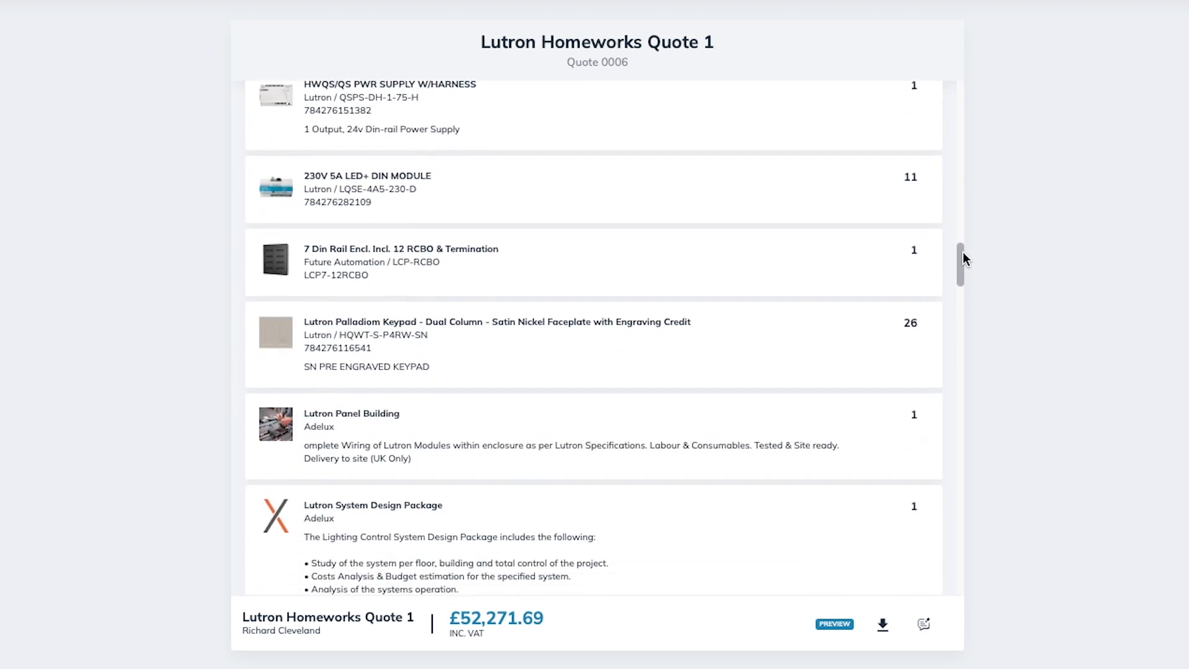
scroll("down", 3)
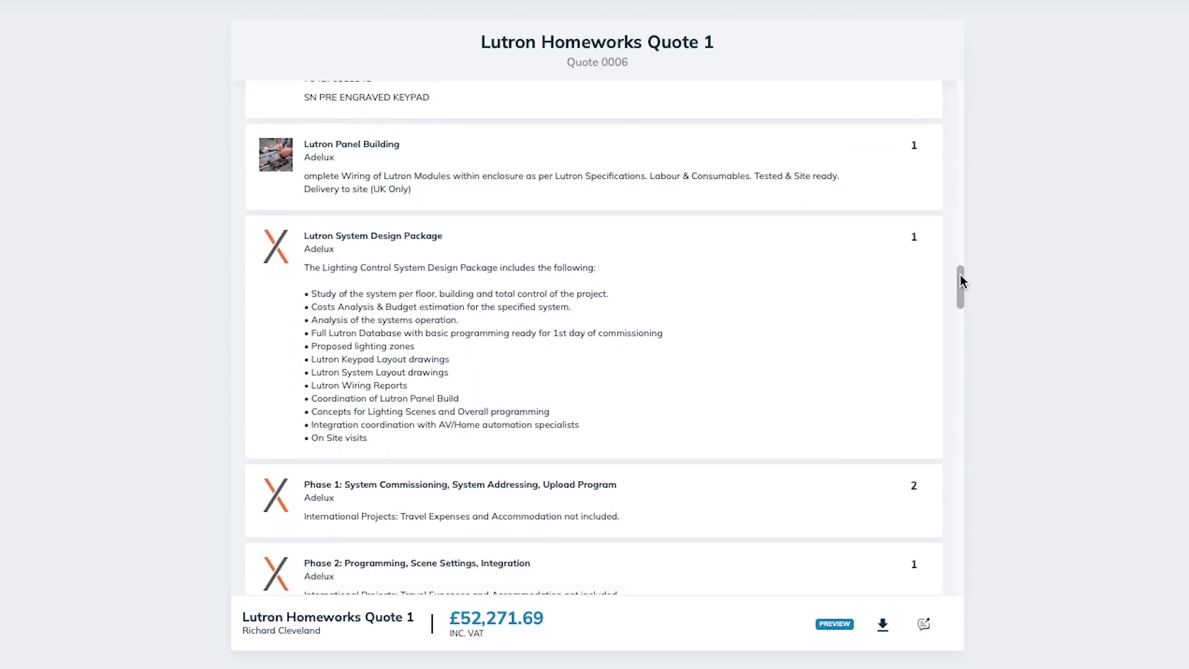
scroll("down", 3)
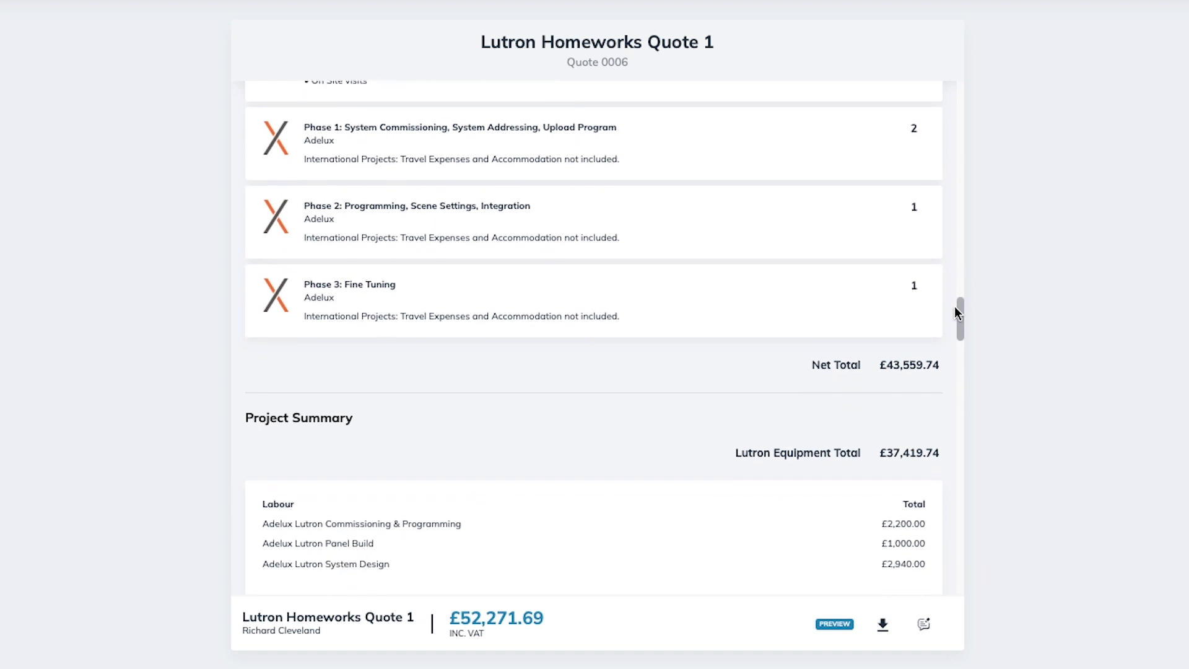
scroll("down", 3)
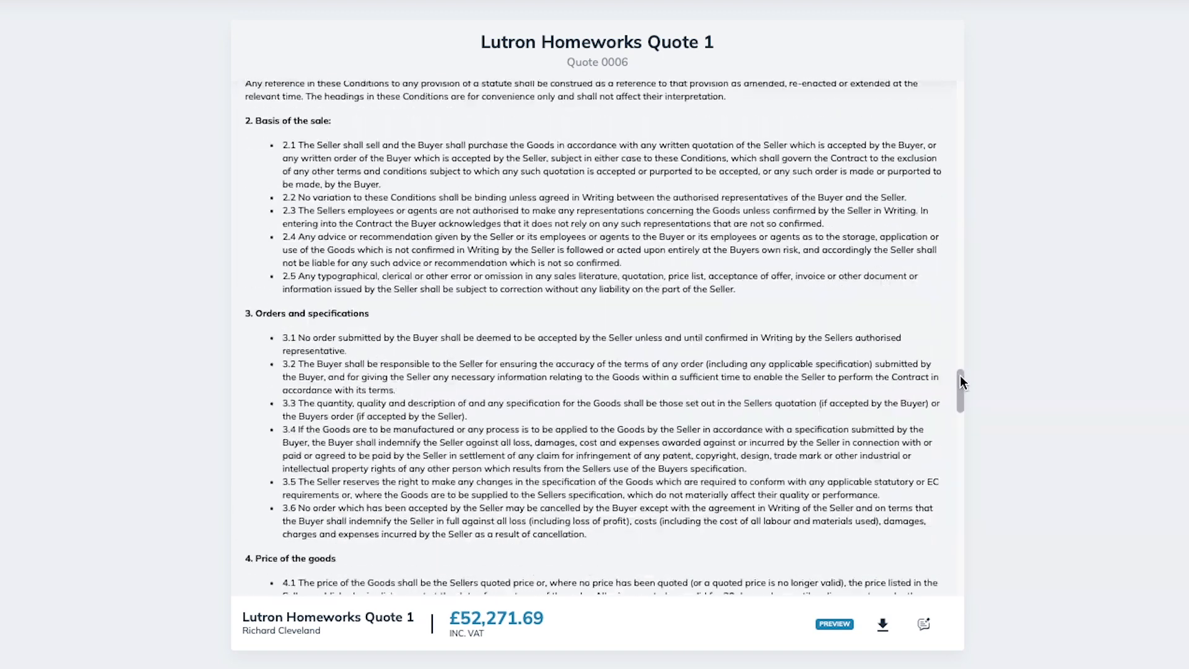
scroll("down", 3)
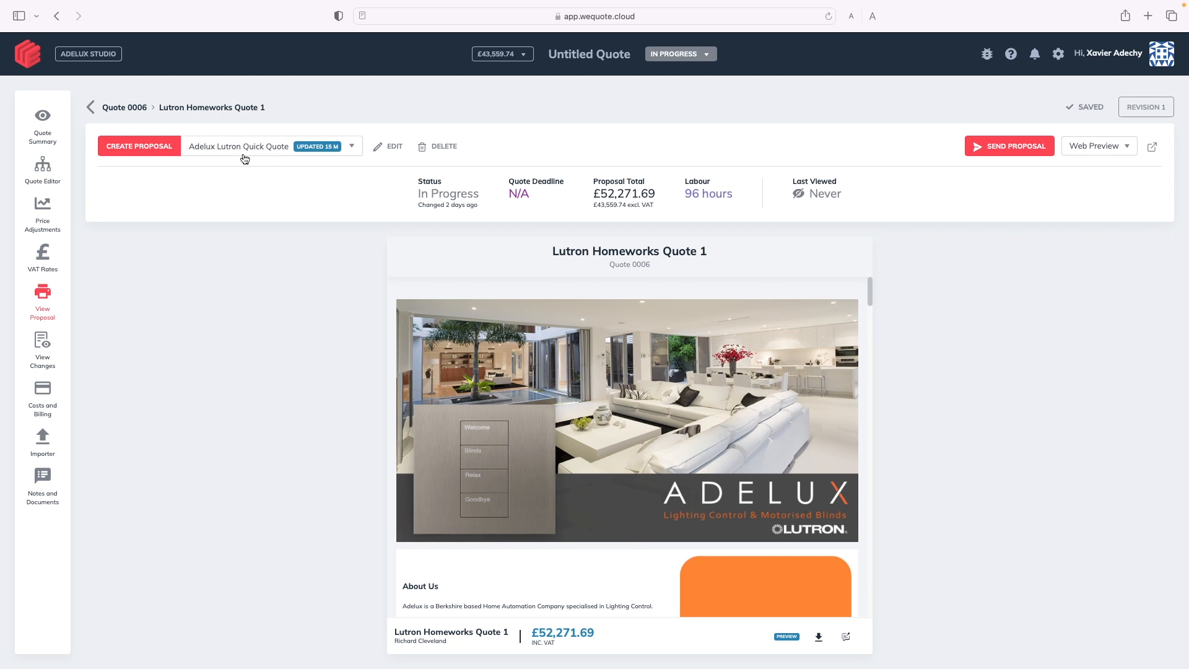
mouse_move(249, 160)
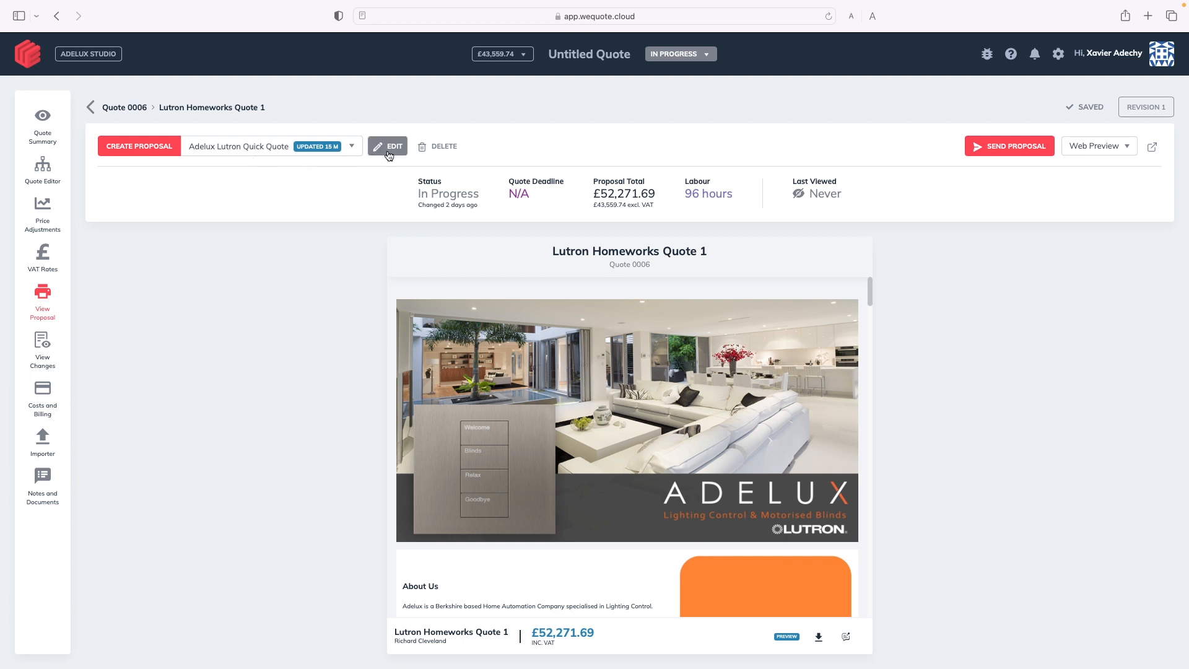
mouse_move(388, 146)
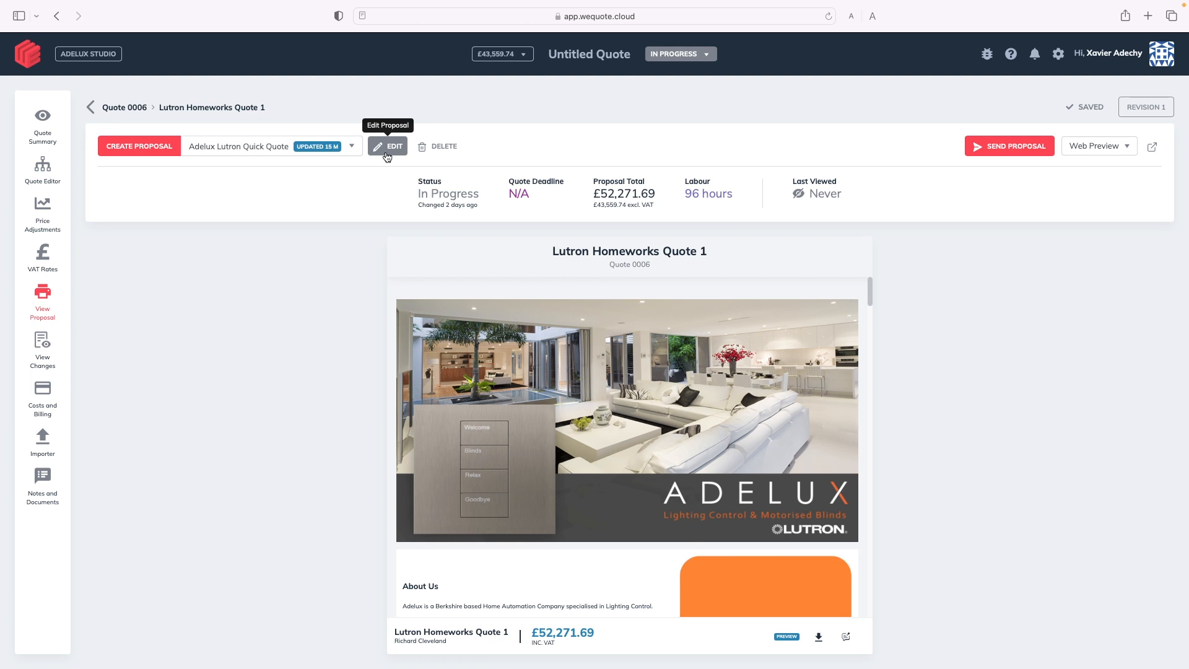
Edit the Adelux Lutron Quick Quote template and review its sections beside the live preview.
left_click(387, 146)
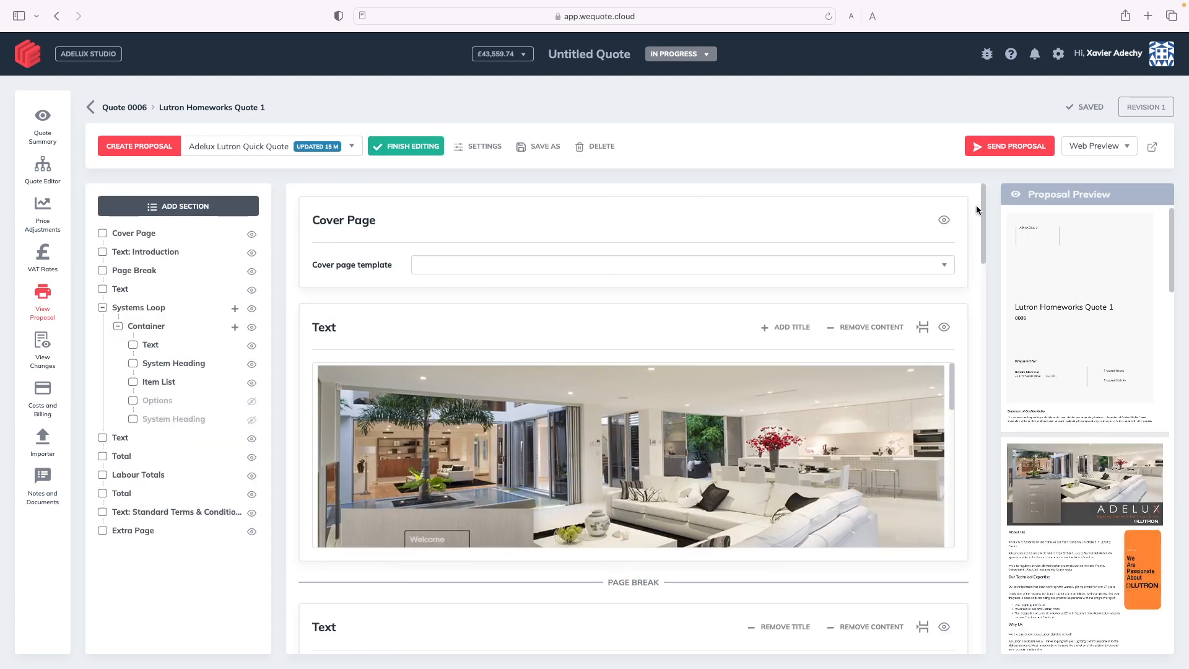
scroll("down", 3)
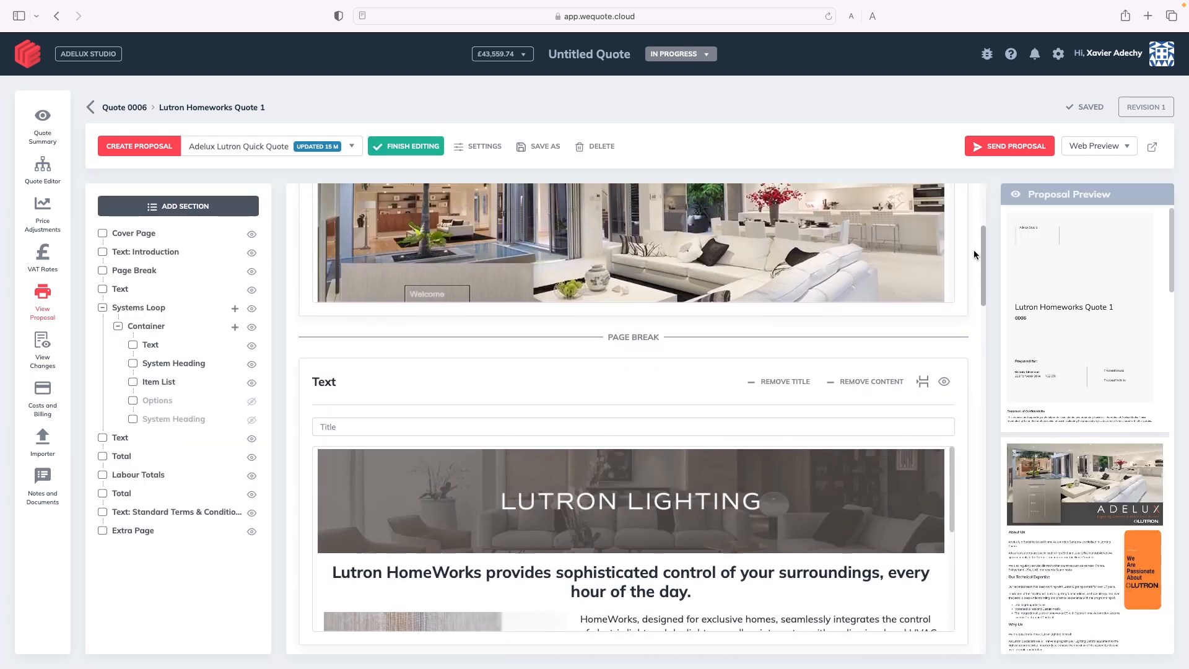
scroll("down", 3)
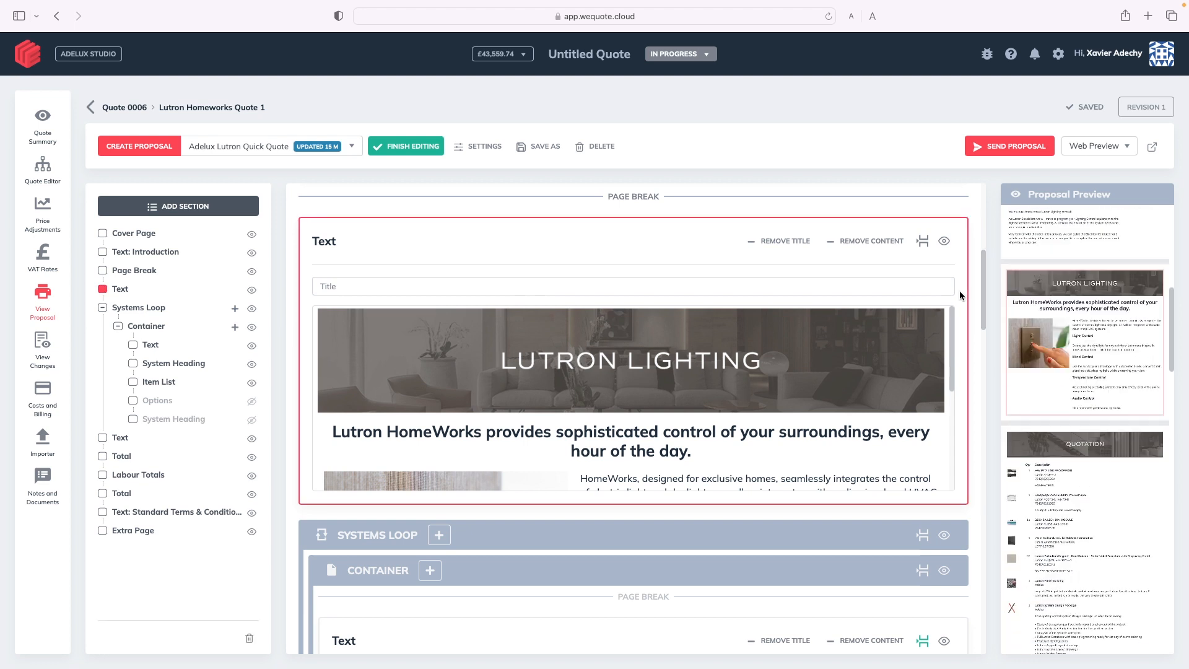
scroll("down", 3)
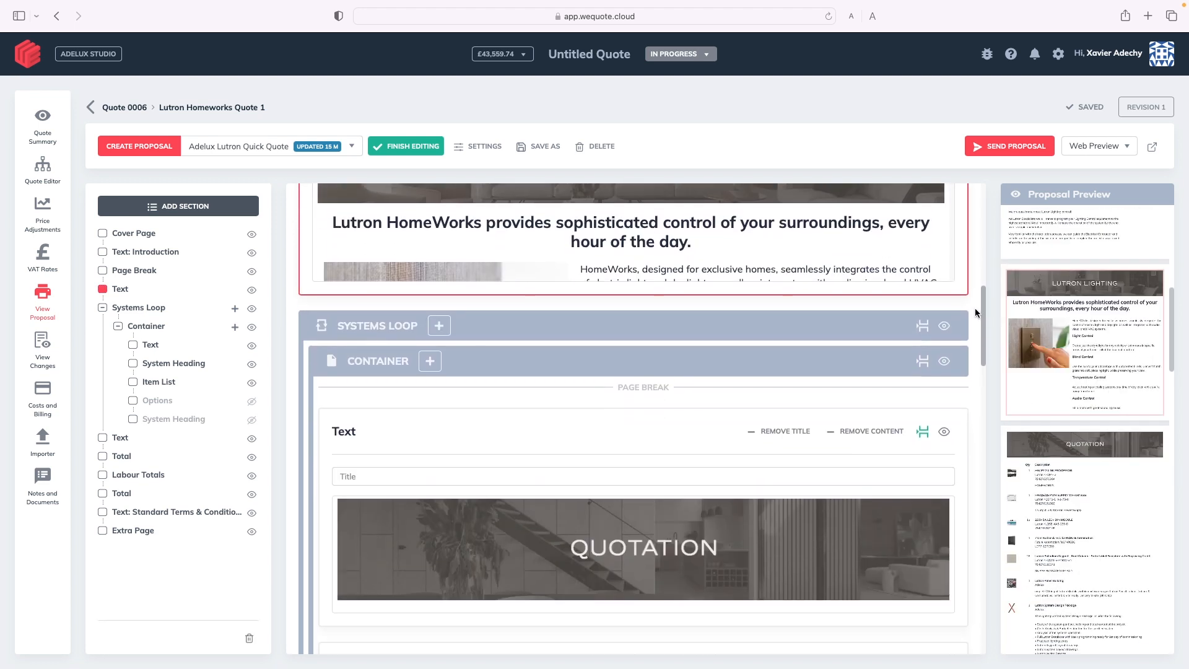
scroll("down", 3)
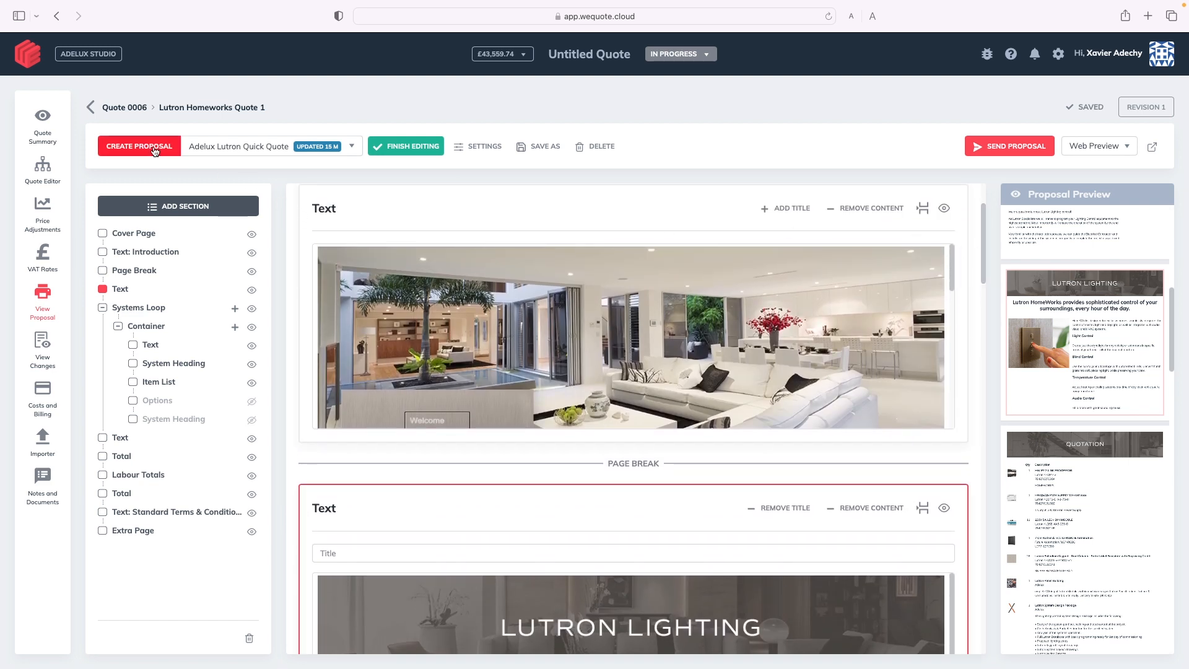
Bring up the Choose Proposal Template dialog listing Adelux Lutron Quick Quote and five others.
left_click(138, 146)
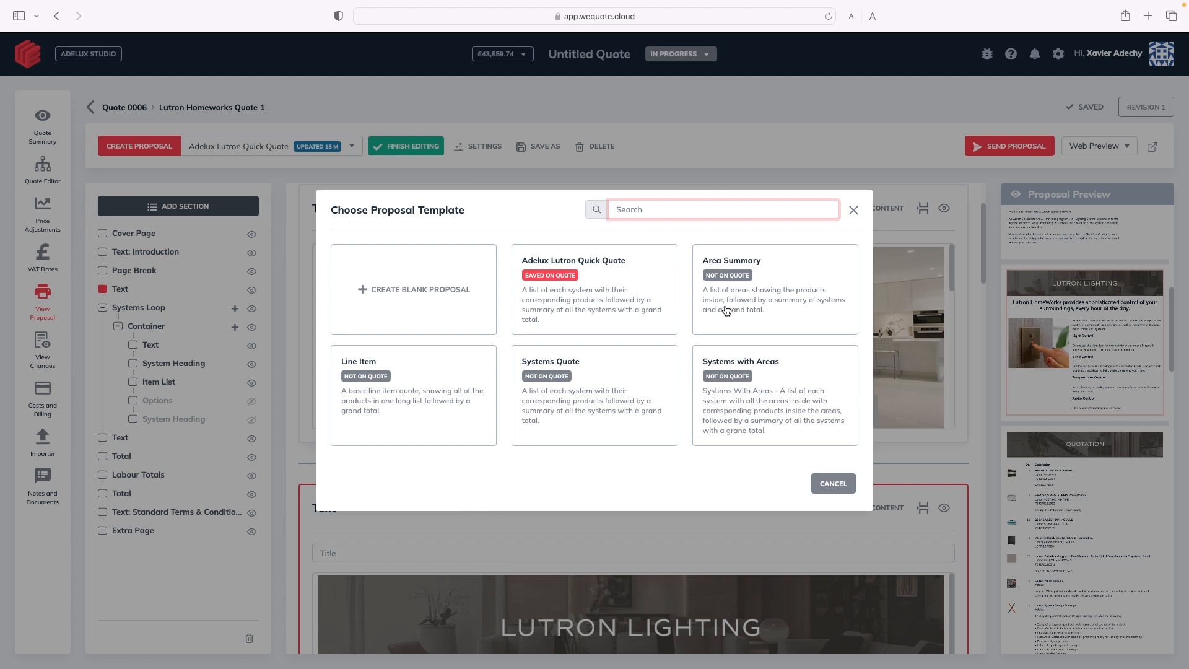
mouse_move(612, 415)
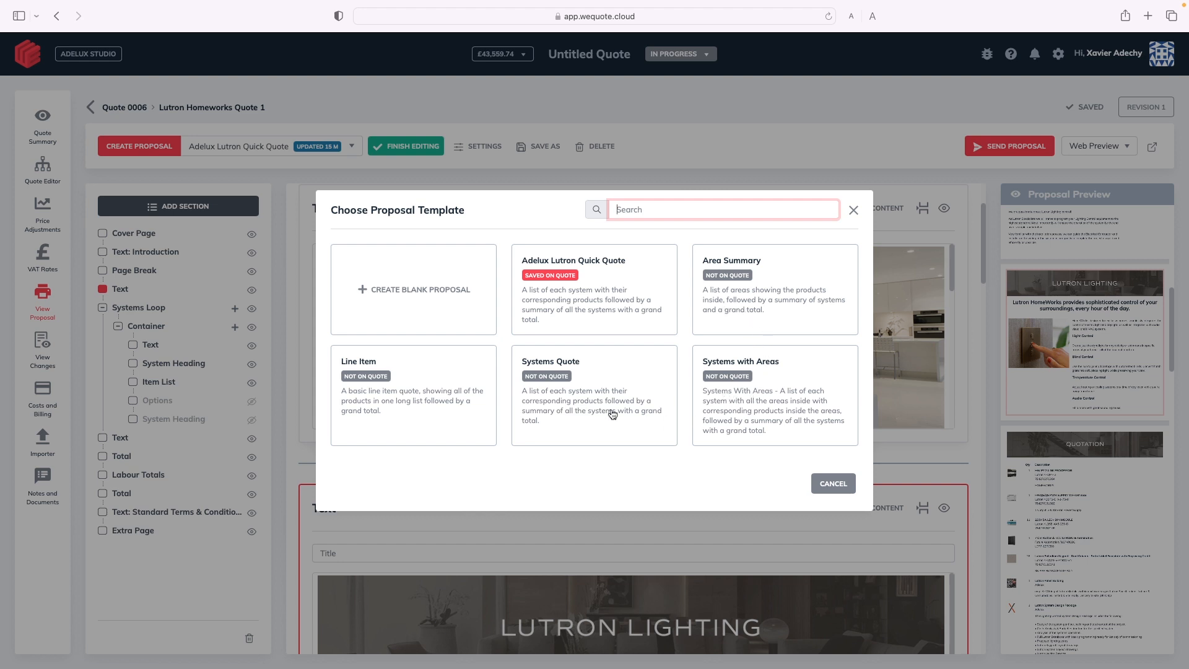
mouse_move(431, 383)
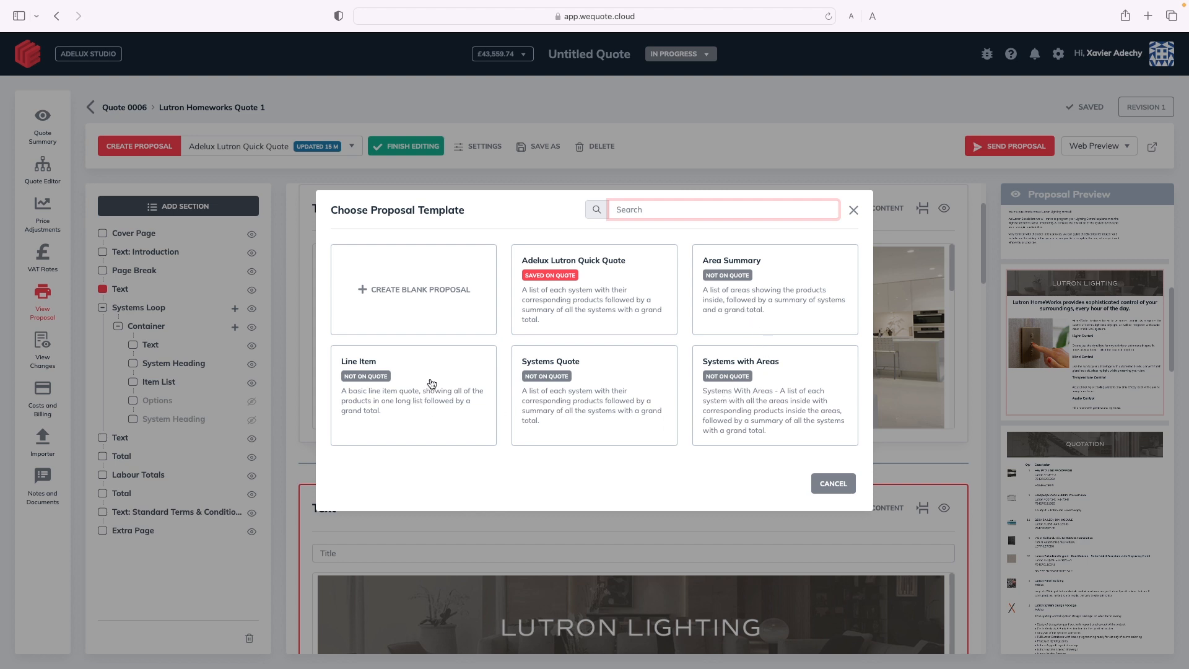
mouse_move(429, 321)
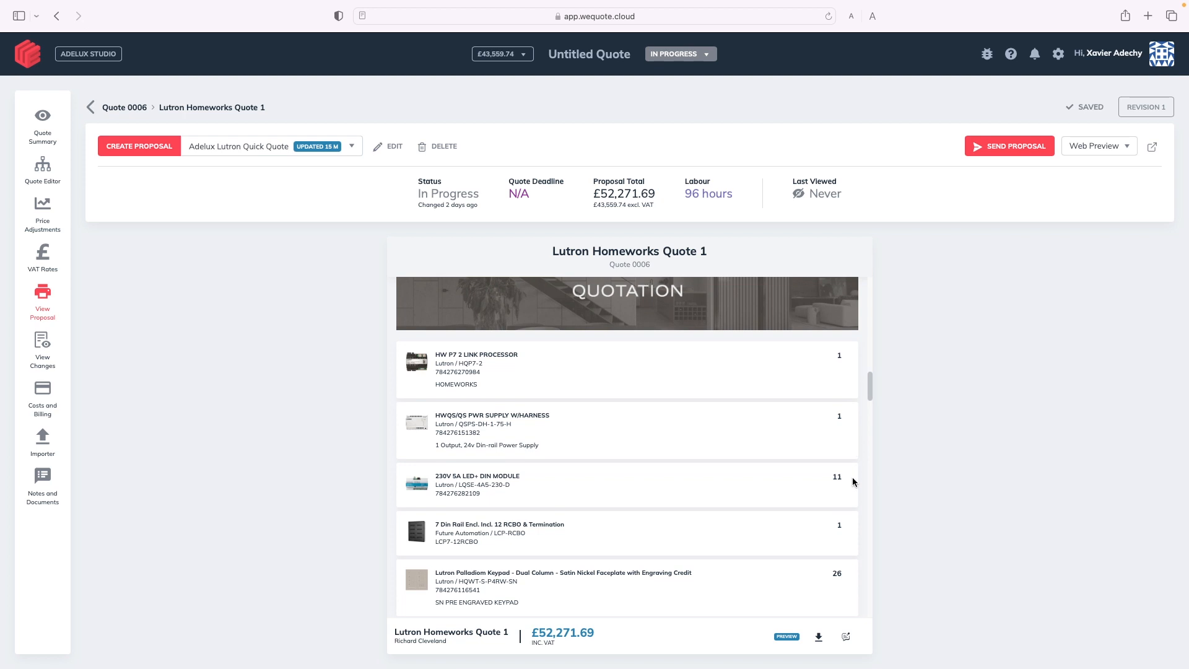
Review the preview, send the quote so it is marked Sent, and copy its Web Proposal link.
scroll("down", 3)
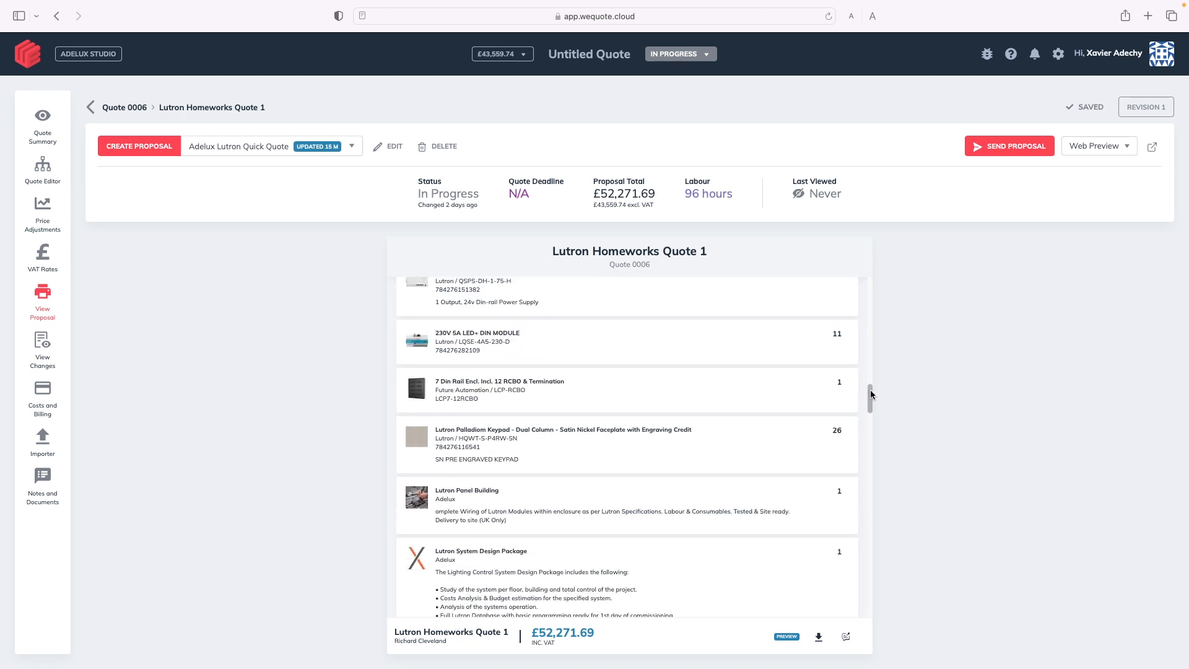
scroll("down", 3)
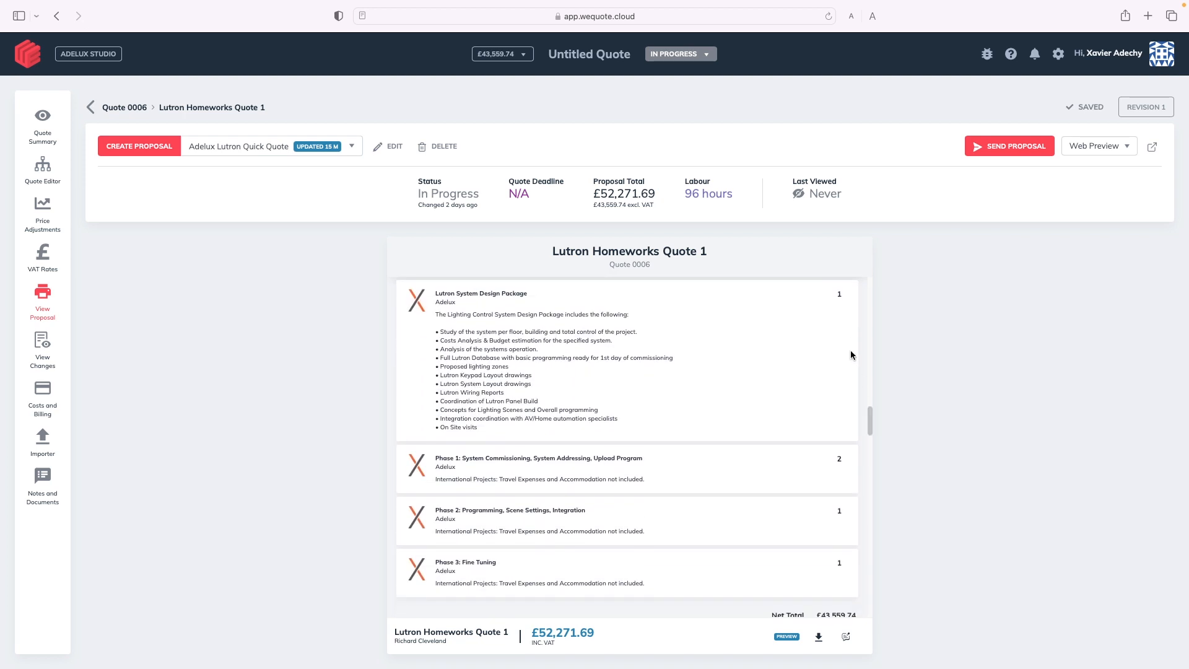
mouse_move(848, 308)
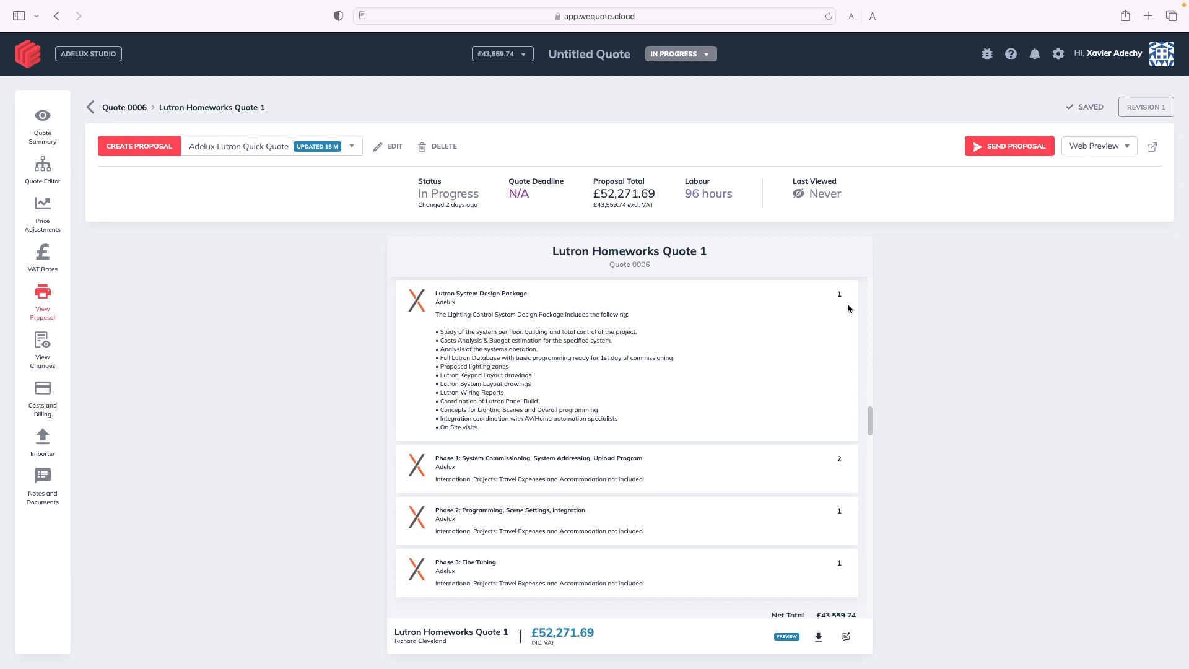
scroll("down", 3)
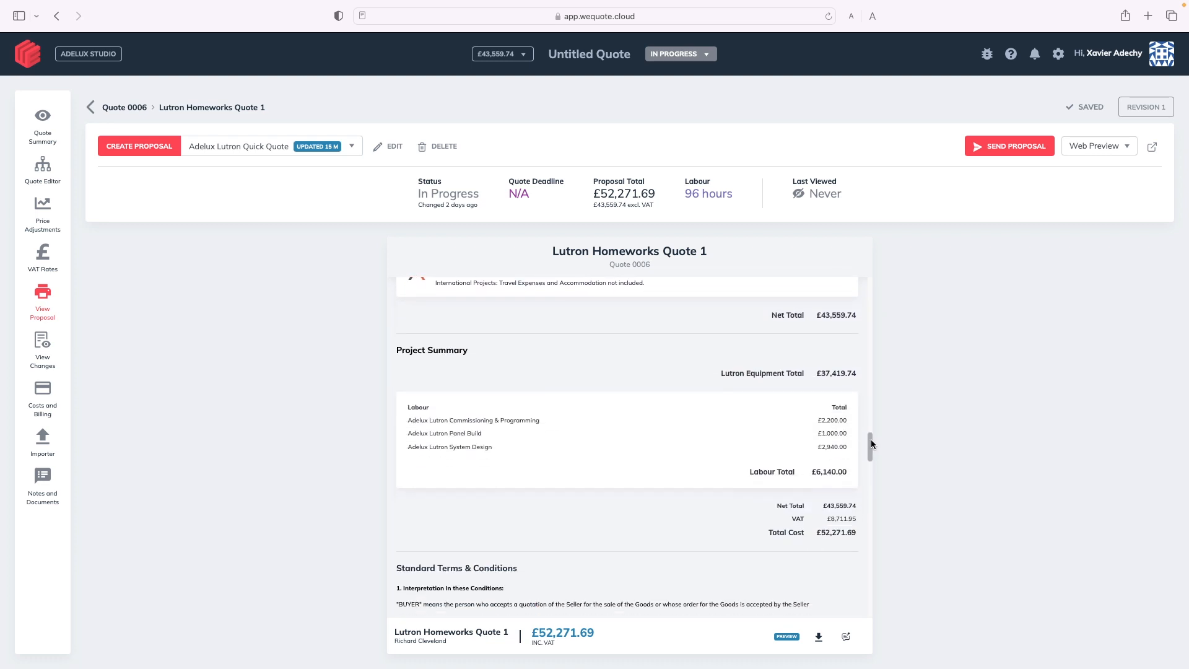
scroll("down", 3)
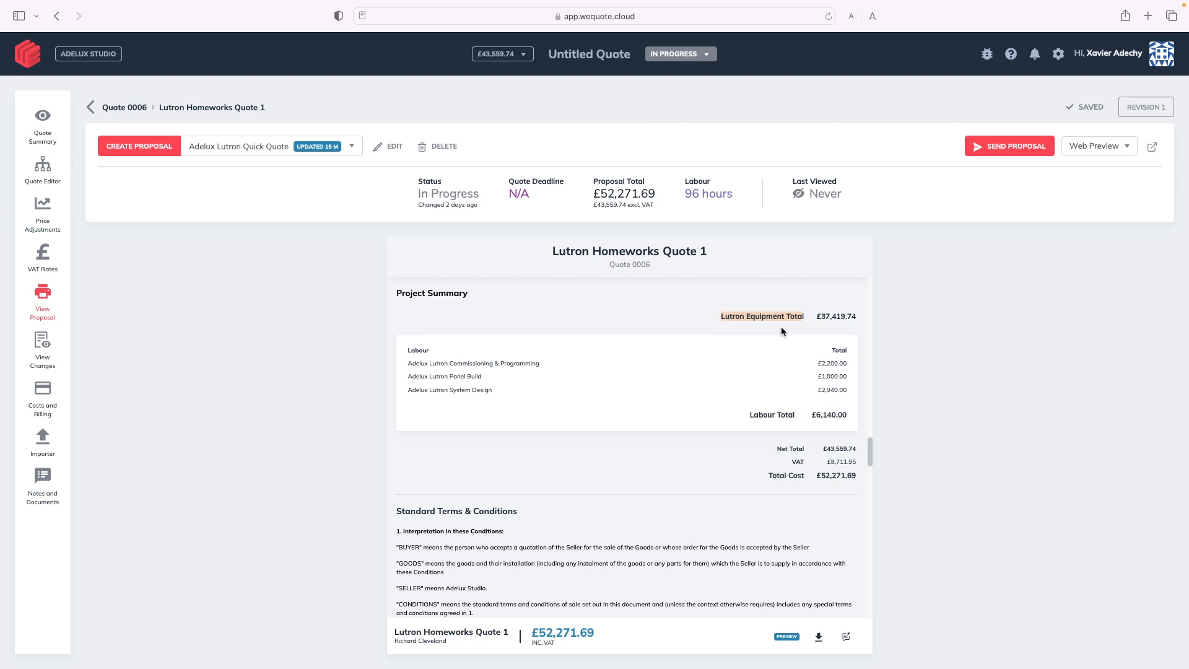
mouse_move(752, 327)
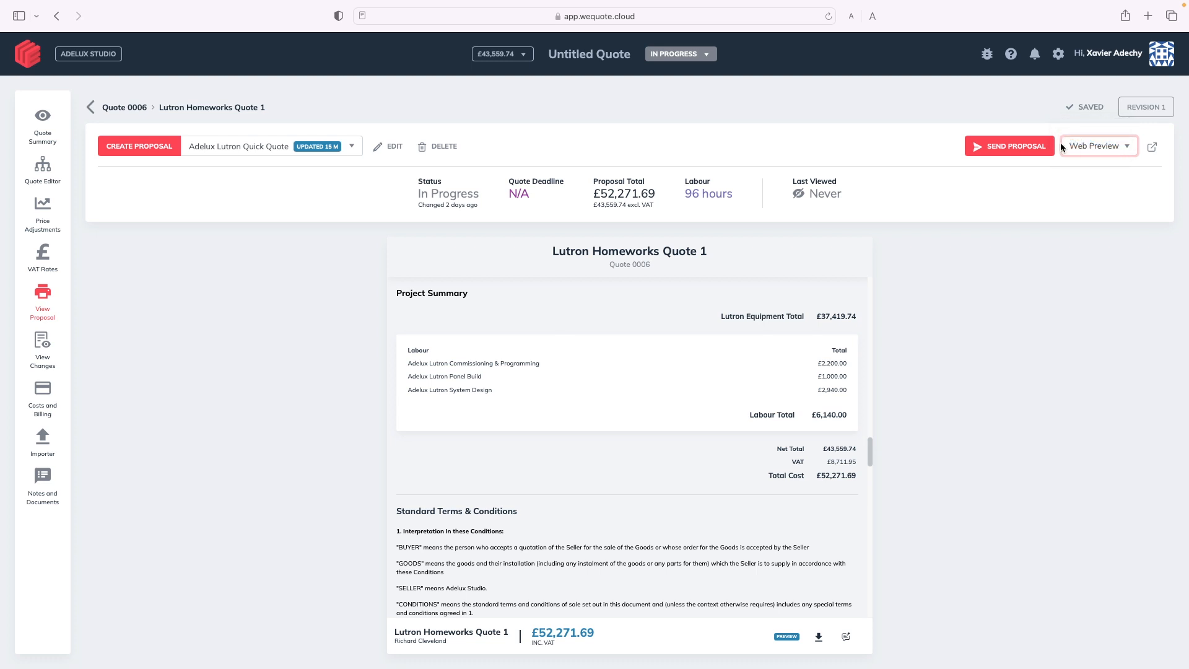
left_click(1008, 146)
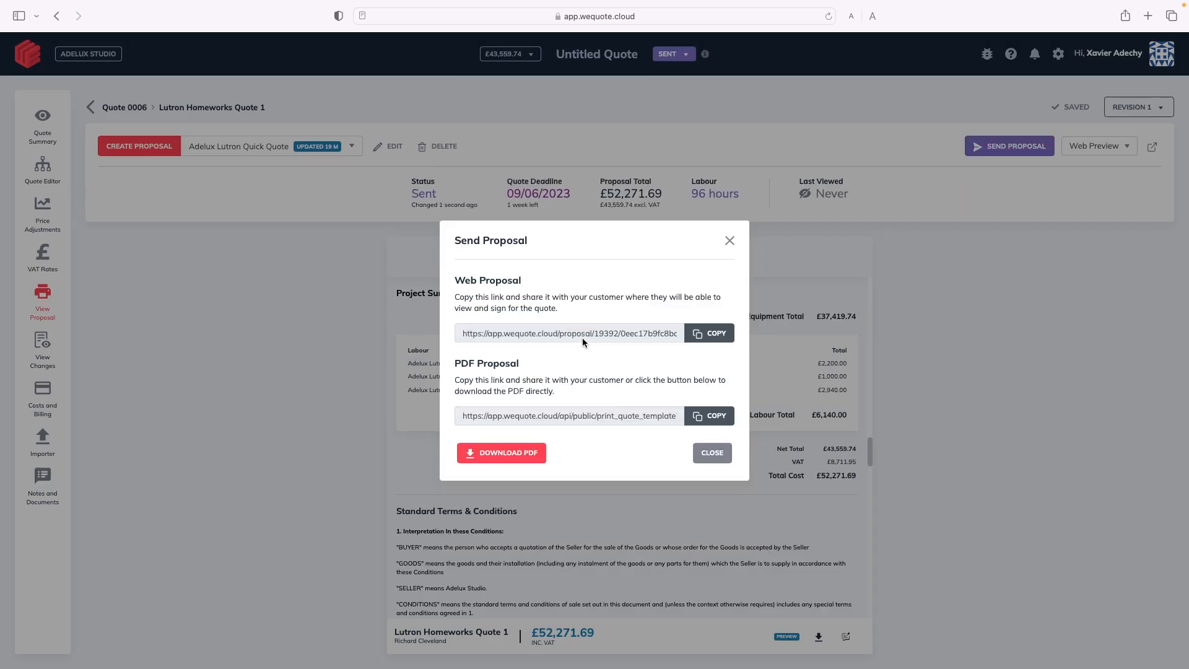
left_click(707, 333)
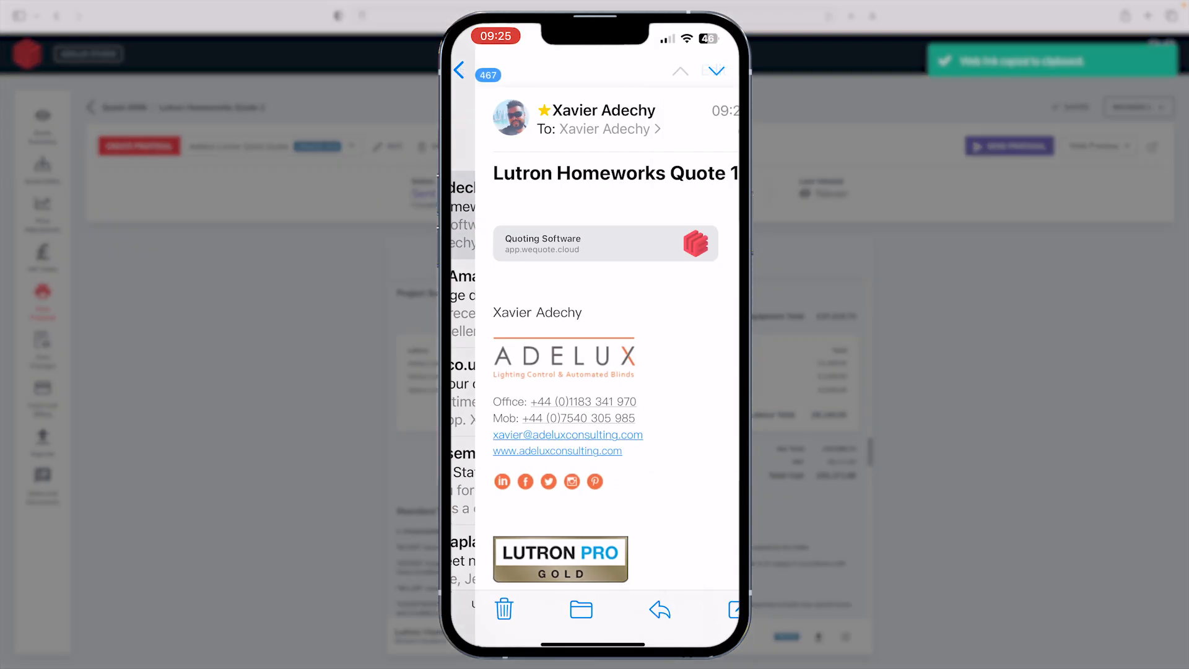
Follow the emailed proposal link on the phone and read through the proposal.
left_click(605, 244)
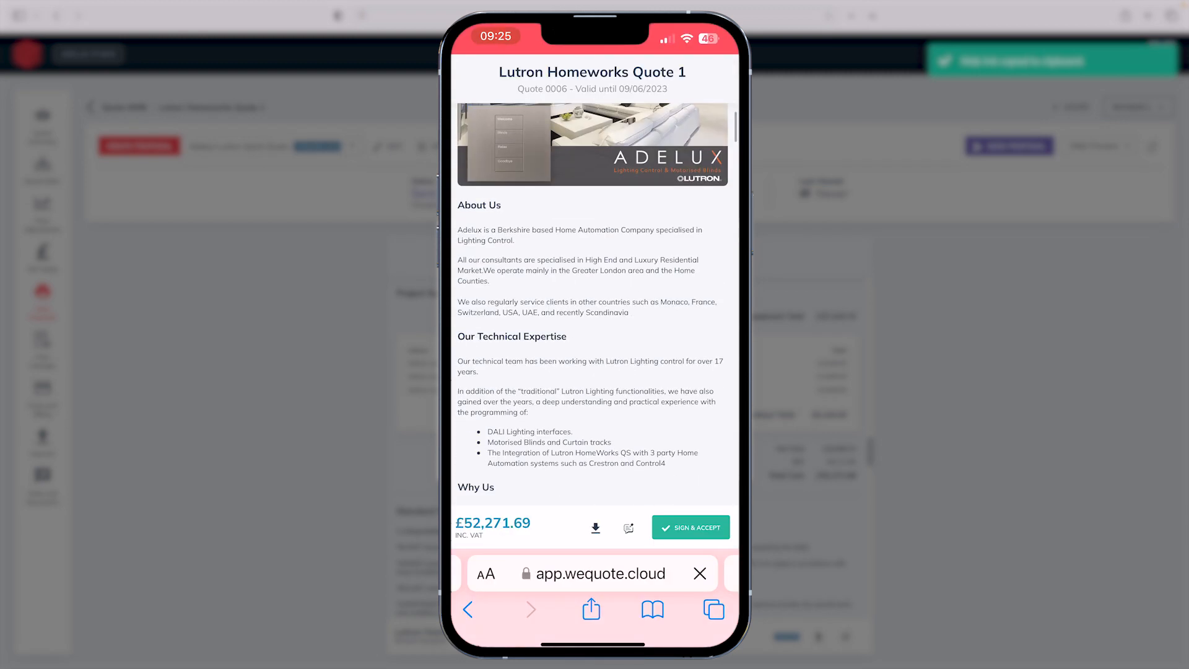
scroll("down", 3)
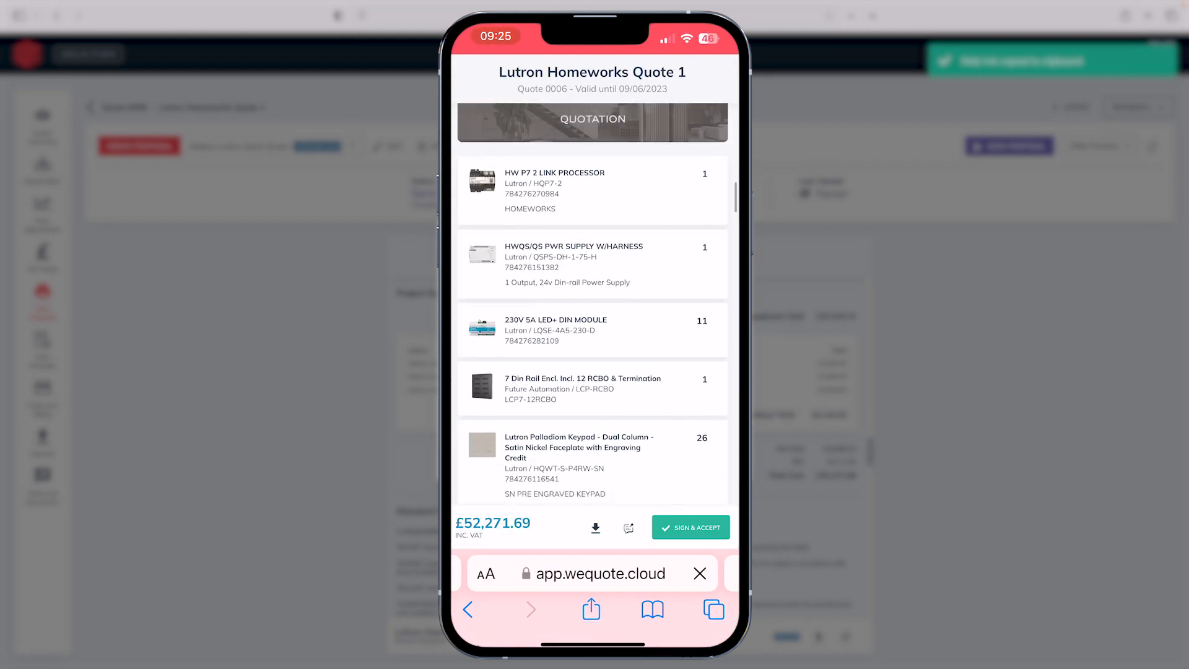
scroll("down", 3)
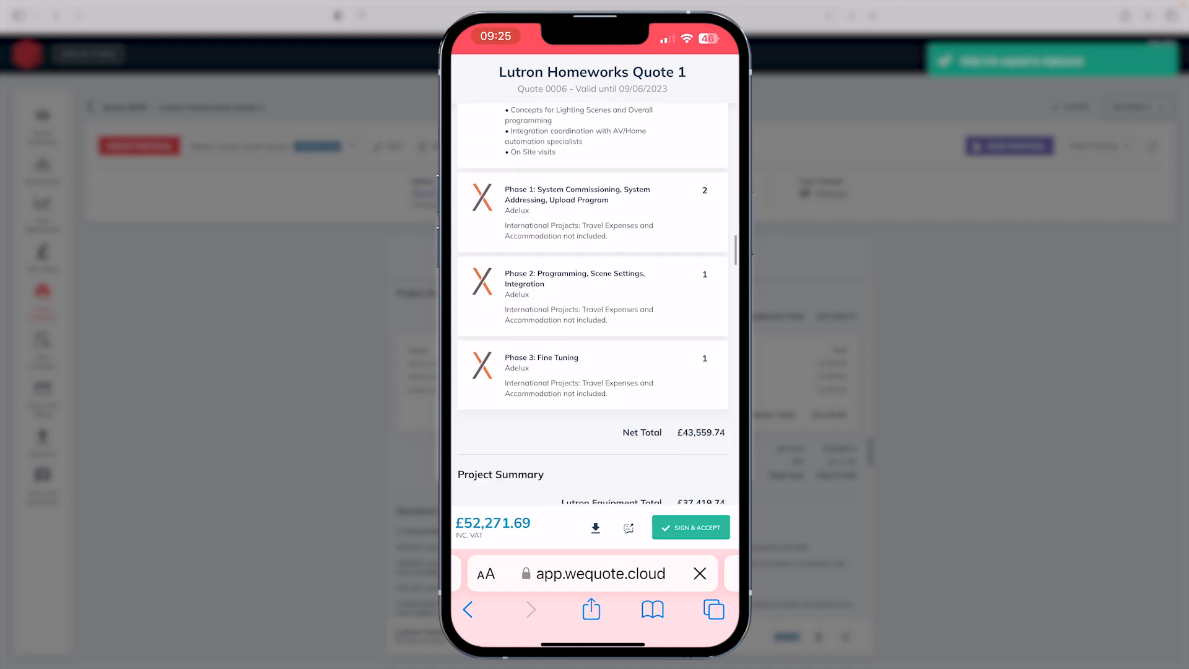
scroll("down", 3)
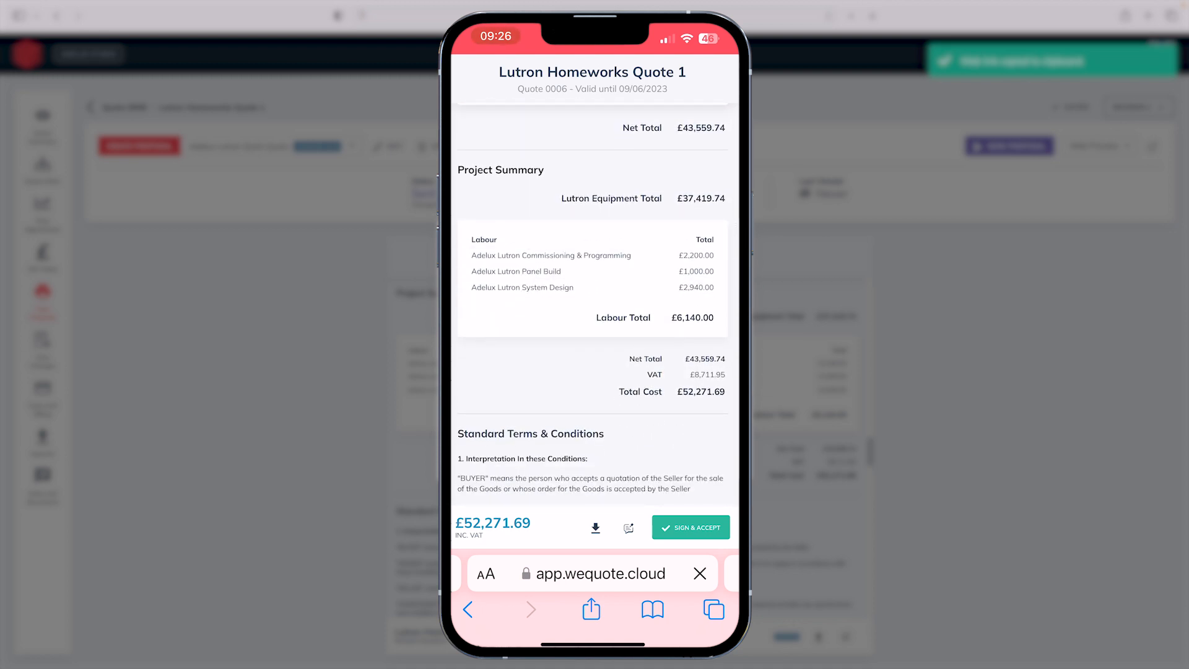
Sign & Accept the quote with a drawn signature and the name 'Ri', marking it Accepted.
left_click(690, 527)
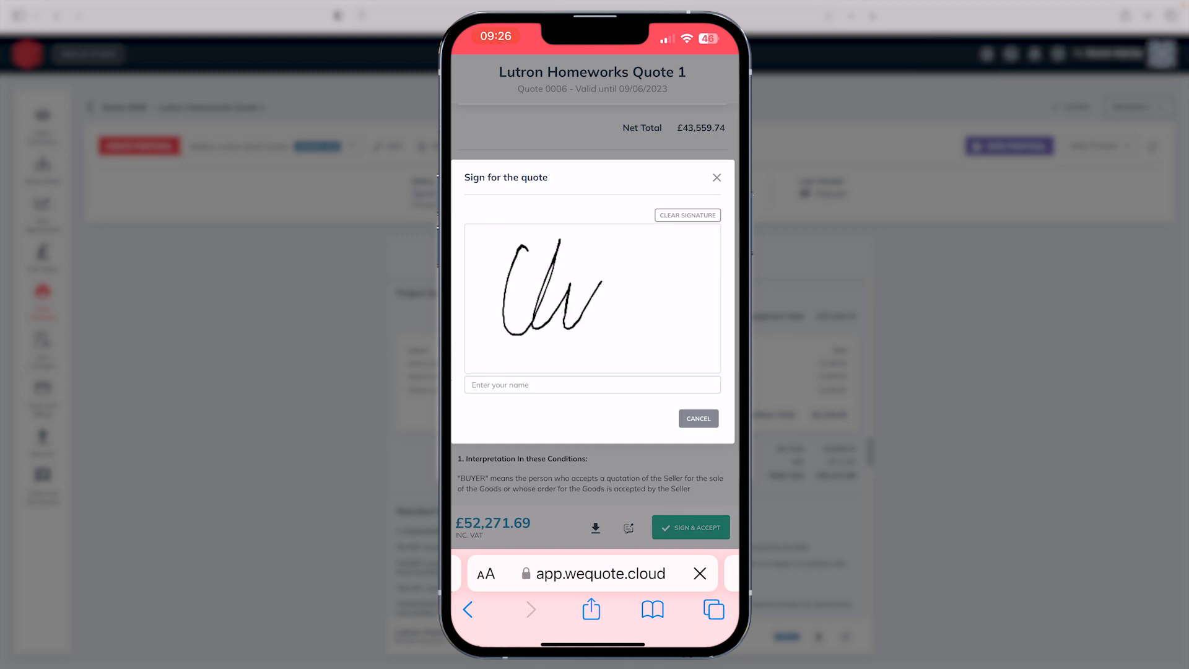
type("Rich C.")
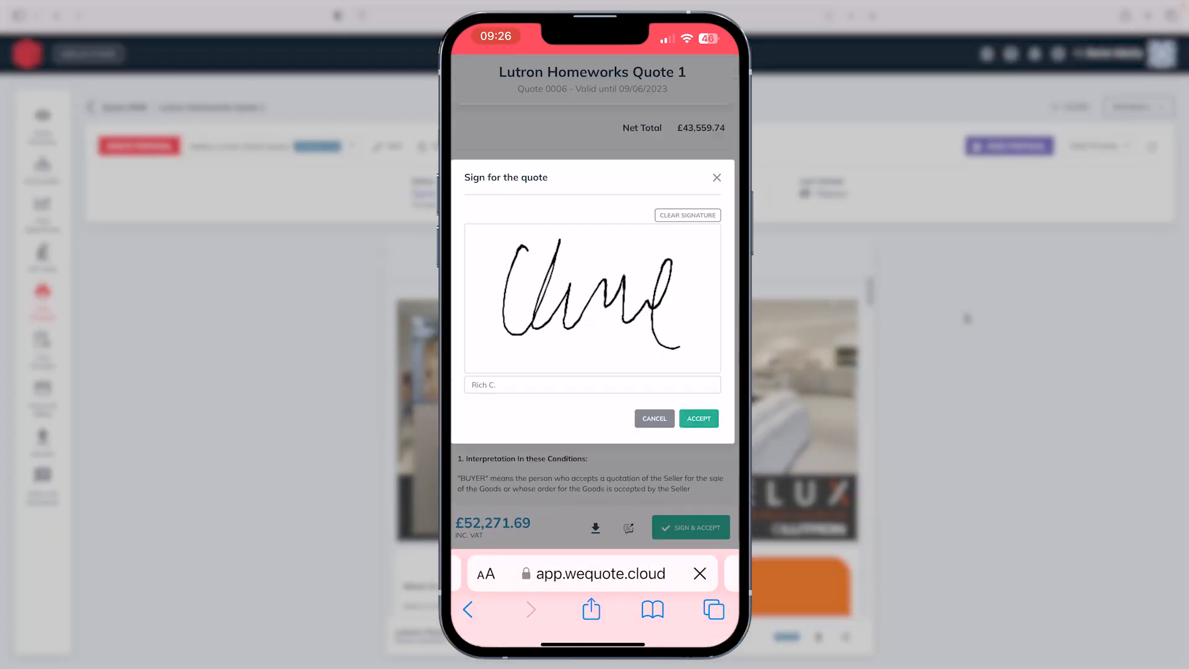
left_click(698, 418)
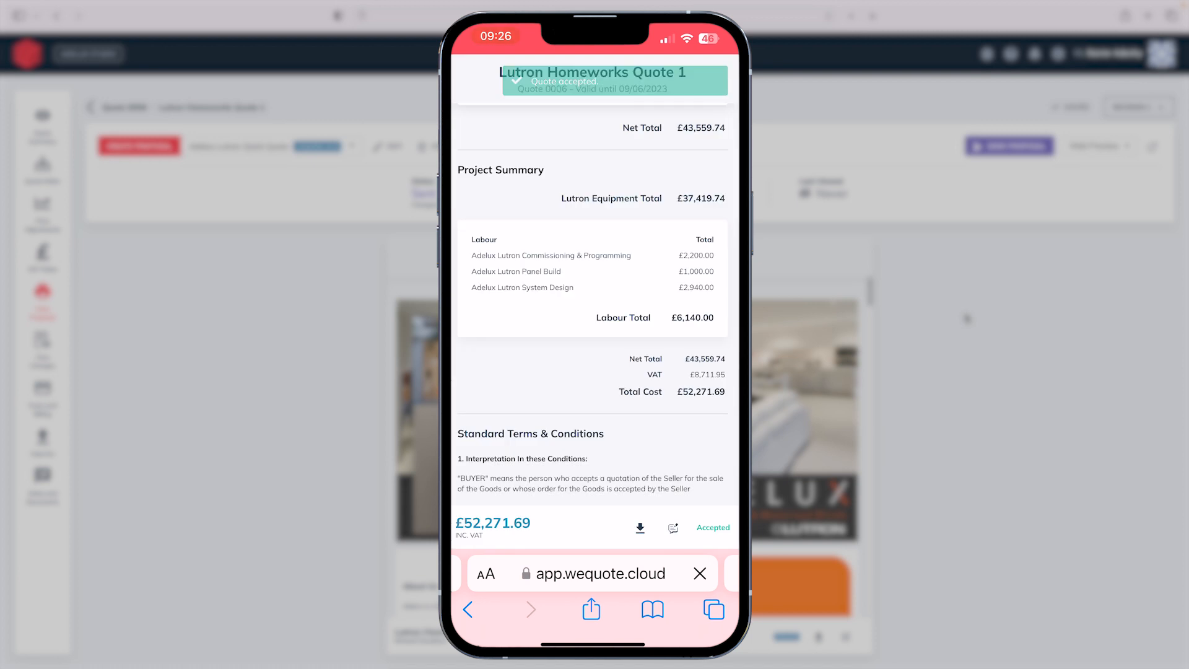